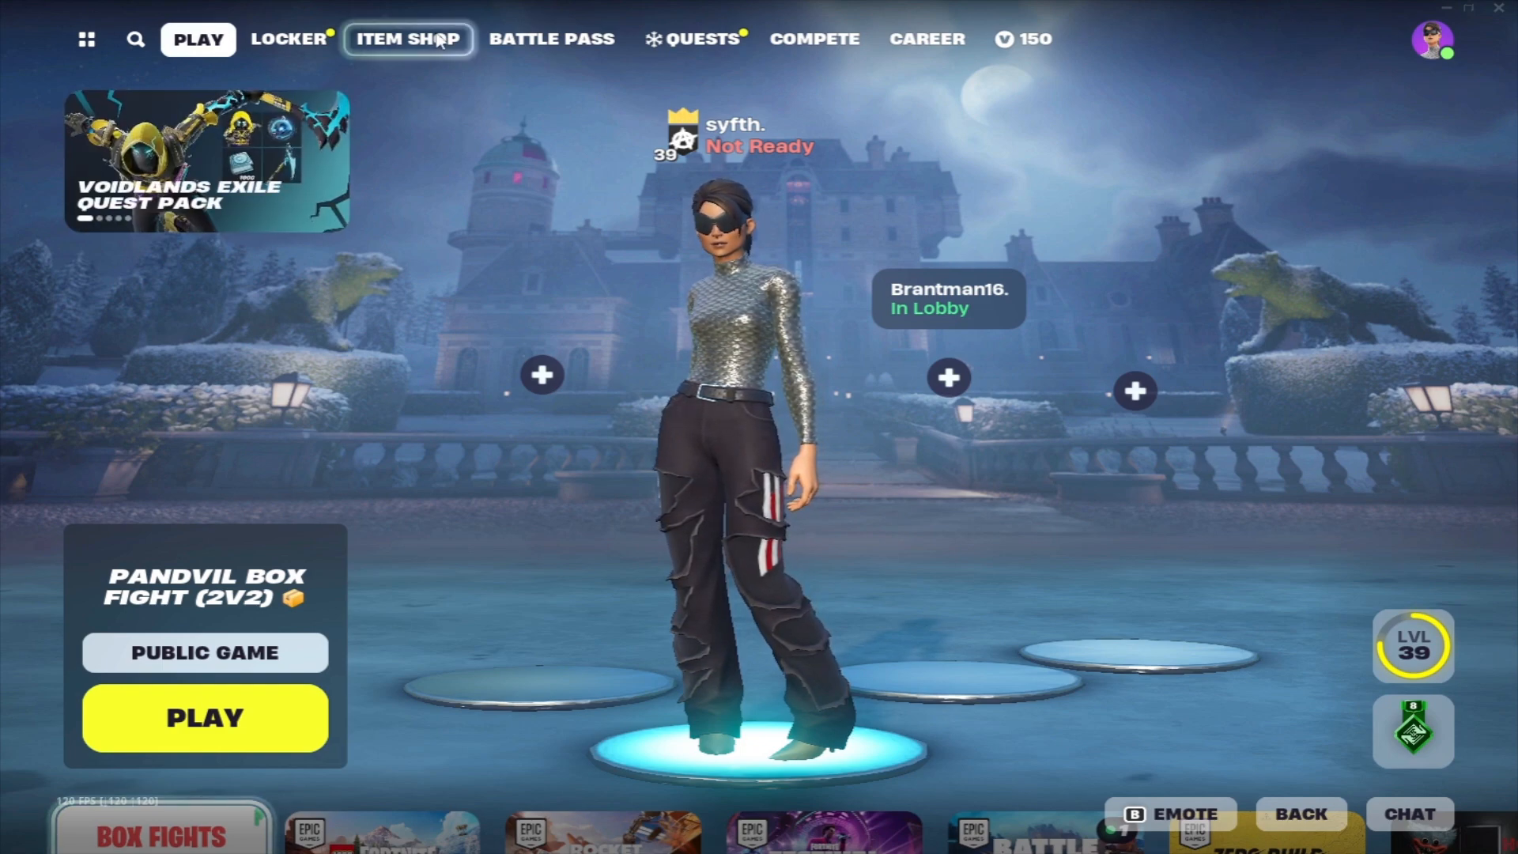
Bring up Support a Creator with the creator code "syfth" selected in the field.
click(407, 40)
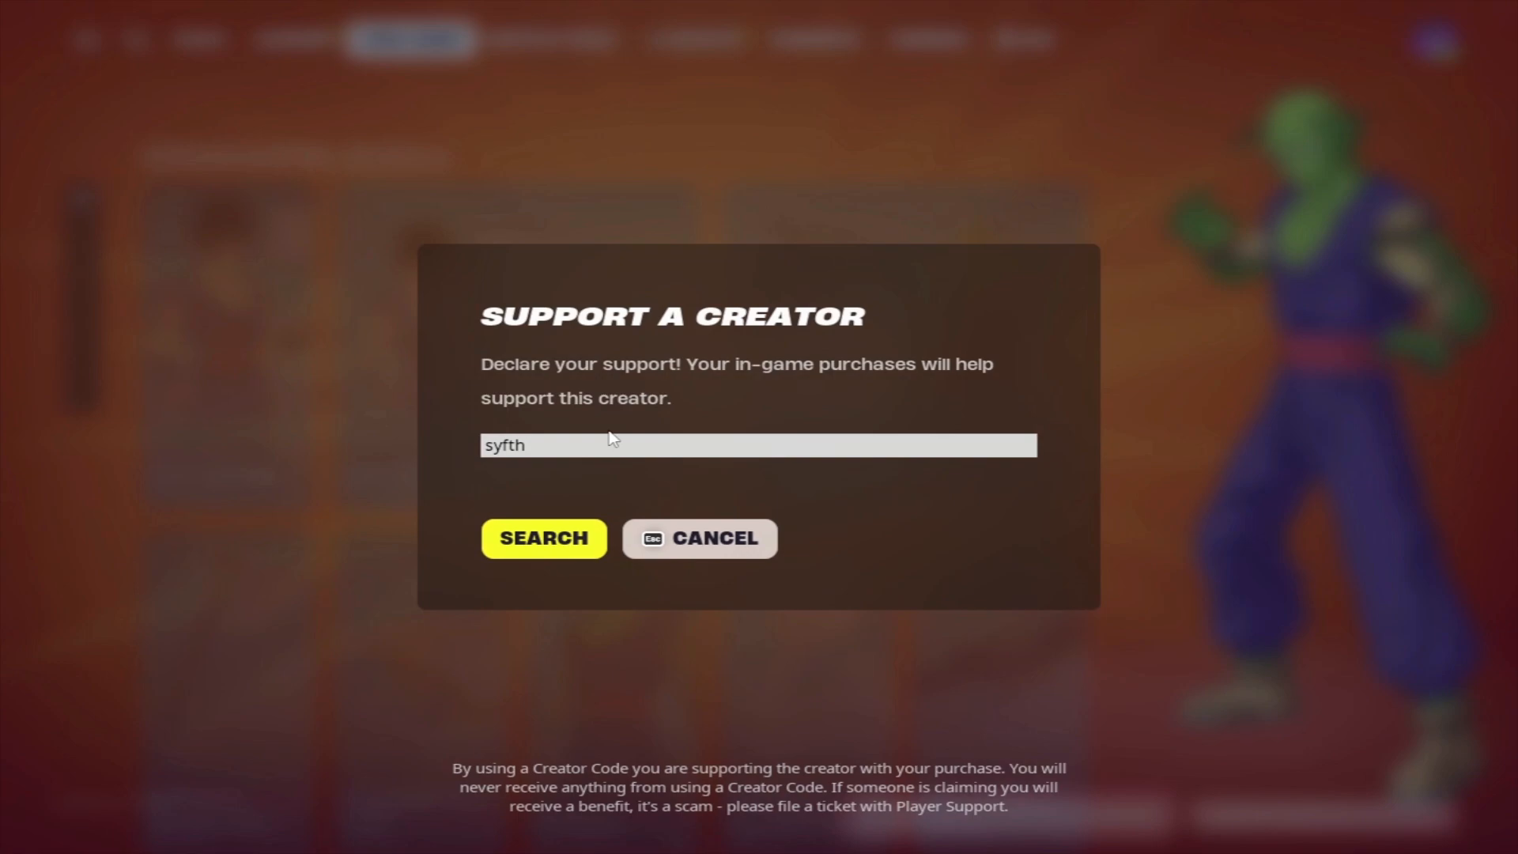
double_click(505, 446)
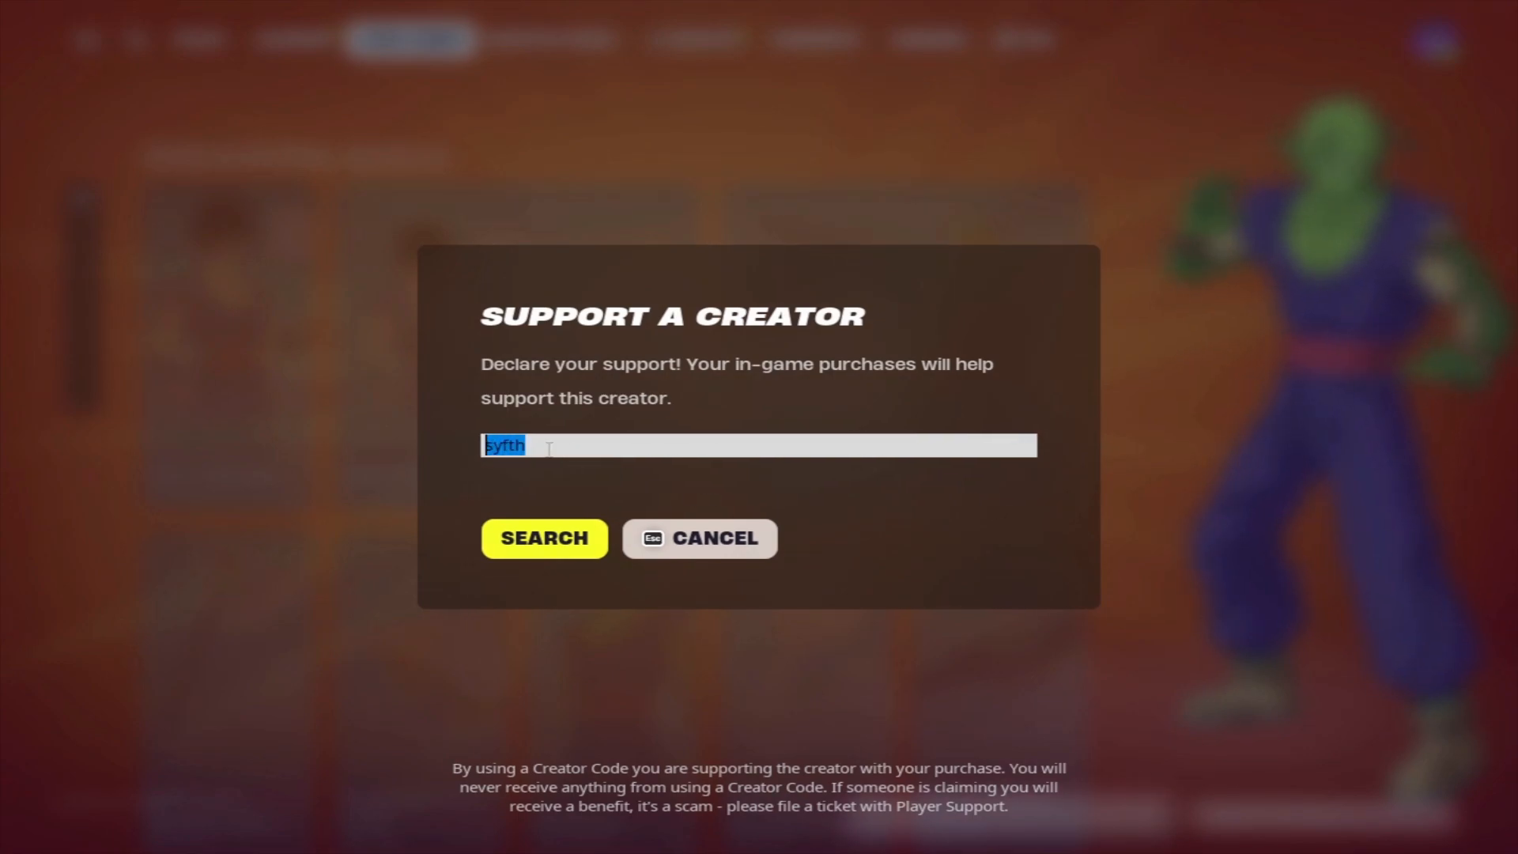
mouse_move(797, 502)
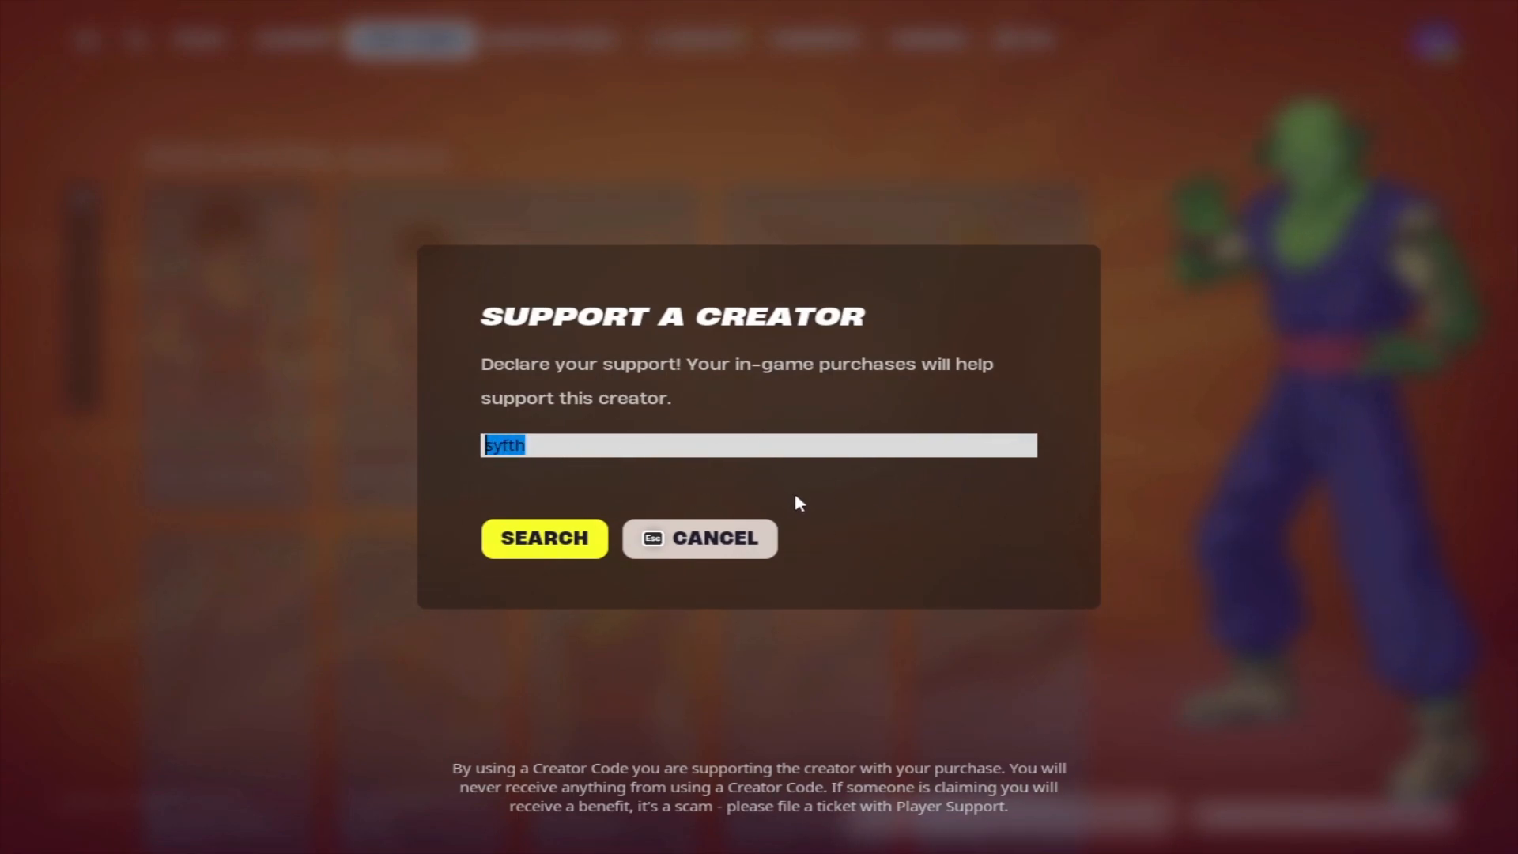
mouse_move(611, 524)
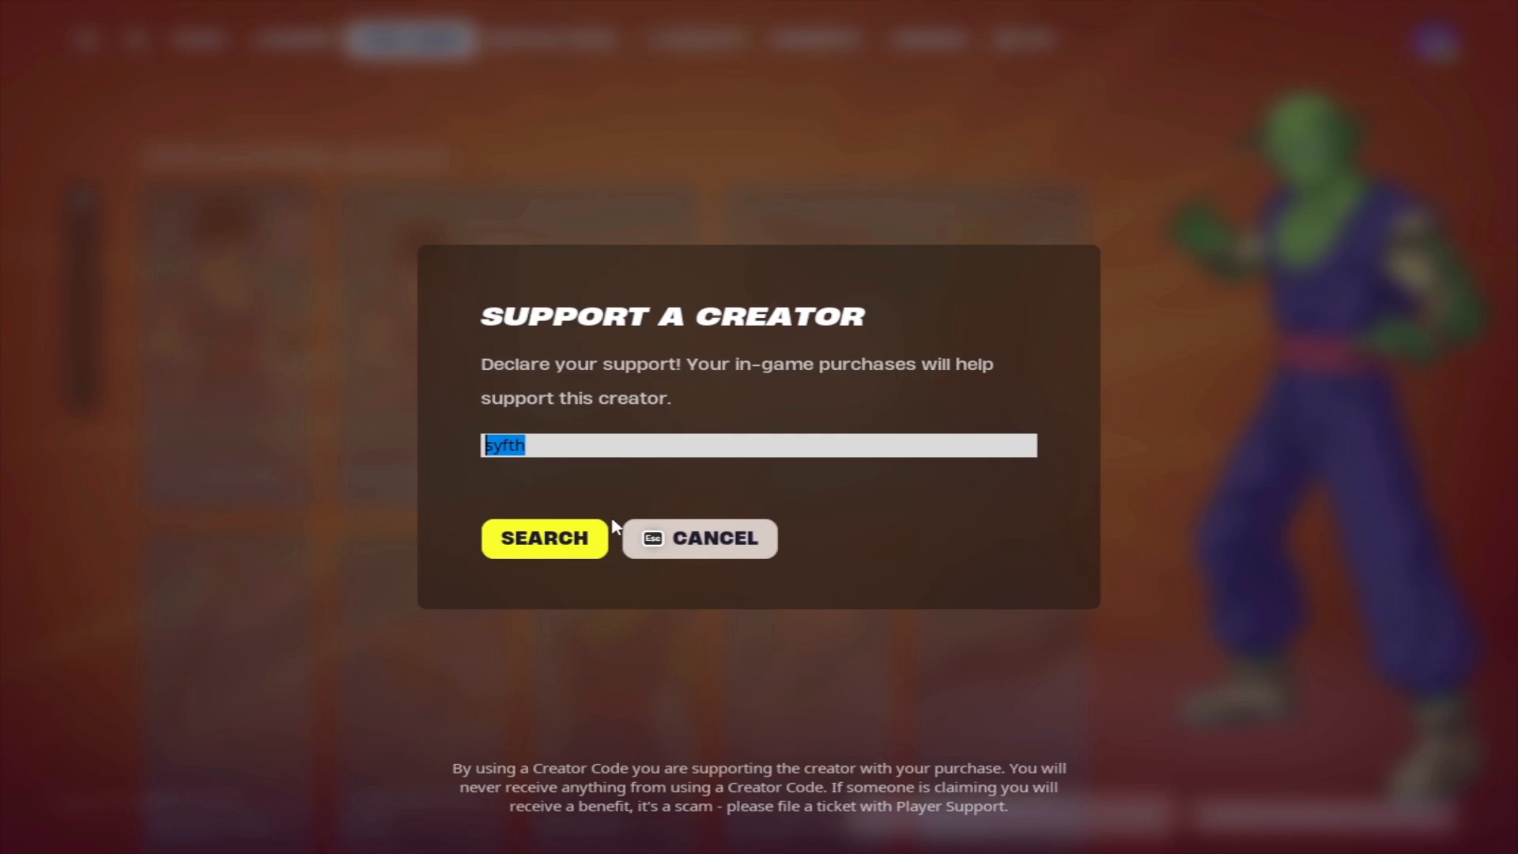
mouse_move(699, 537)
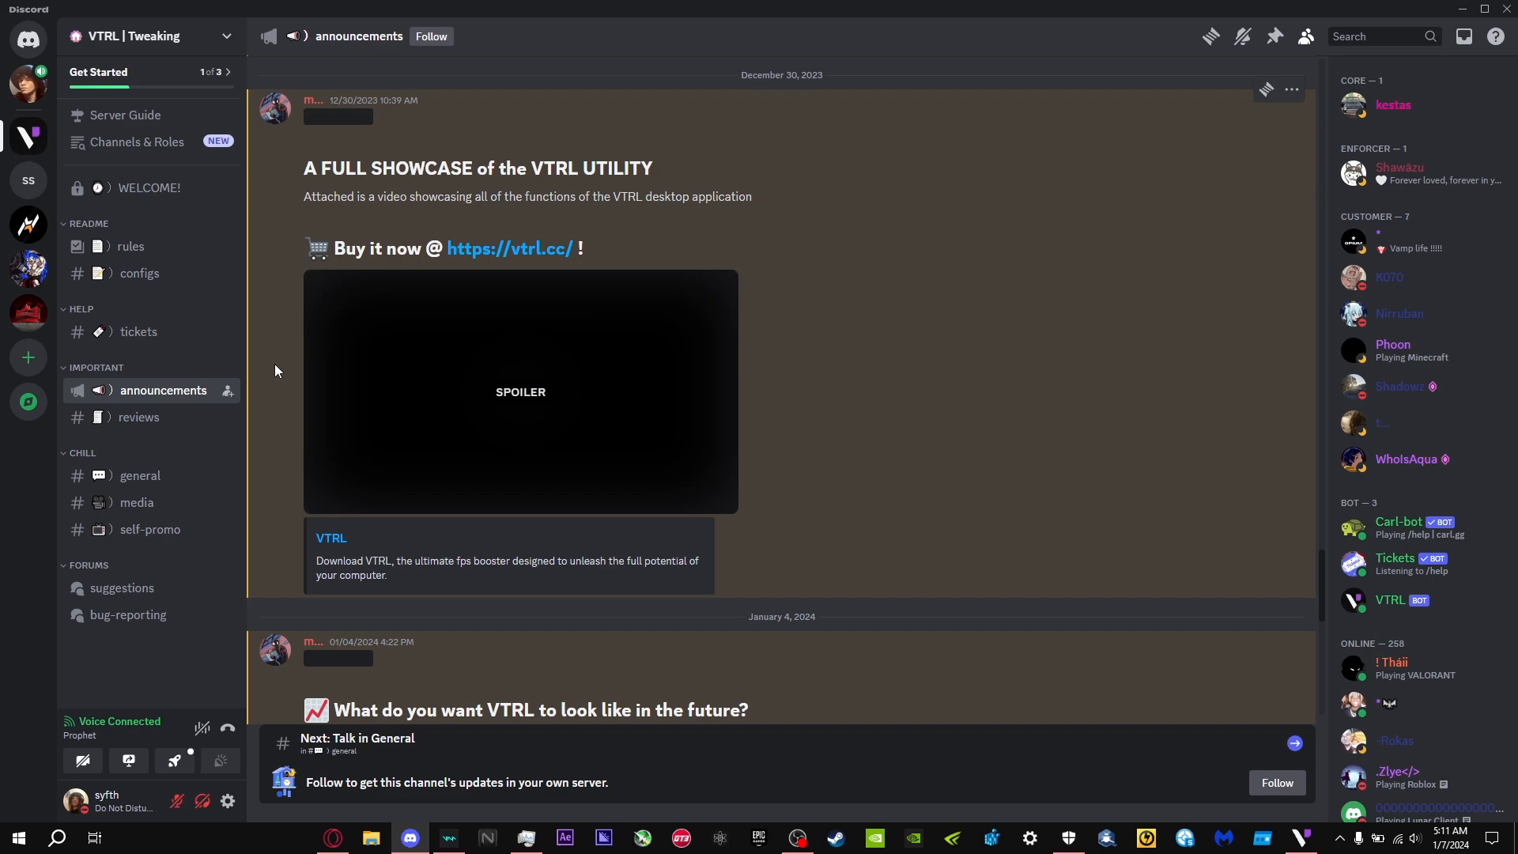
mouse_move(291, 376)
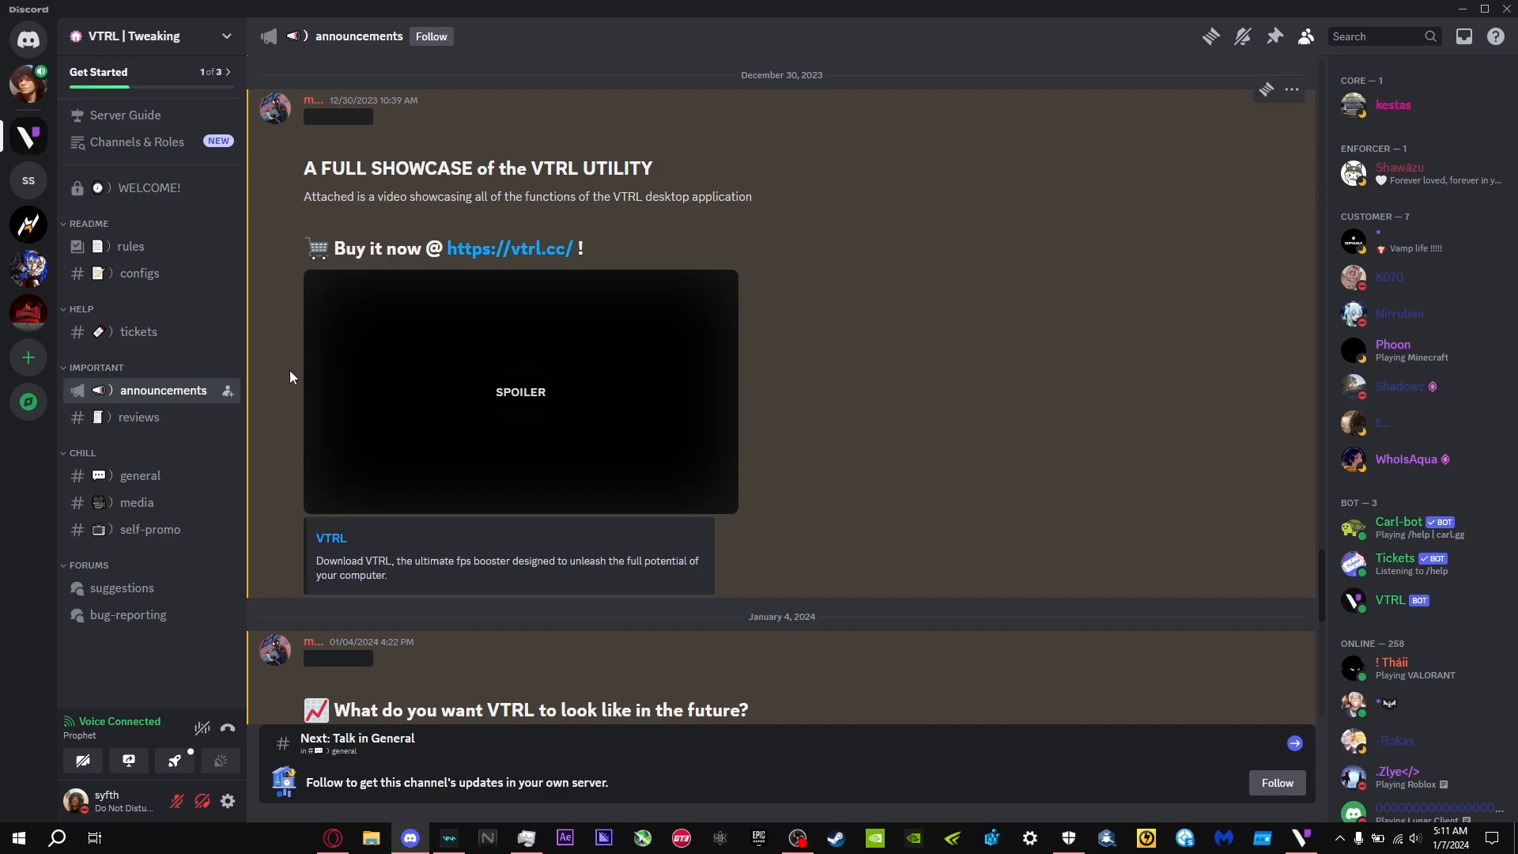
mouse_move(507, 248)
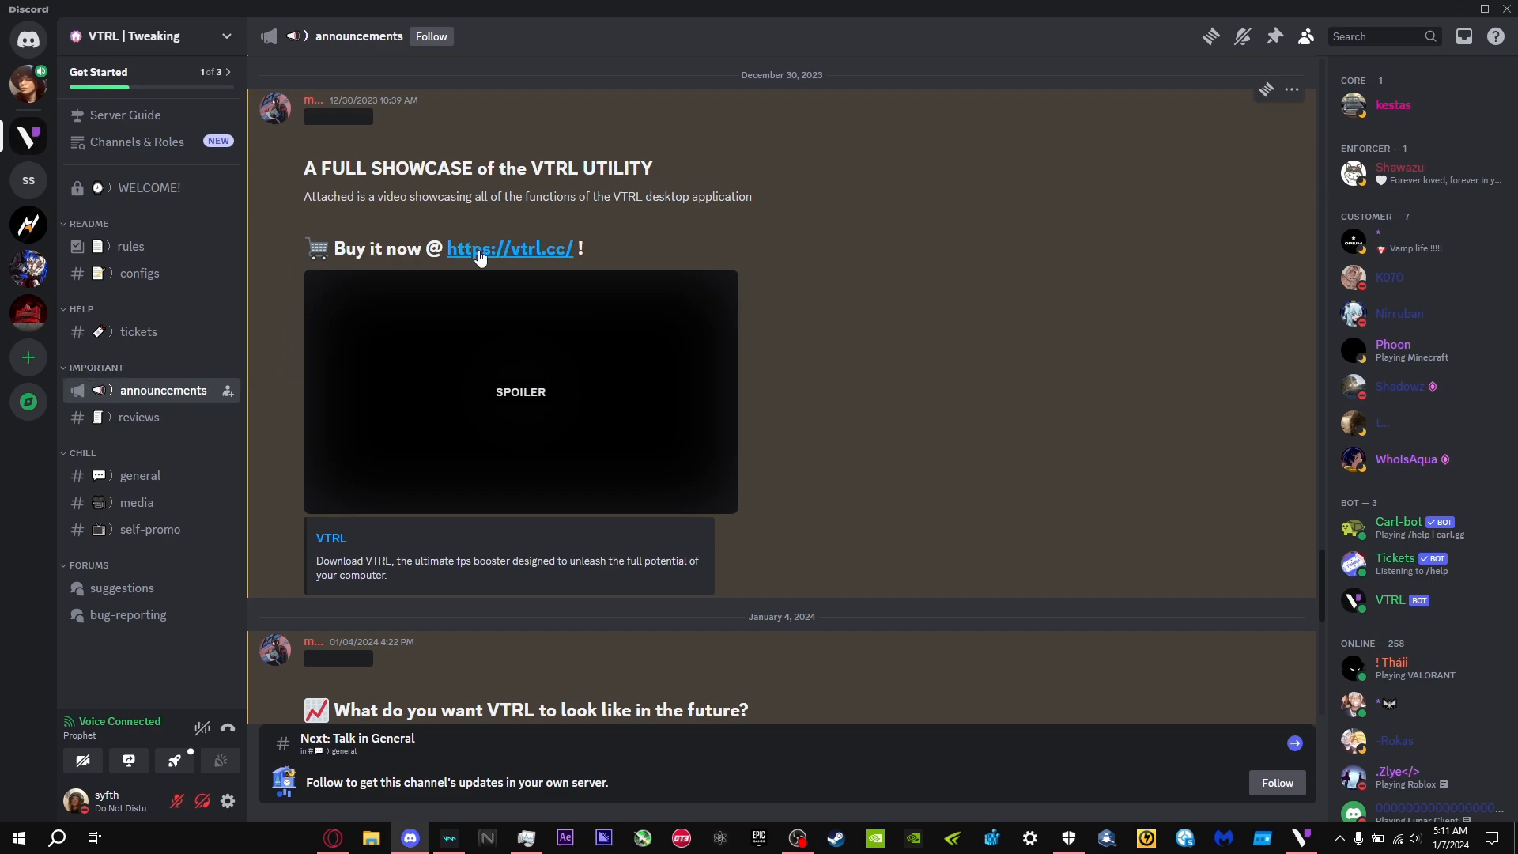
mouse_move(474, 248)
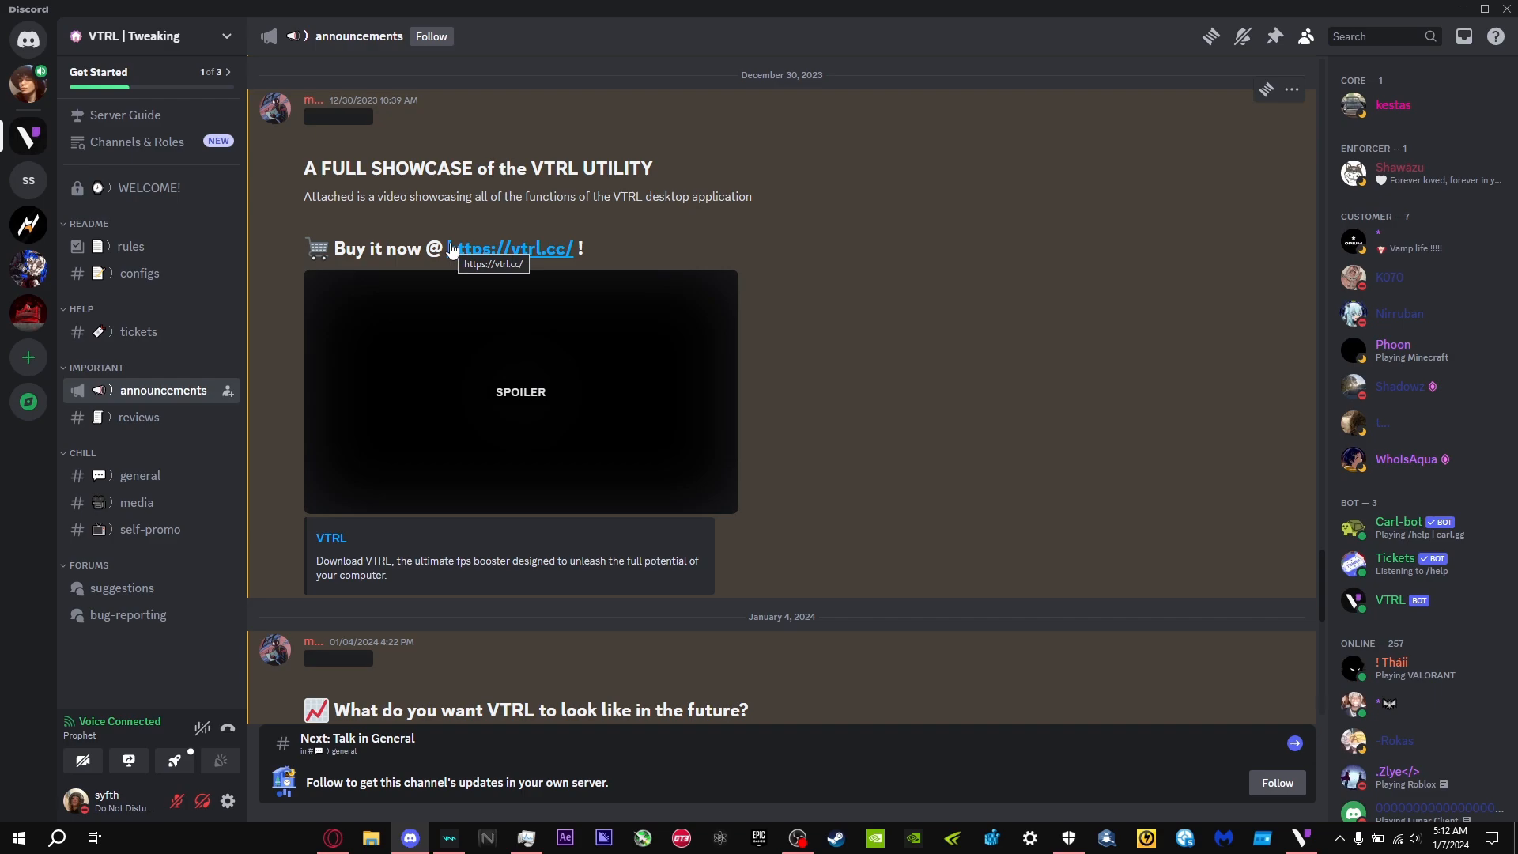
mouse_move(381, 226)
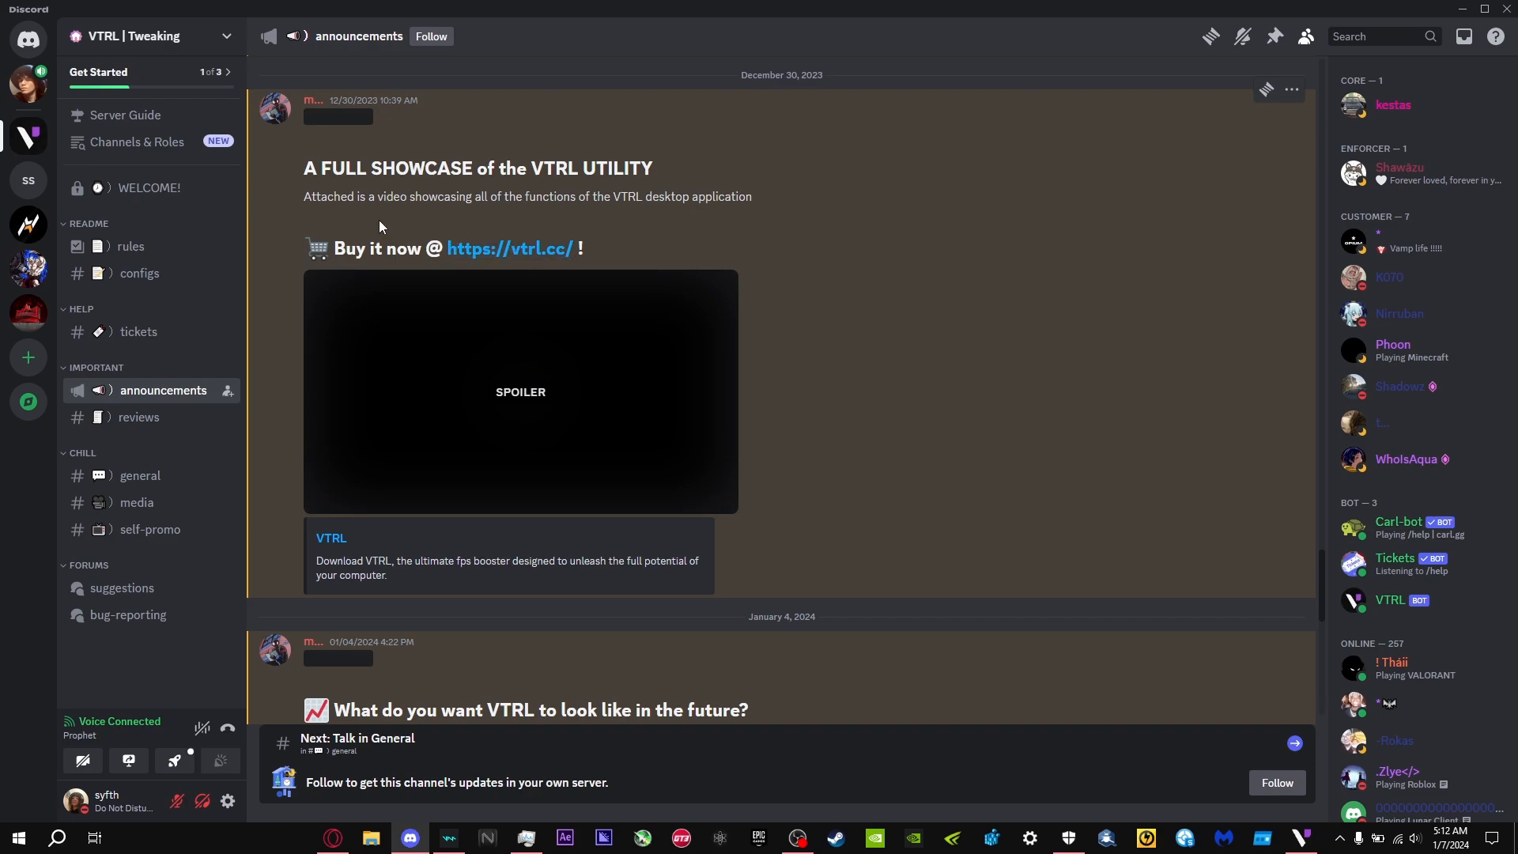
mouse_move(452, 254)
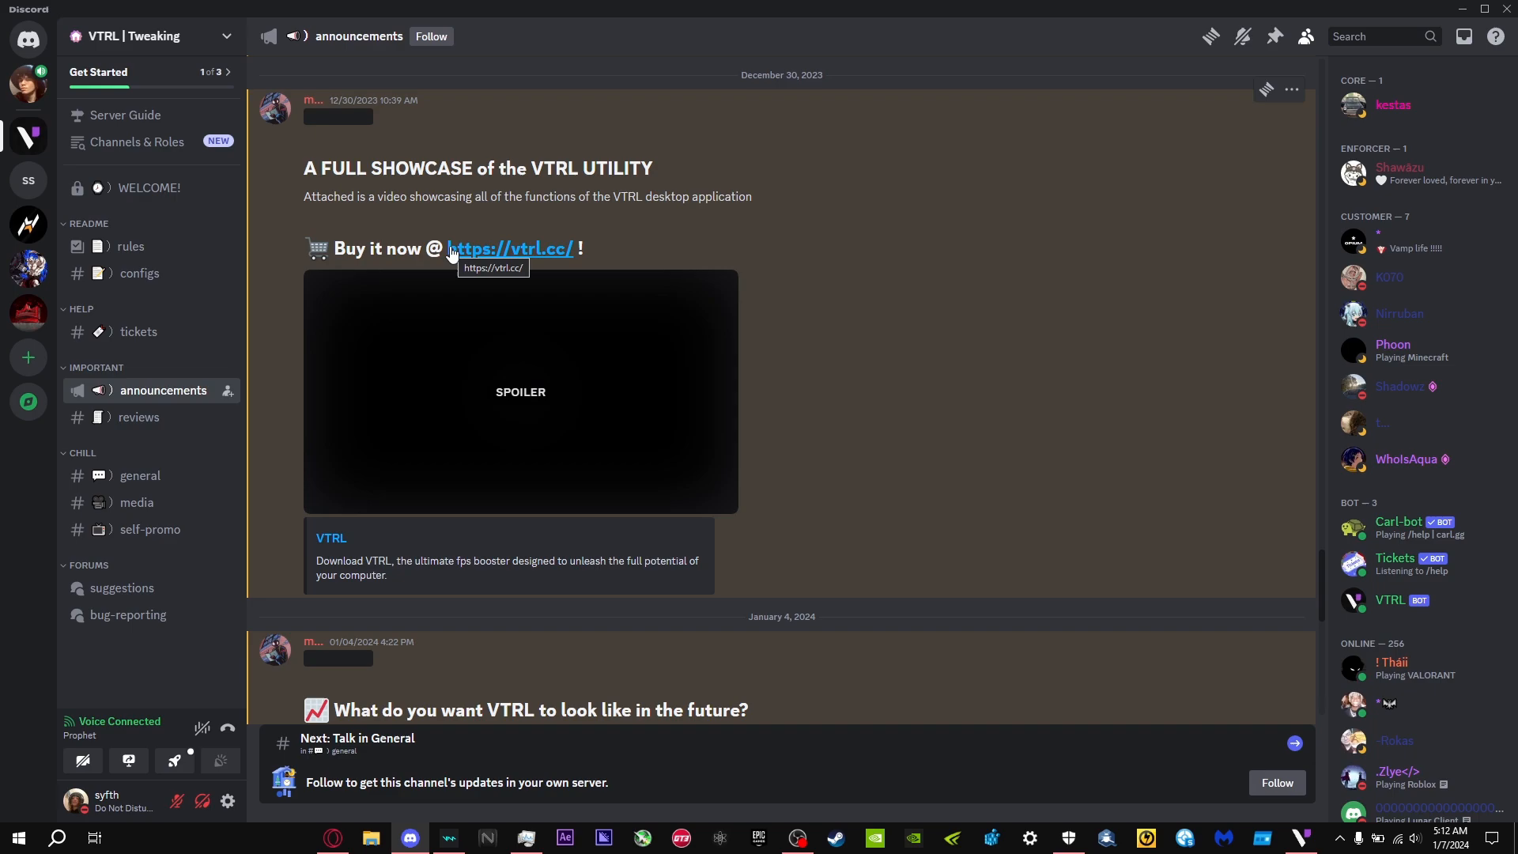
mouse_move(496, 253)
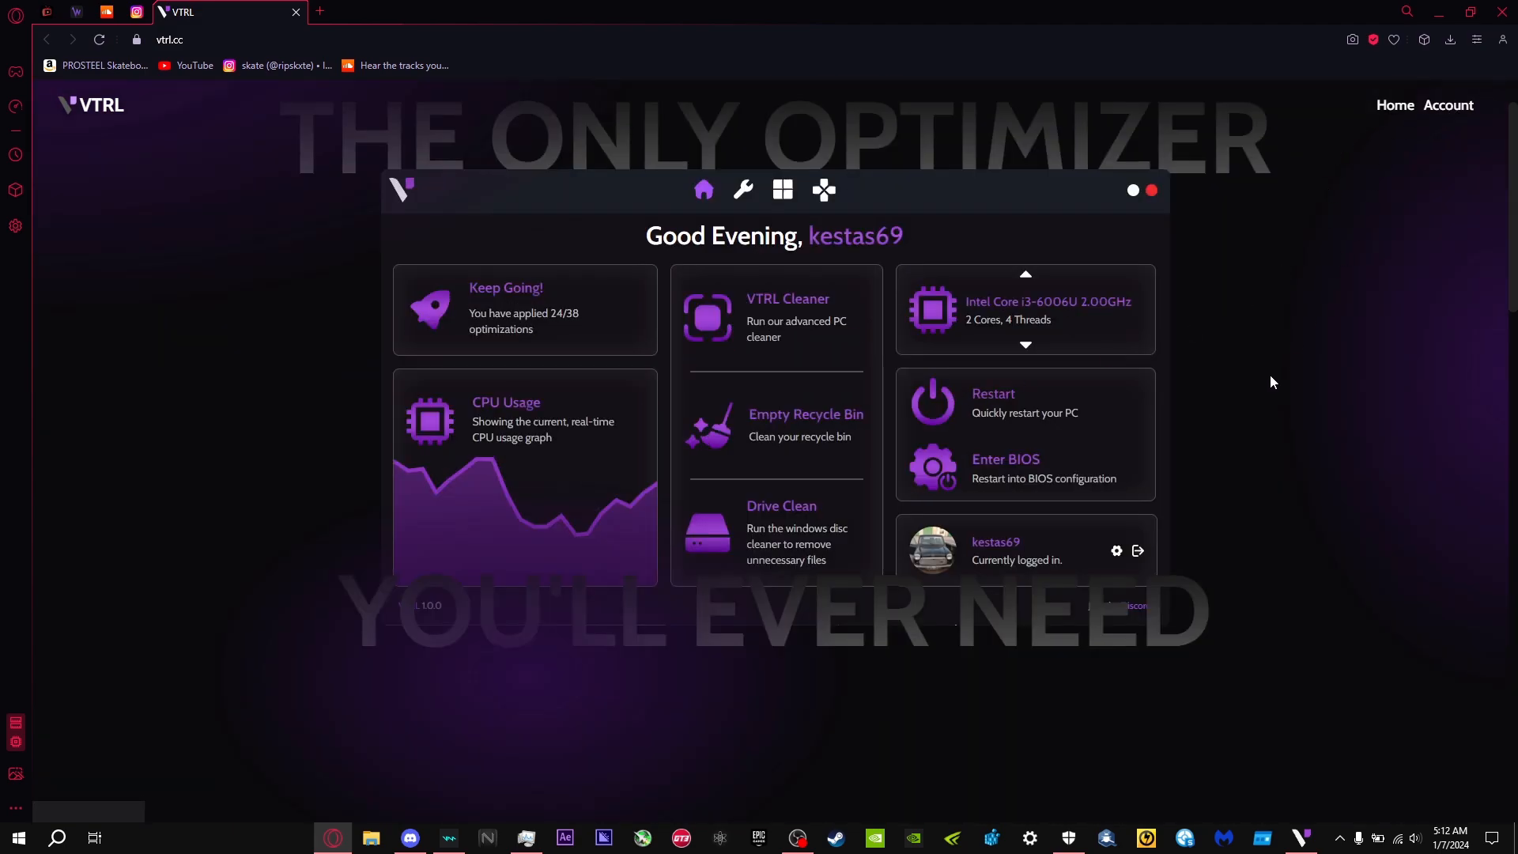
Show the Account Info page confirming VTRL is bought, then launch the VTRL desktop app.
scroll(down, 3)
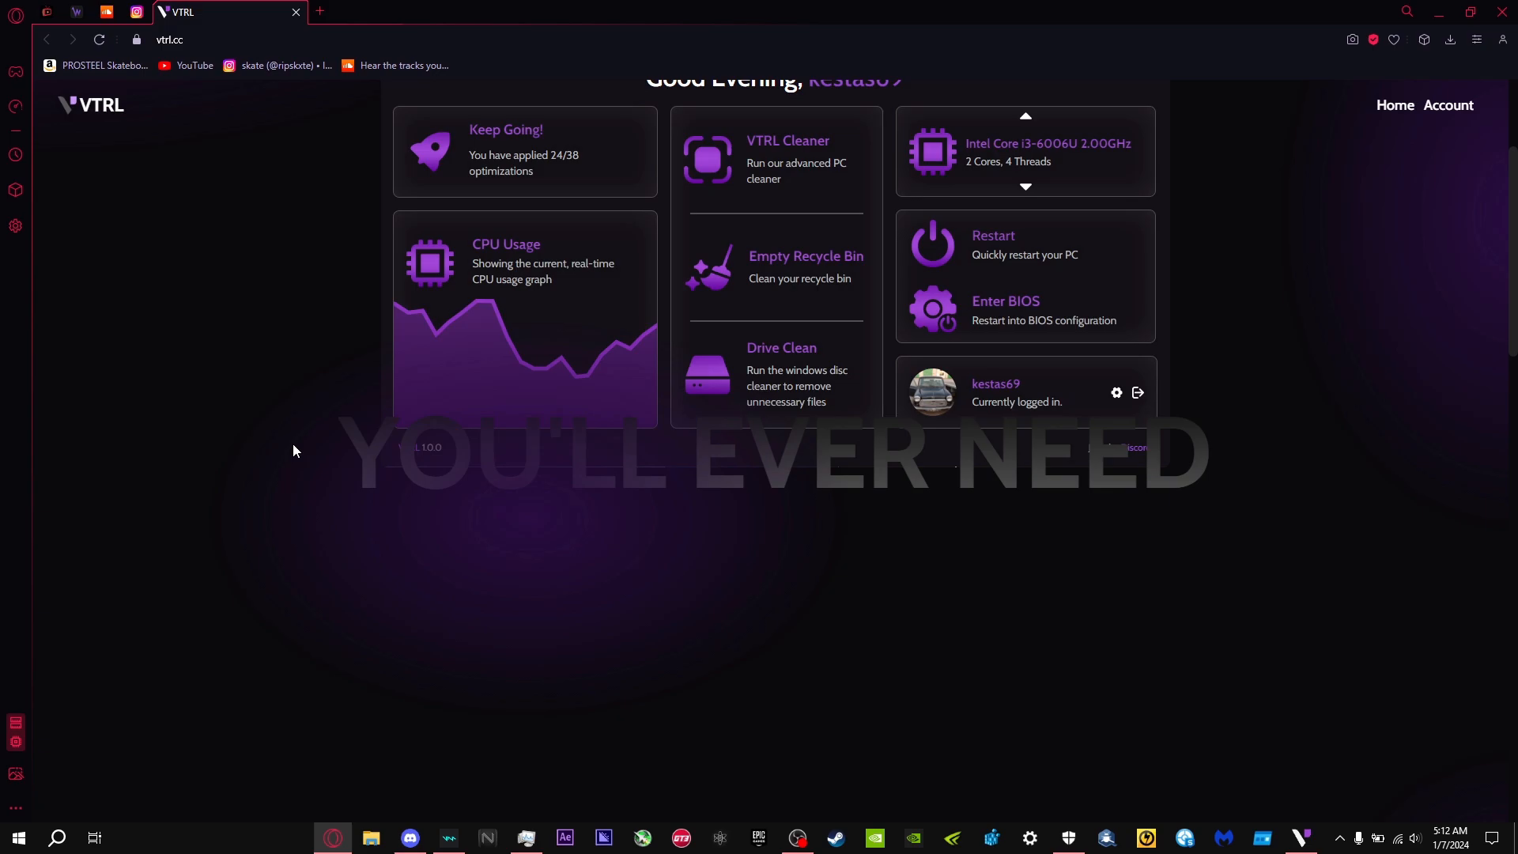
mouse_move(378, 437)
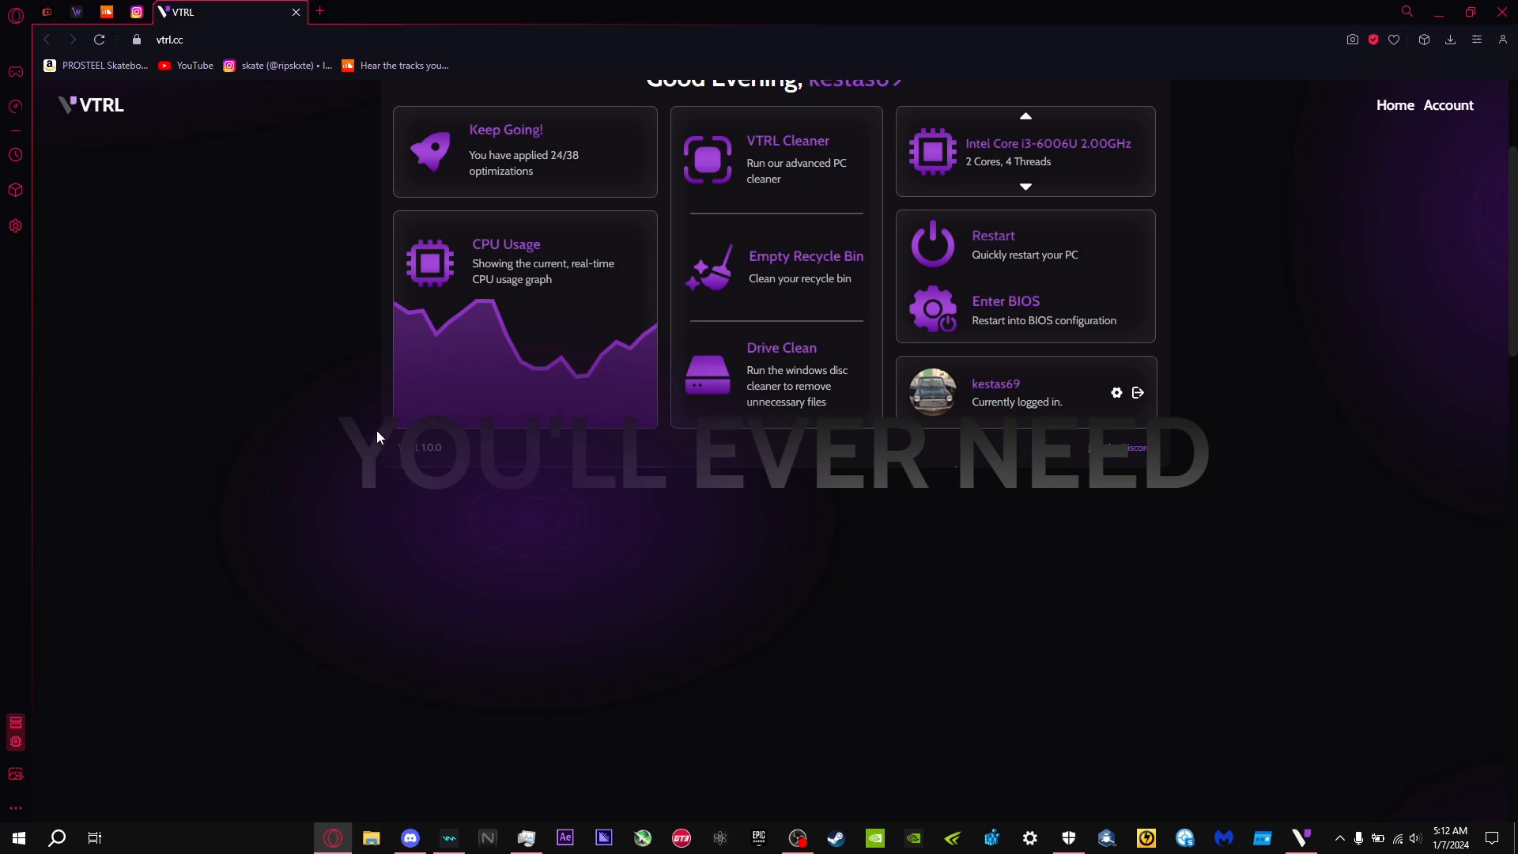
click(1449, 104)
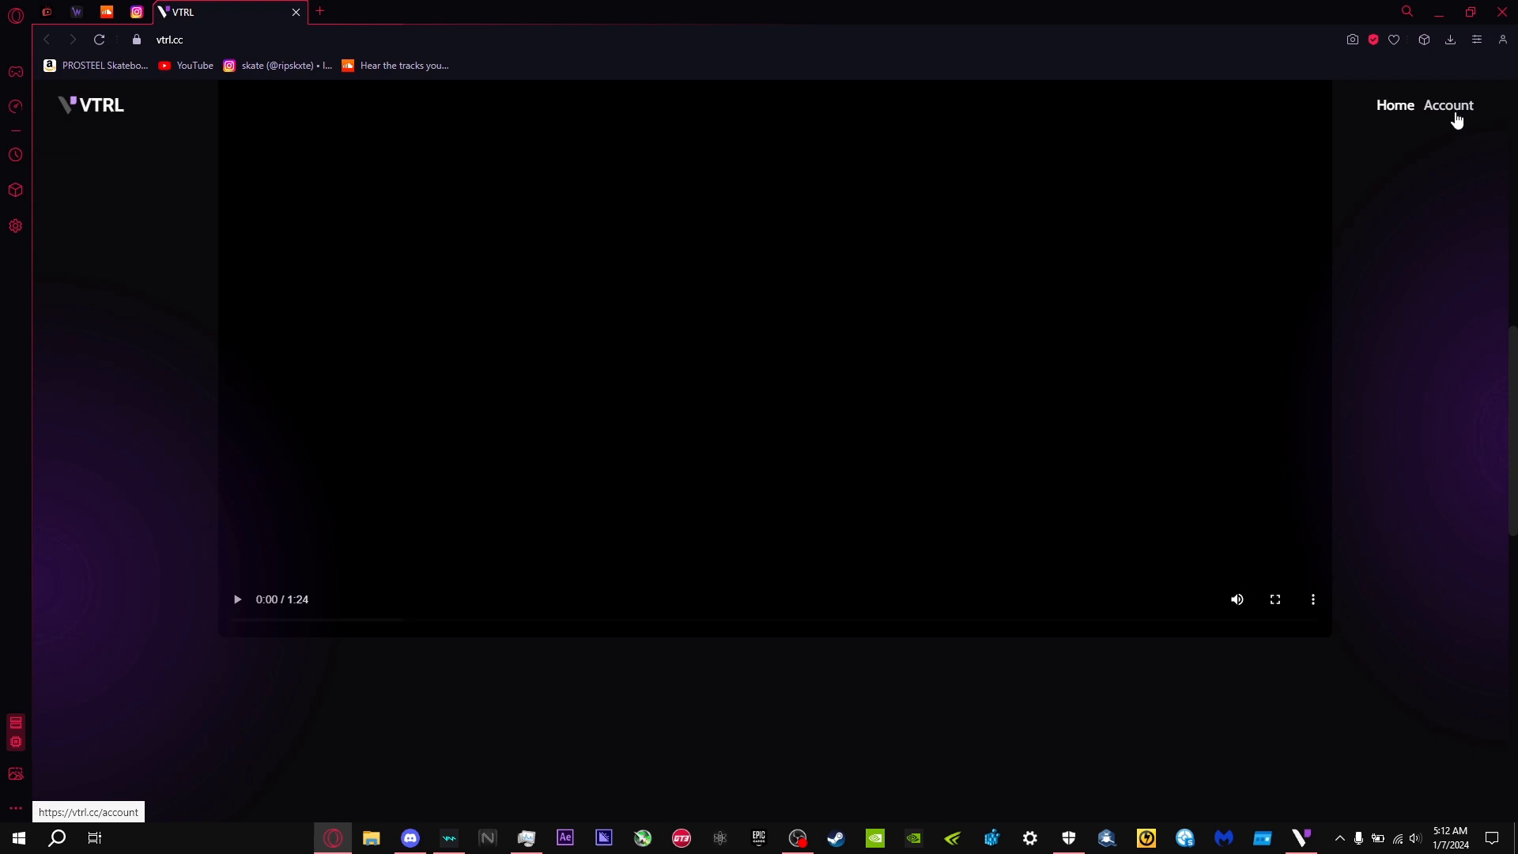
click(1448, 104)
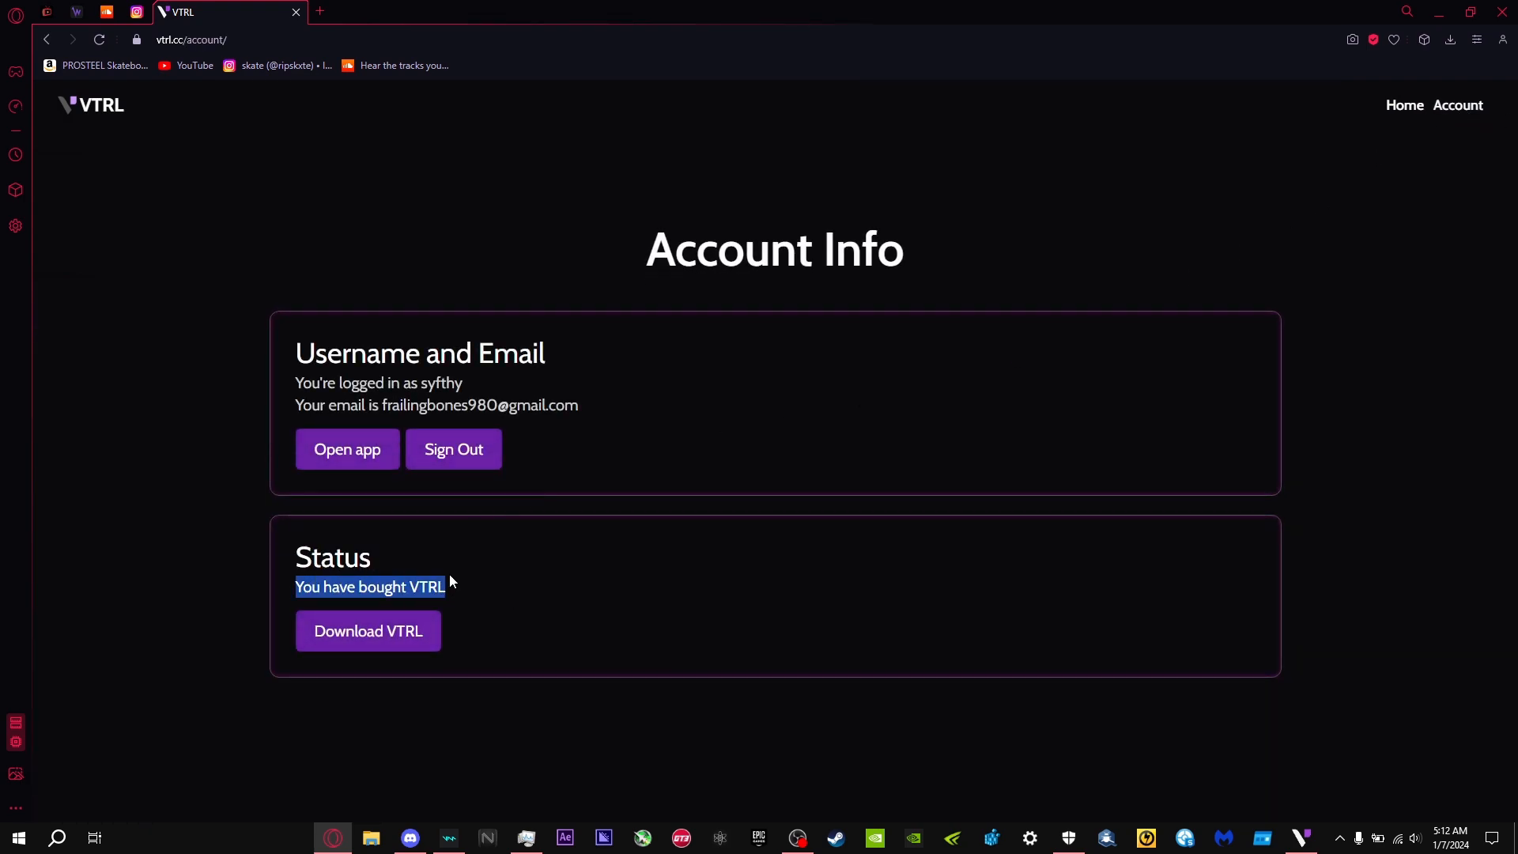
right_click(368, 586)
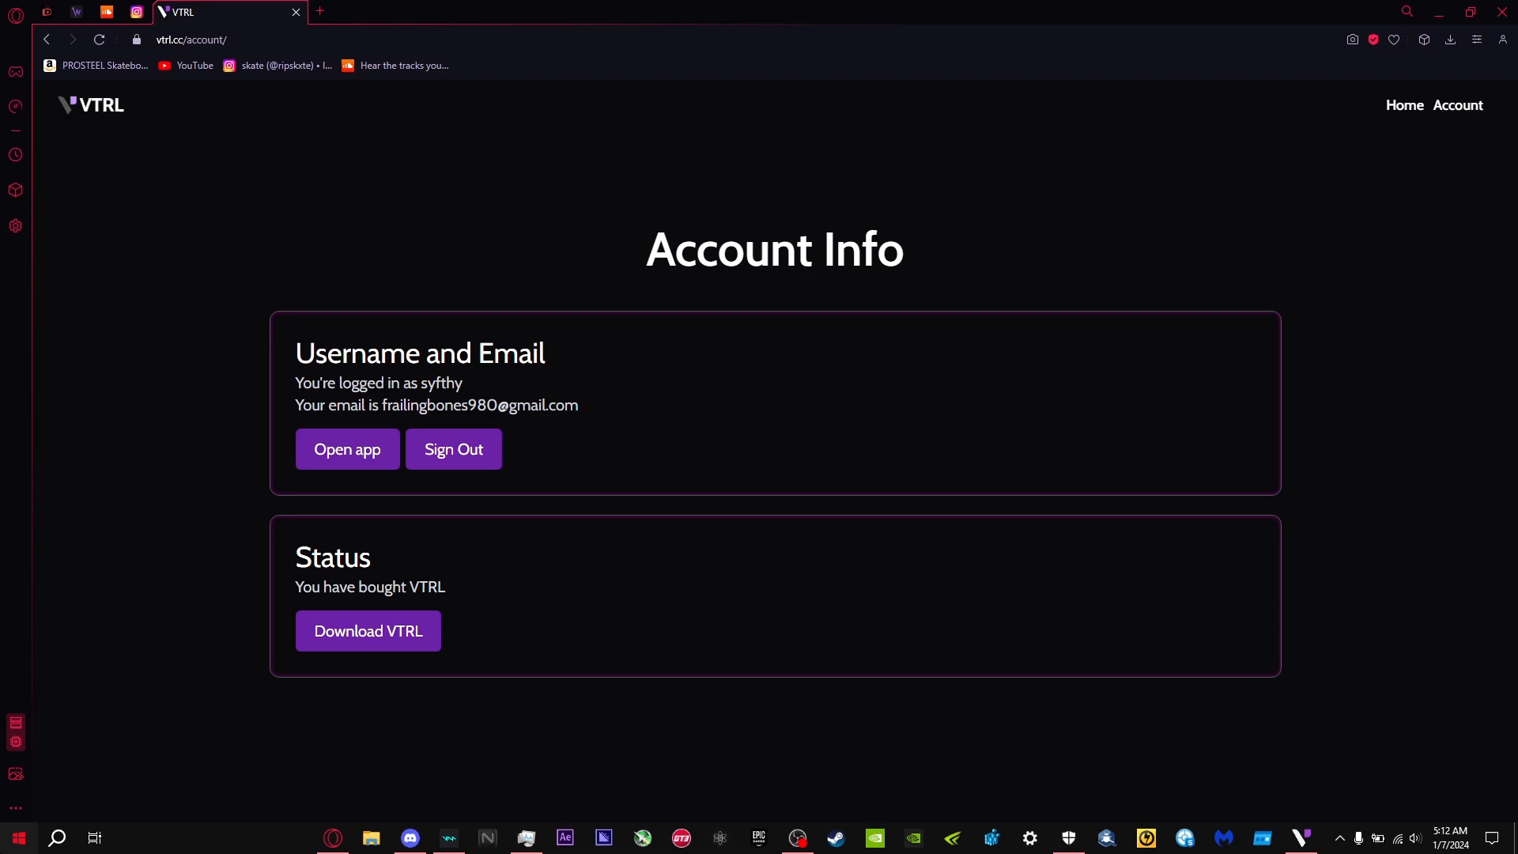
click(16, 836)
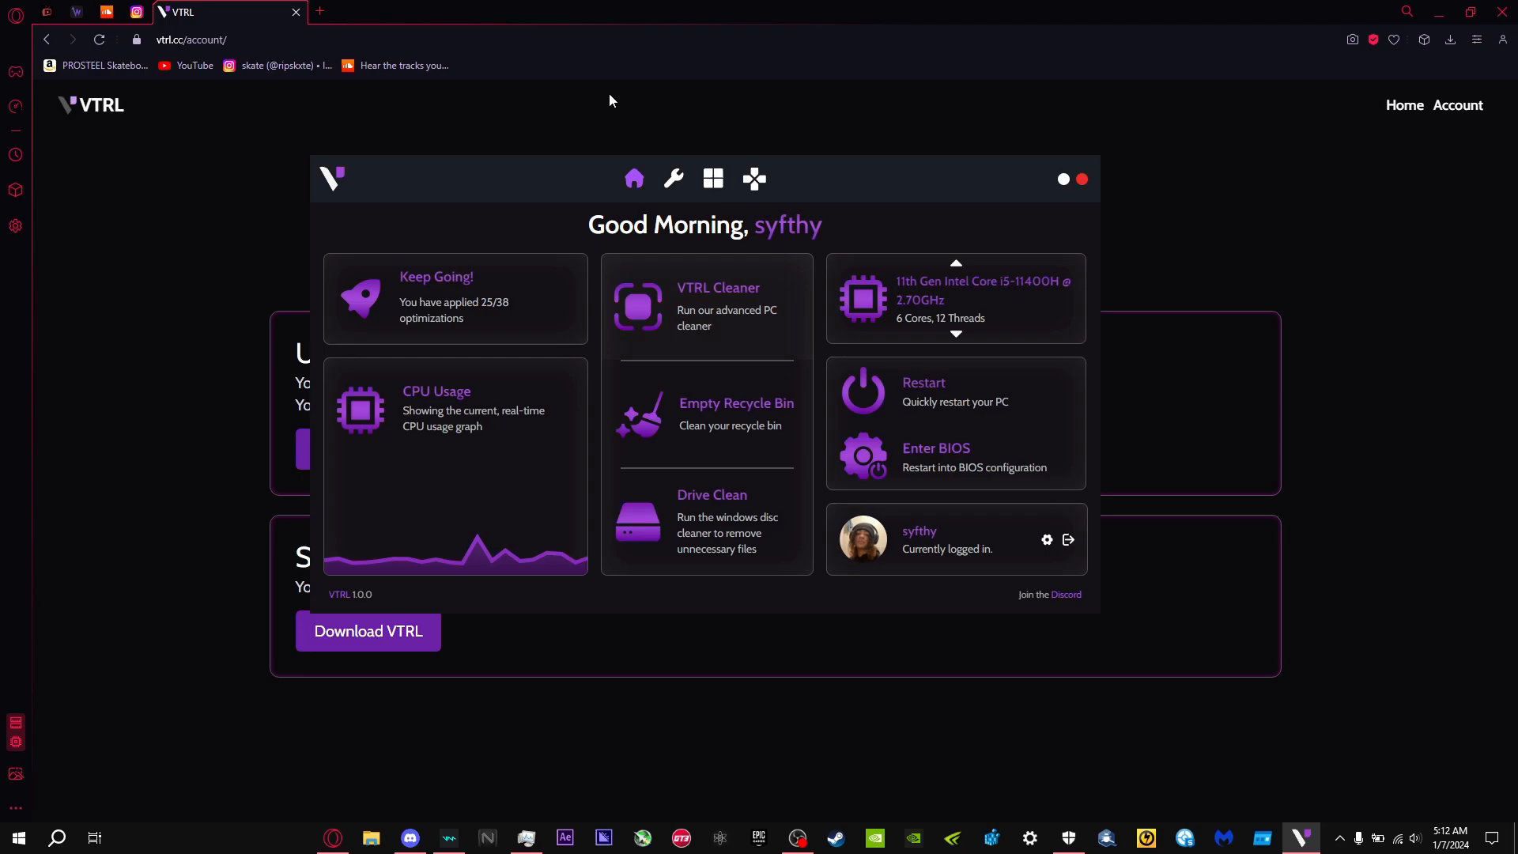
mouse_move(592, 256)
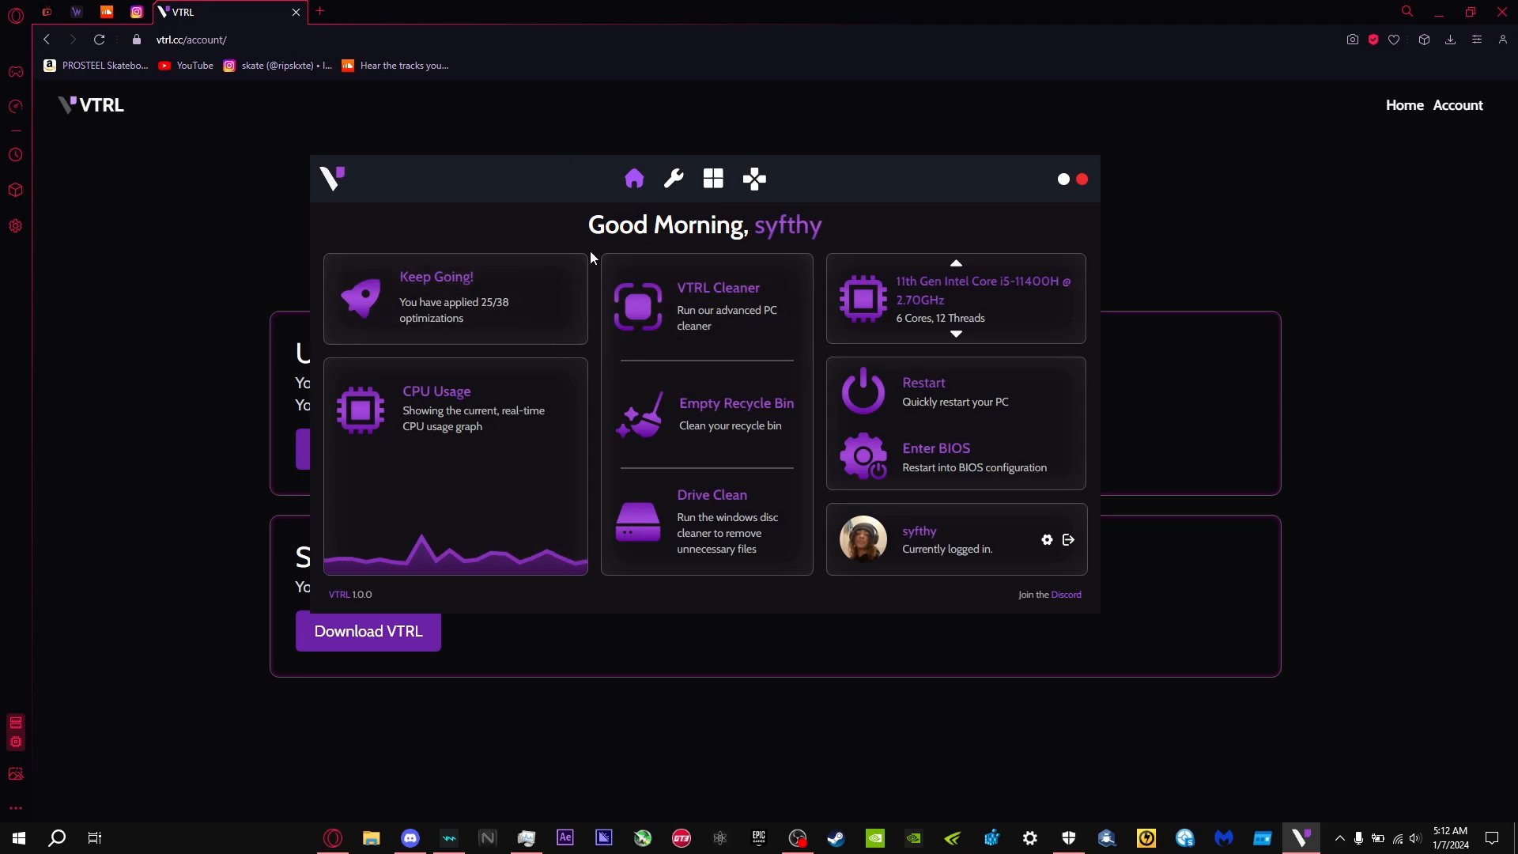
Bring up Windows System Protection settings from the VTRL dashboard.
click(57, 838)
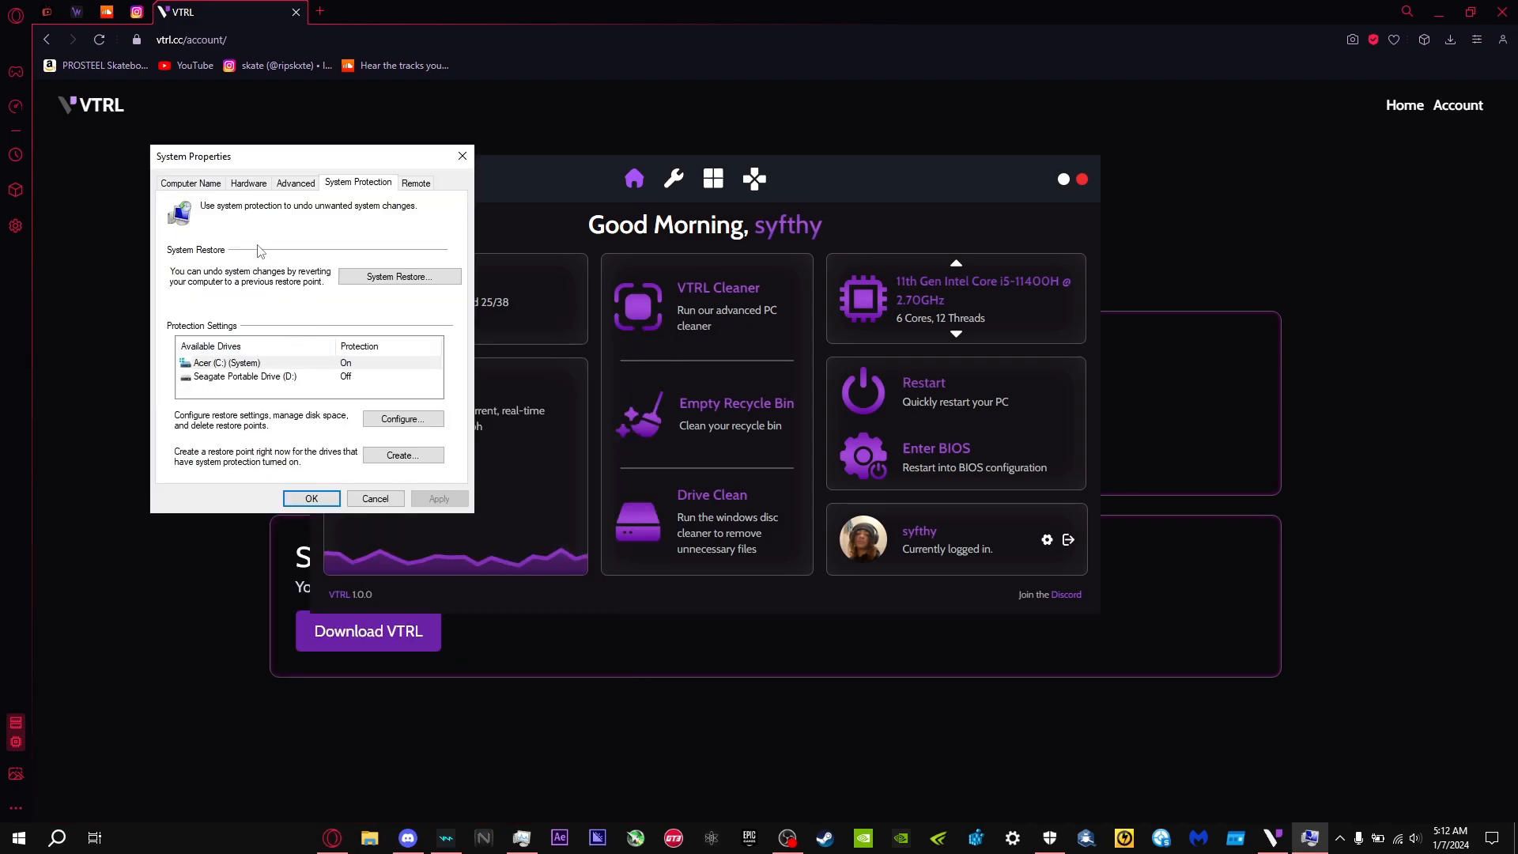
Start a restore point, abandon it, and cancel out of System Properties.
click(402, 455)
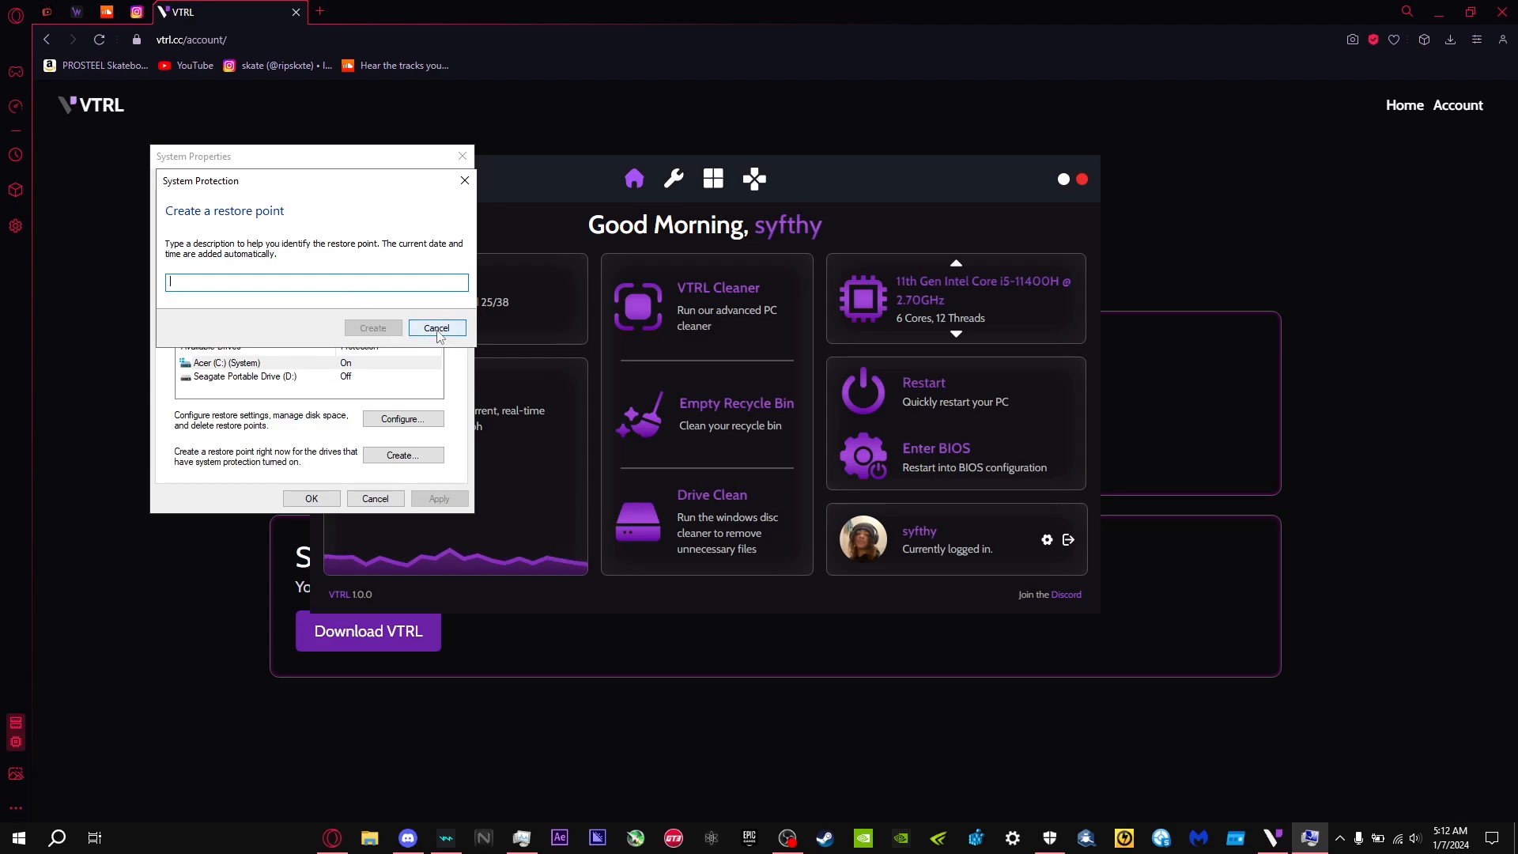
click(437, 327)
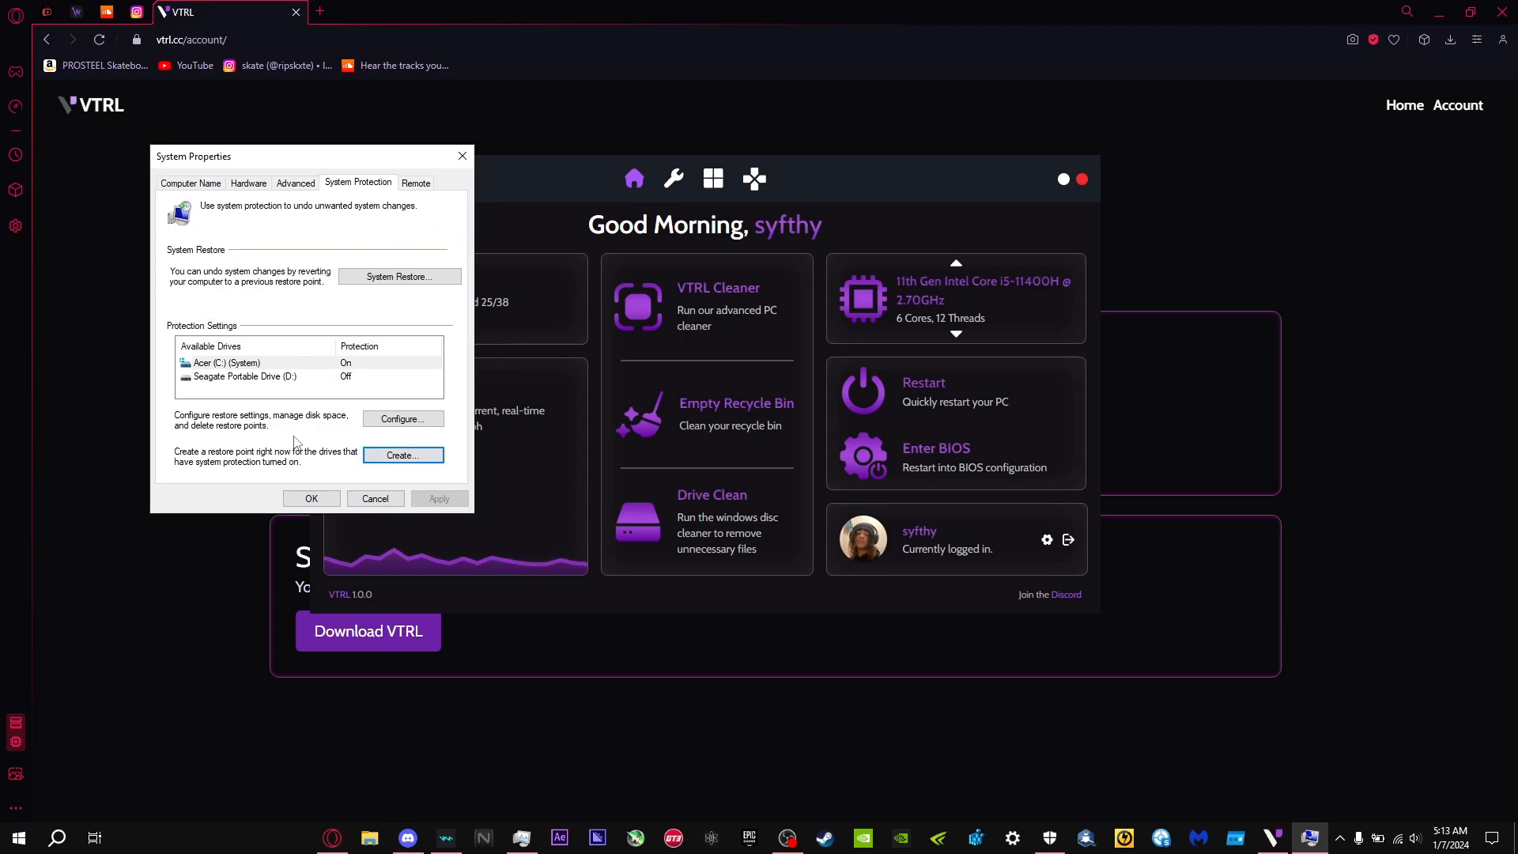
mouse_move(299, 436)
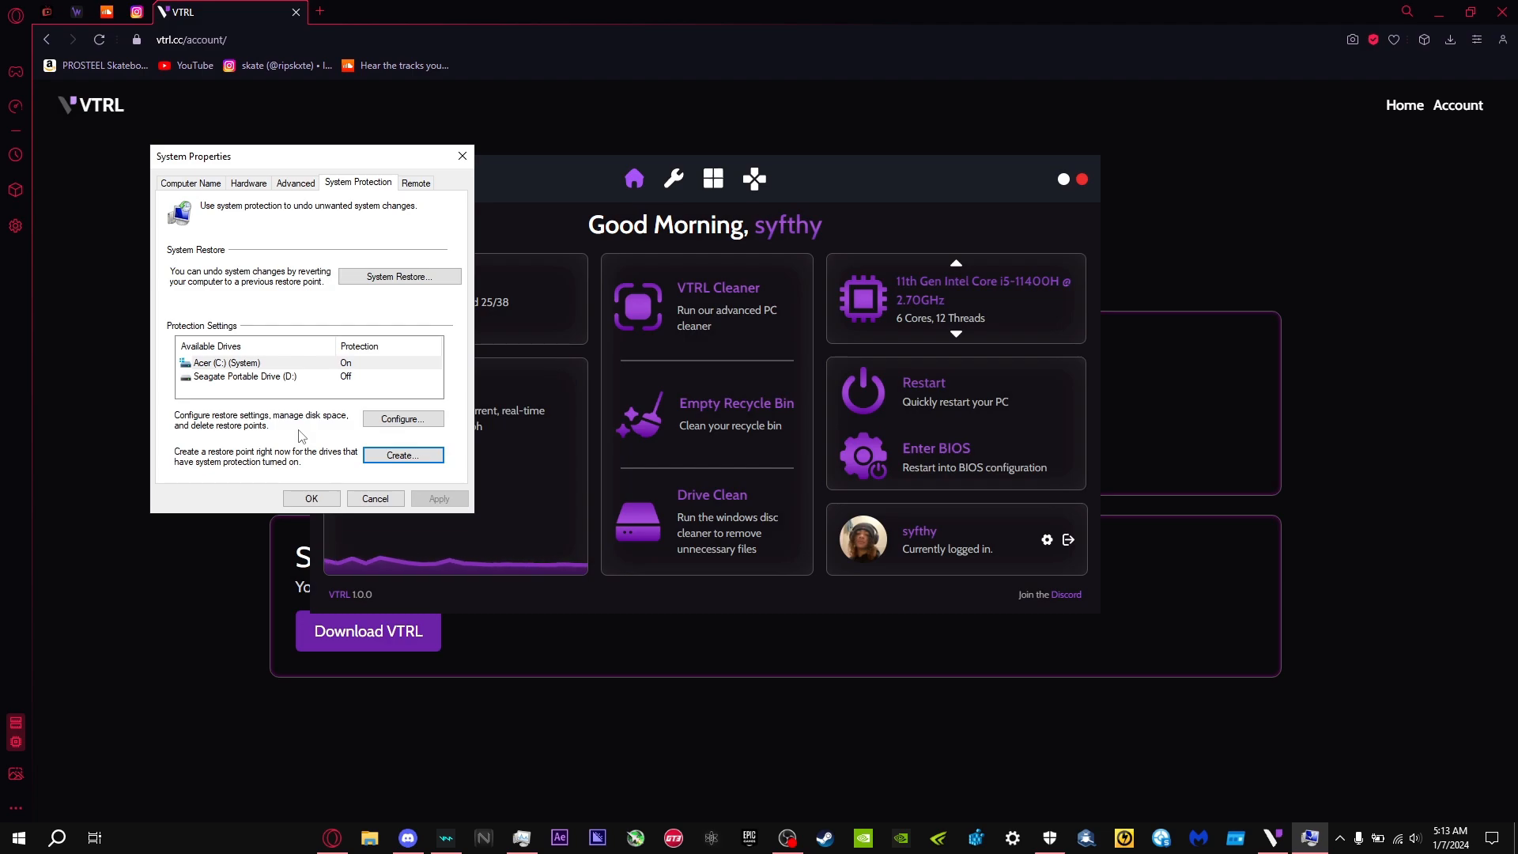
mouse_move(351, 313)
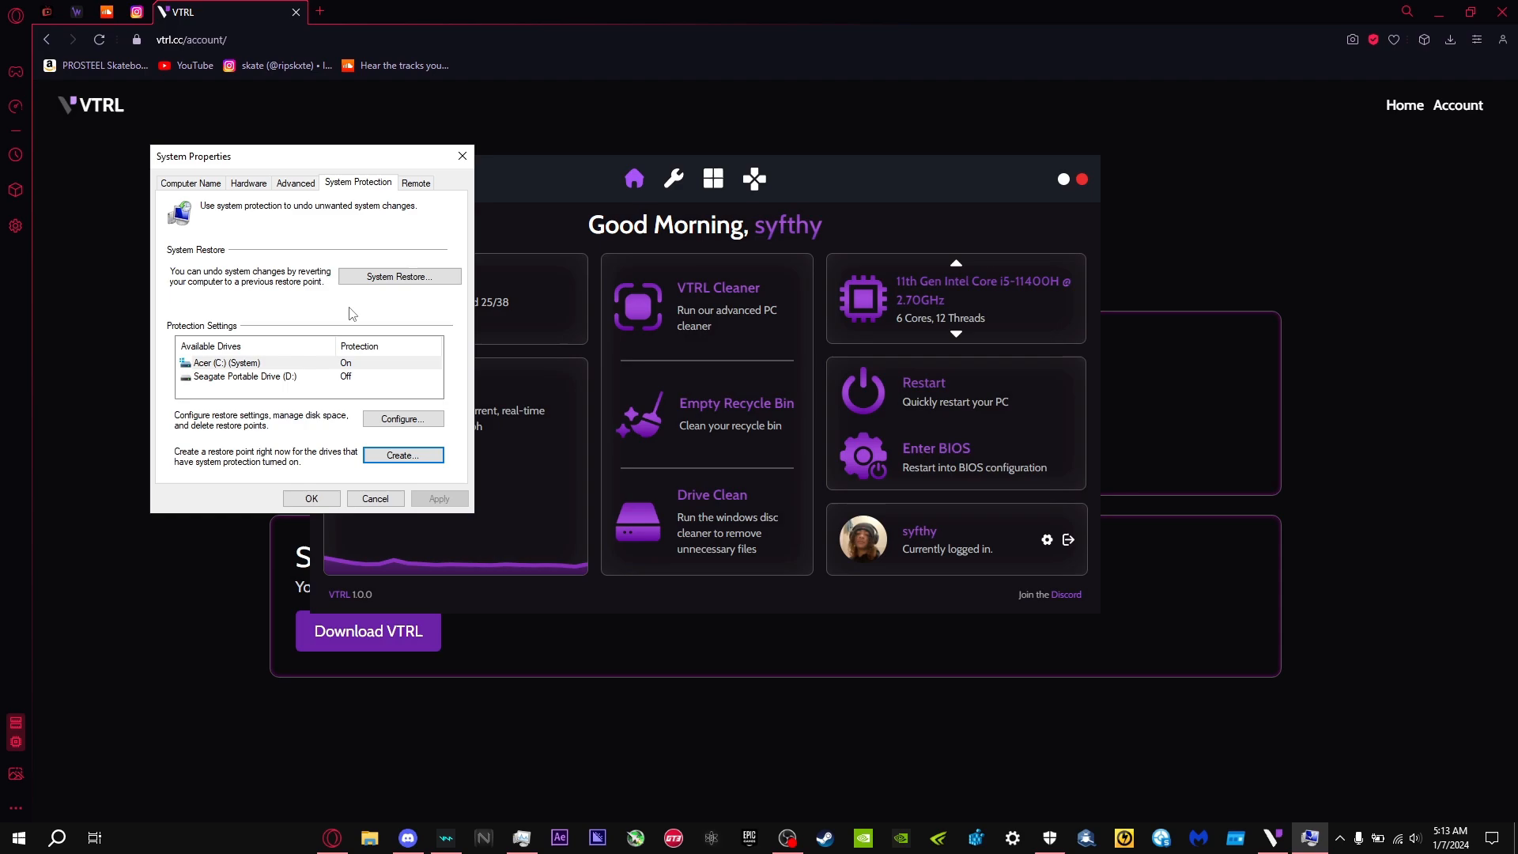
mouse_move(351, 350)
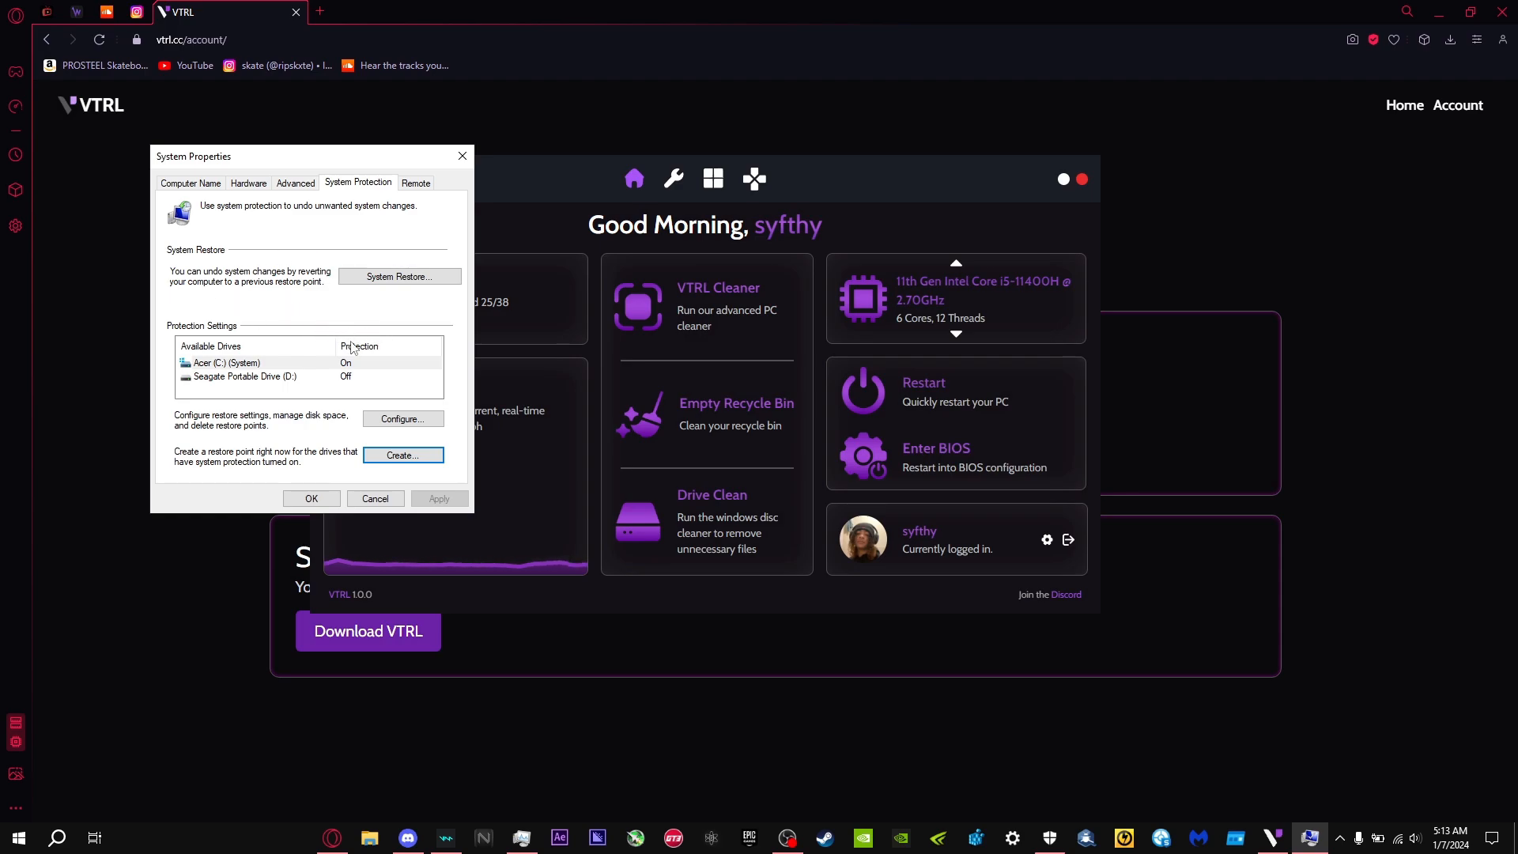
mouse_move(374, 498)
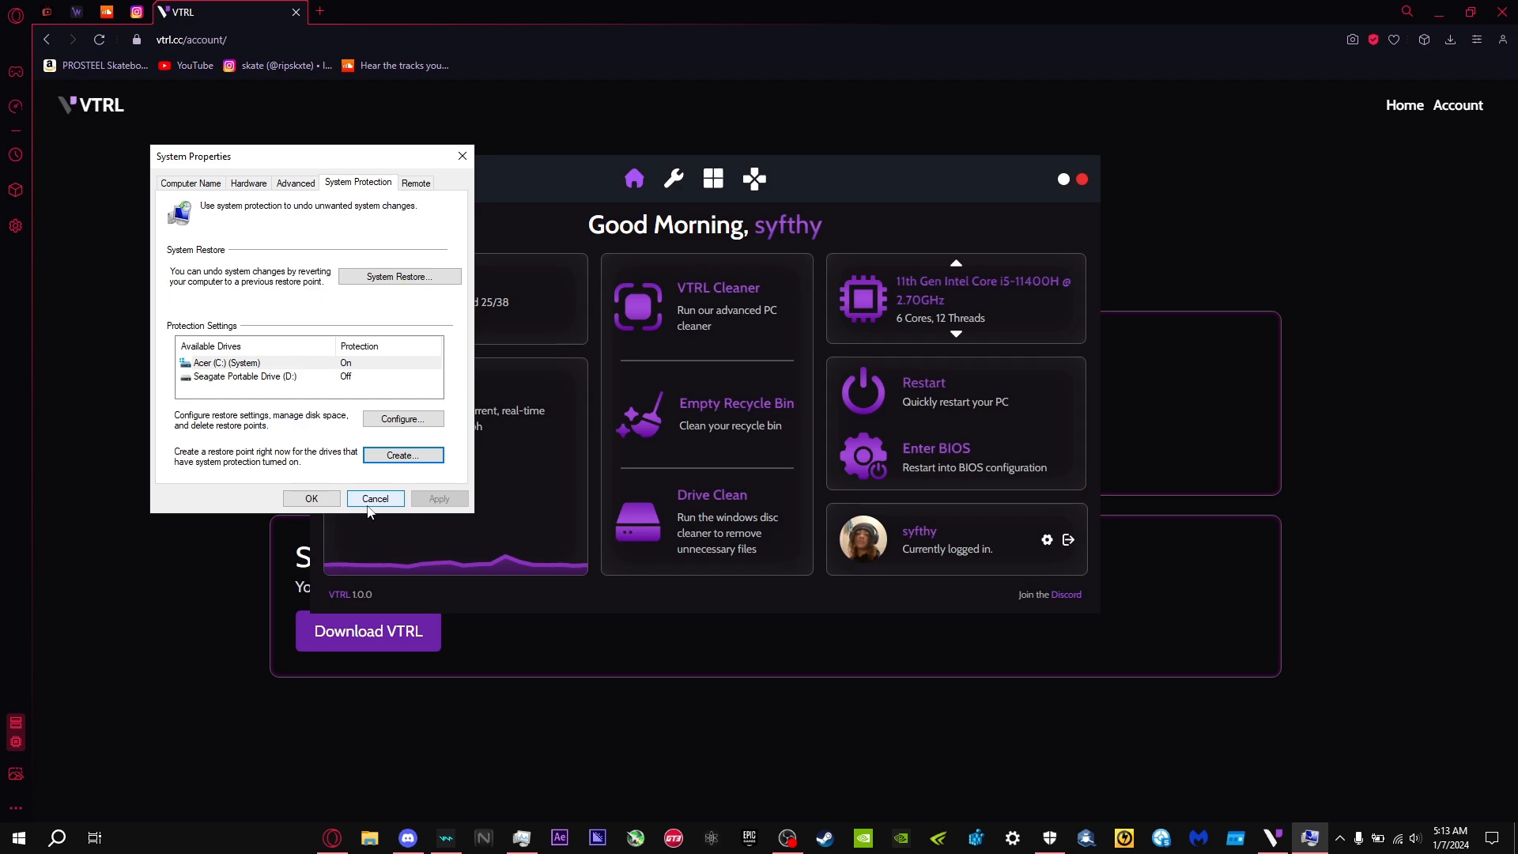
click(373, 498)
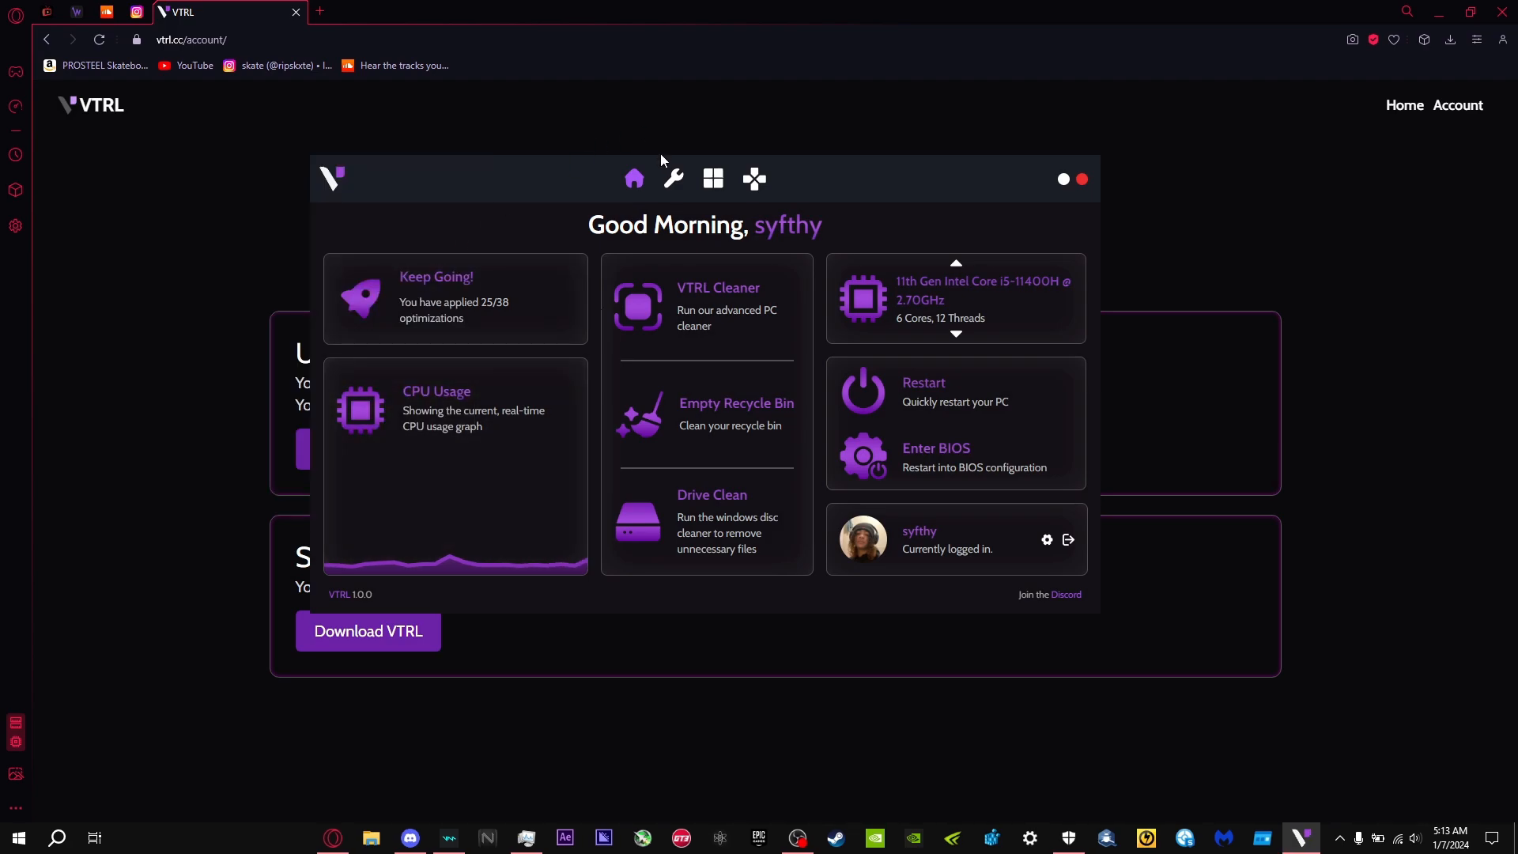
click(674, 179)
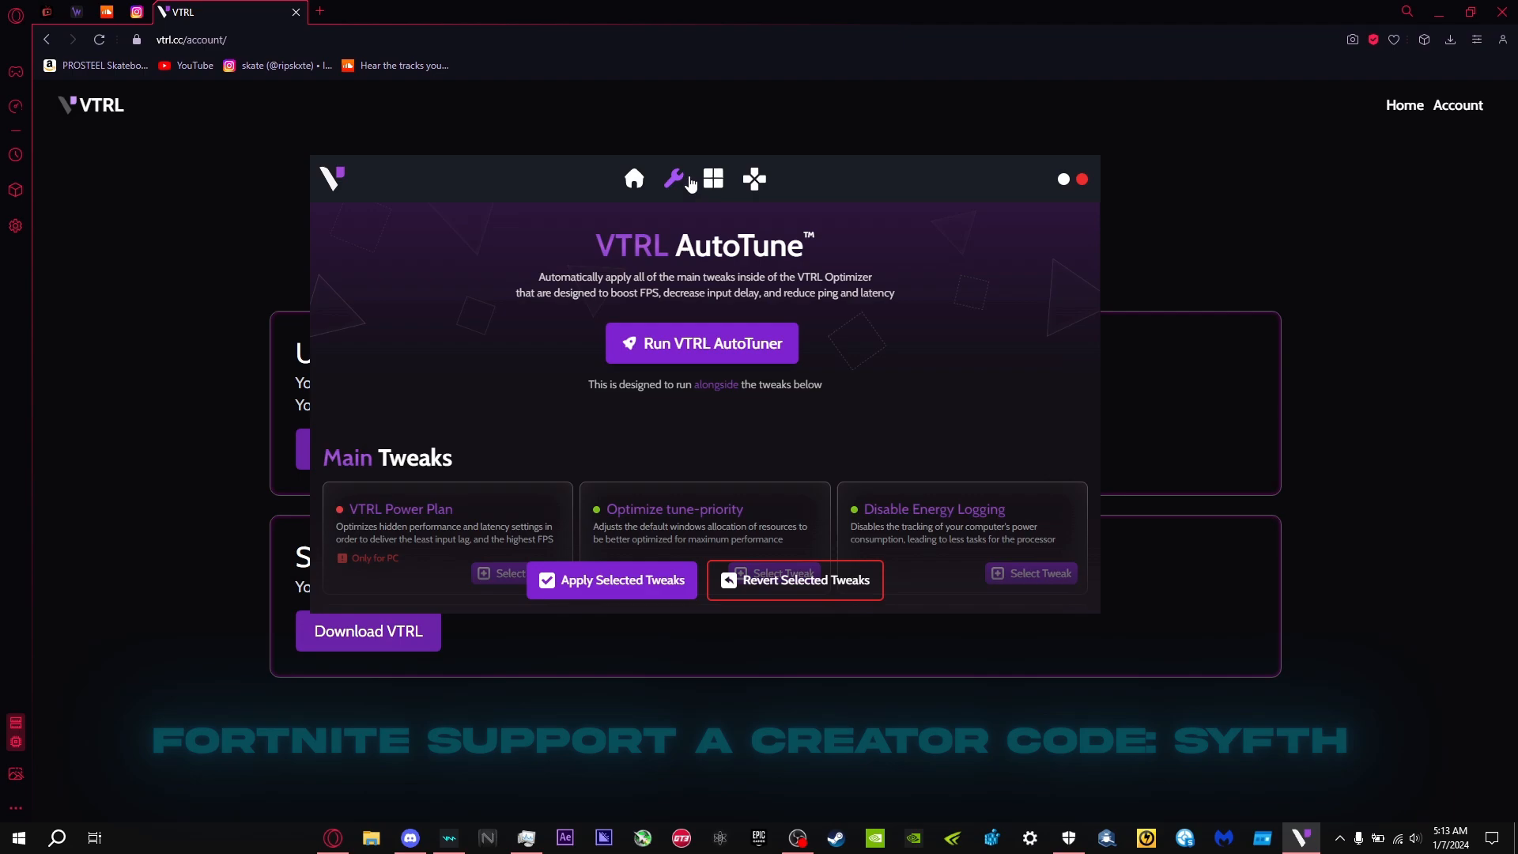
mouse_move(766, 278)
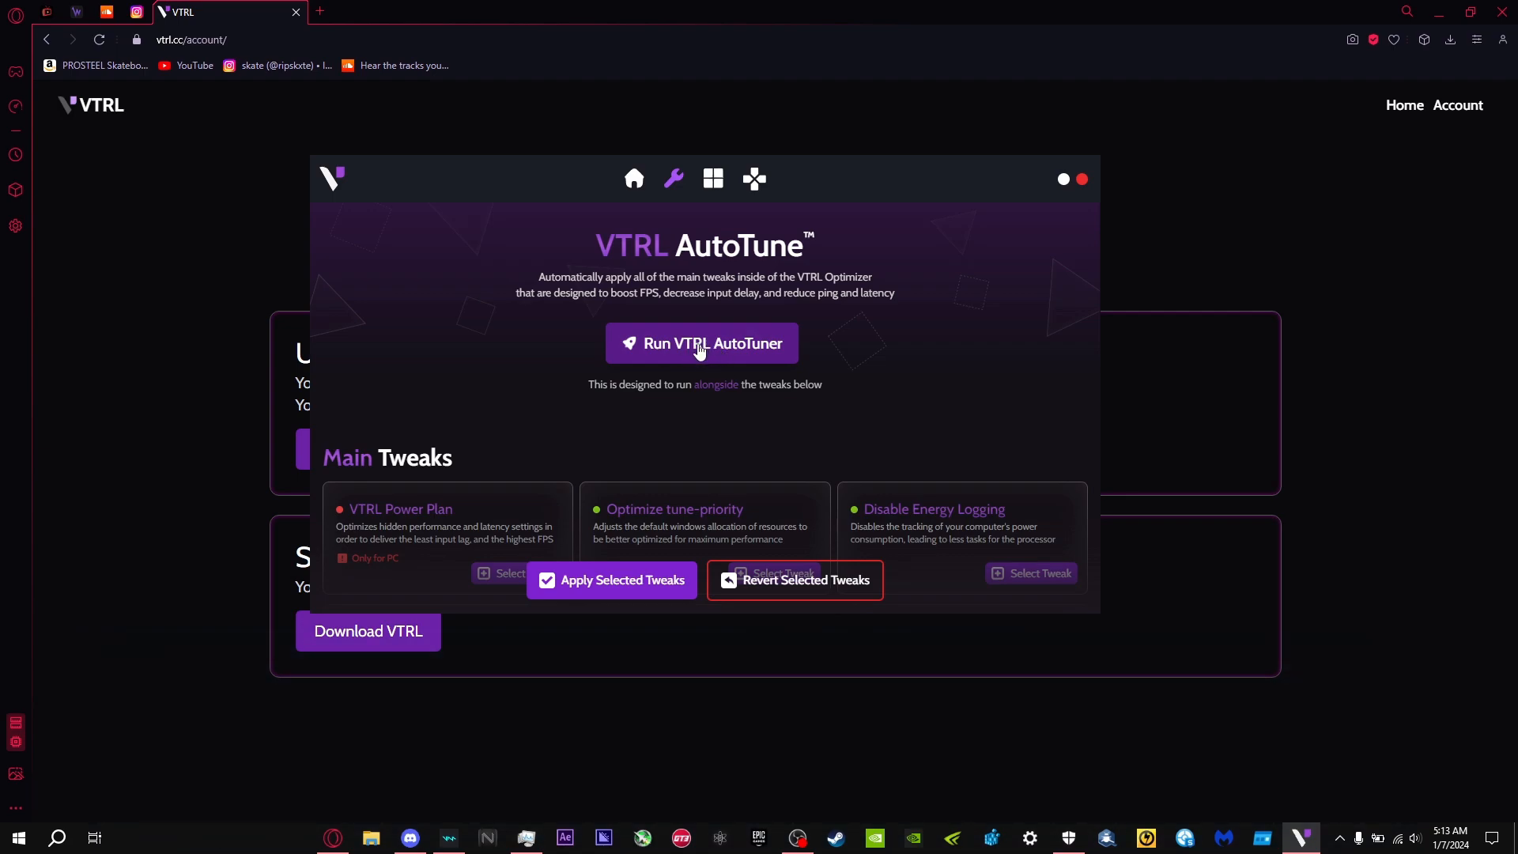
mouse_move(691, 365)
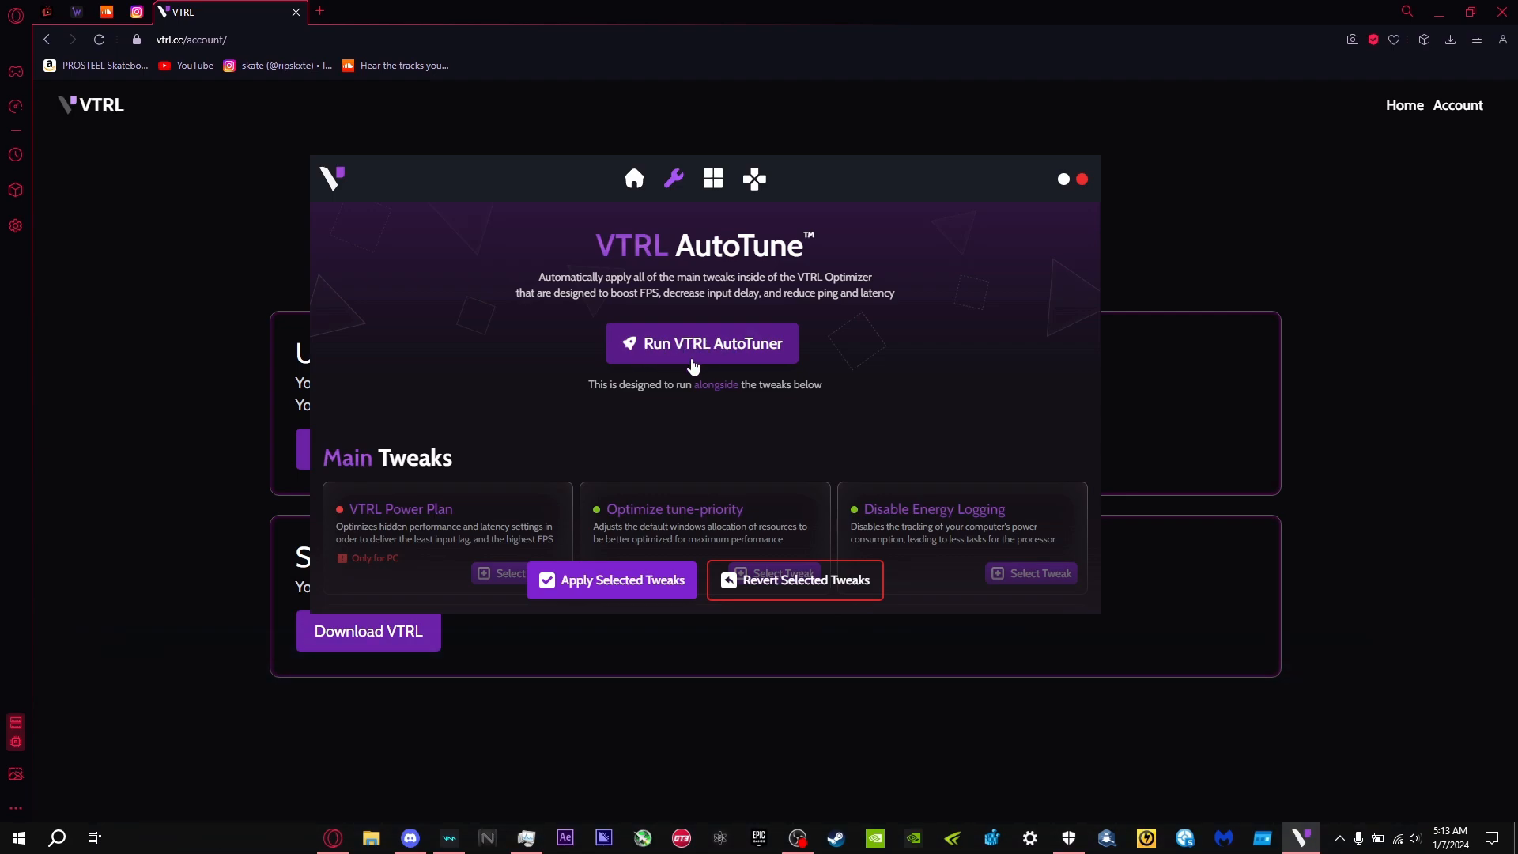
mouse_move(678, 364)
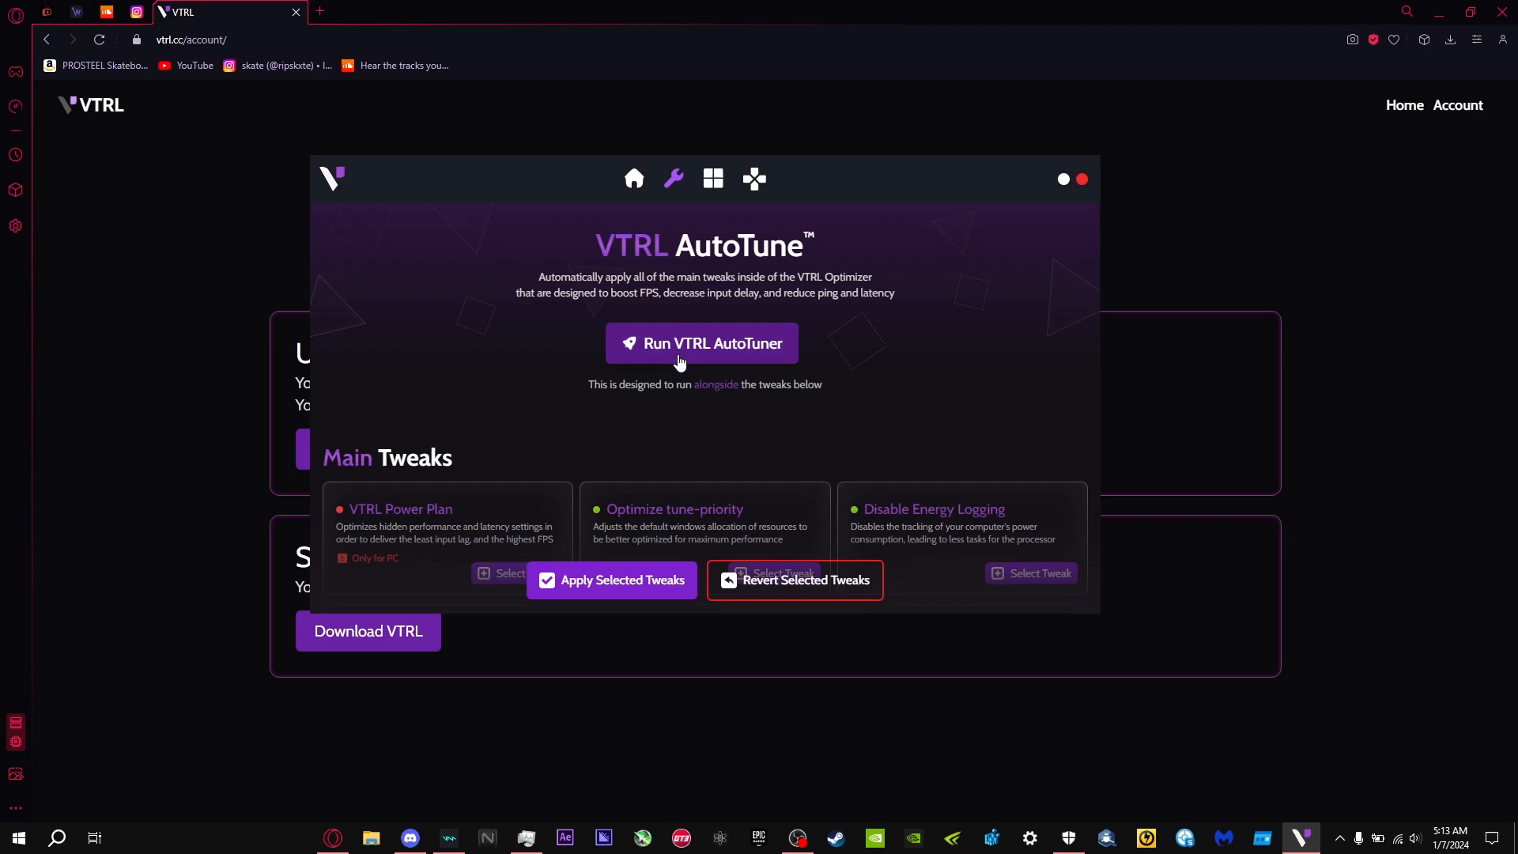
mouse_move(583, 392)
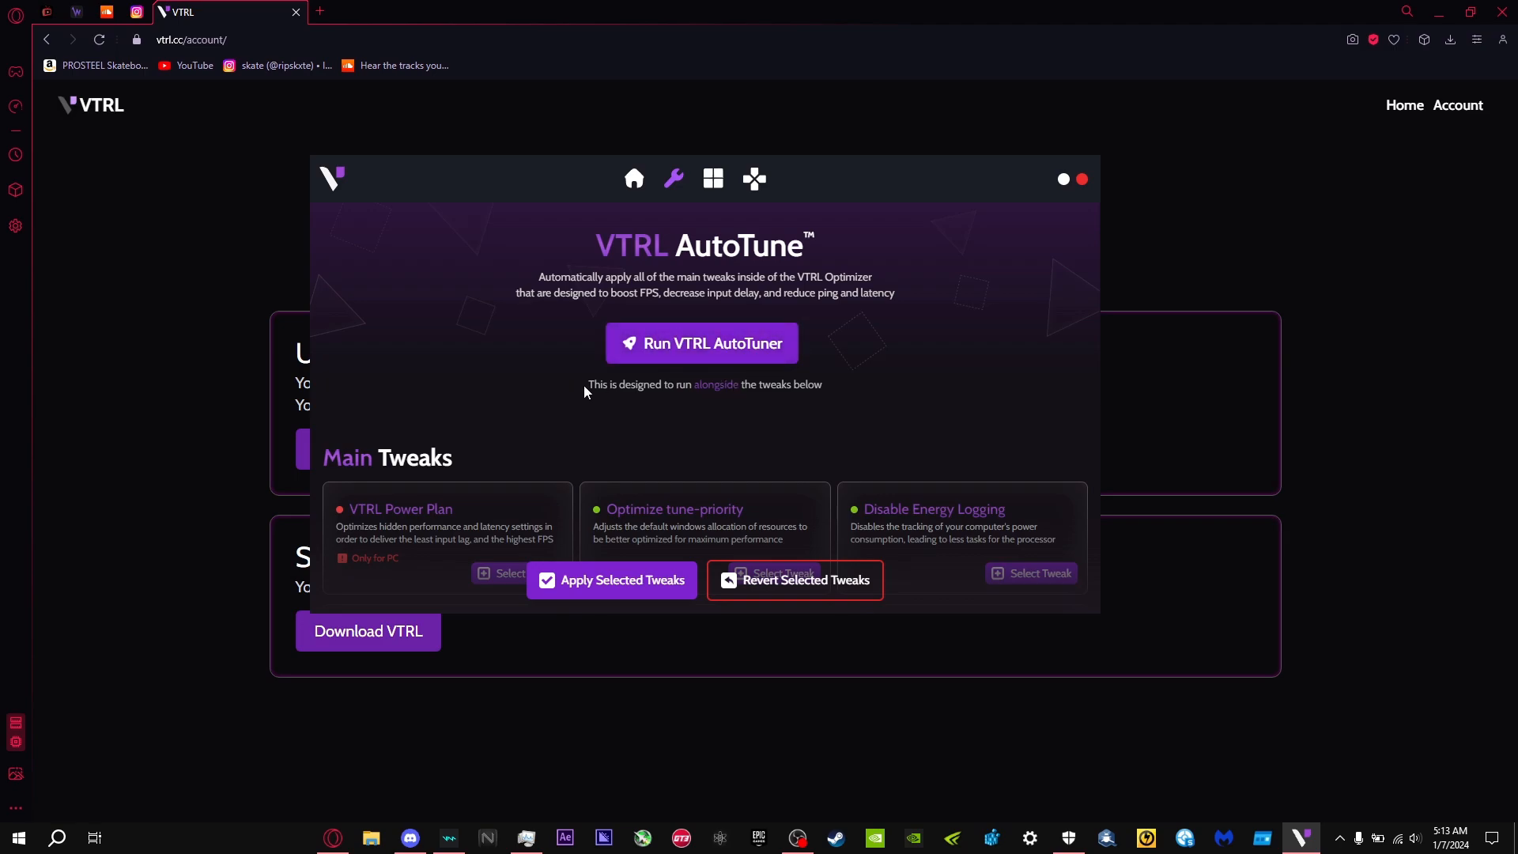
scroll(down, 3)
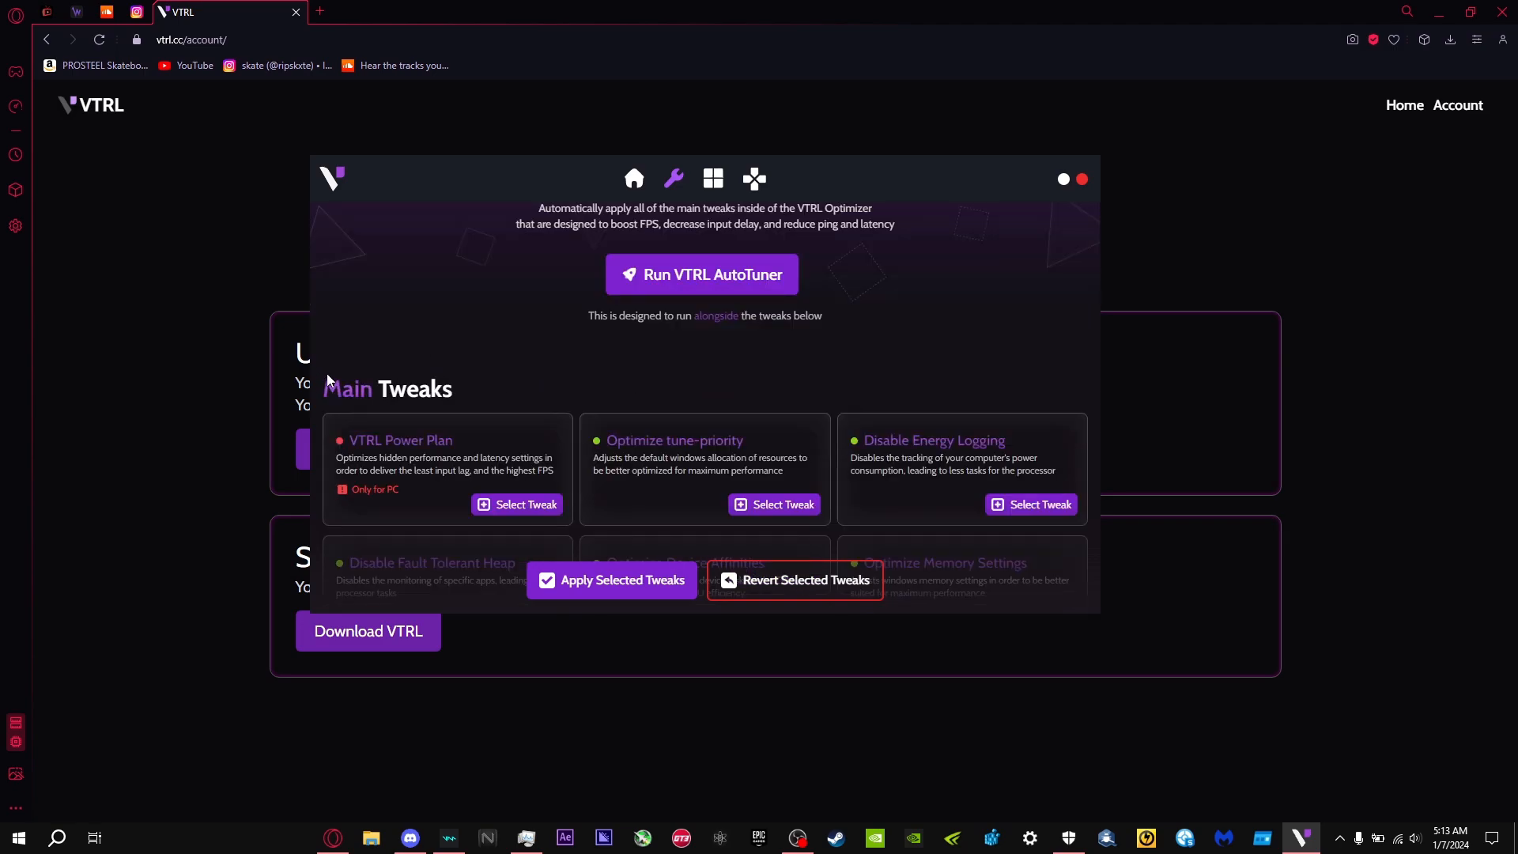
scroll(down, 3)
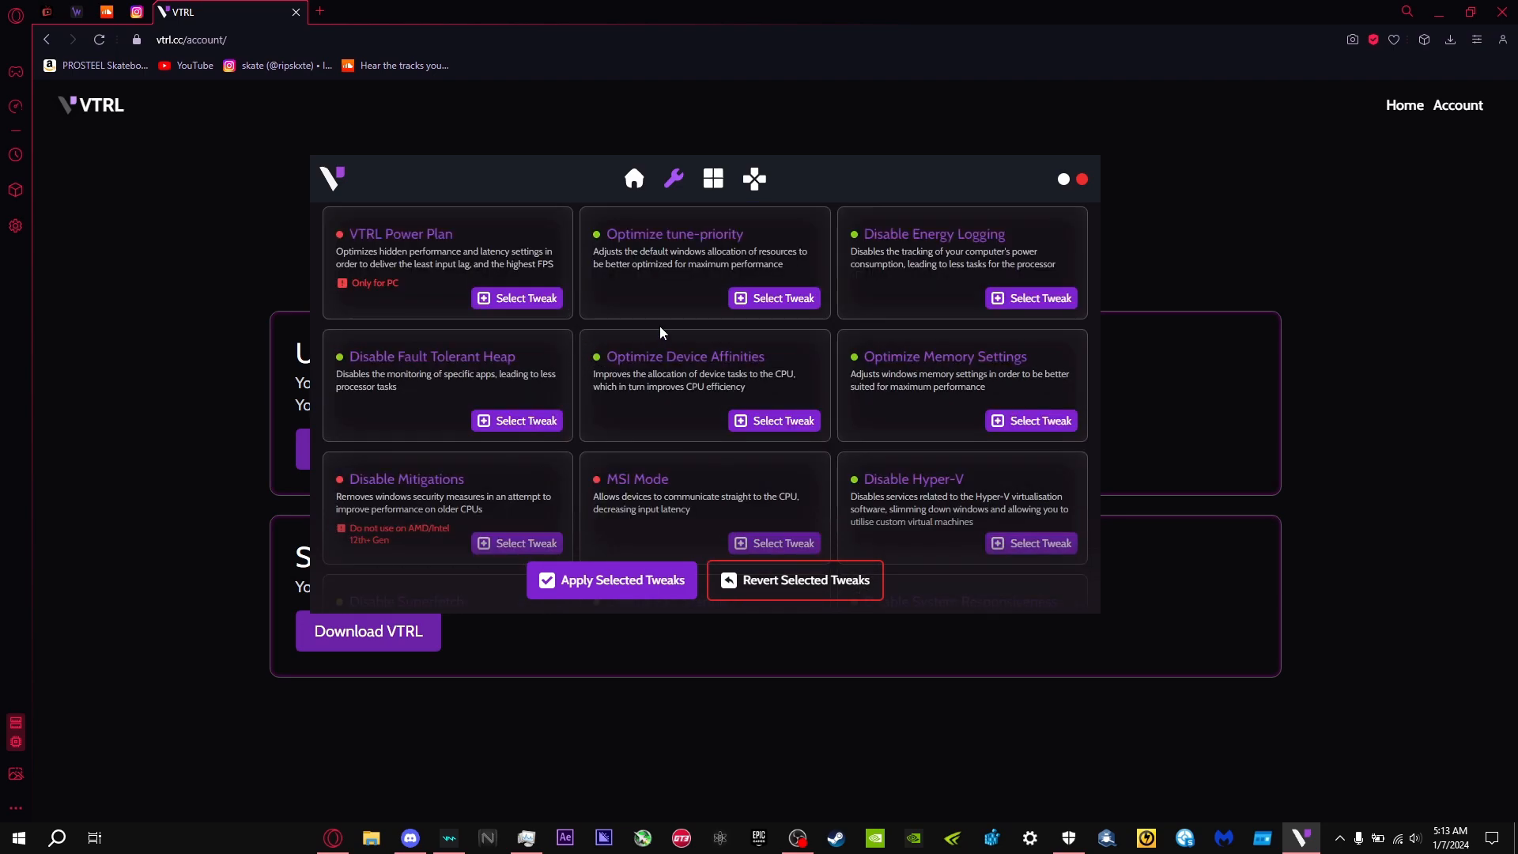
scroll(up, 3)
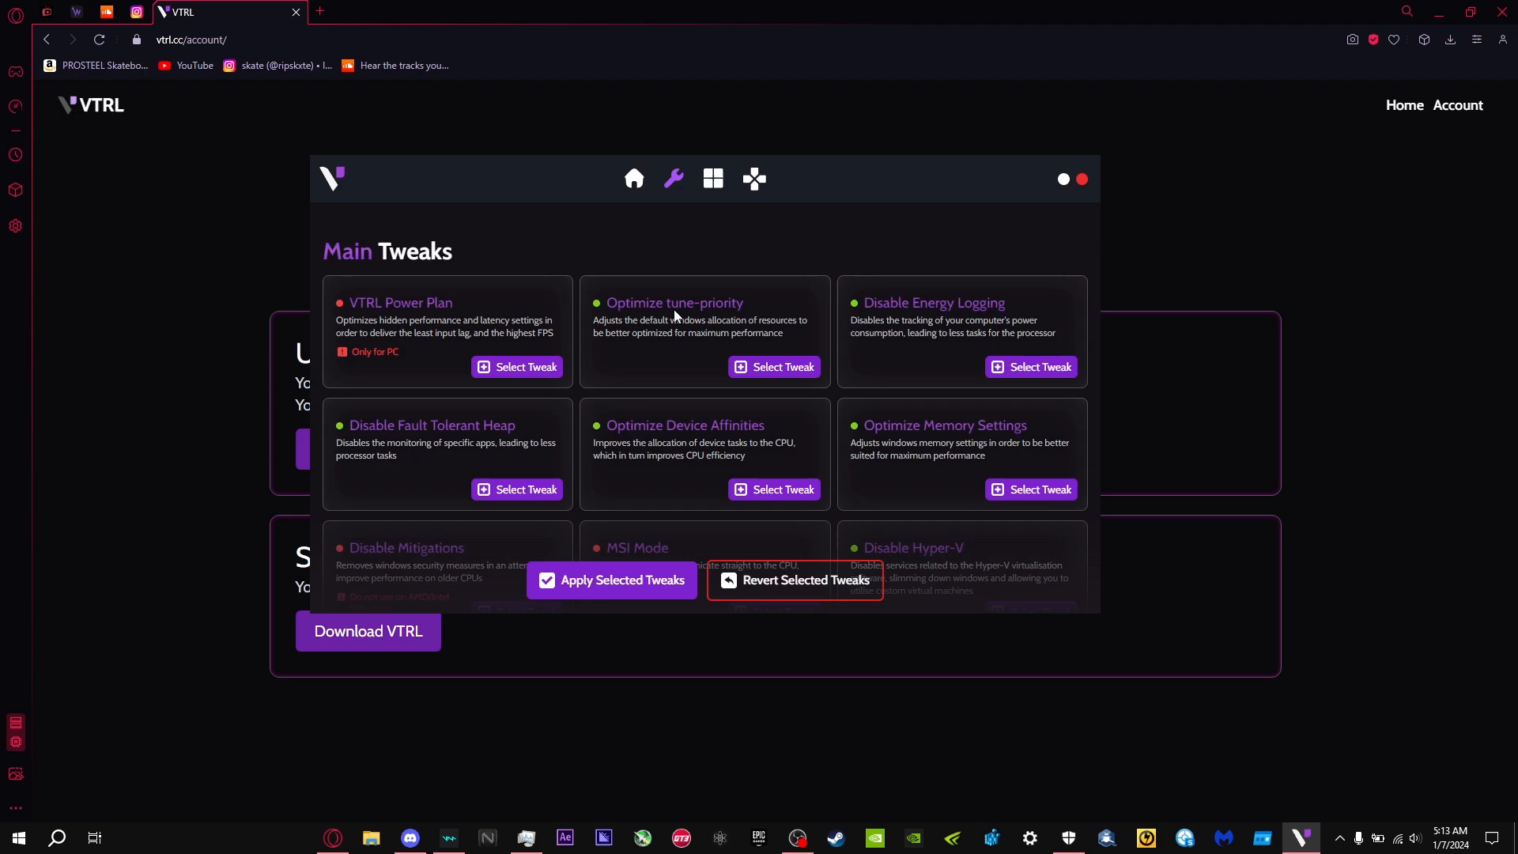
mouse_move(788, 351)
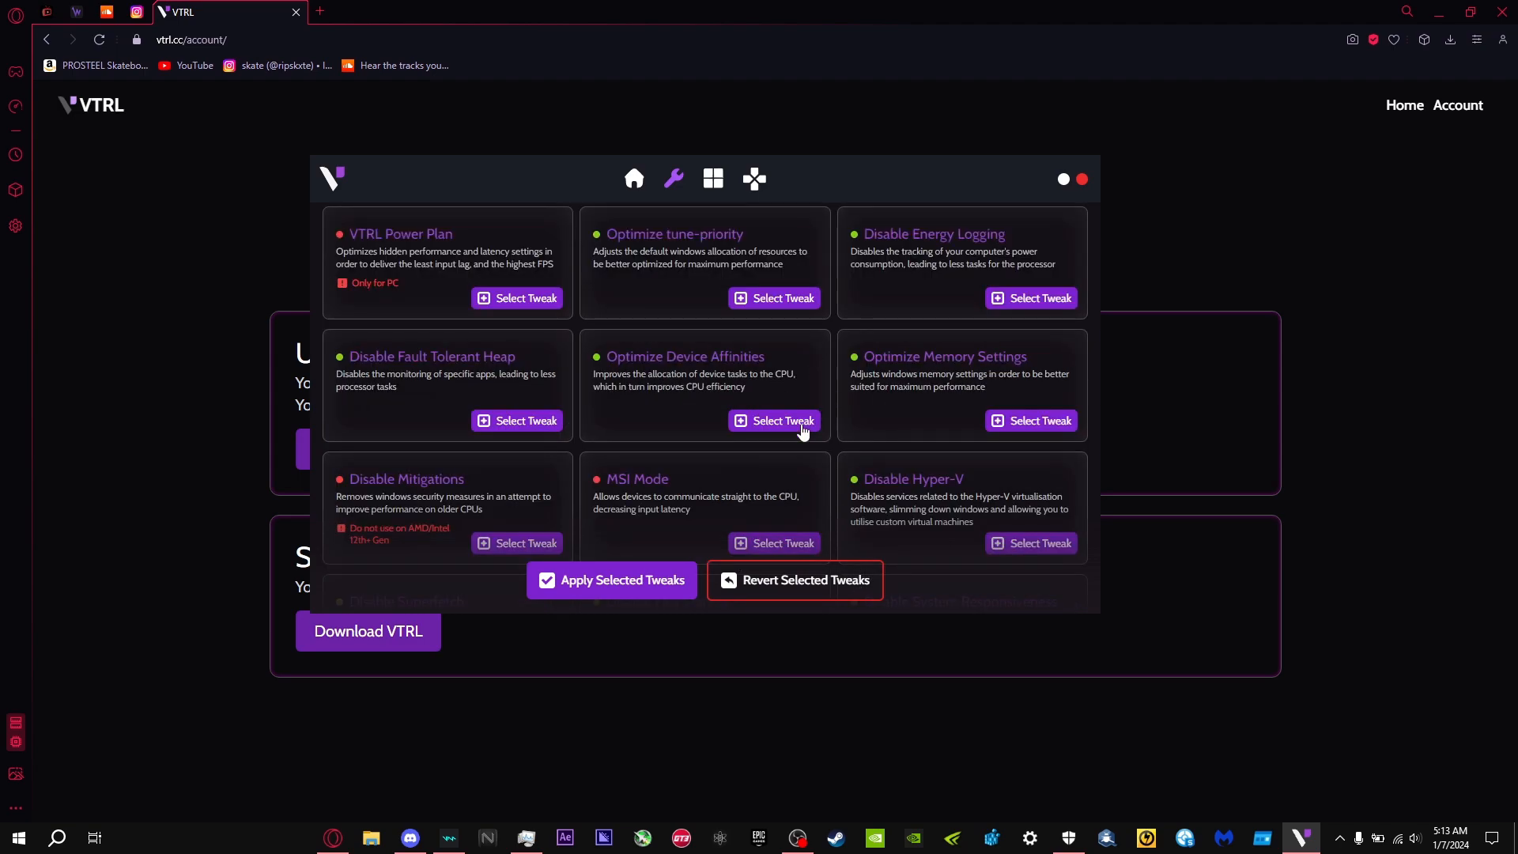
scroll(down, 3)
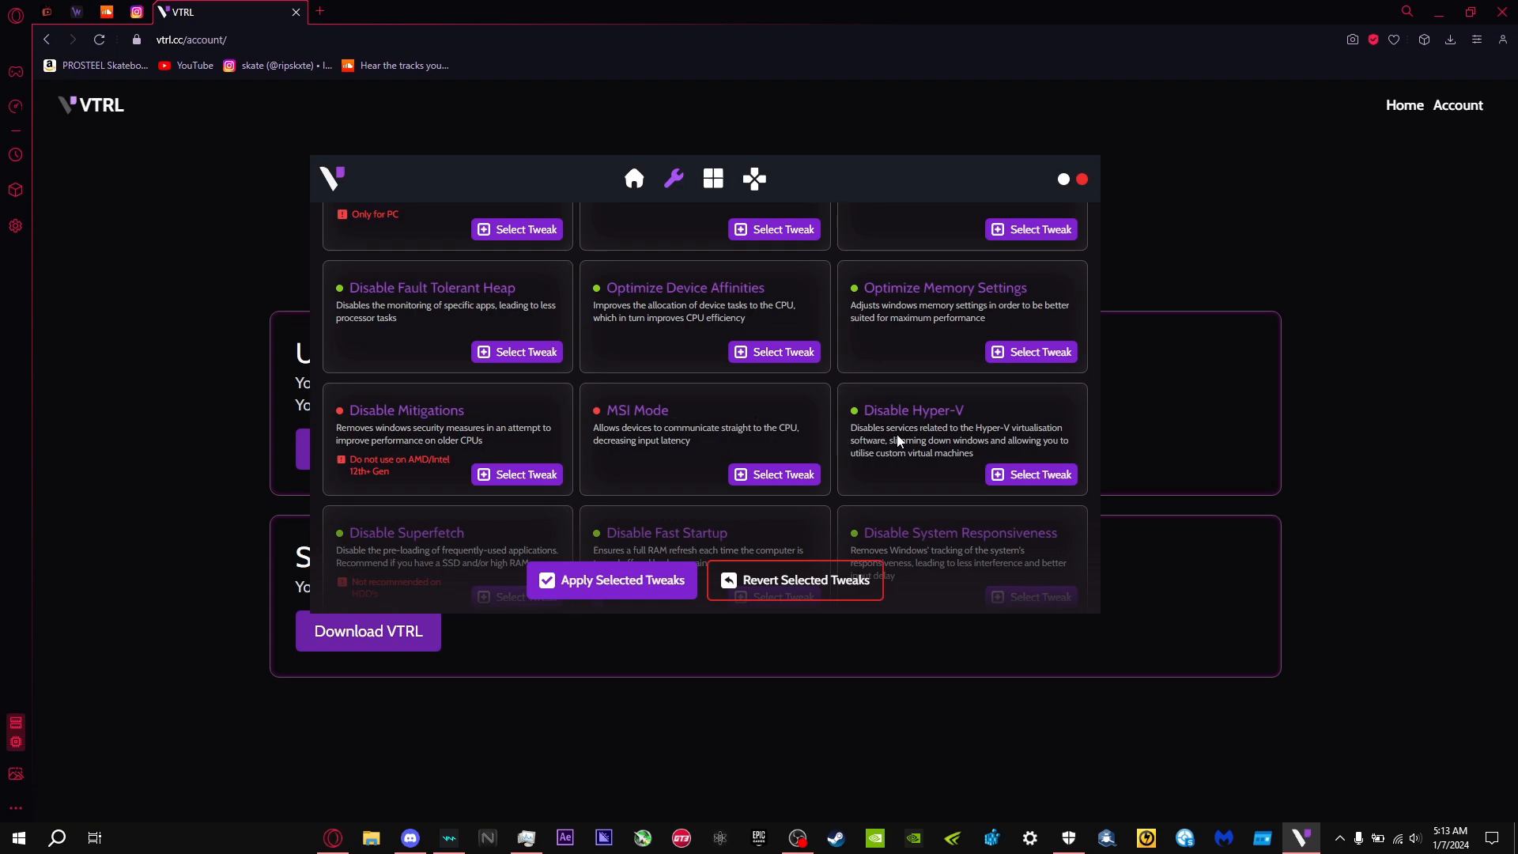
mouse_move(874, 492)
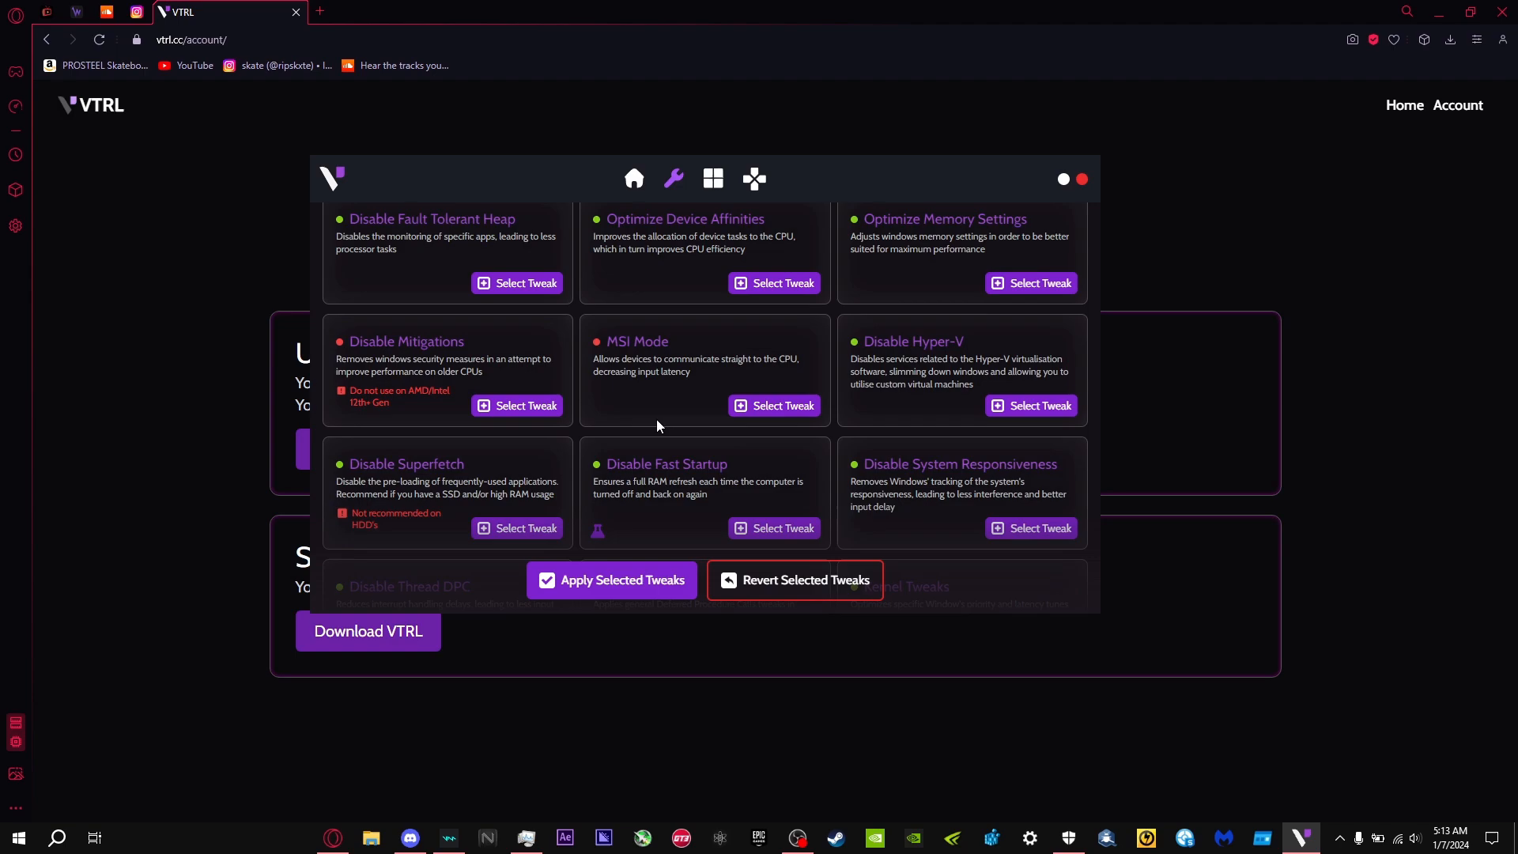
mouse_move(374, 362)
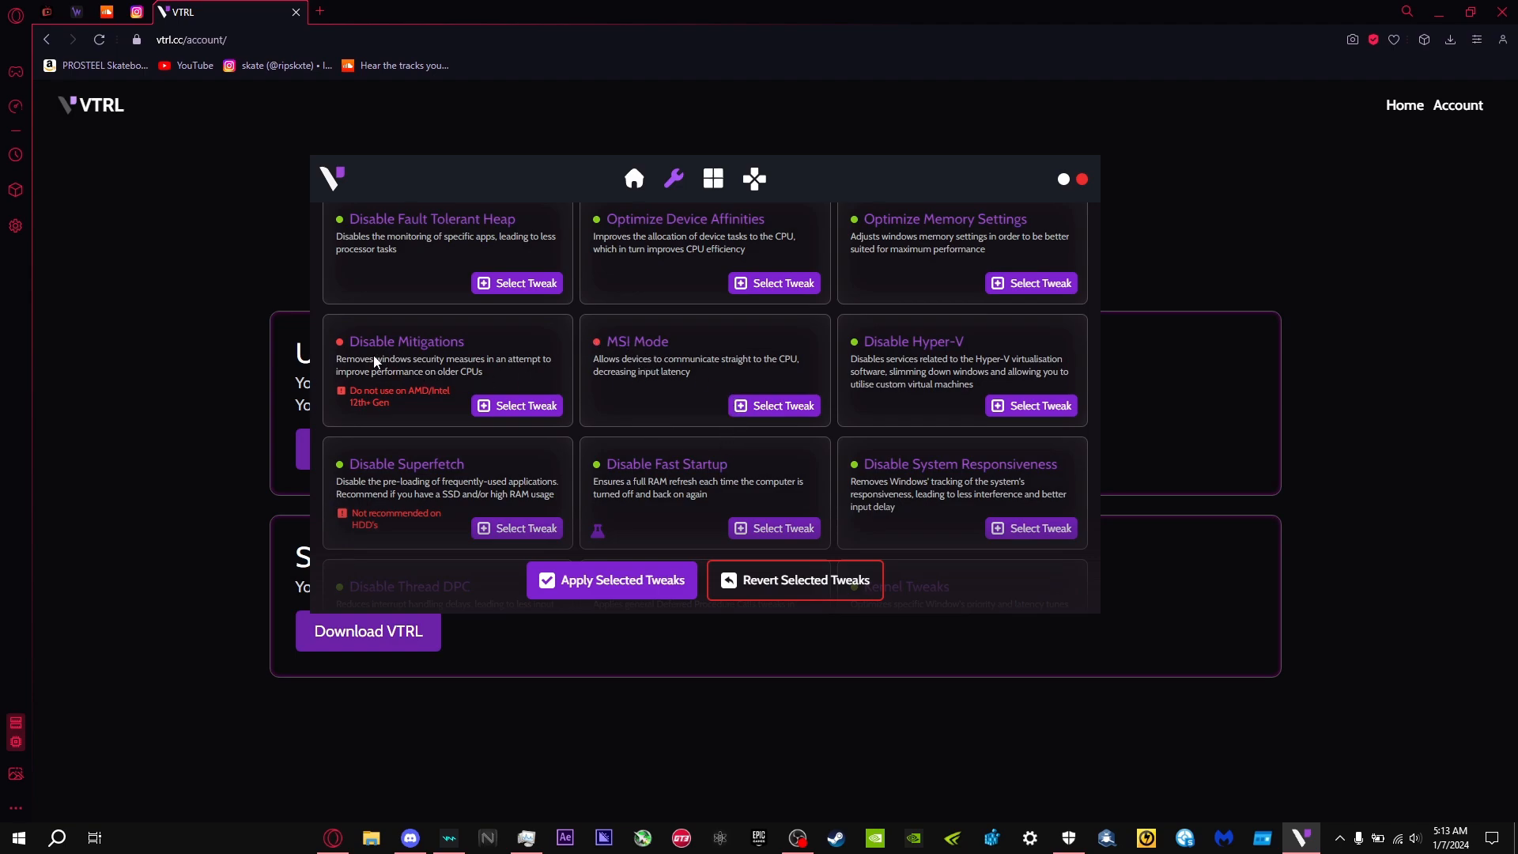
mouse_move(408, 405)
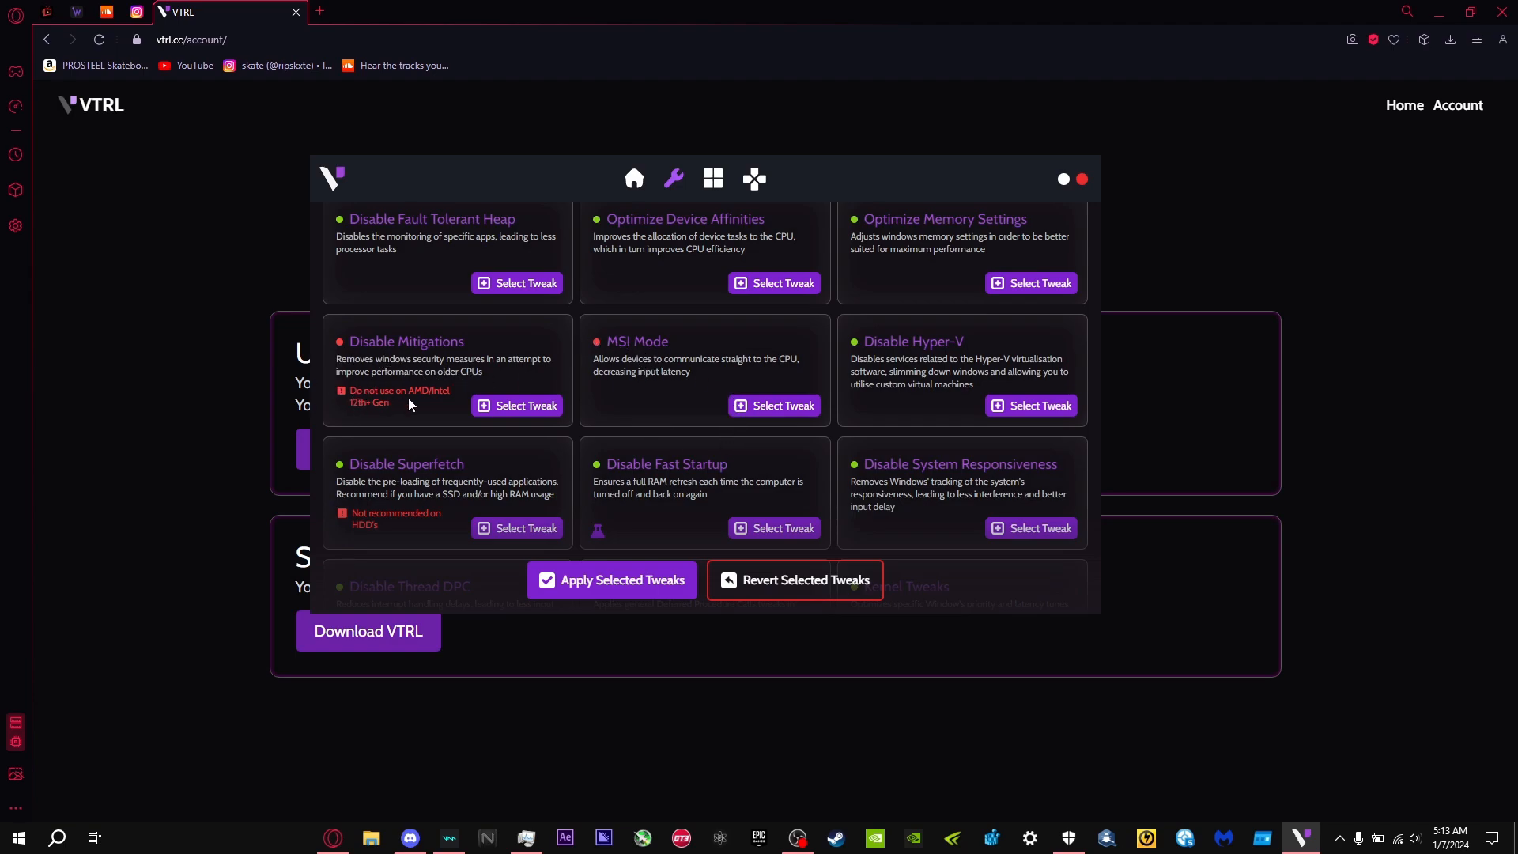
mouse_move(471, 430)
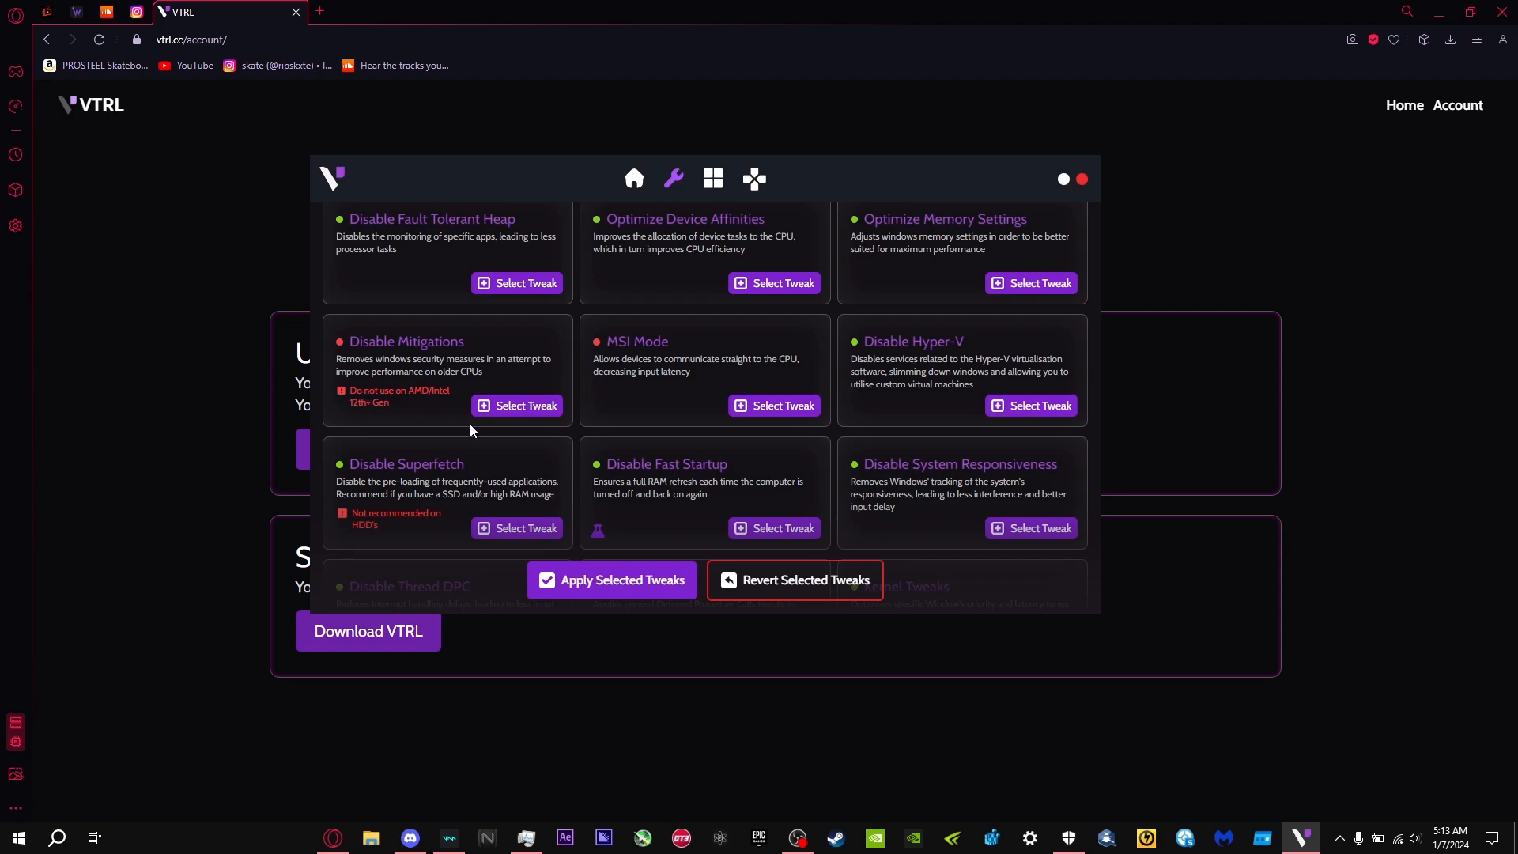
mouse_move(446, 440)
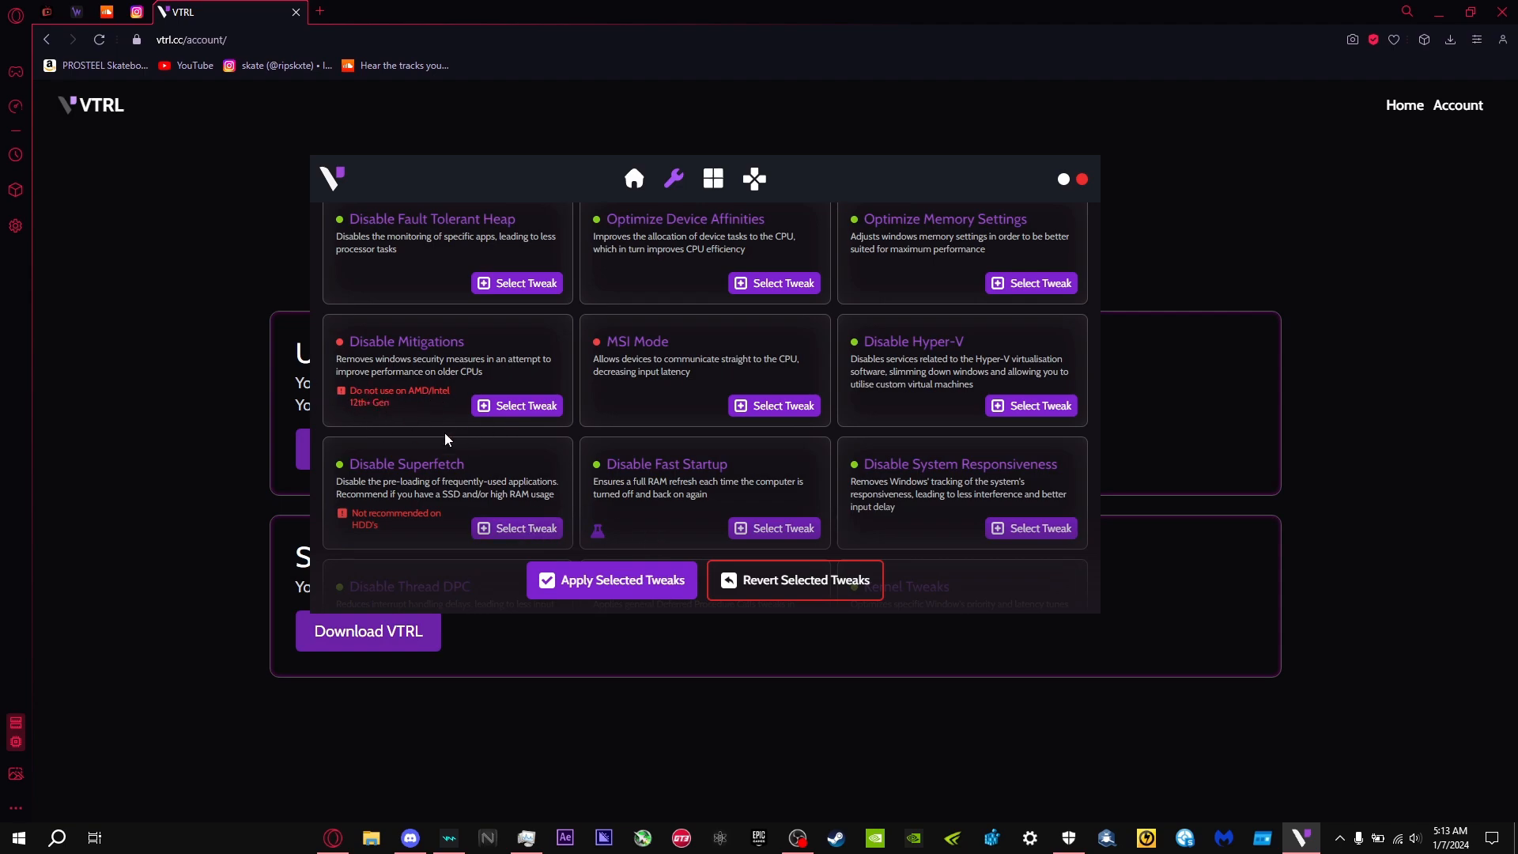
scroll(down, 3)
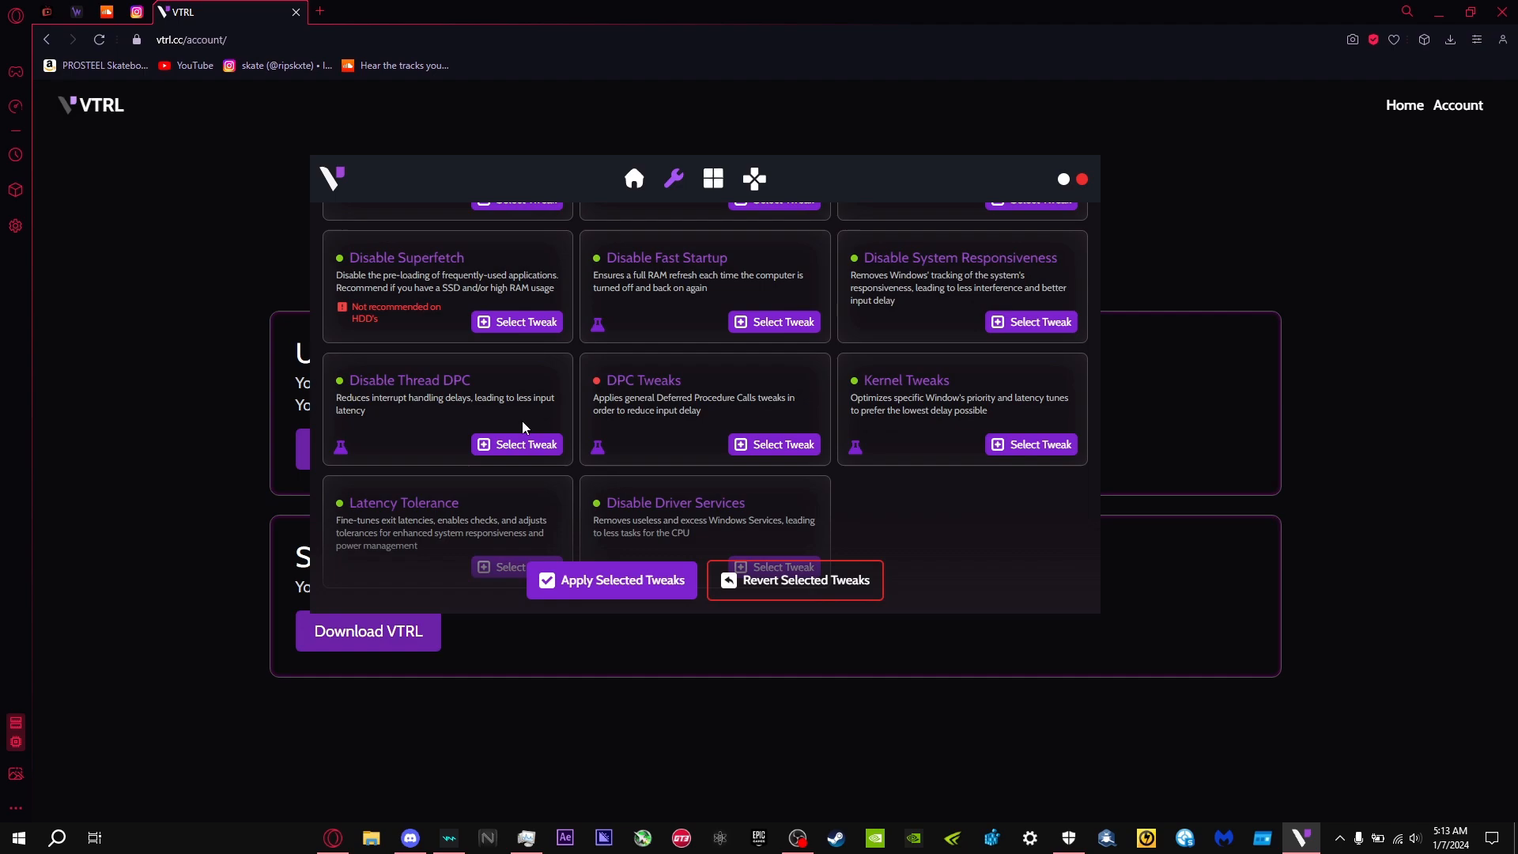
scroll(down, 3)
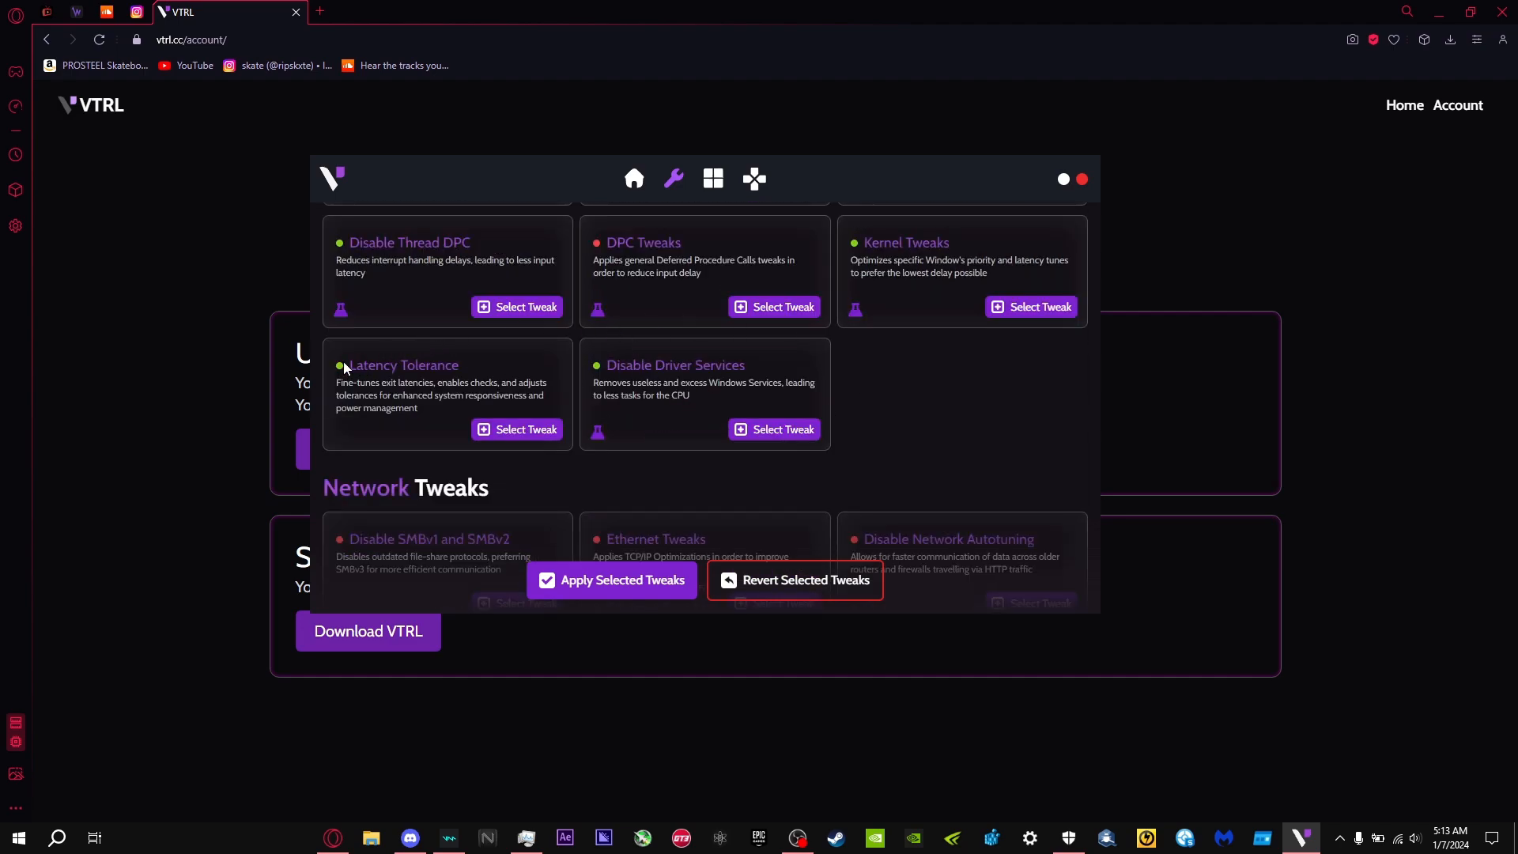
mouse_move(485, 406)
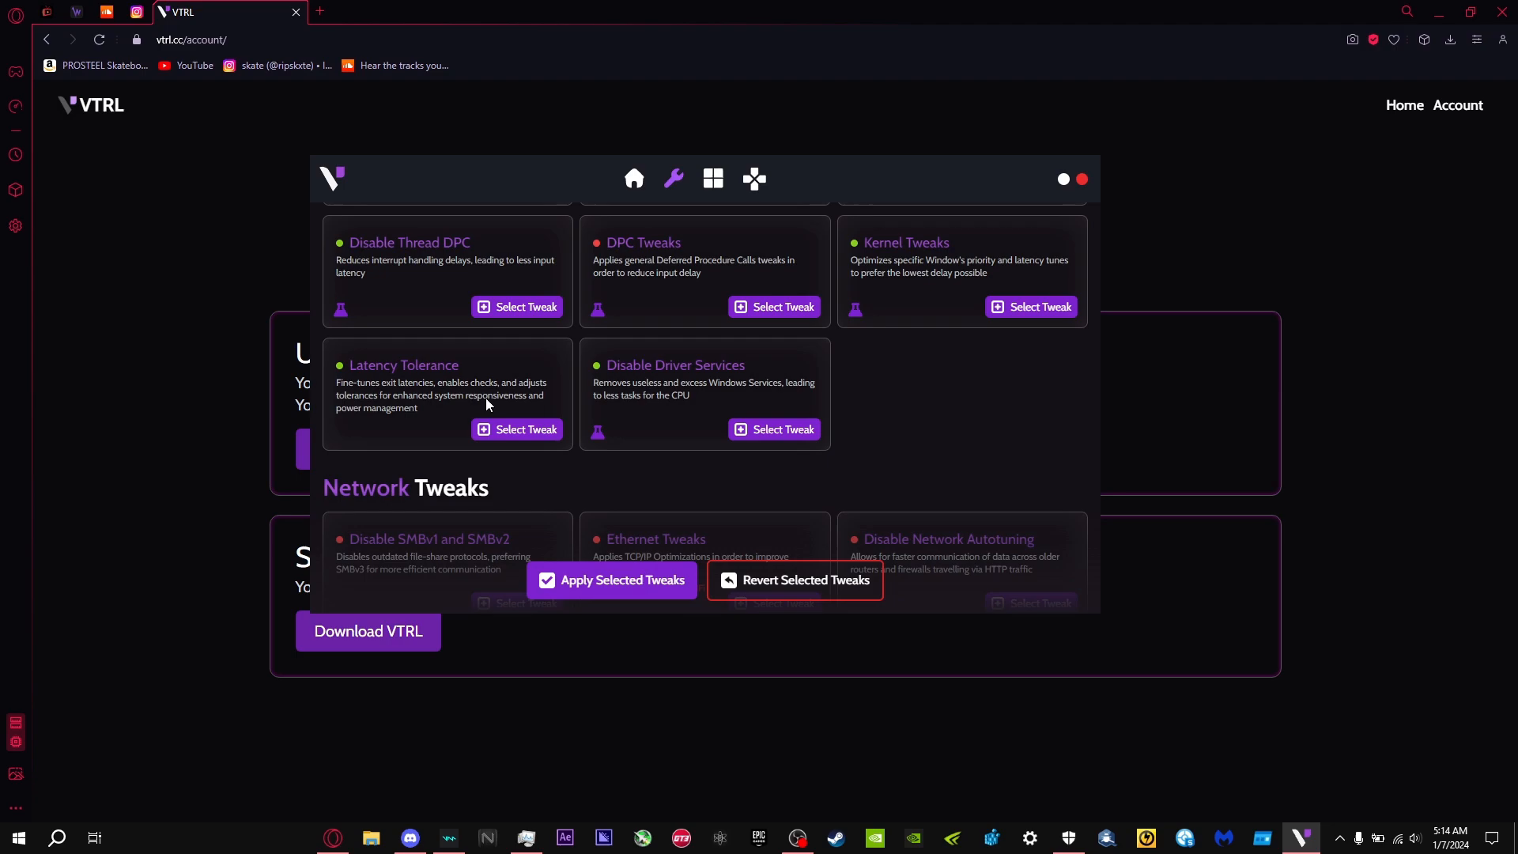
scroll(down, 3)
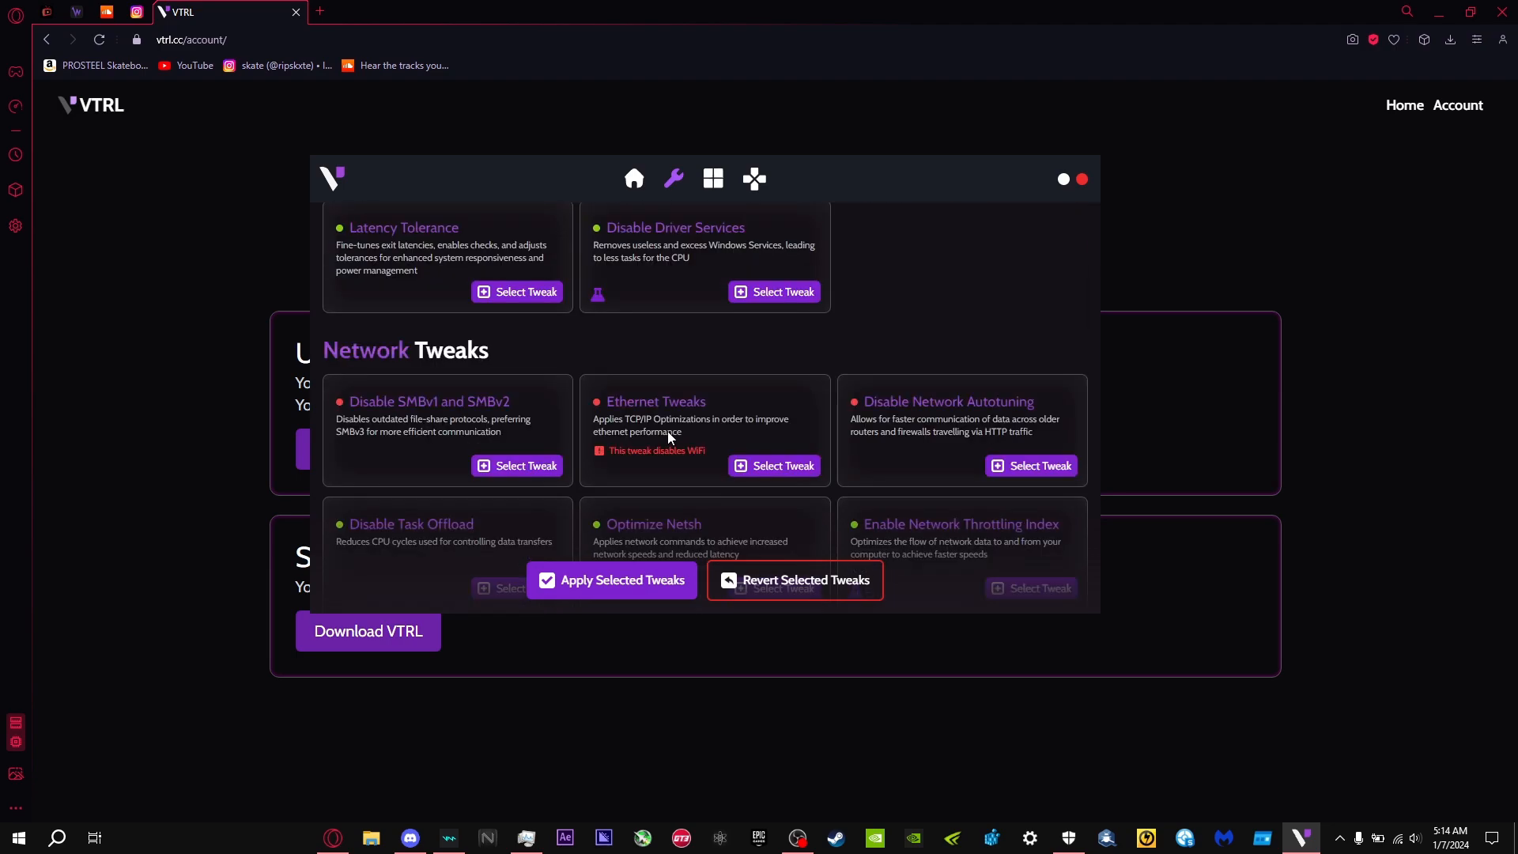
scroll(down, 3)
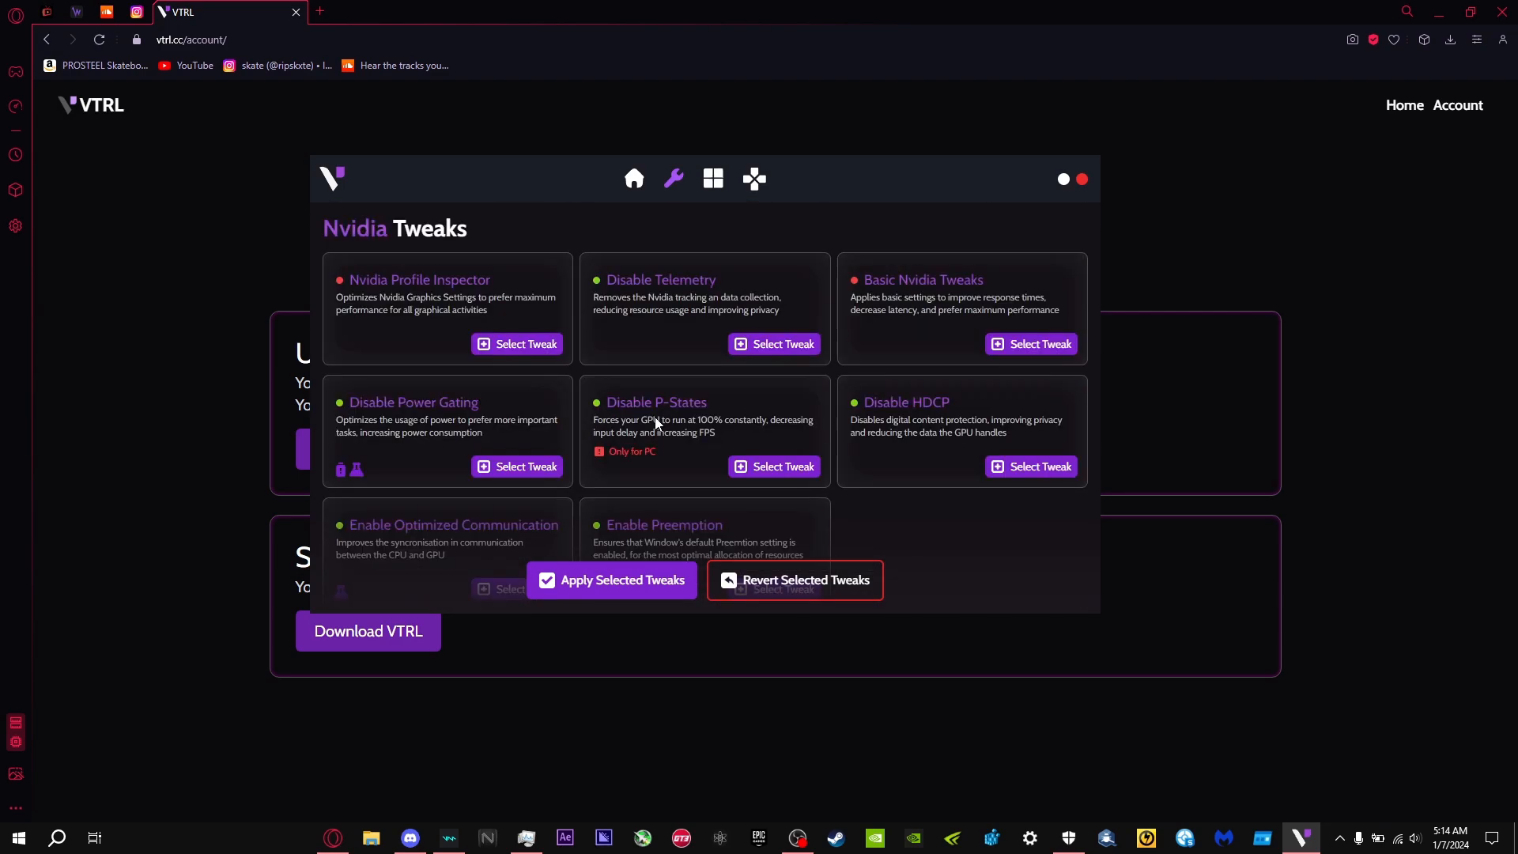
scroll(down, 3)
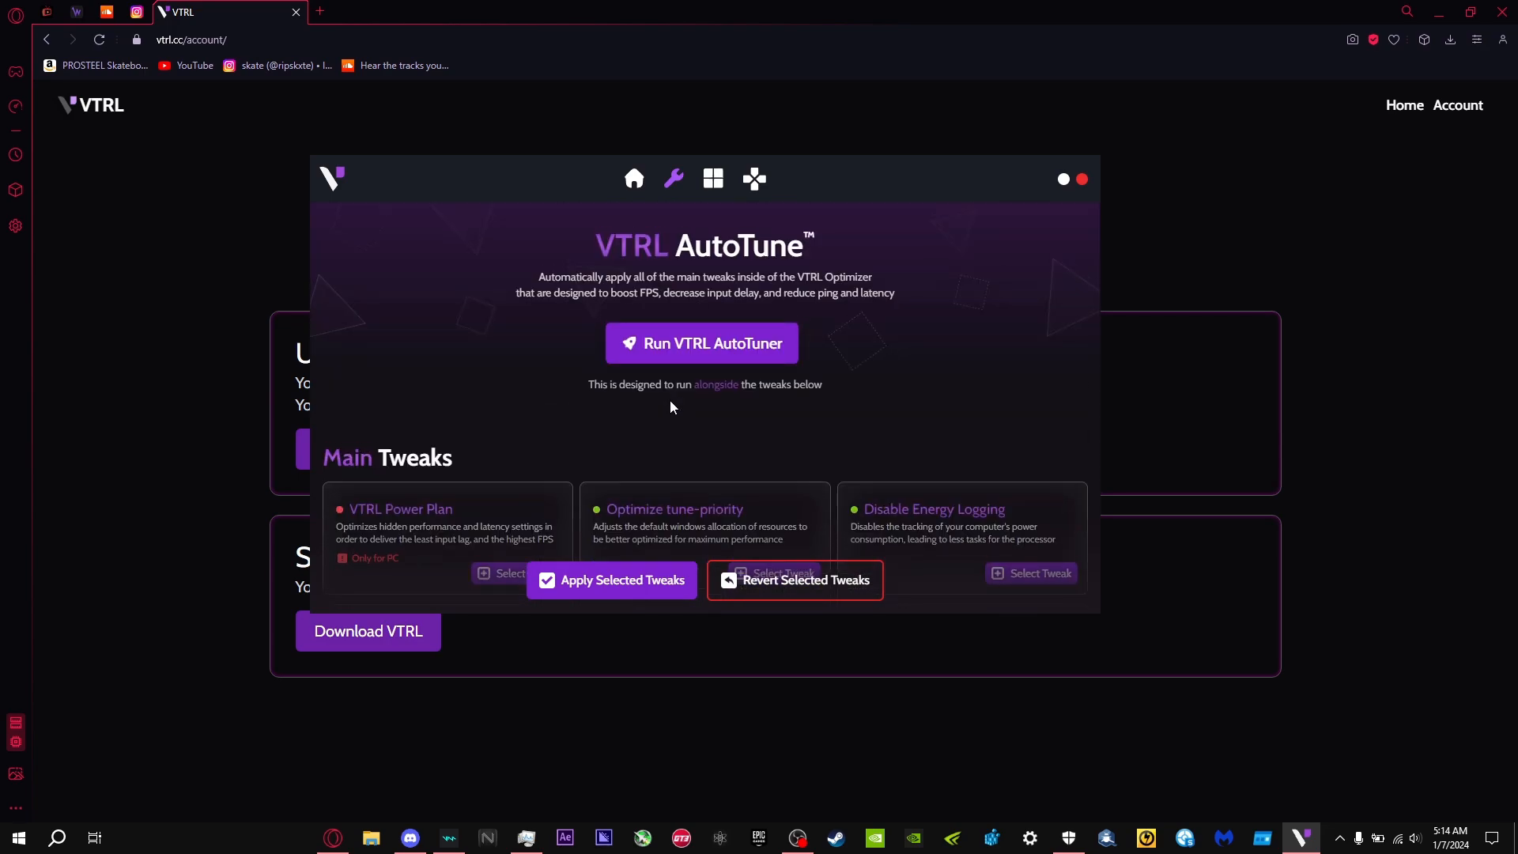
mouse_move(697, 428)
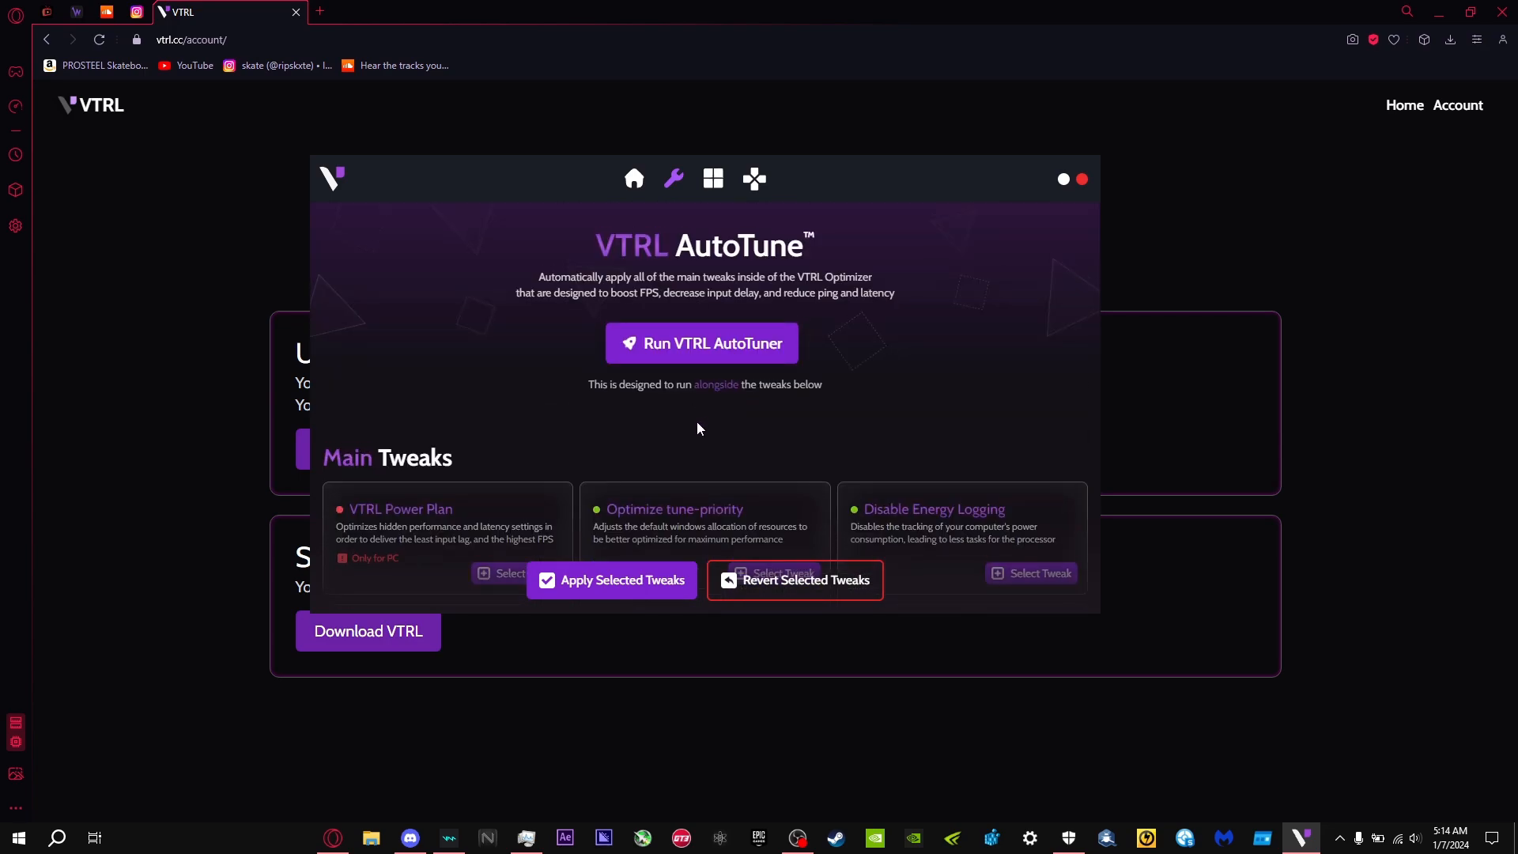
mouse_move(713, 348)
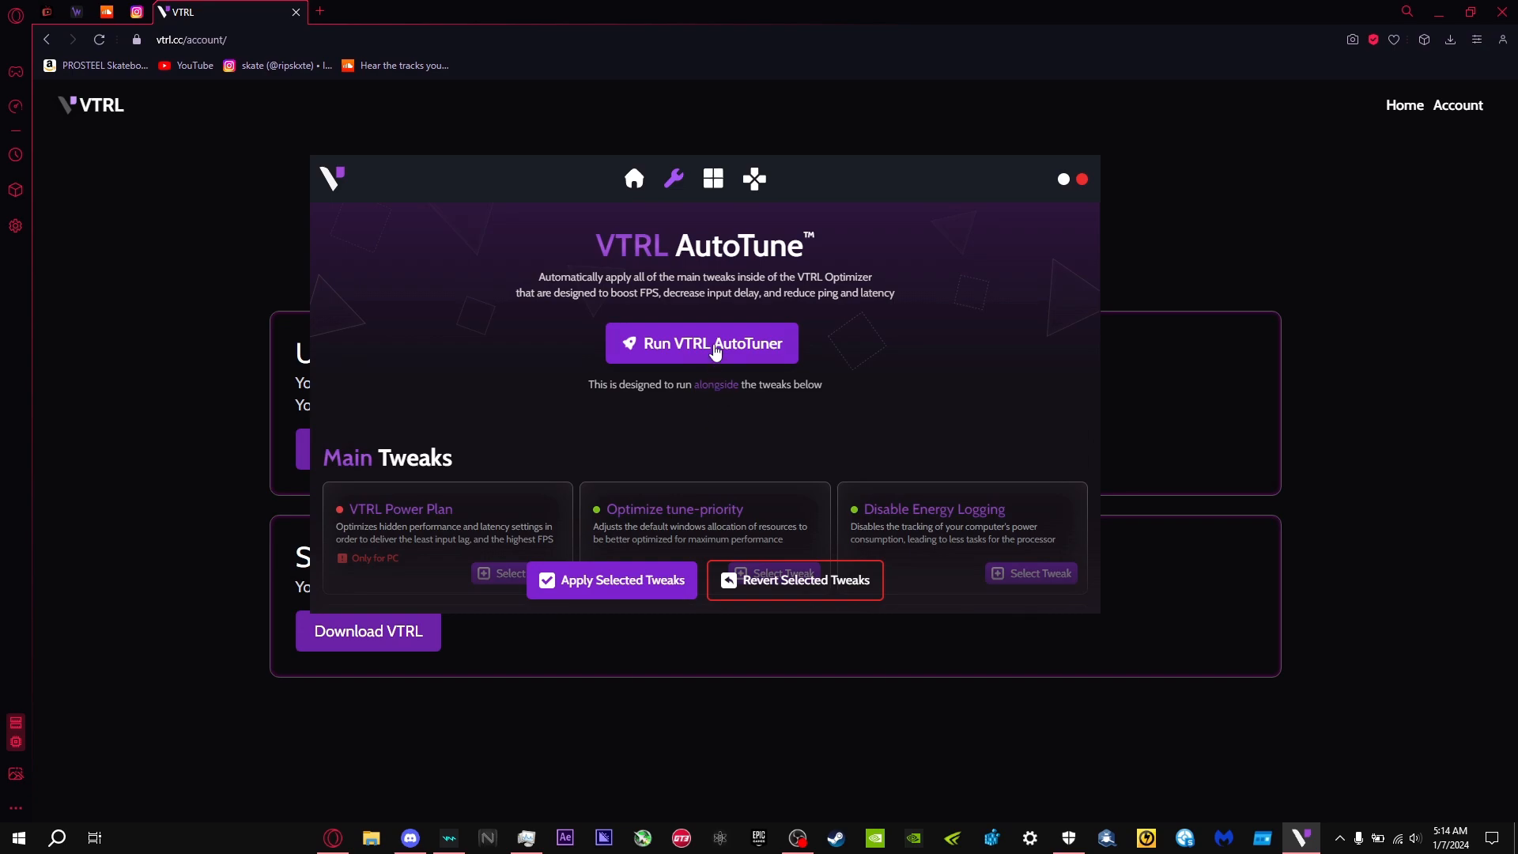
mouse_move(713, 174)
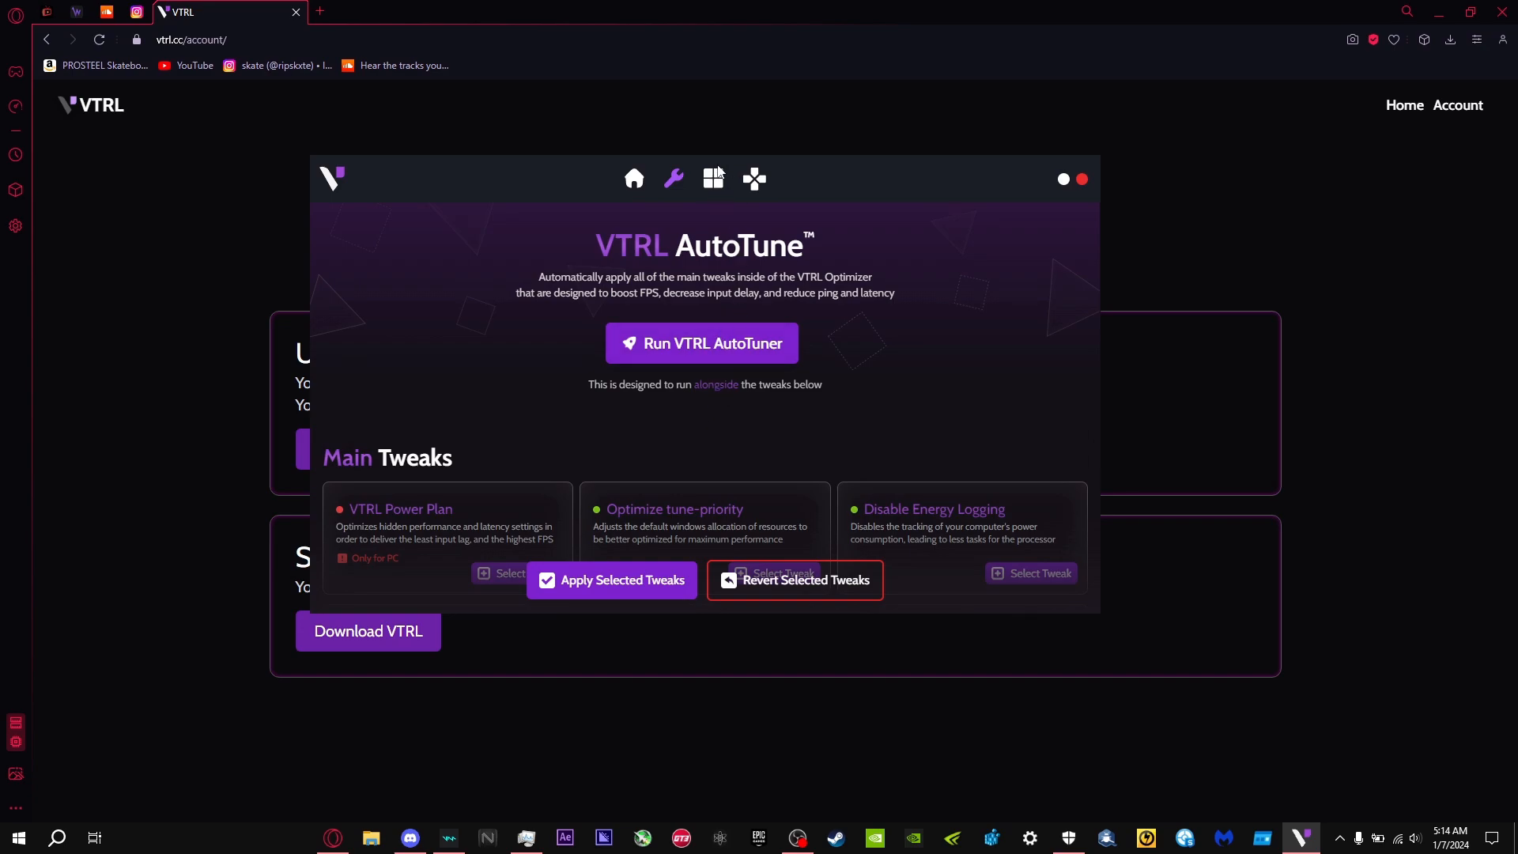
Switch to the Cleaning Scripts and Disable Services page.
click(713, 179)
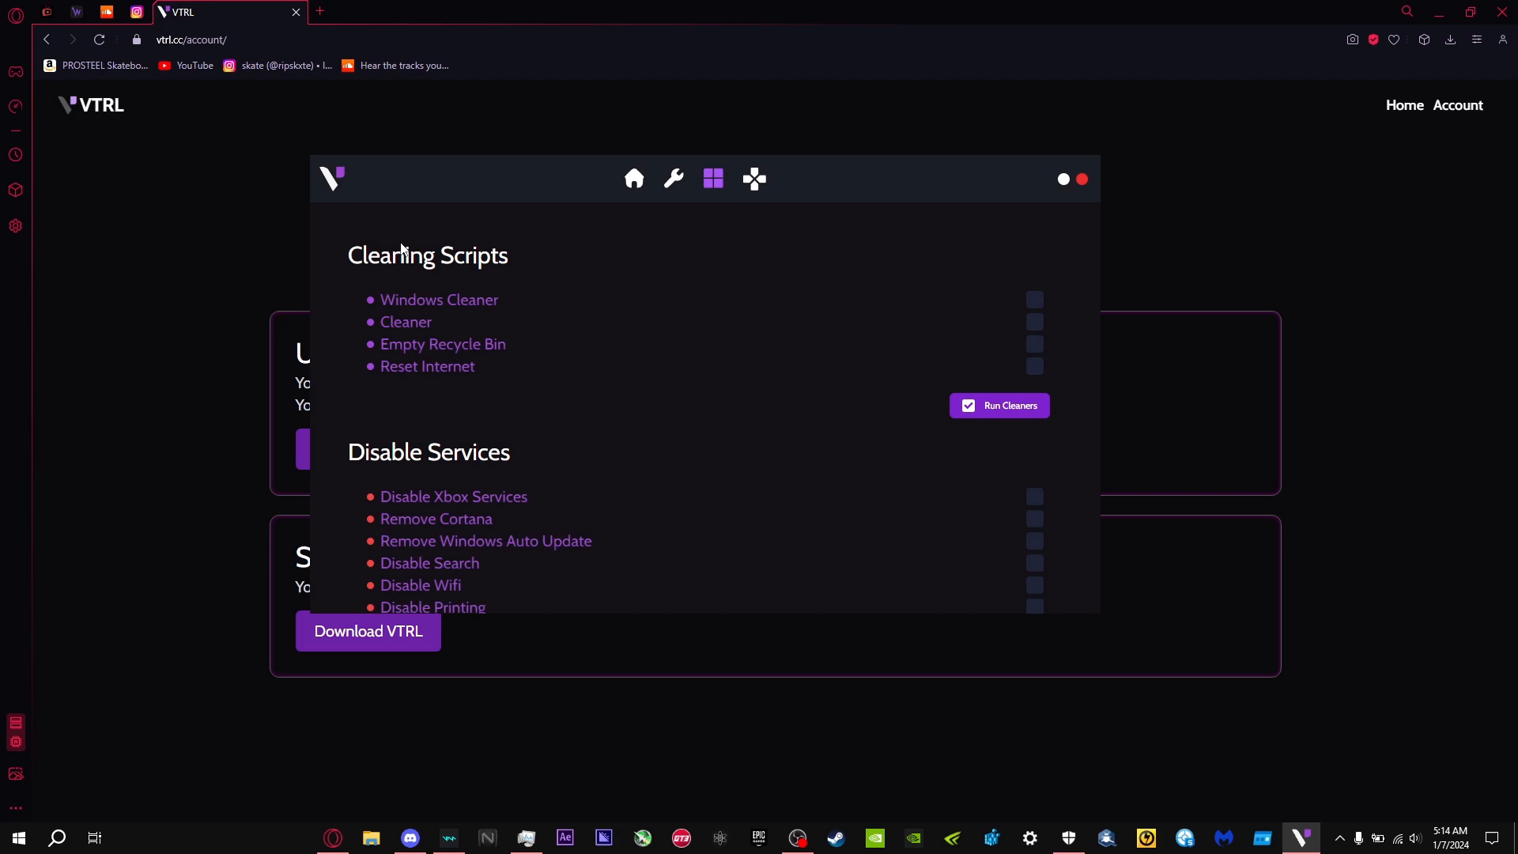
mouse_move(984, 365)
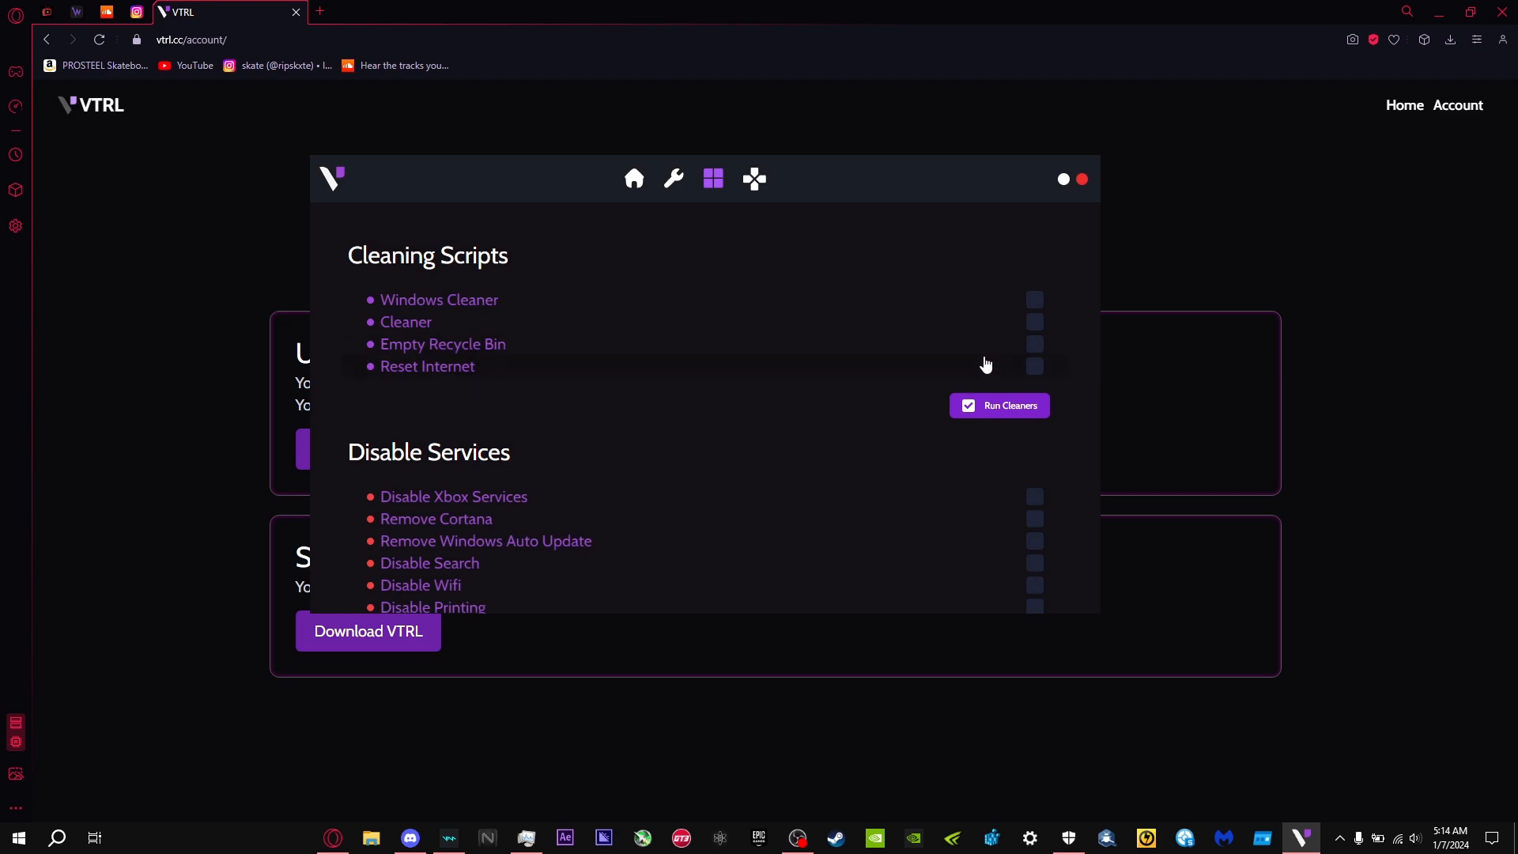
mouse_move(1035, 370)
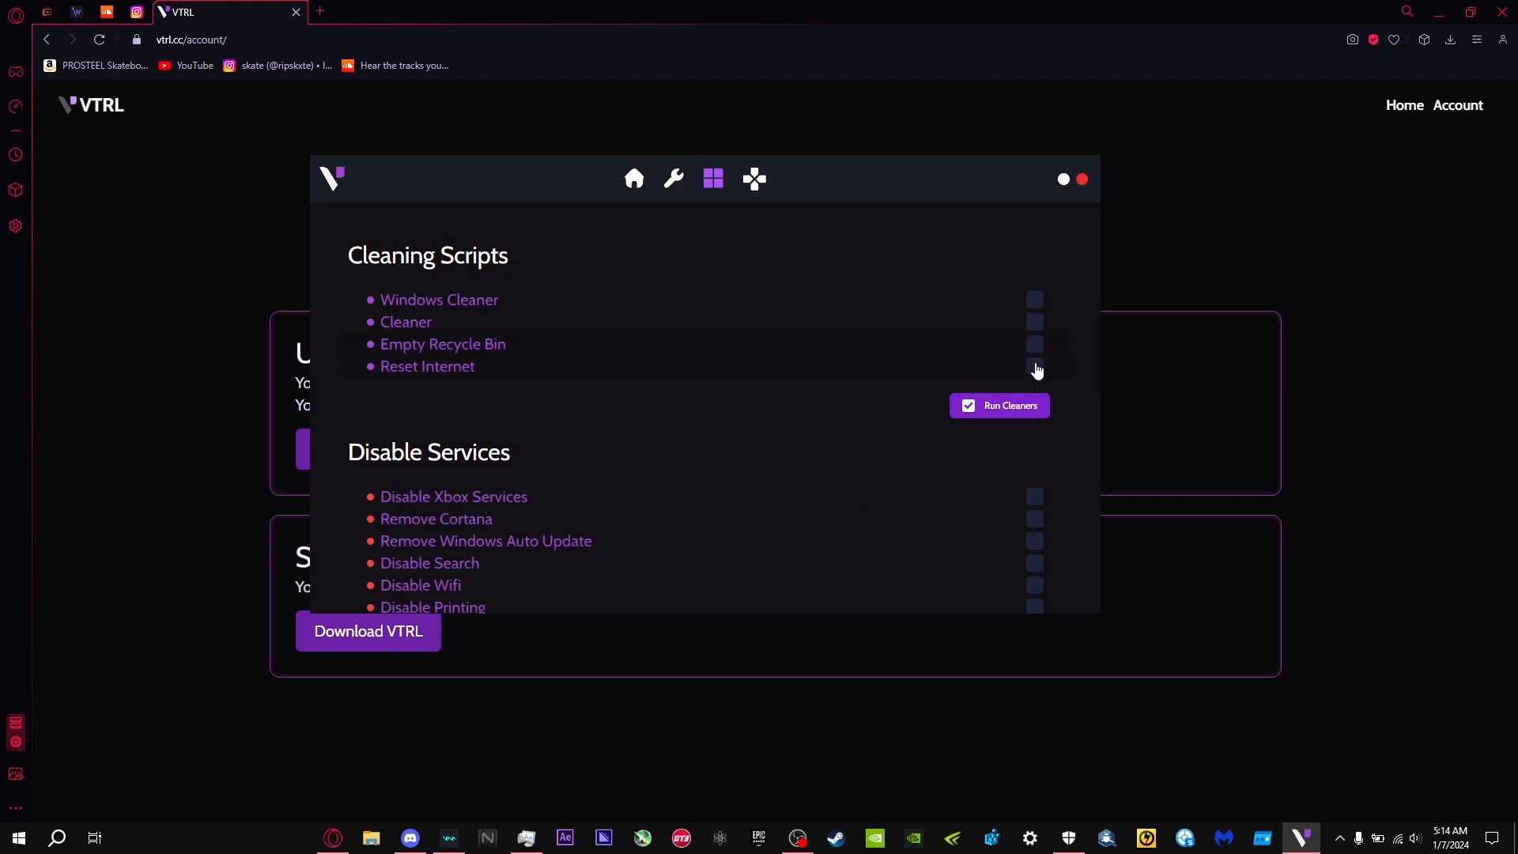
mouse_move(847, 337)
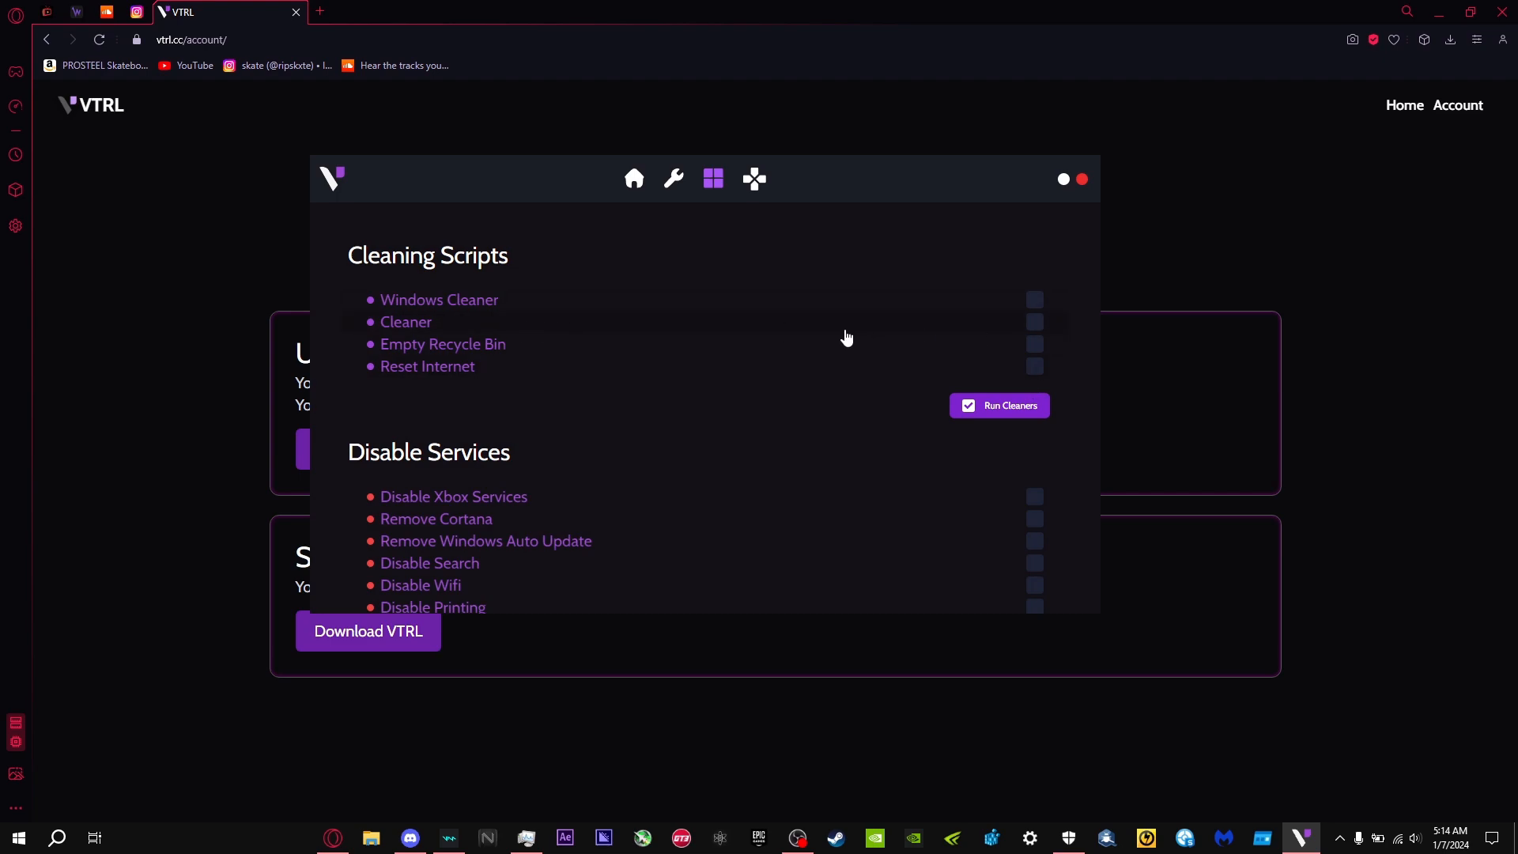
scroll(down, 3)
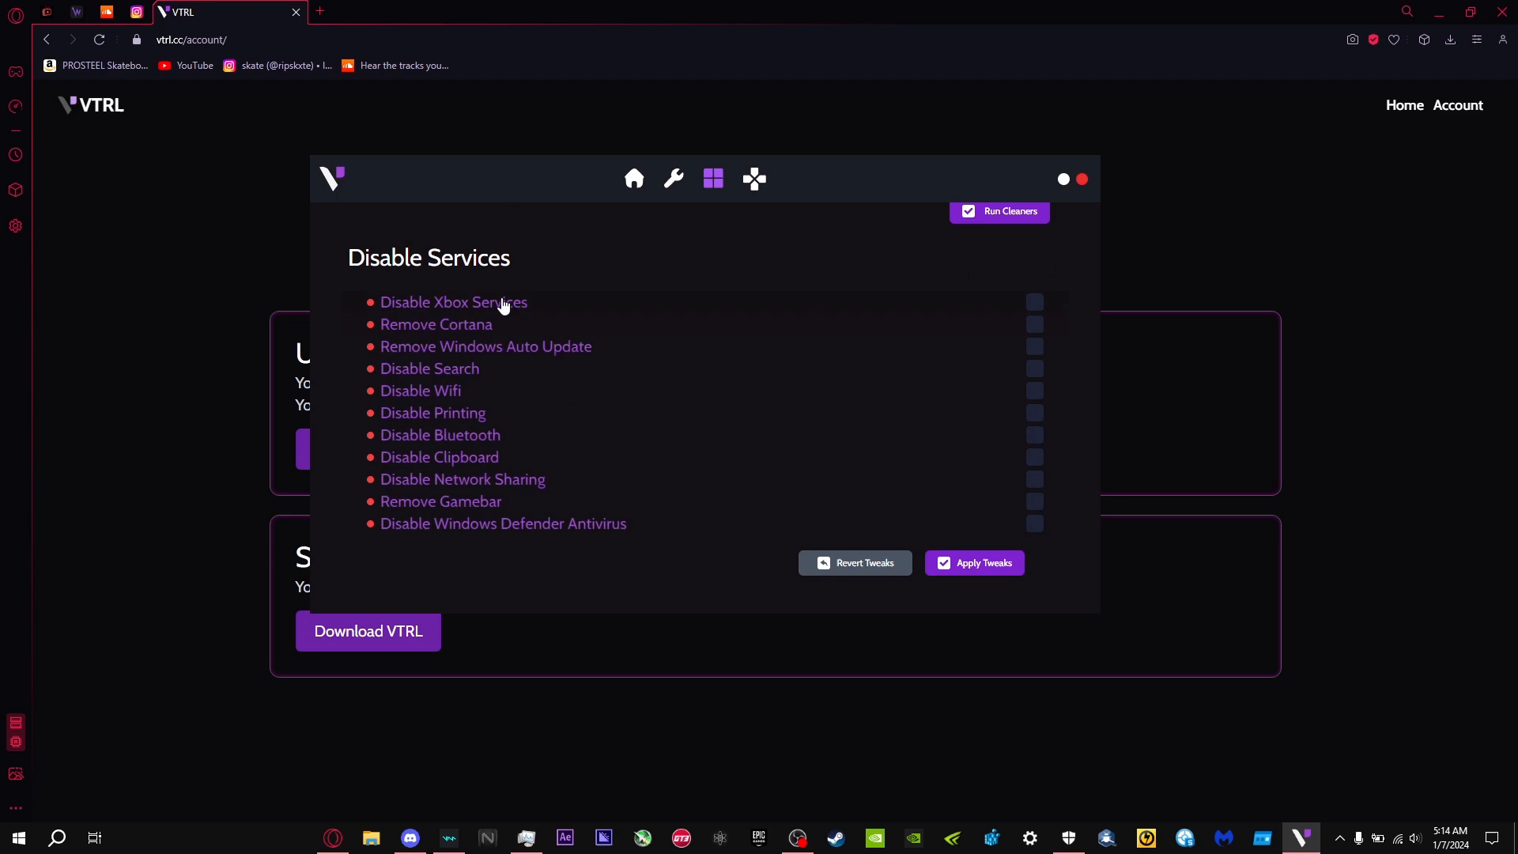
mouse_move(525, 446)
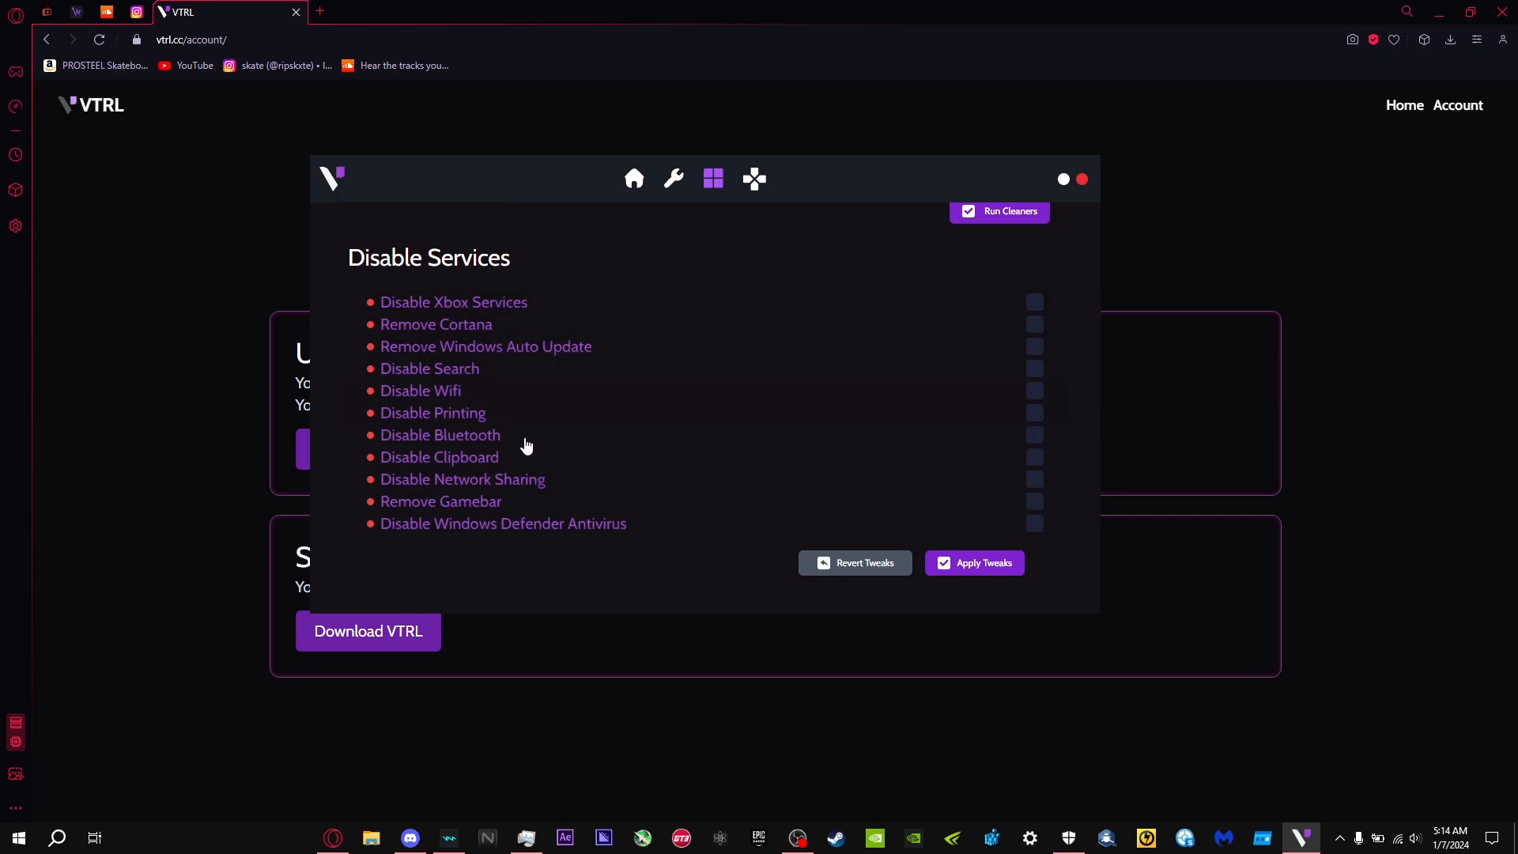
mouse_move(512, 393)
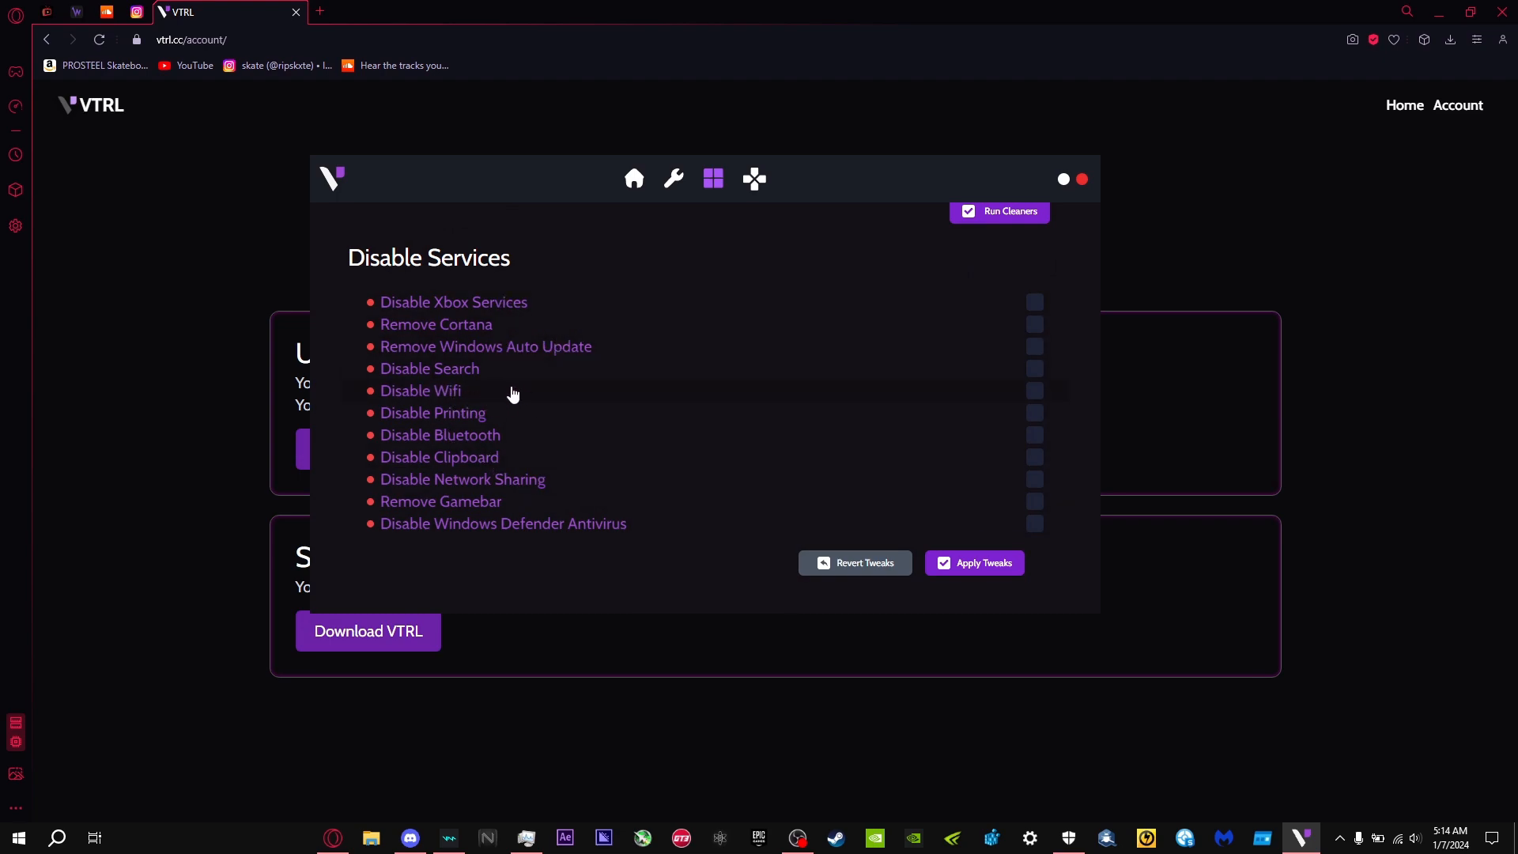
mouse_move(654, 551)
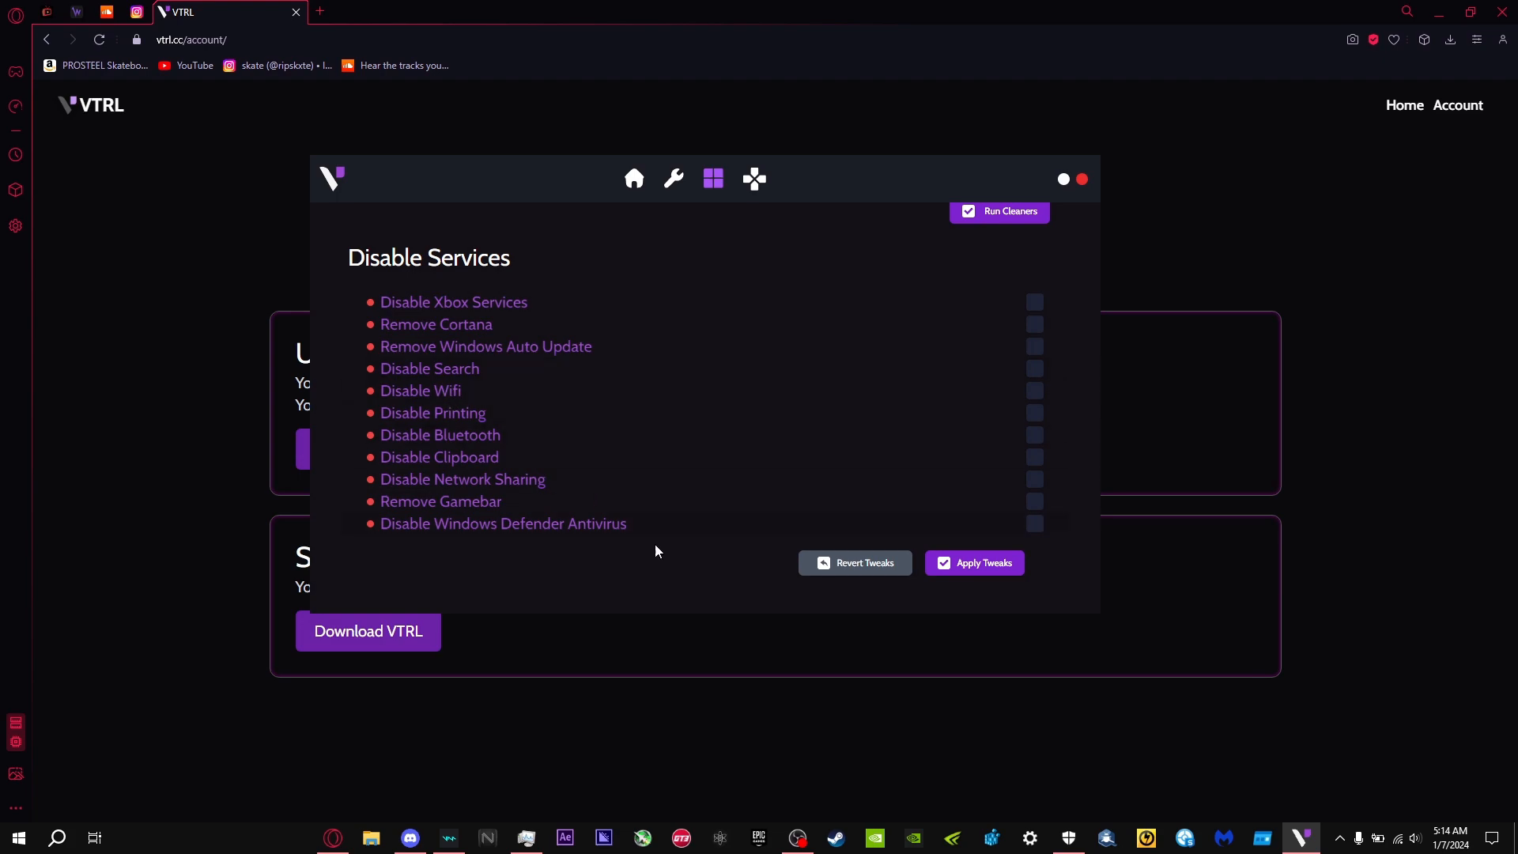
mouse_move(540, 443)
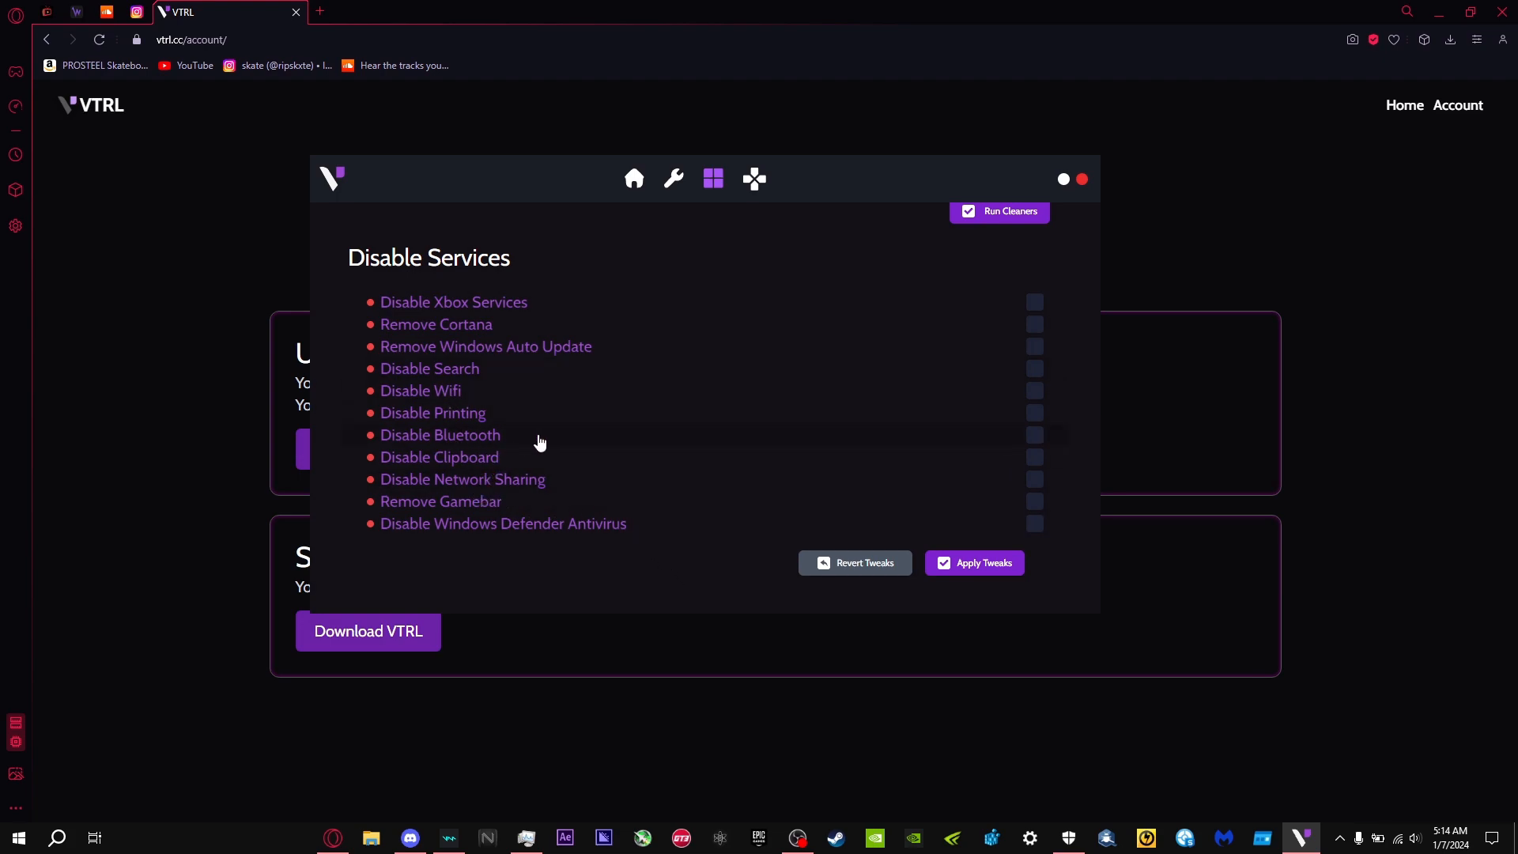
mouse_move(564, 523)
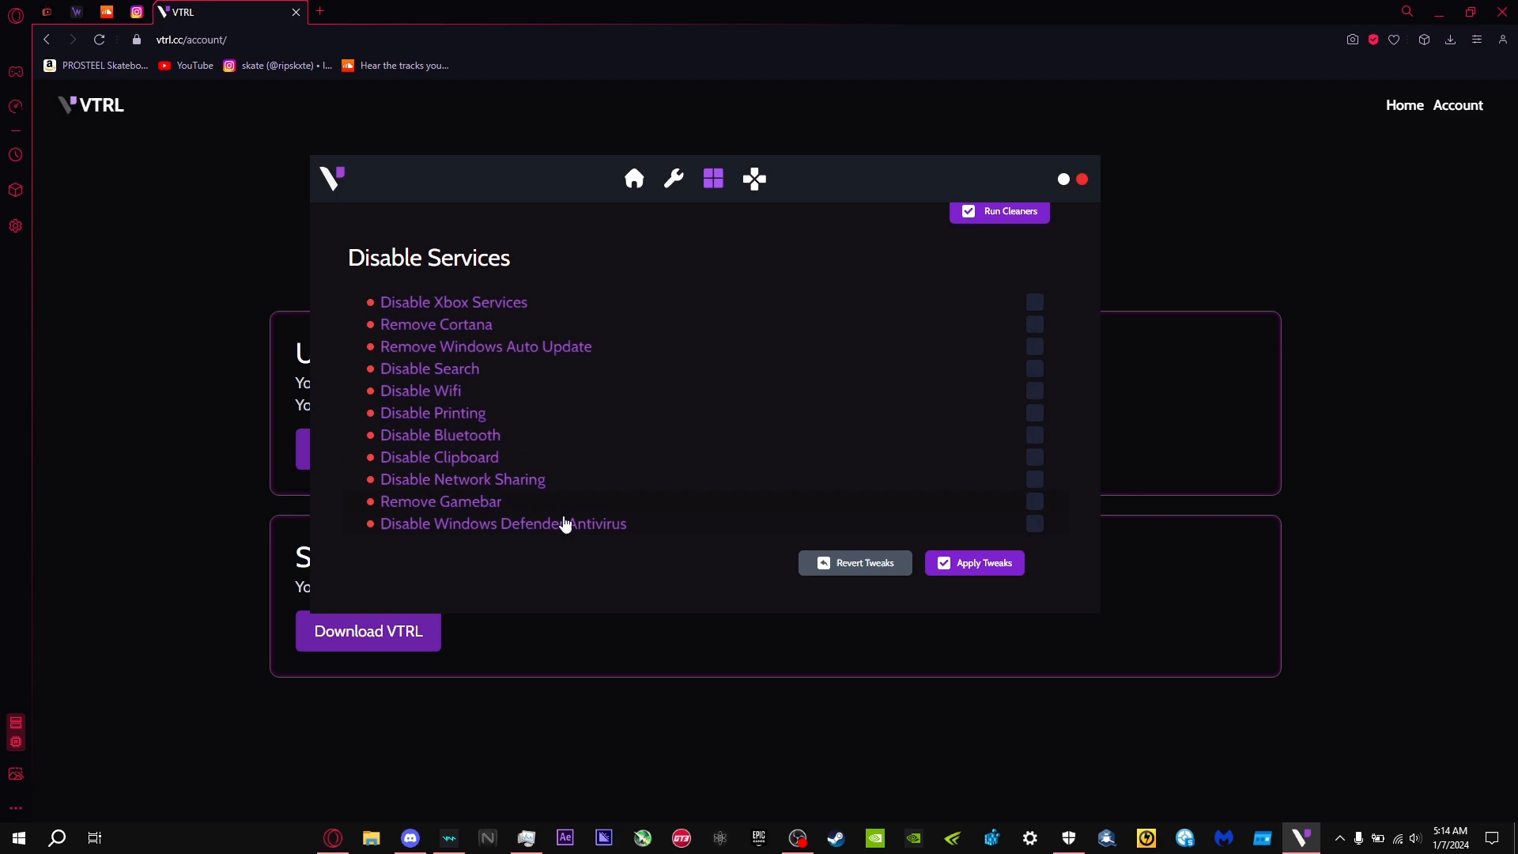
mouse_move(629, 535)
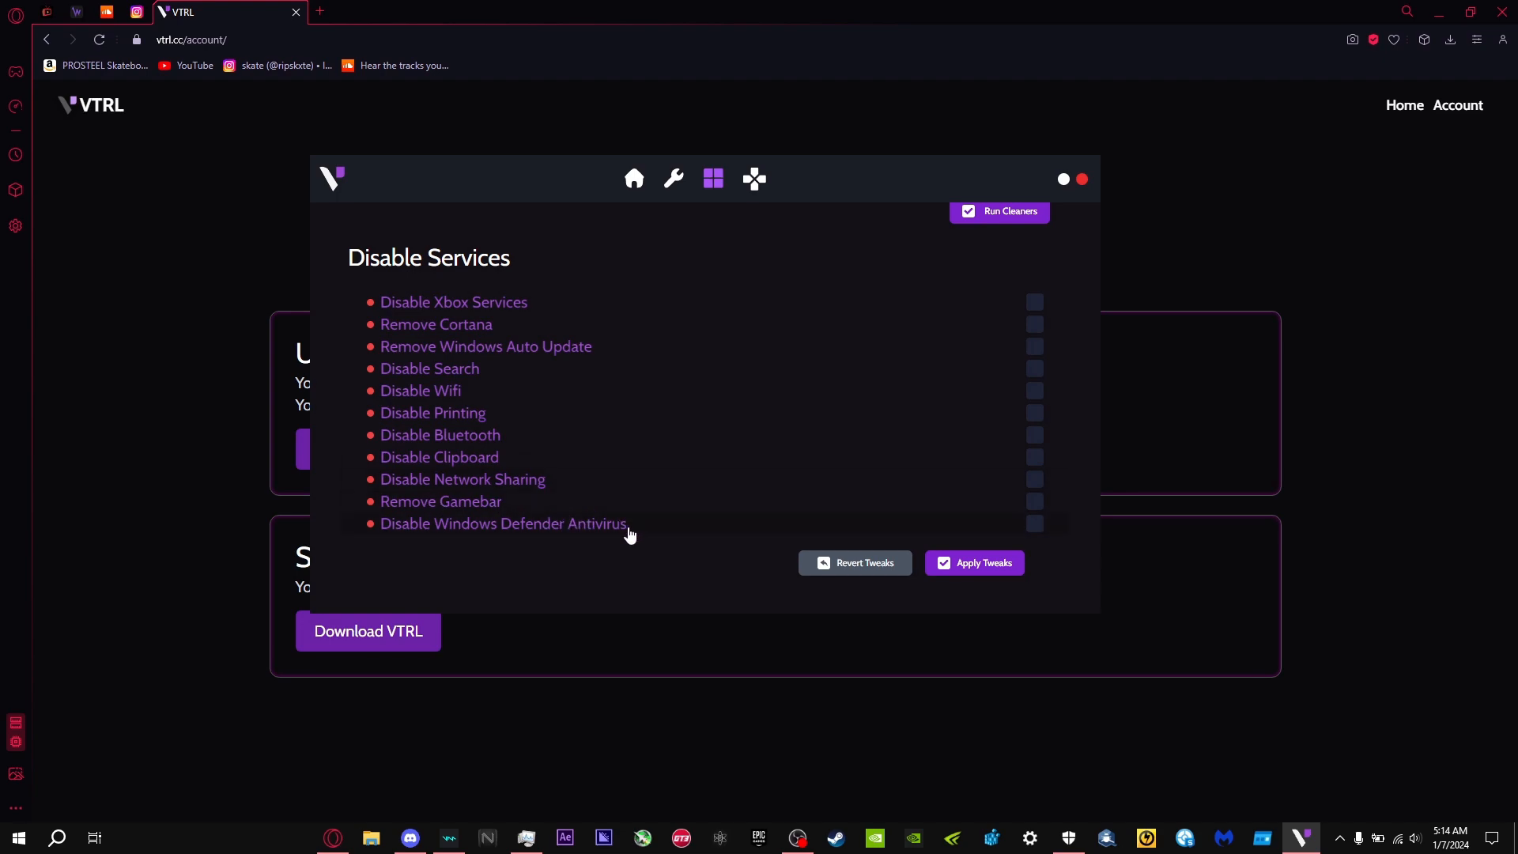
mouse_move(523, 558)
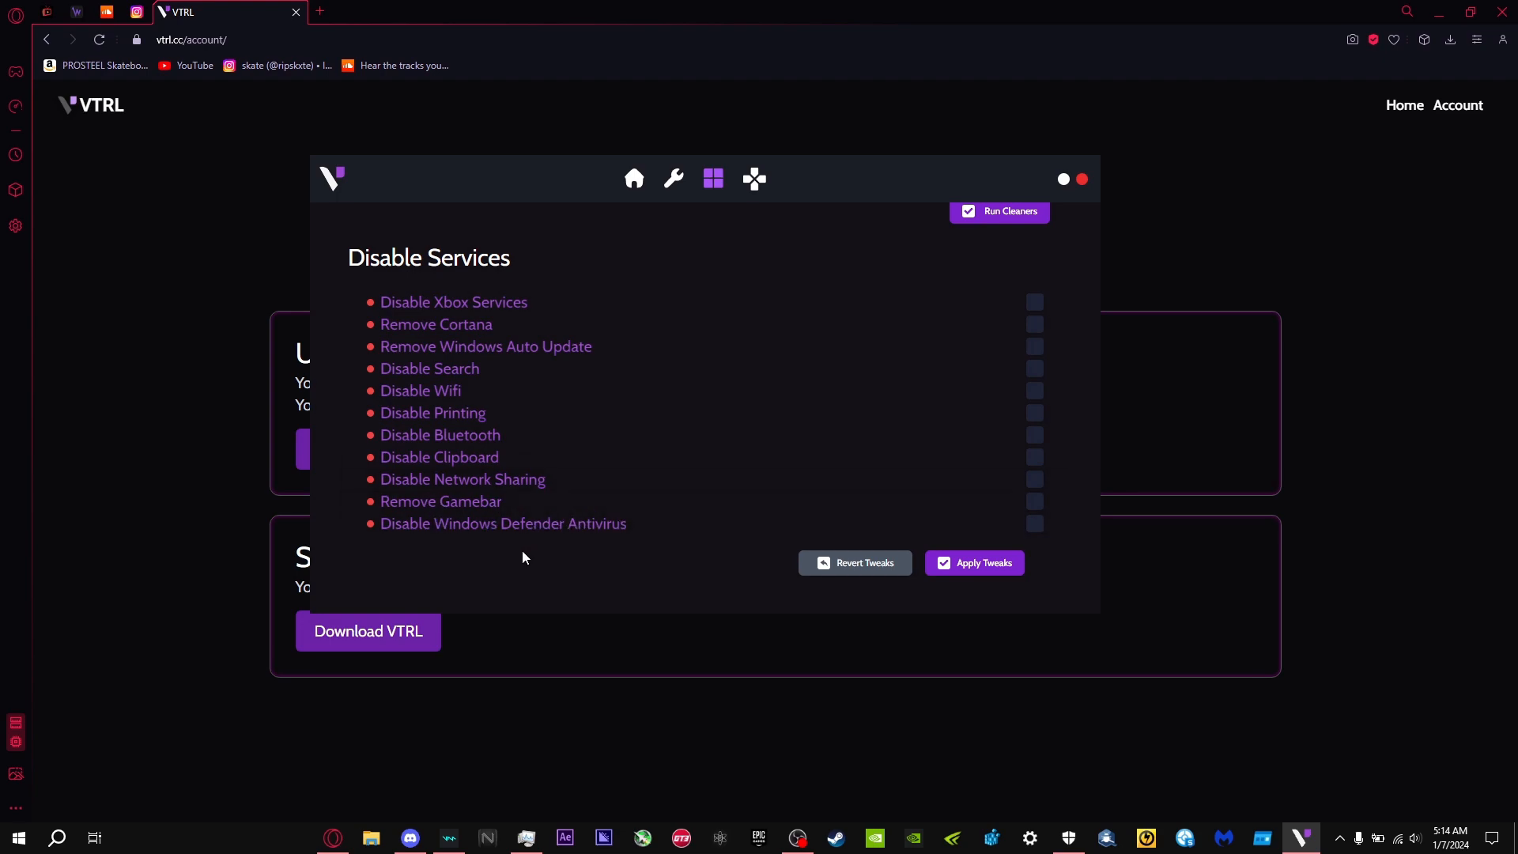
mouse_move(434, 466)
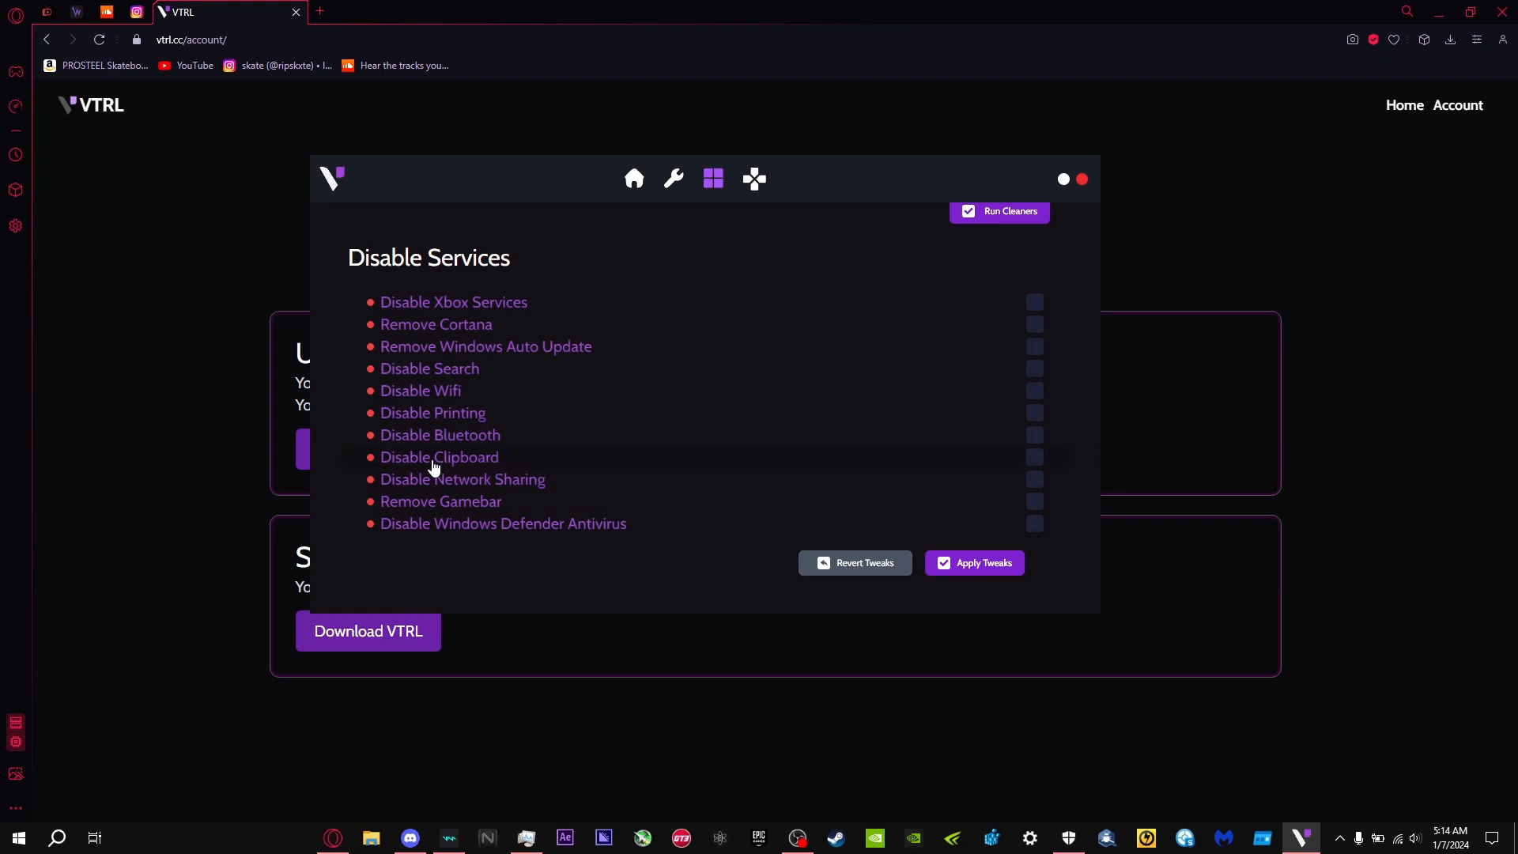
mouse_move(414, 423)
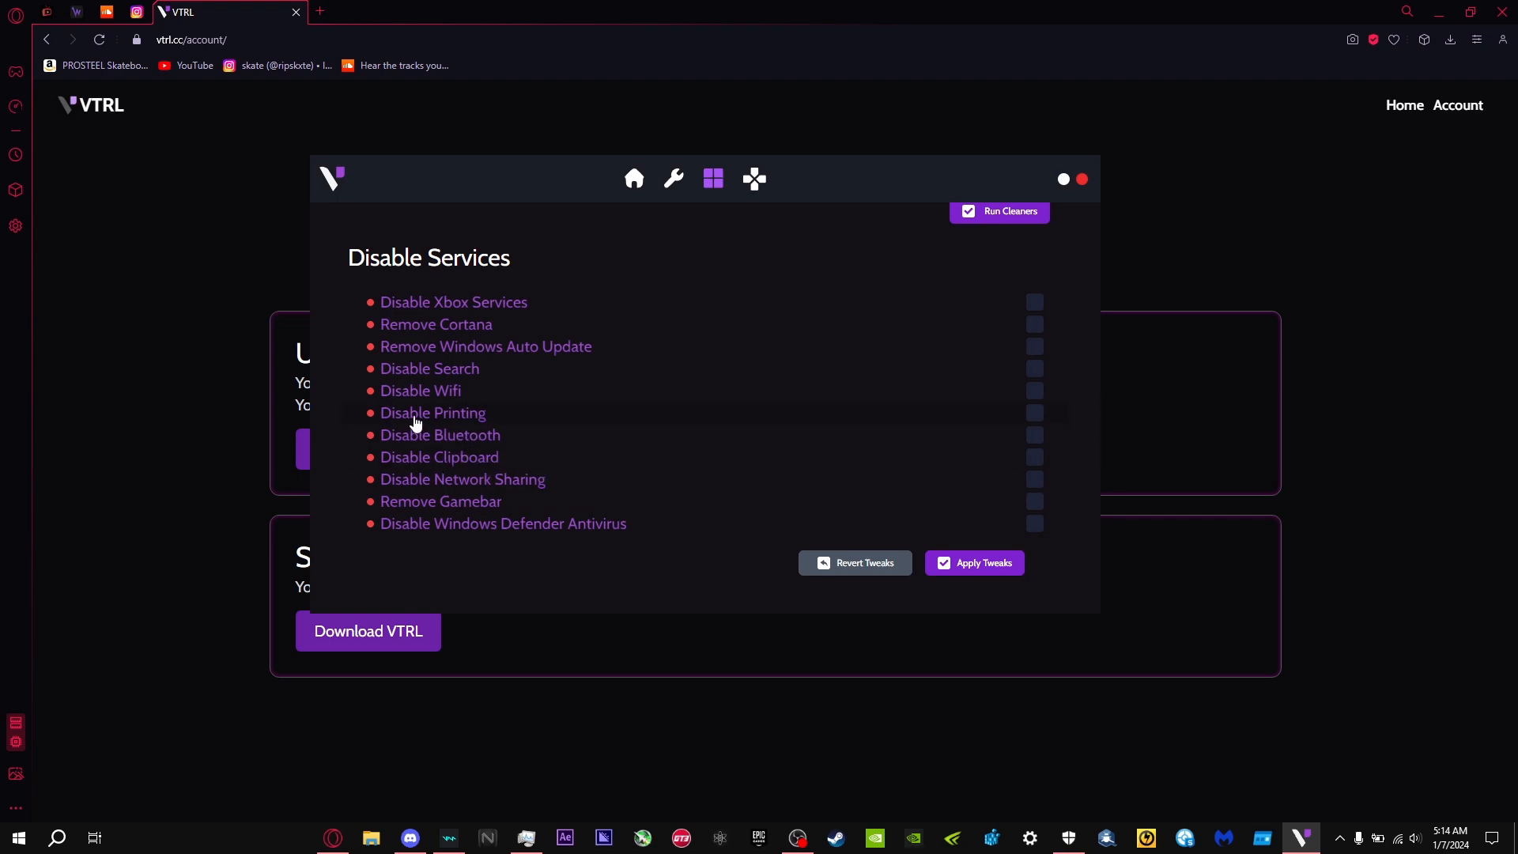
mouse_move(562, 361)
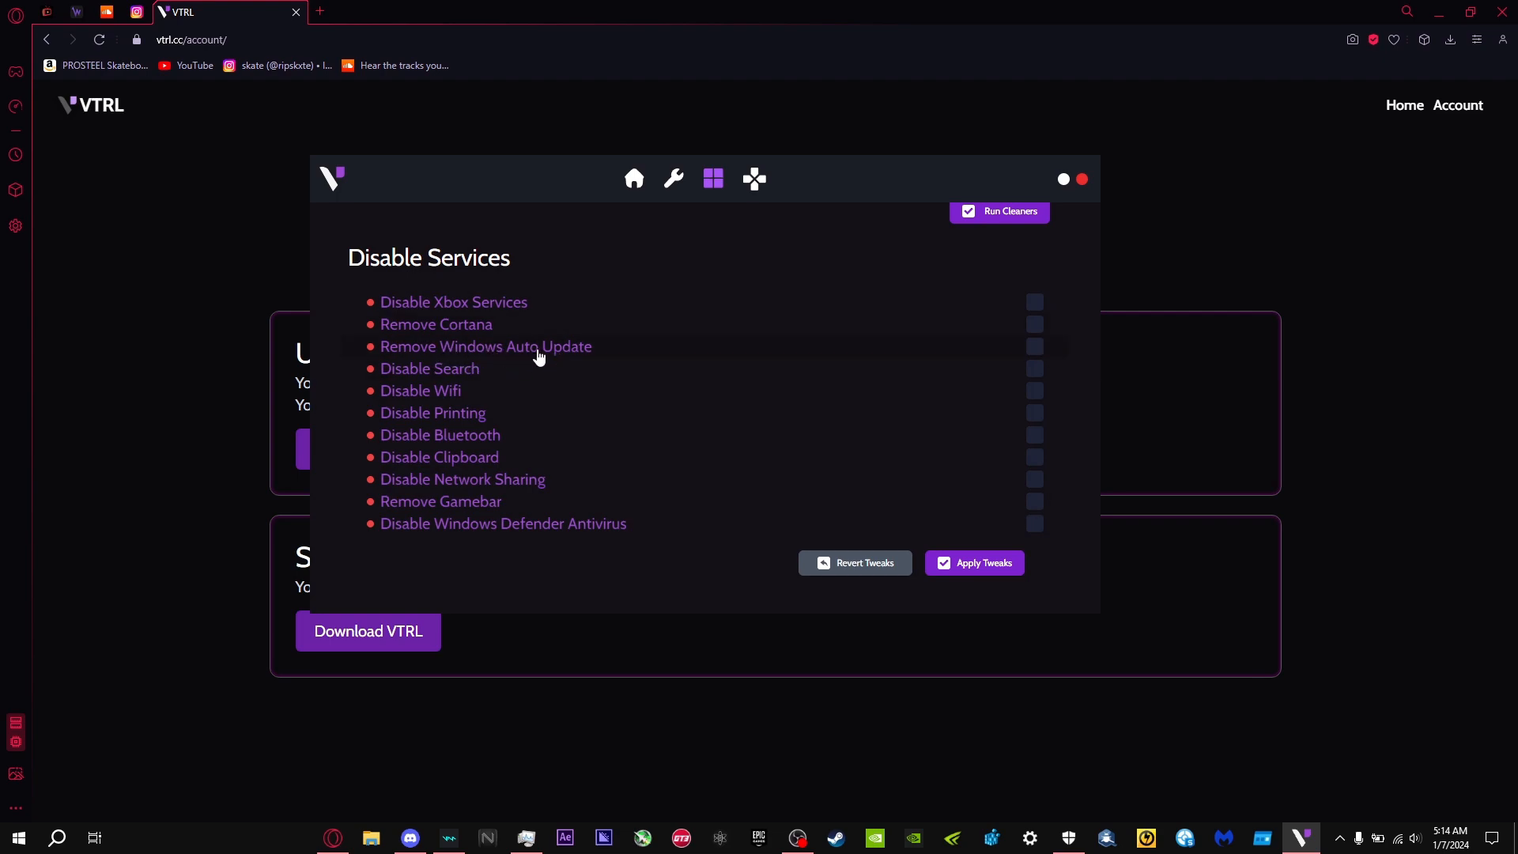
mouse_move(833, 359)
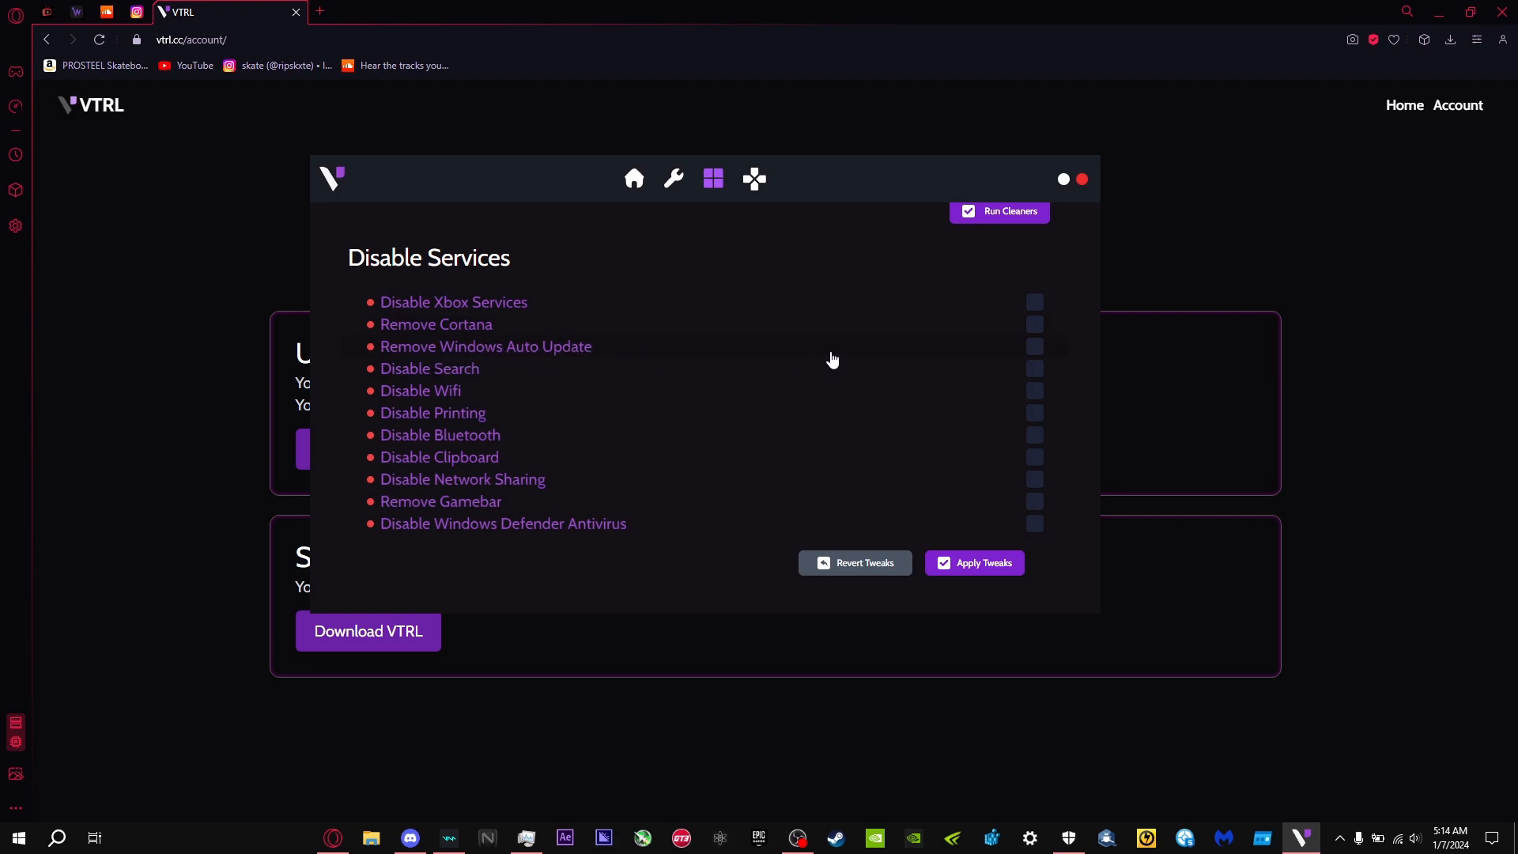
mouse_move(822, 363)
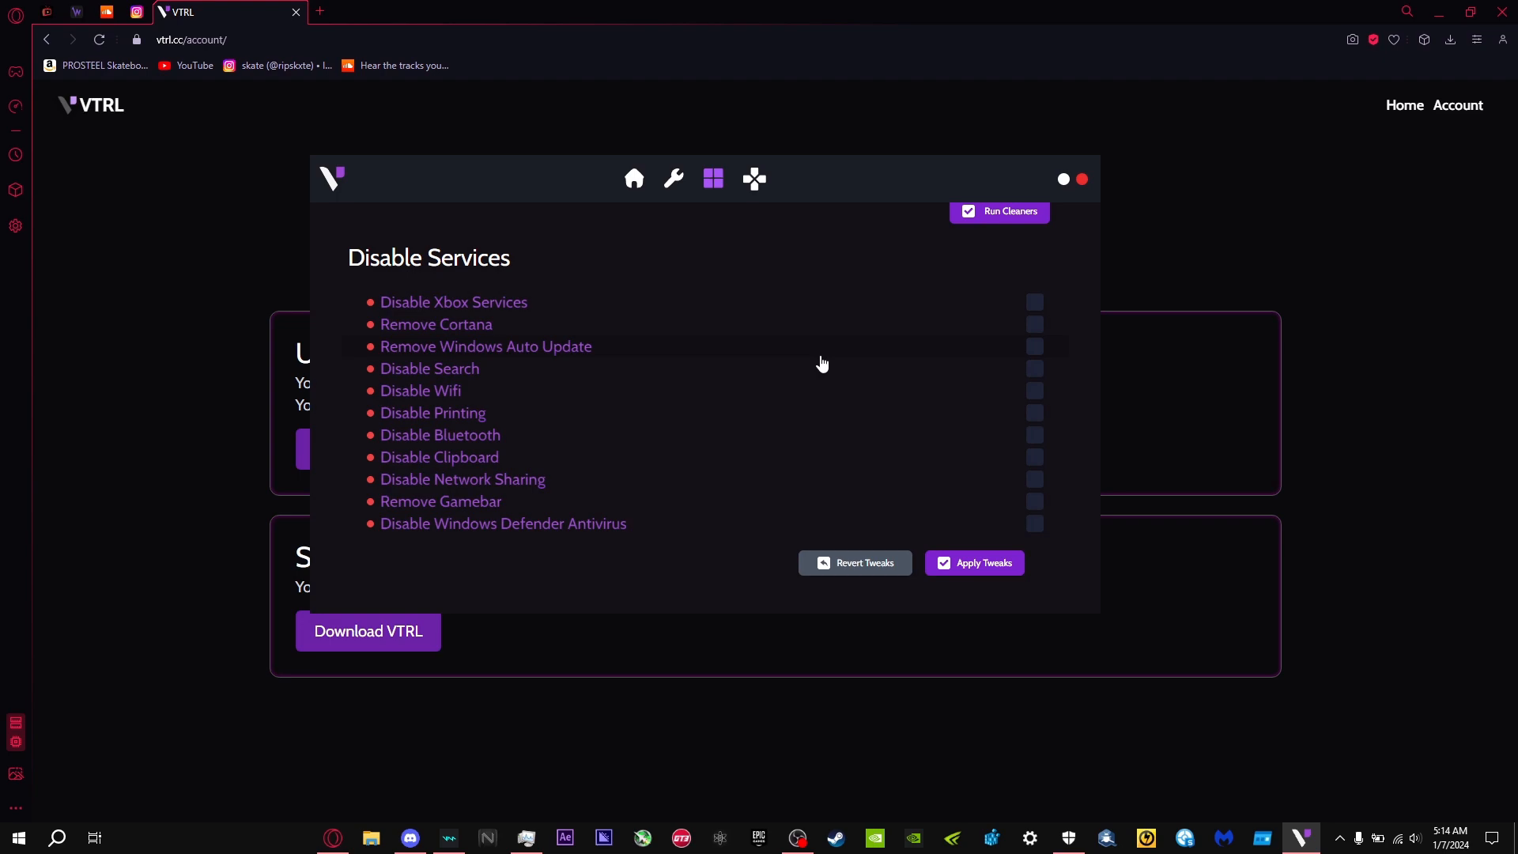
mouse_move(600, 354)
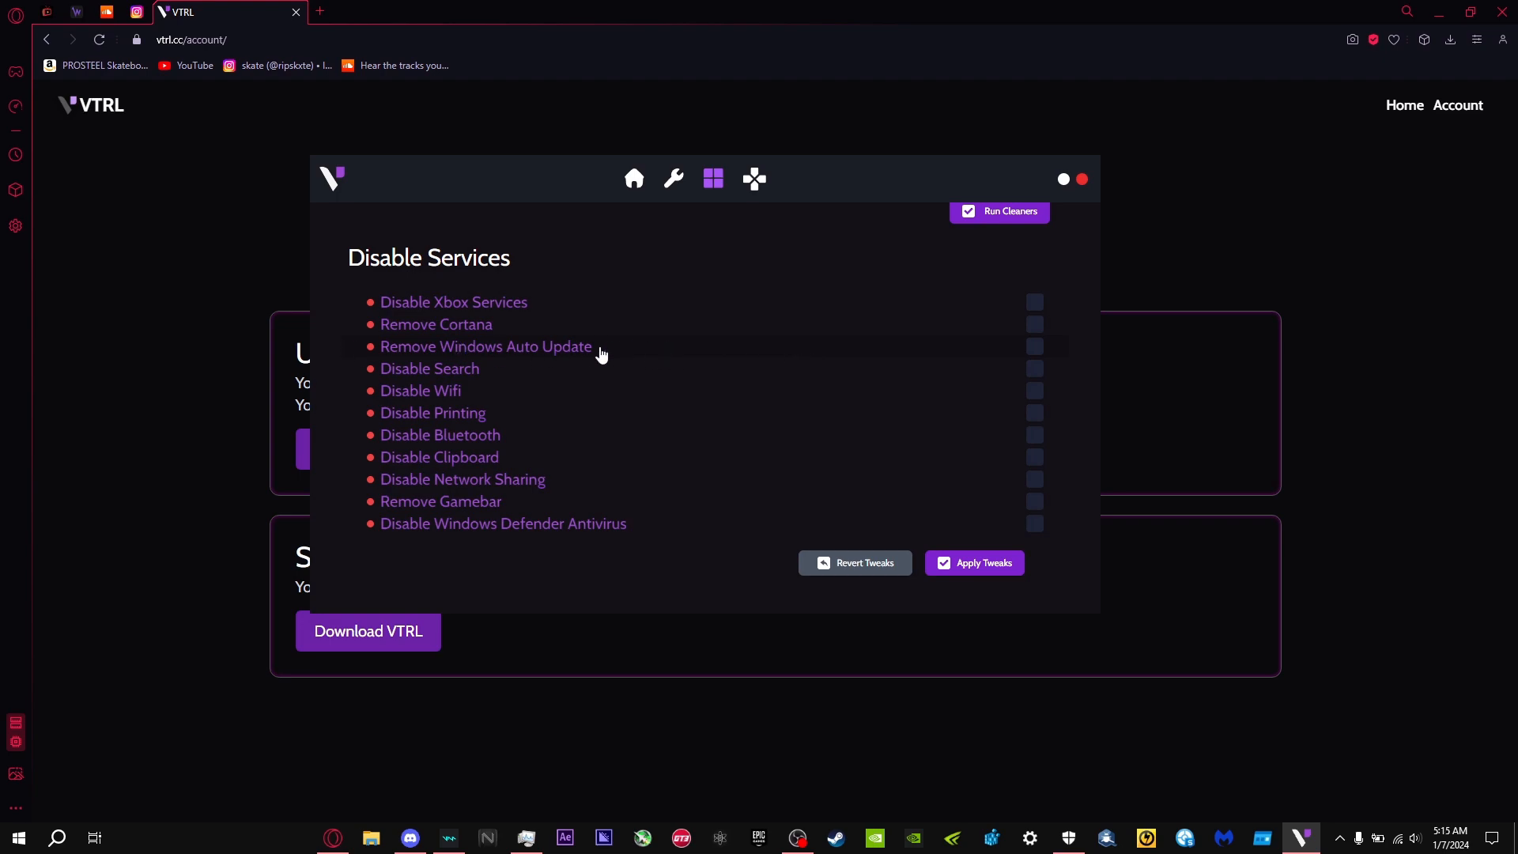
mouse_move(1037, 355)
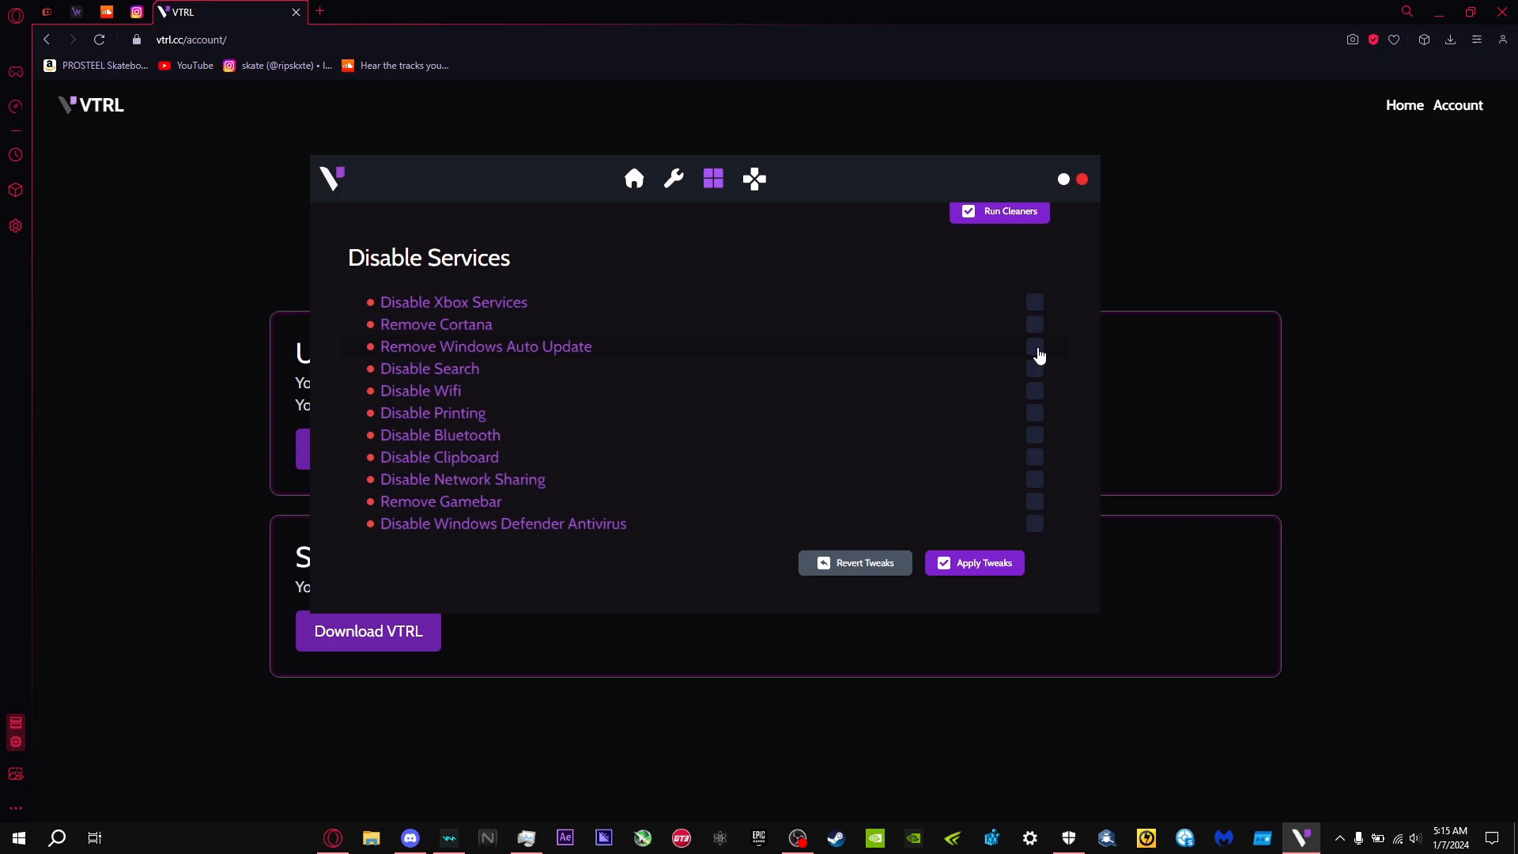
mouse_move(528, 331)
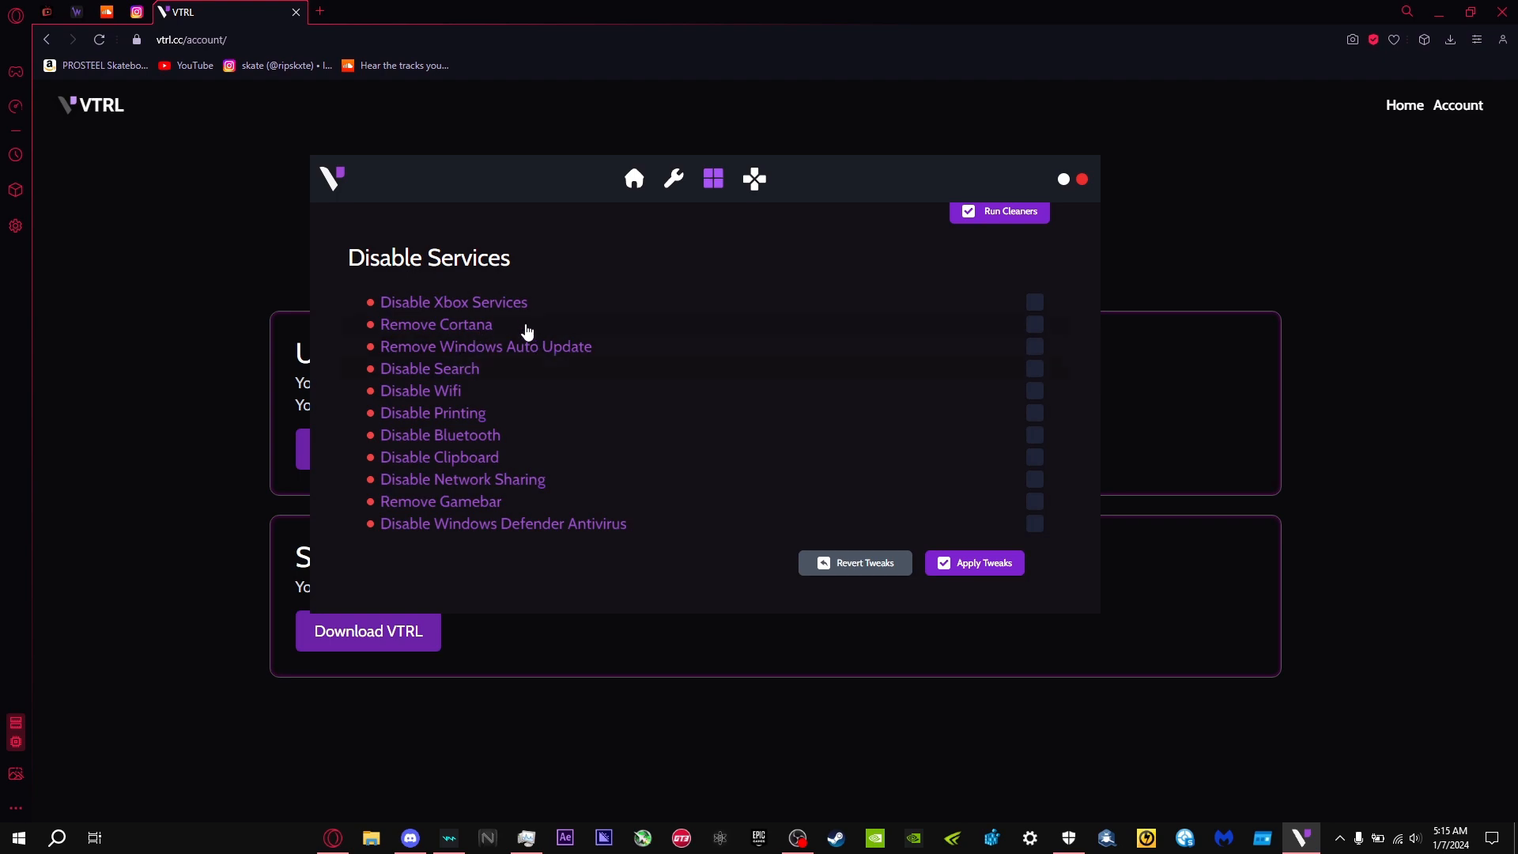
mouse_move(570, 302)
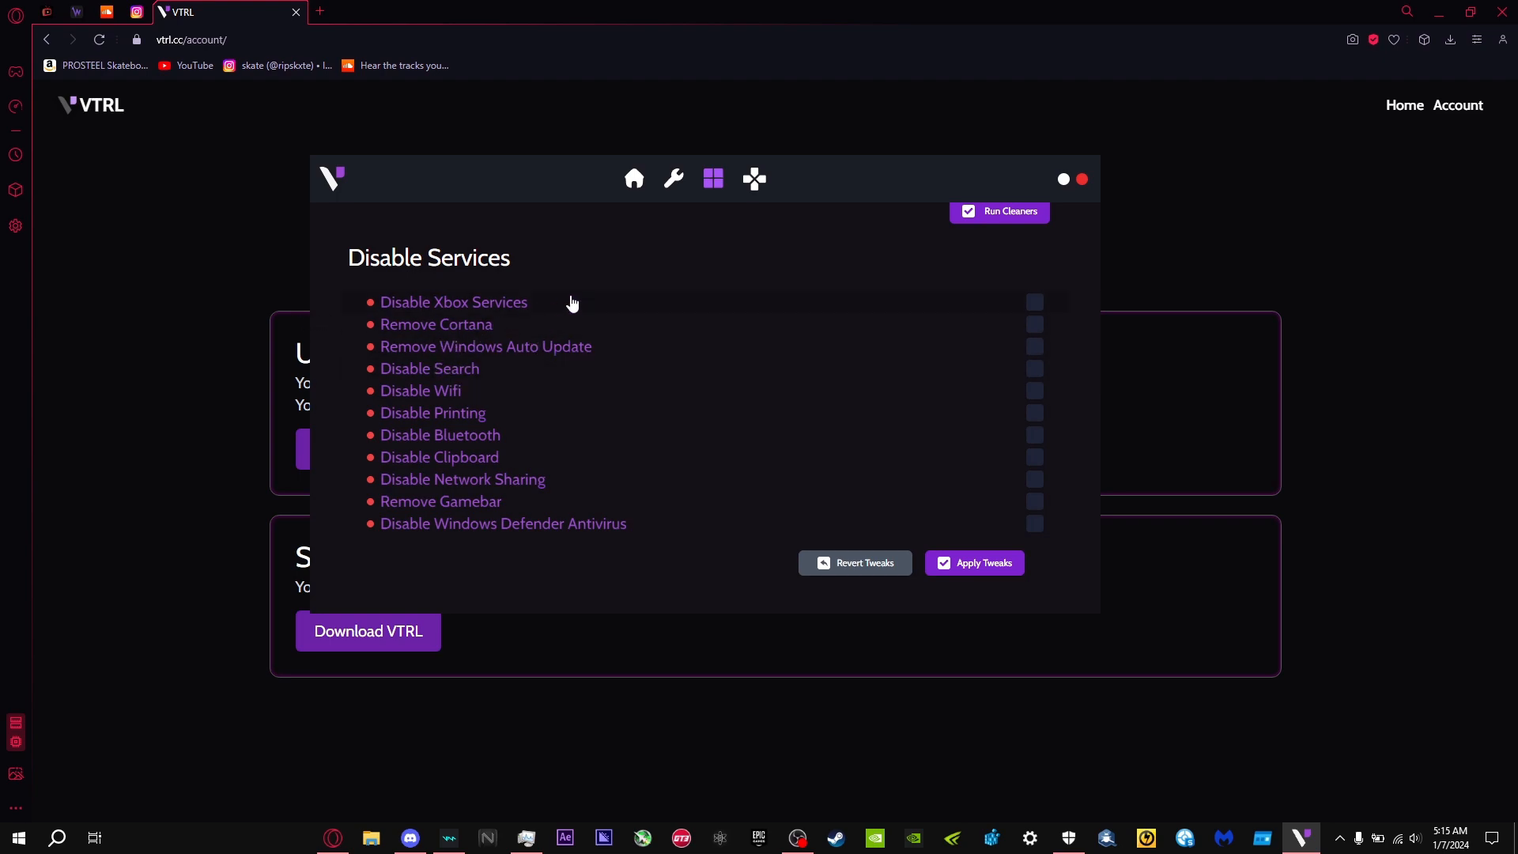
mouse_move(528, 324)
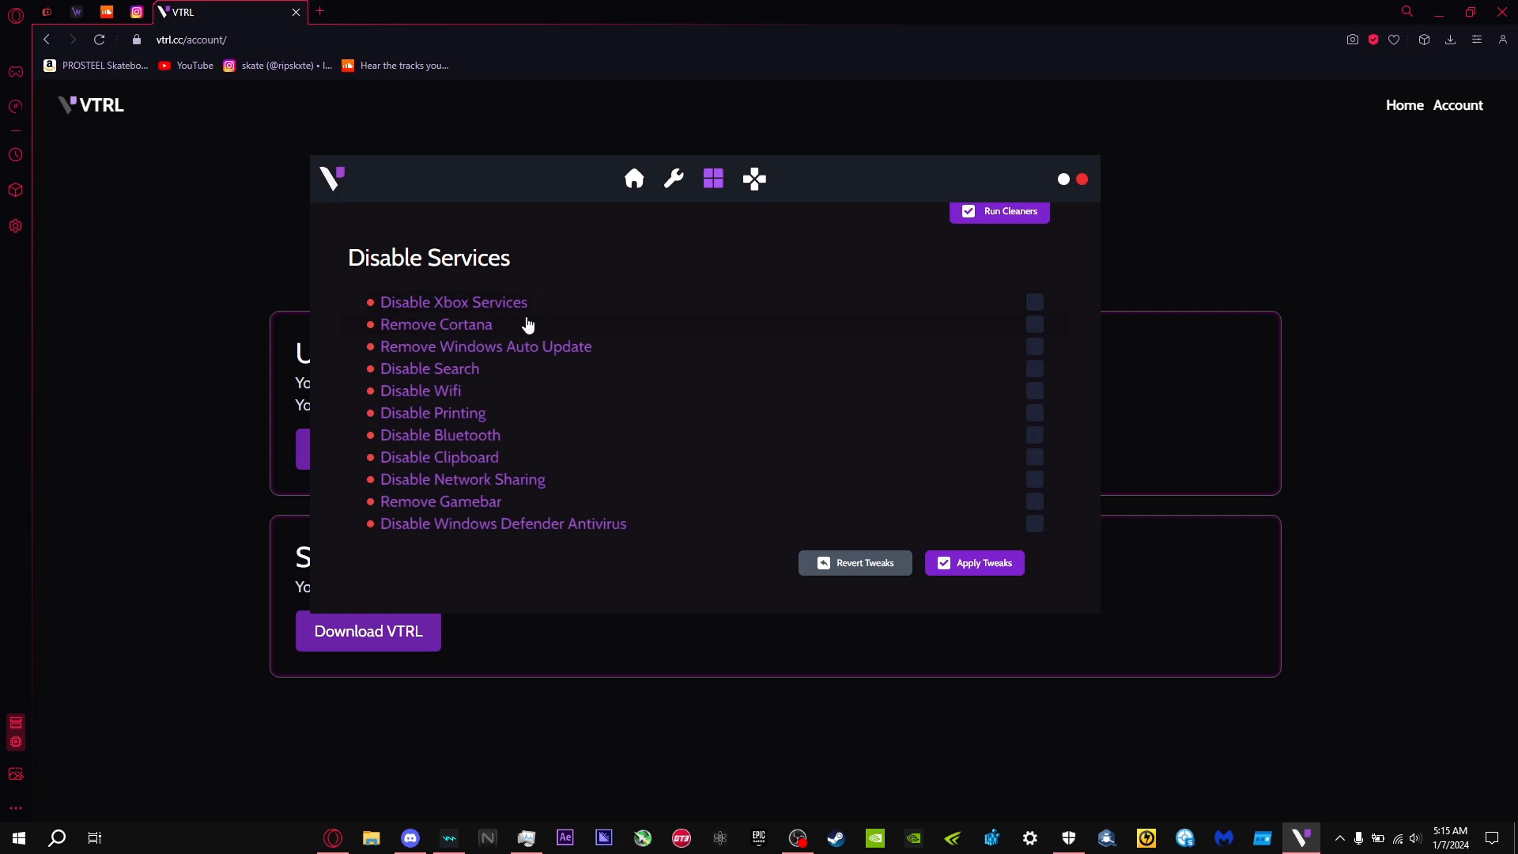
Review the Apex Legends, Fortnite and Overwatch 2 game configs, then return to Main Tweaks.
click(753, 179)
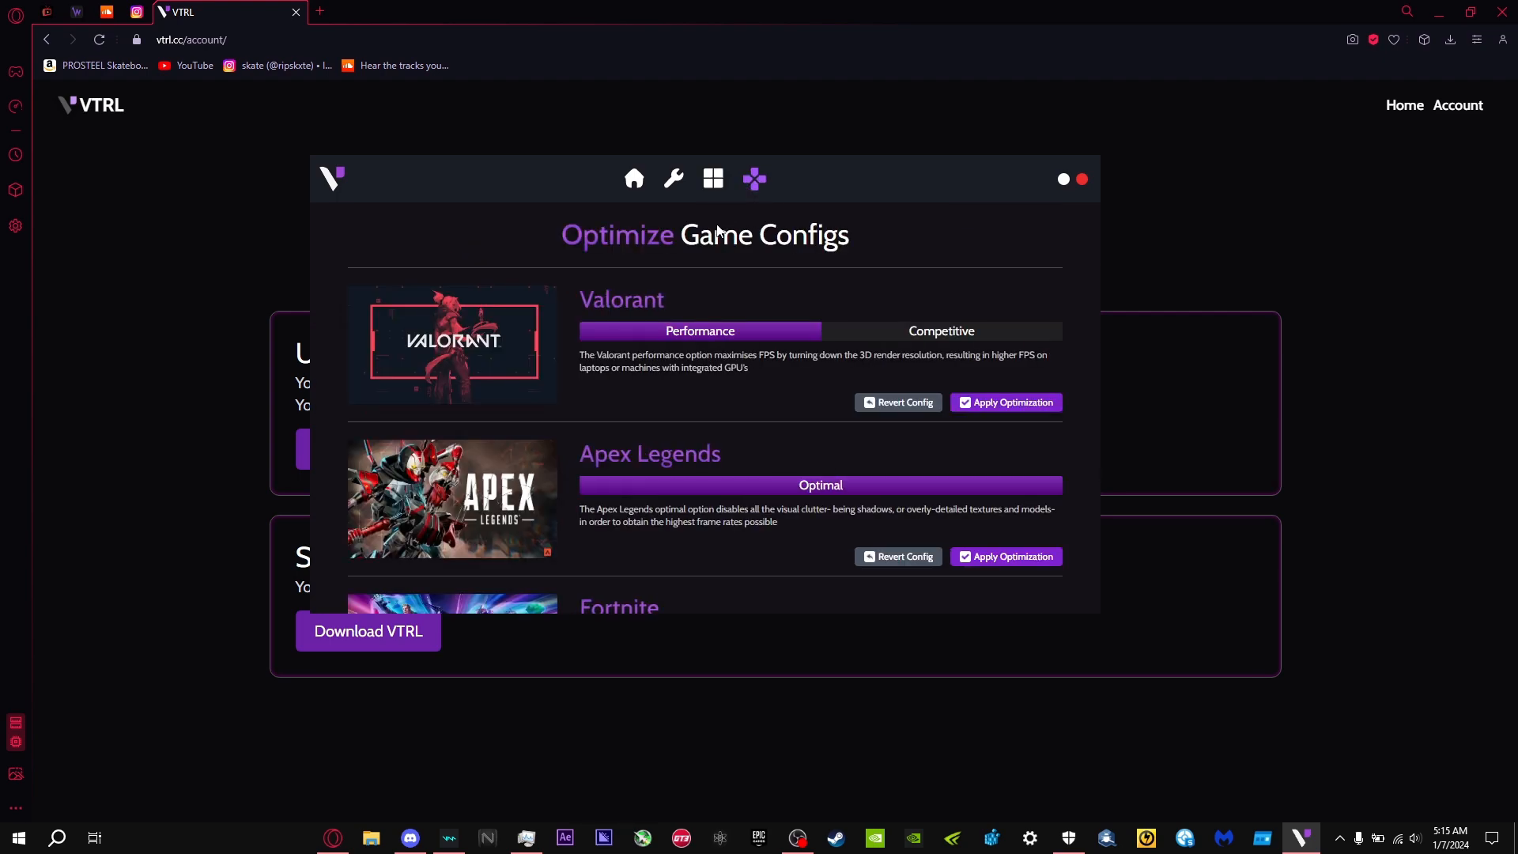
mouse_move(792, 294)
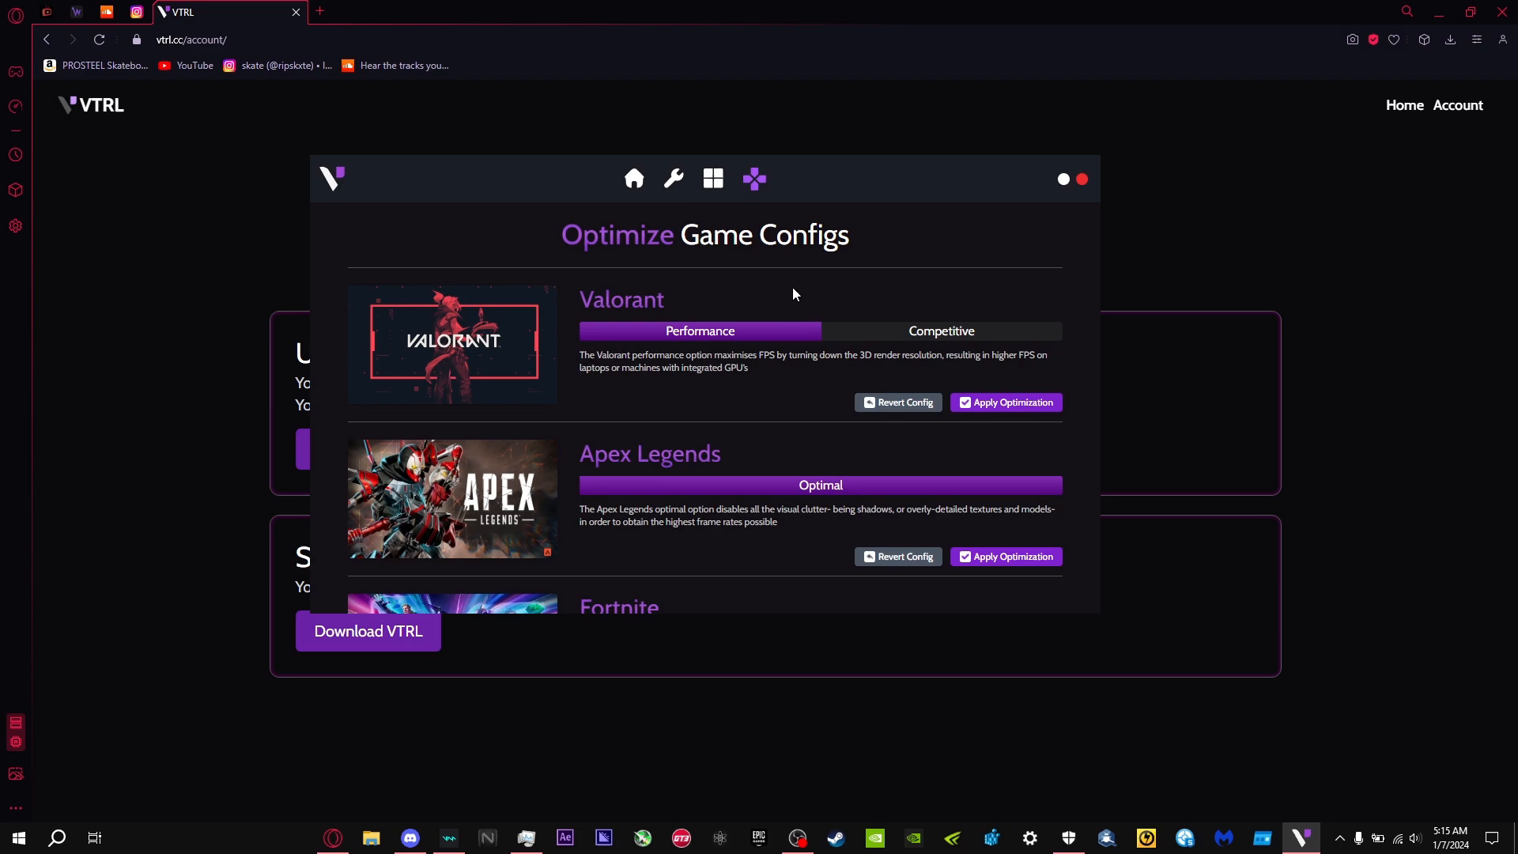
scroll(down, 3)
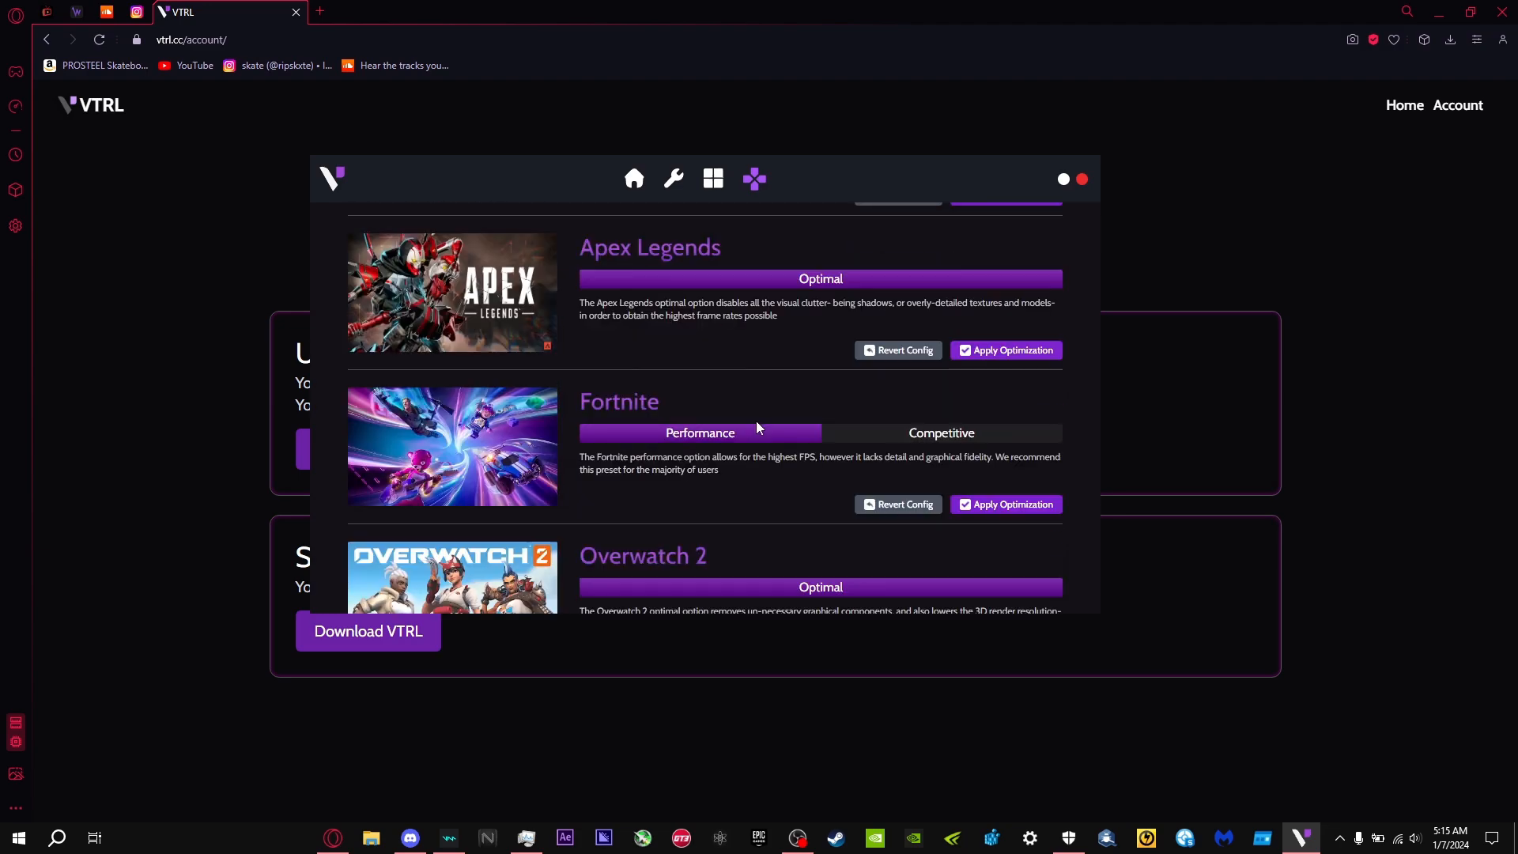
scroll(down, 3)
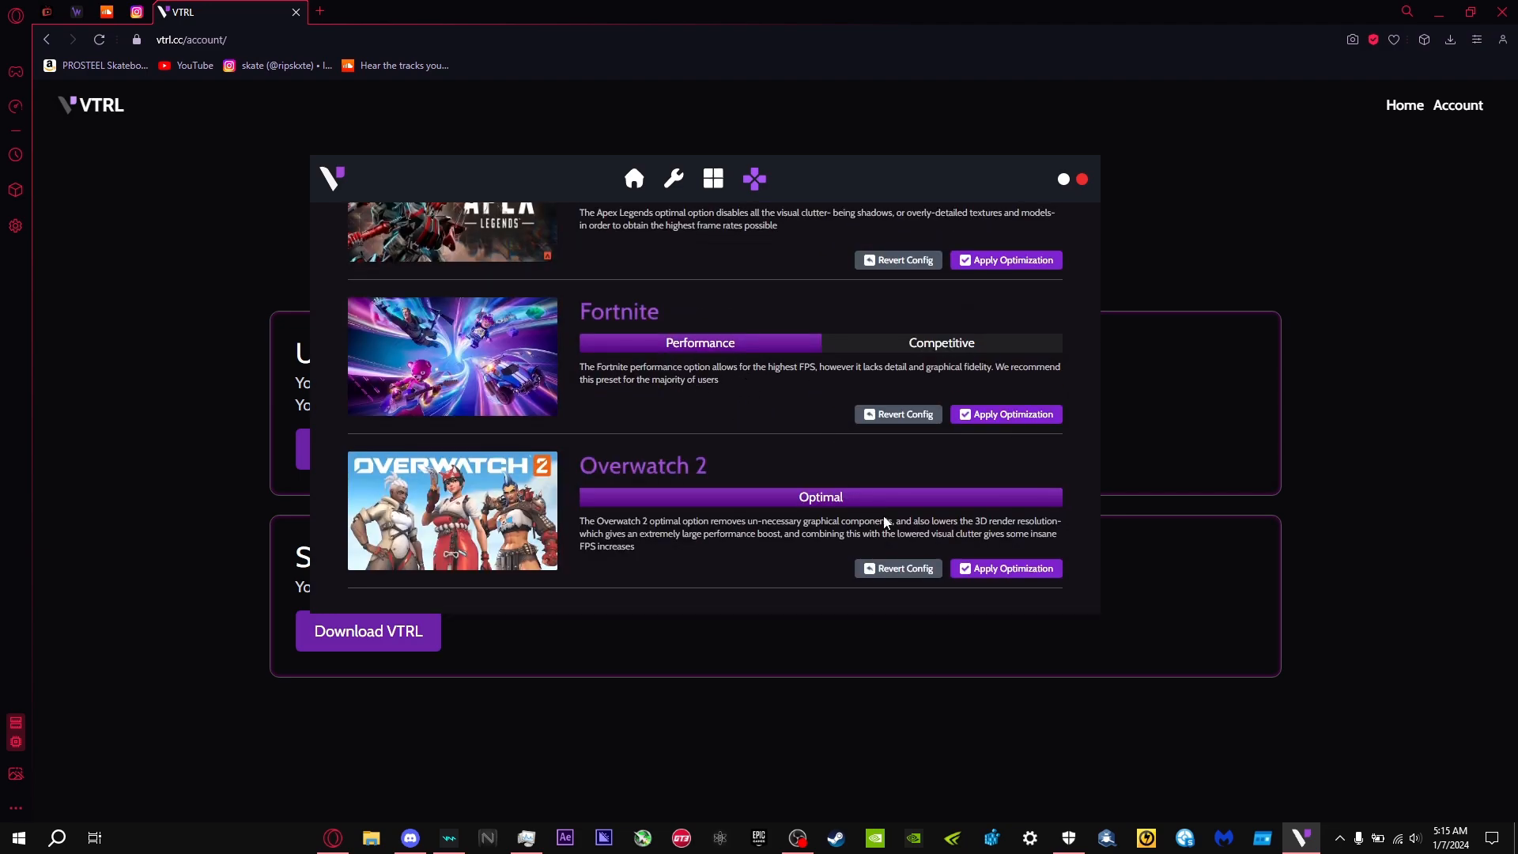
scroll(up, 3)
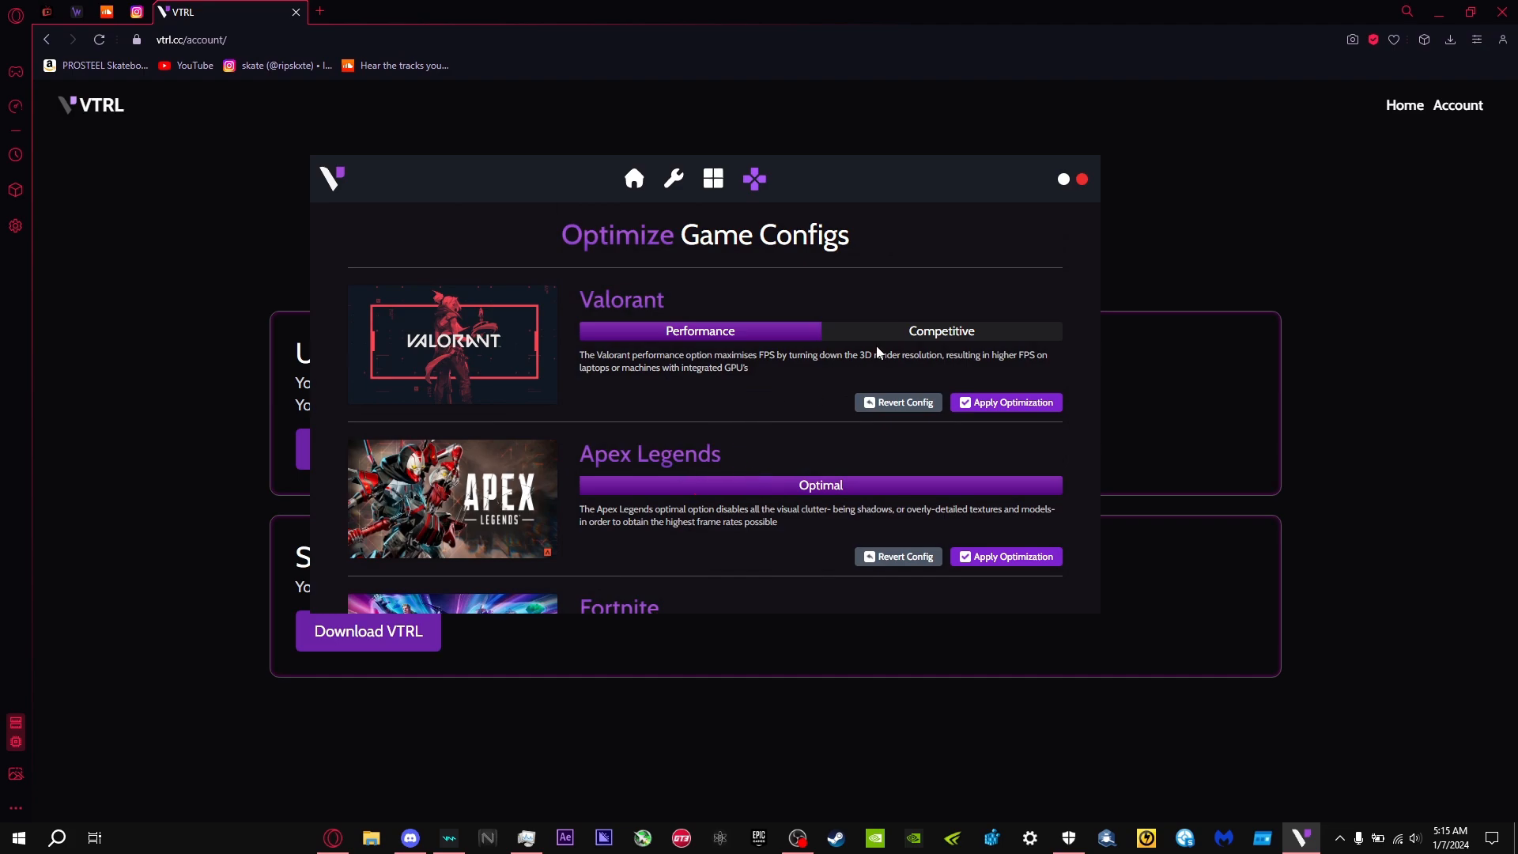
scroll(down, 3)
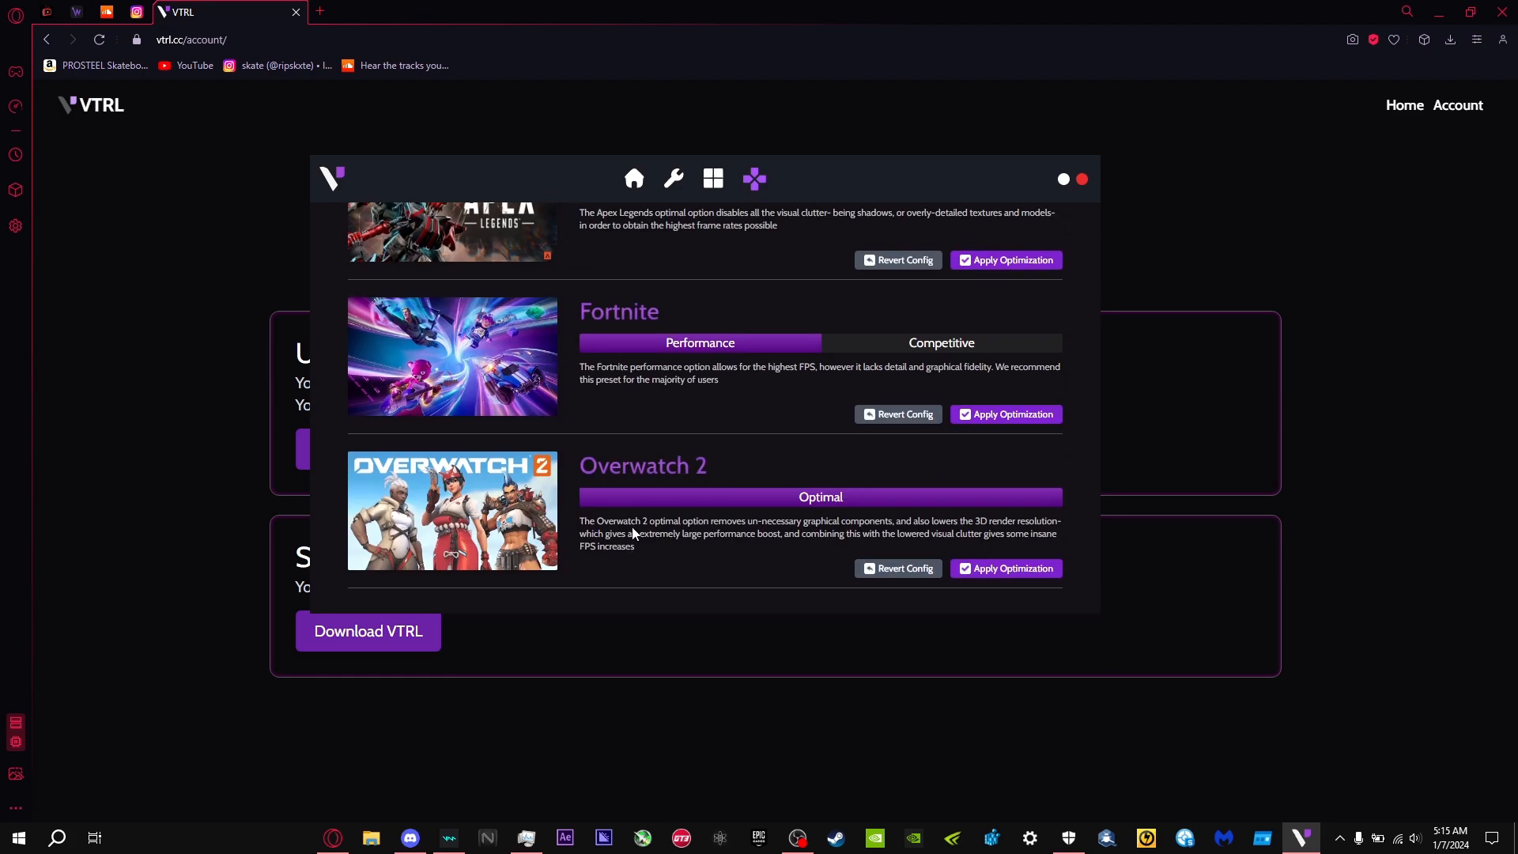
mouse_move(780, 482)
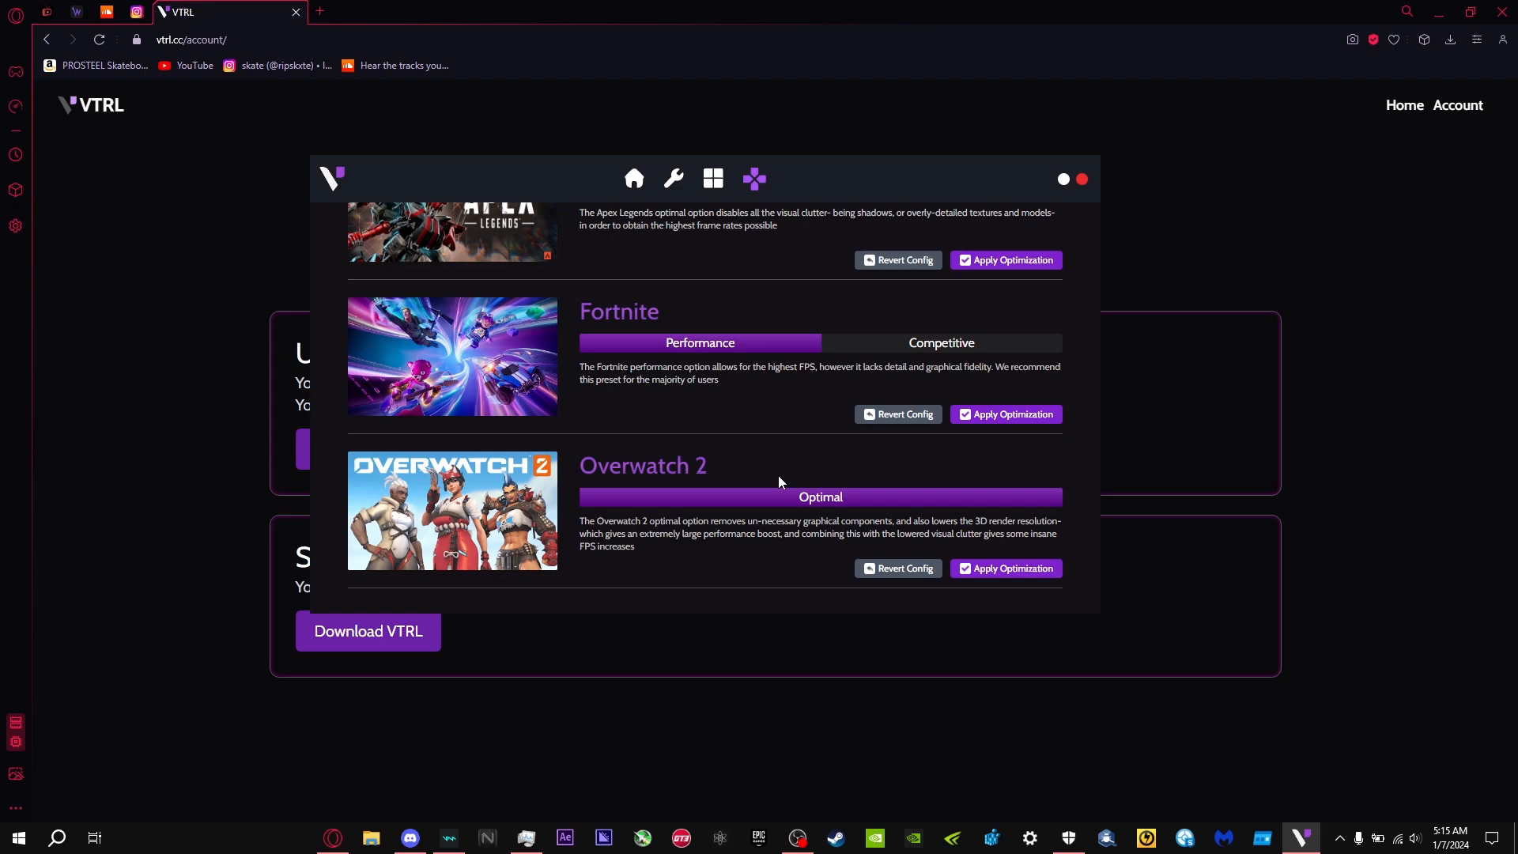
mouse_move(784, 458)
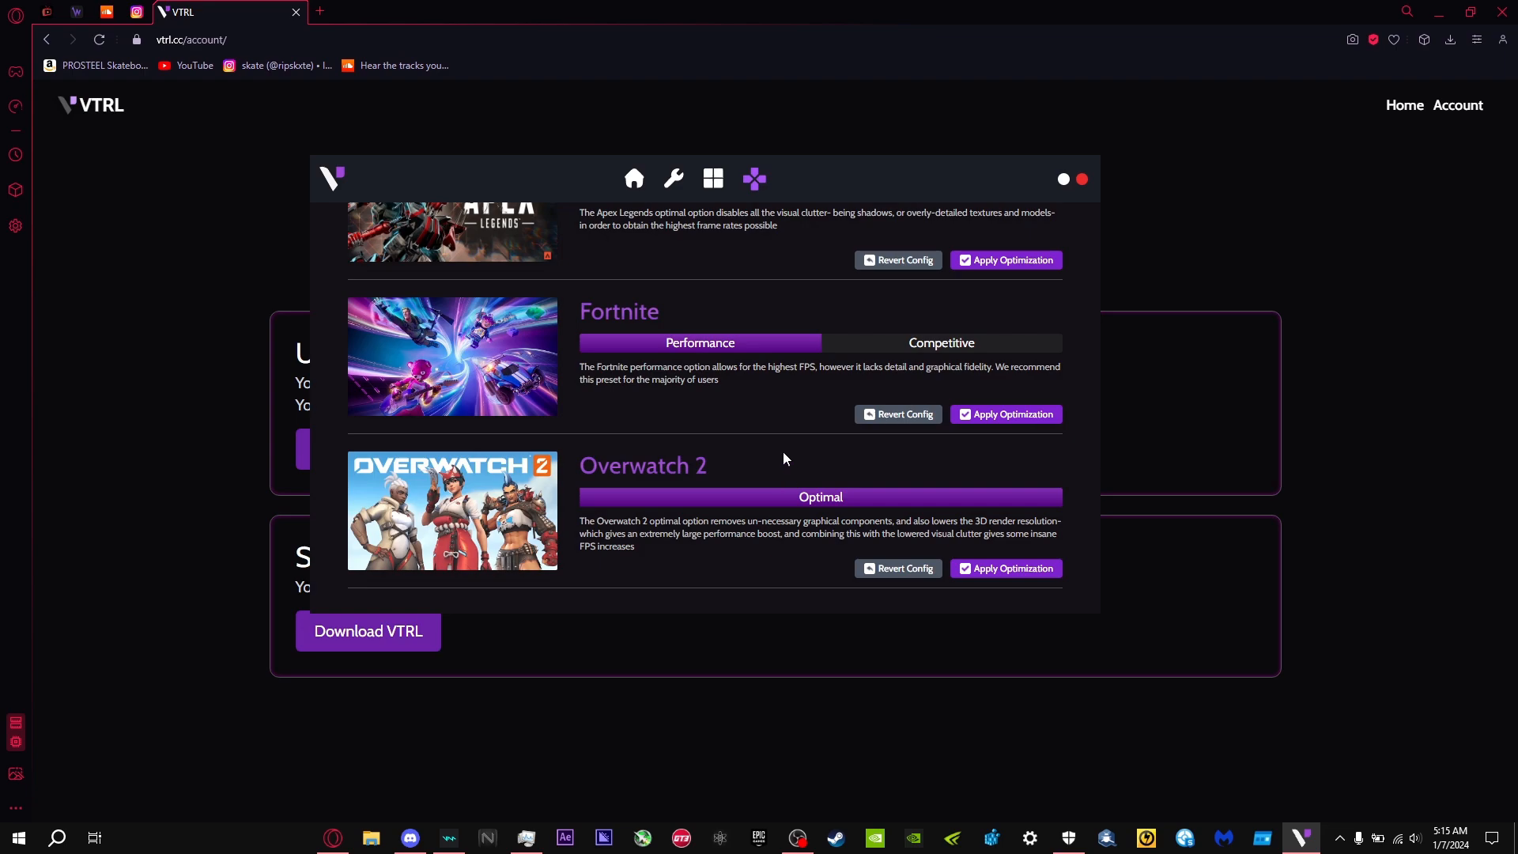
mouse_move(702, 304)
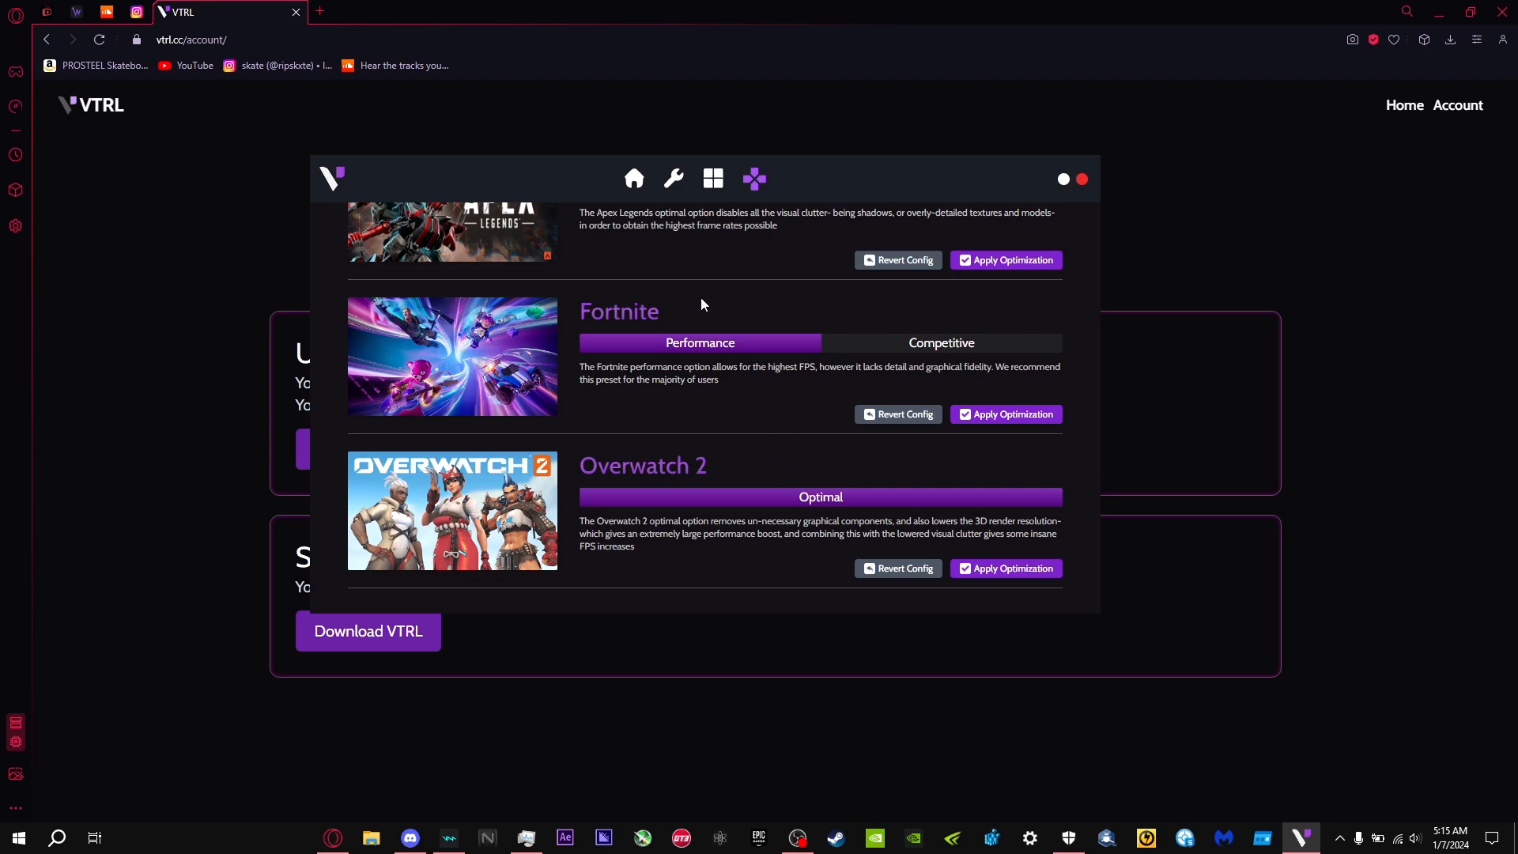
scroll(up, 3)
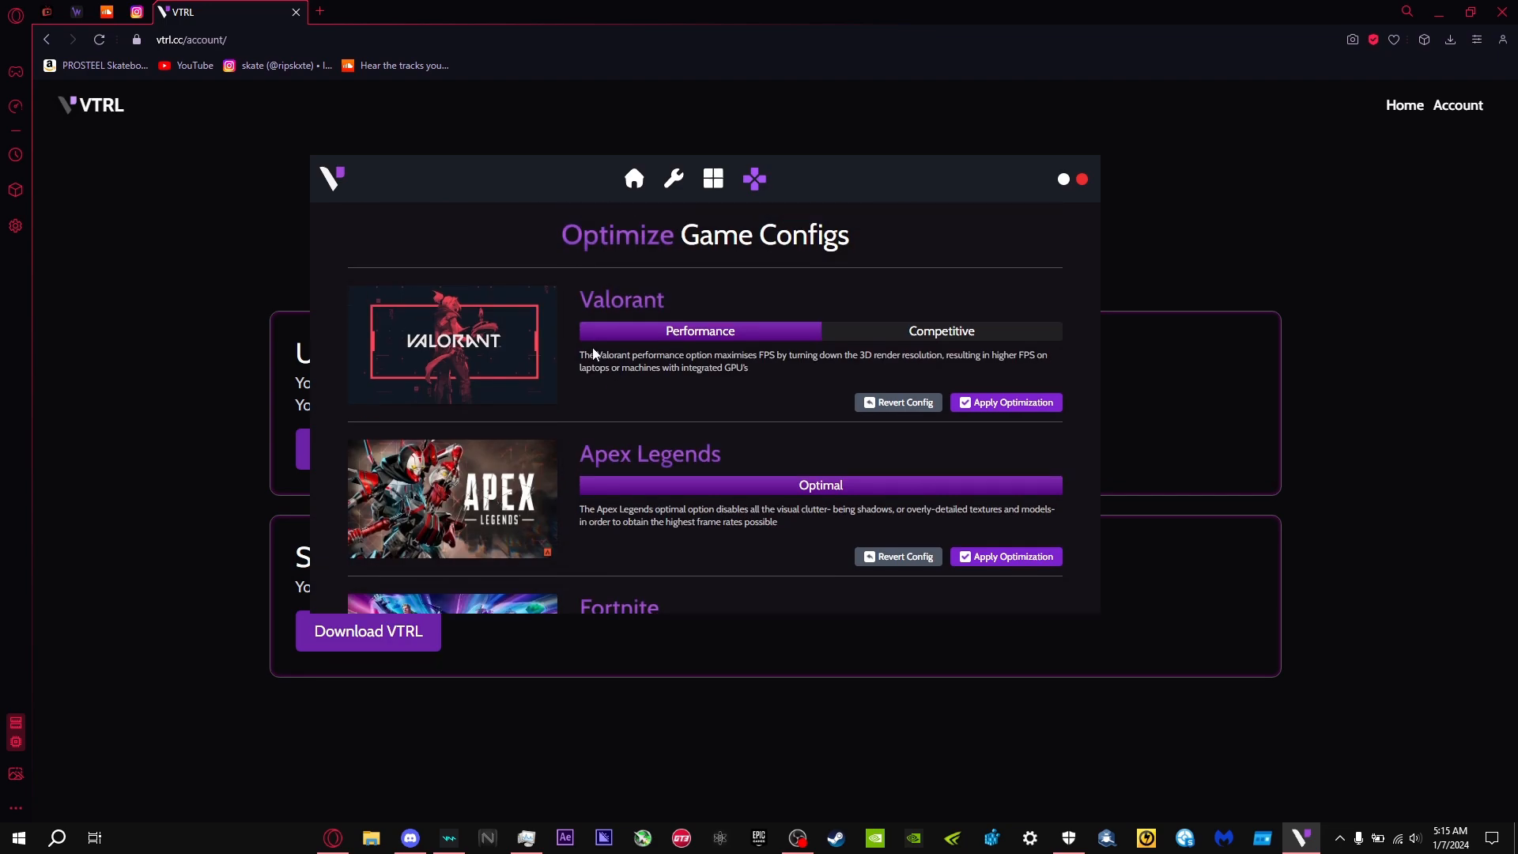
scroll(down, 3)
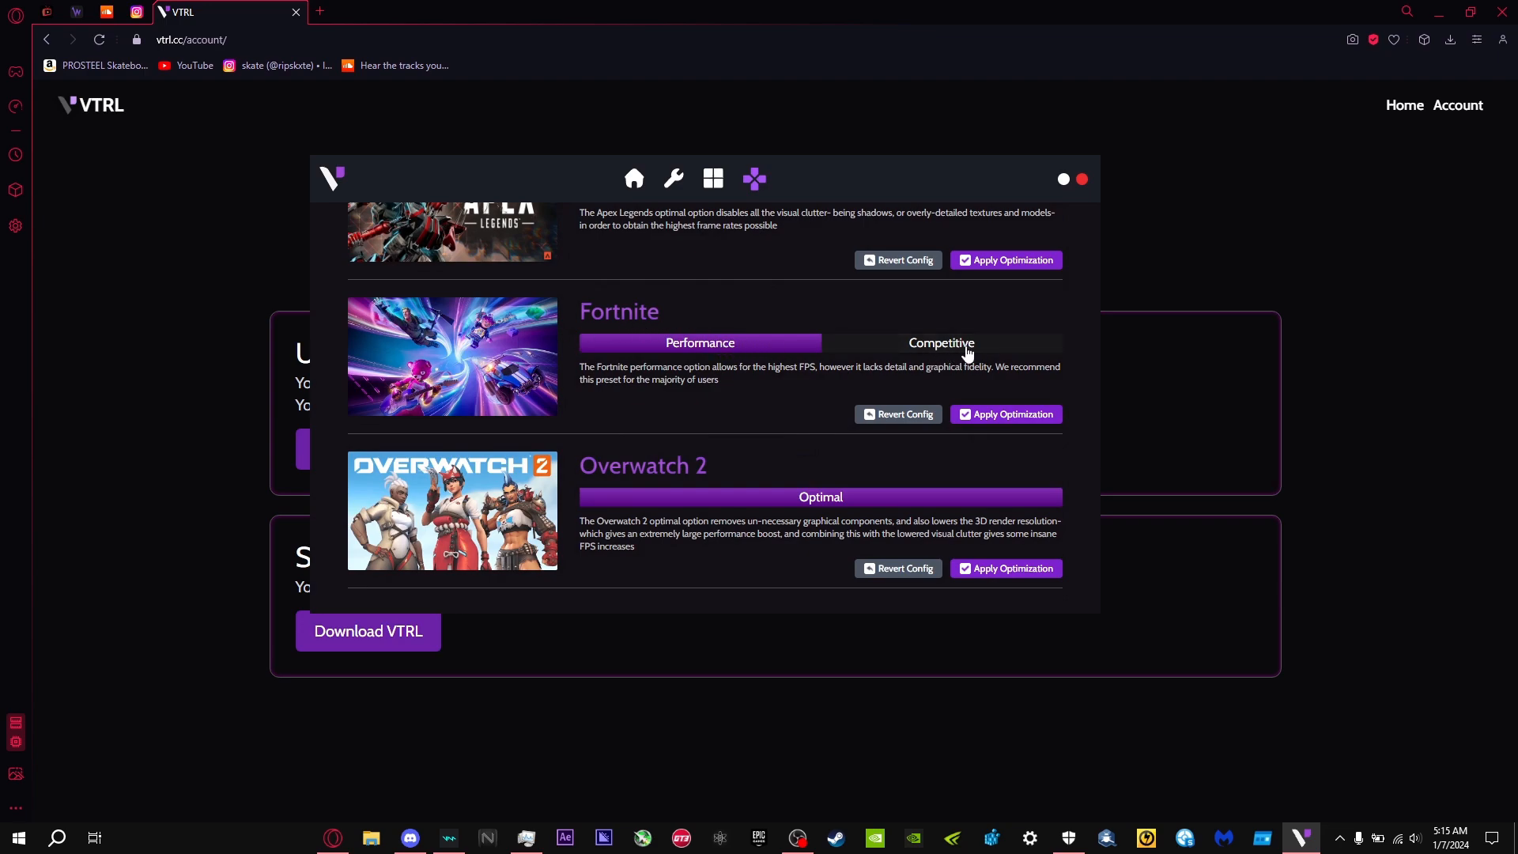
mouse_move(766, 417)
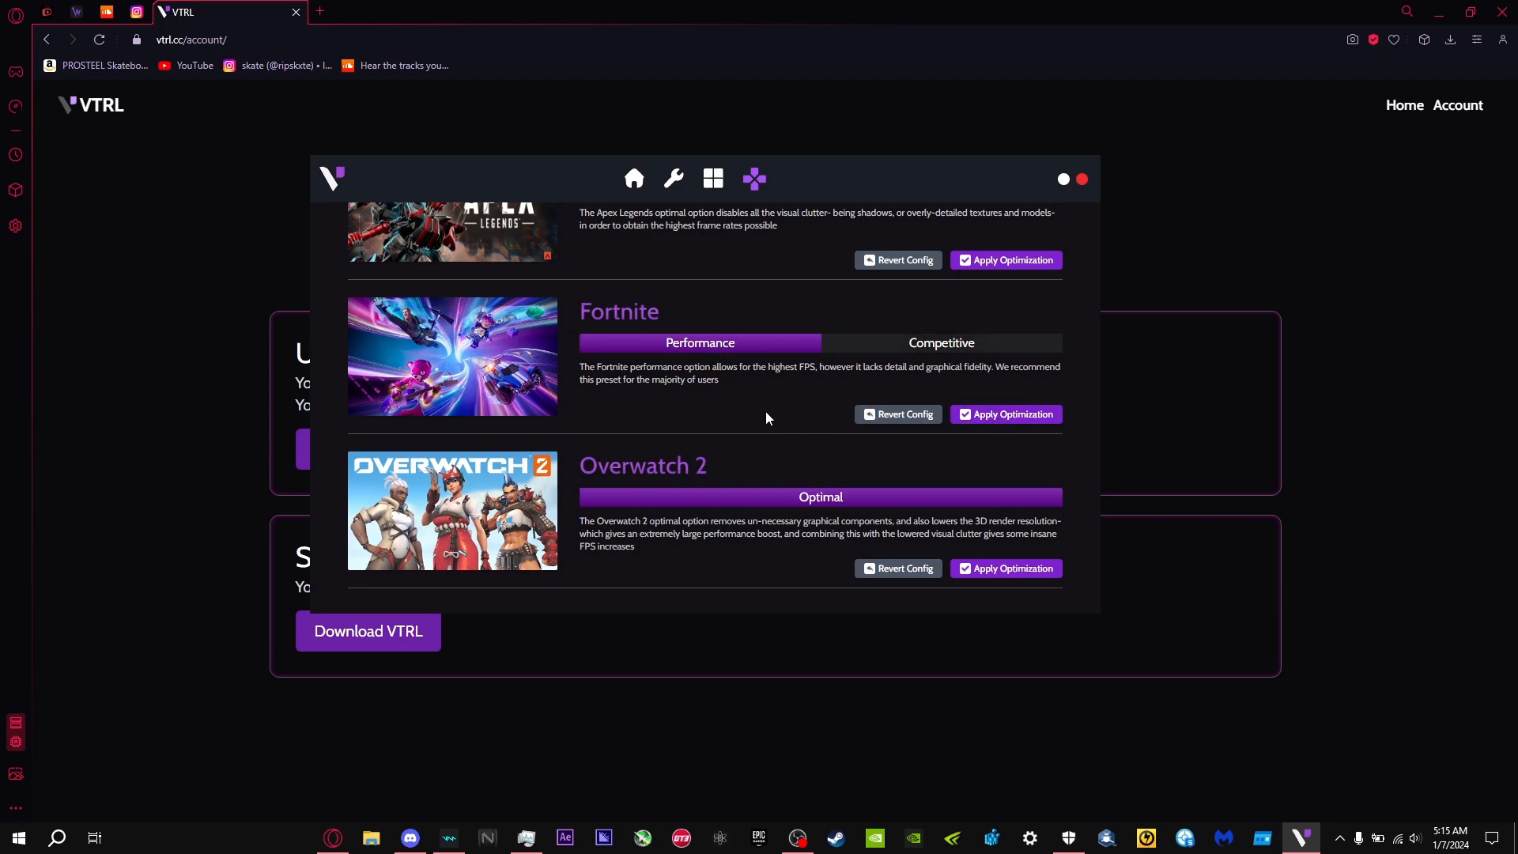
mouse_move(887, 346)
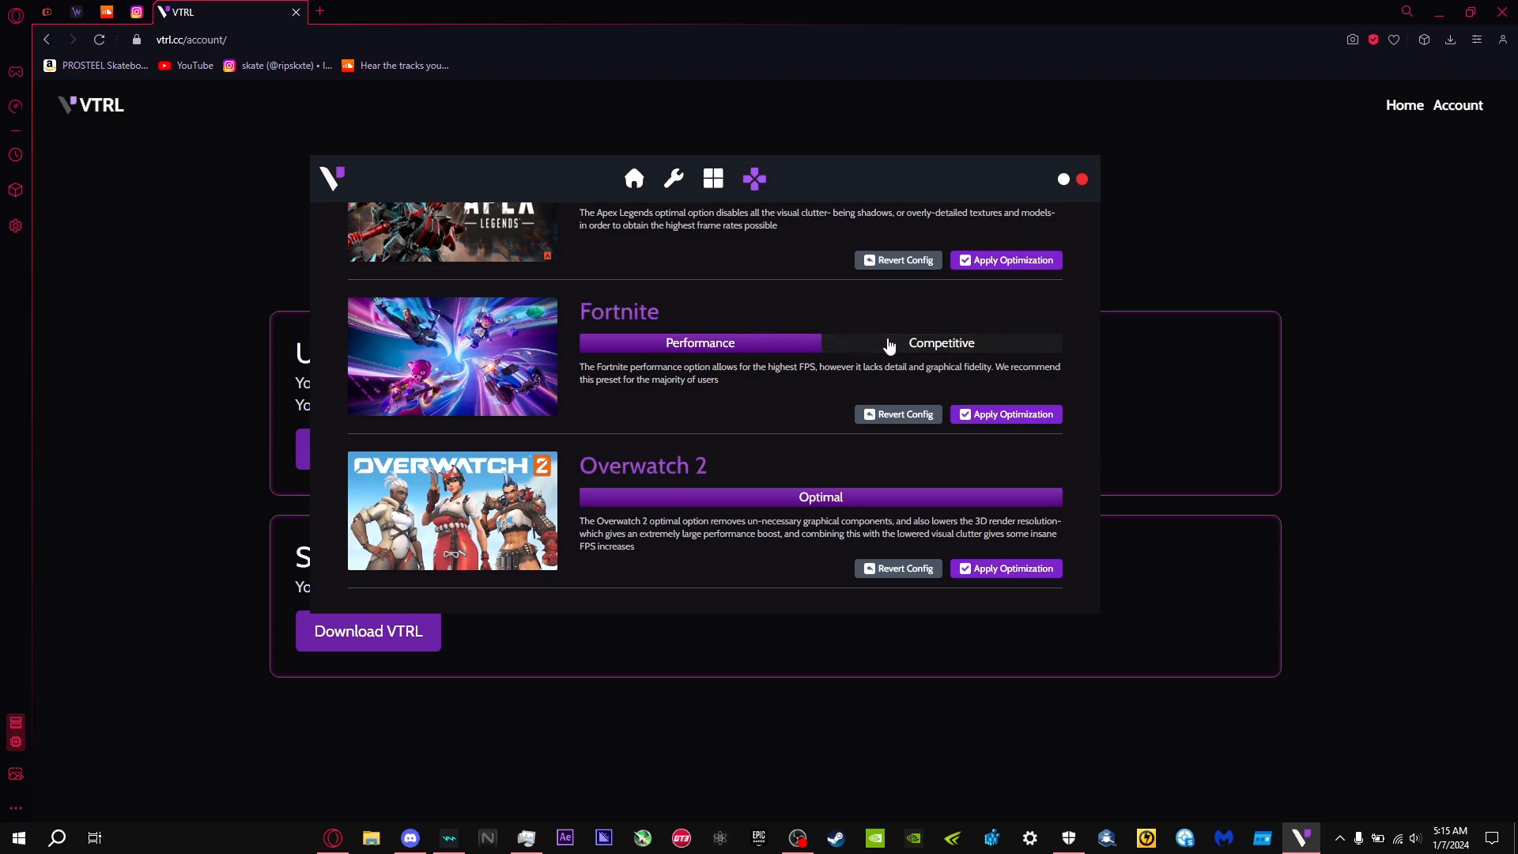
mouse_move(678, 368)
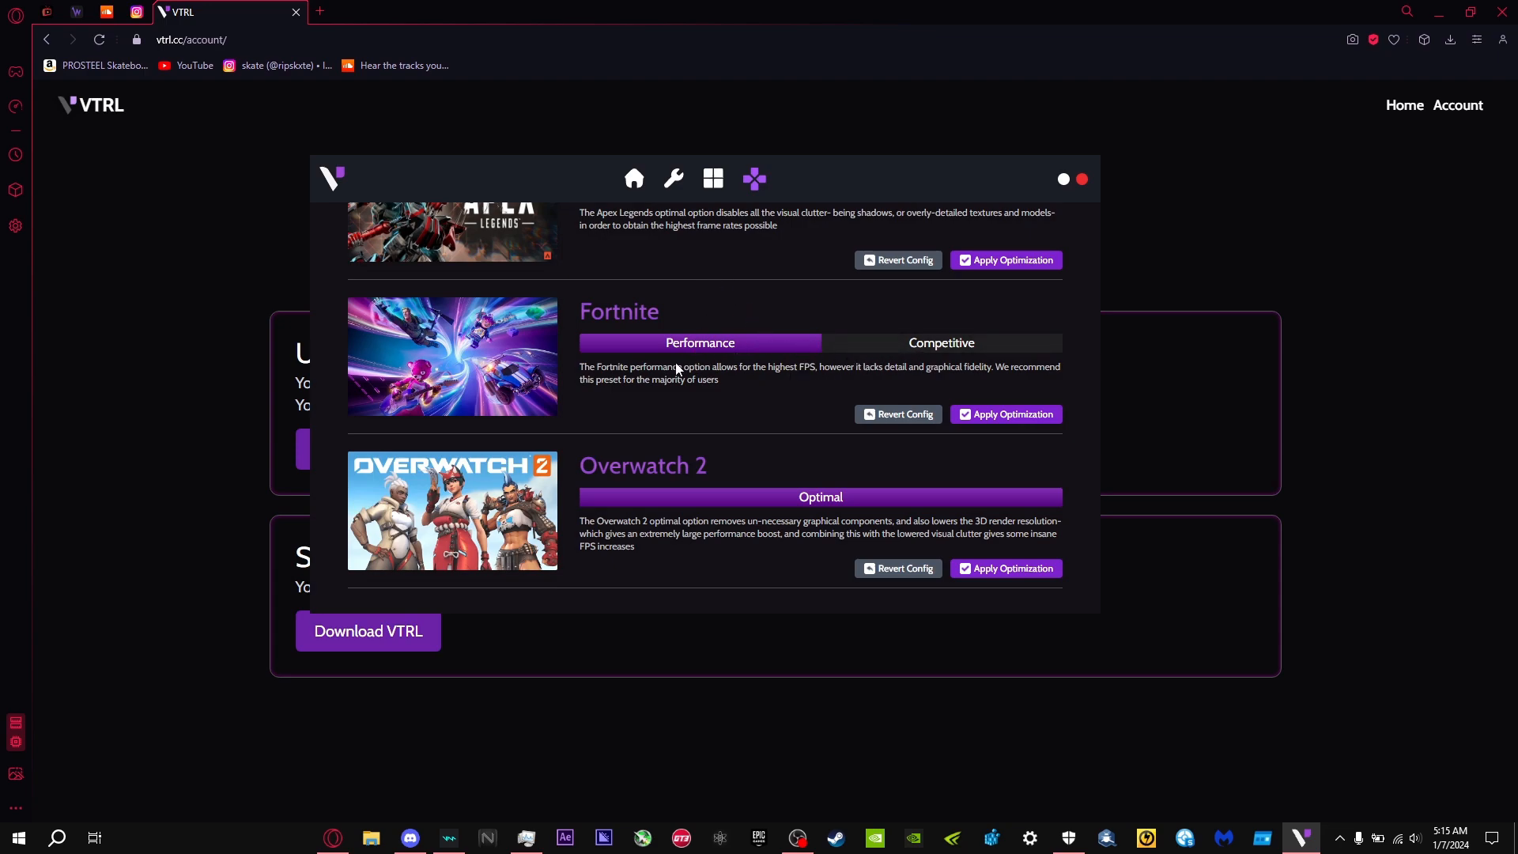
mouse_move(939, 343)
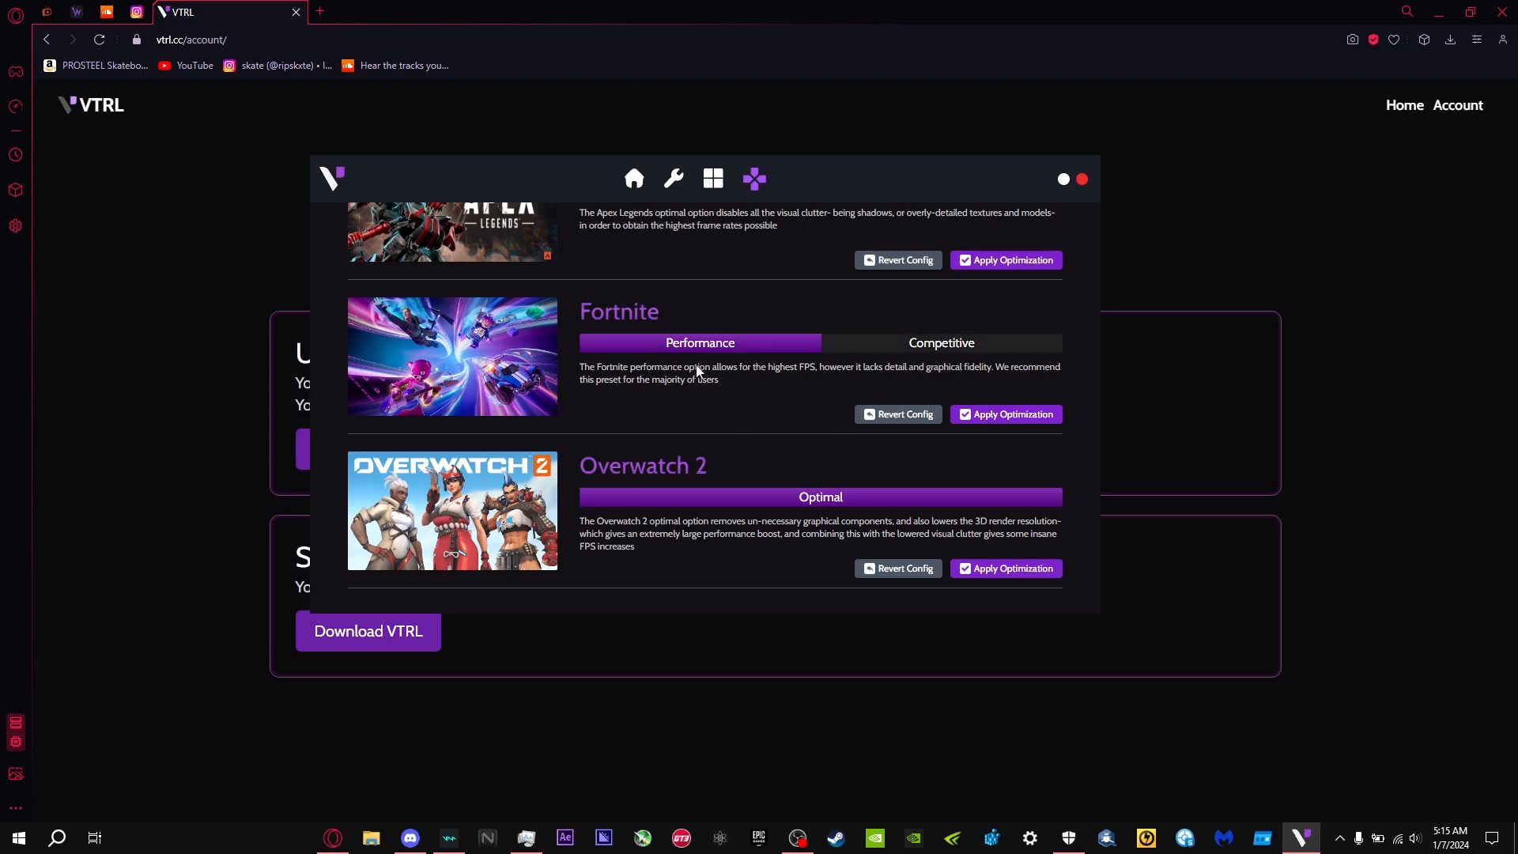
mouse_move(757, 394)
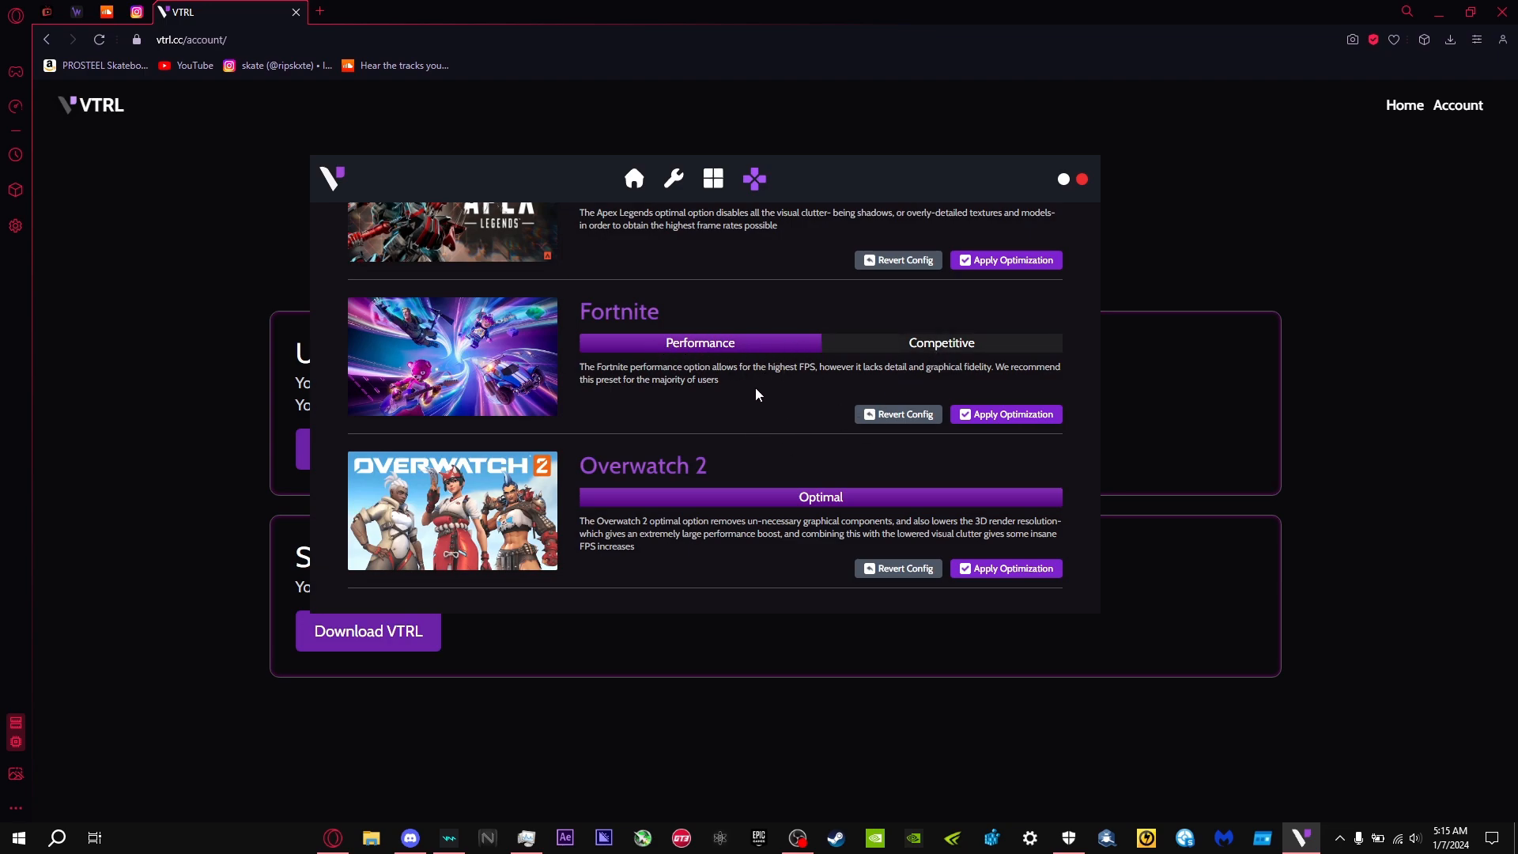
mouse_move(705, 392)
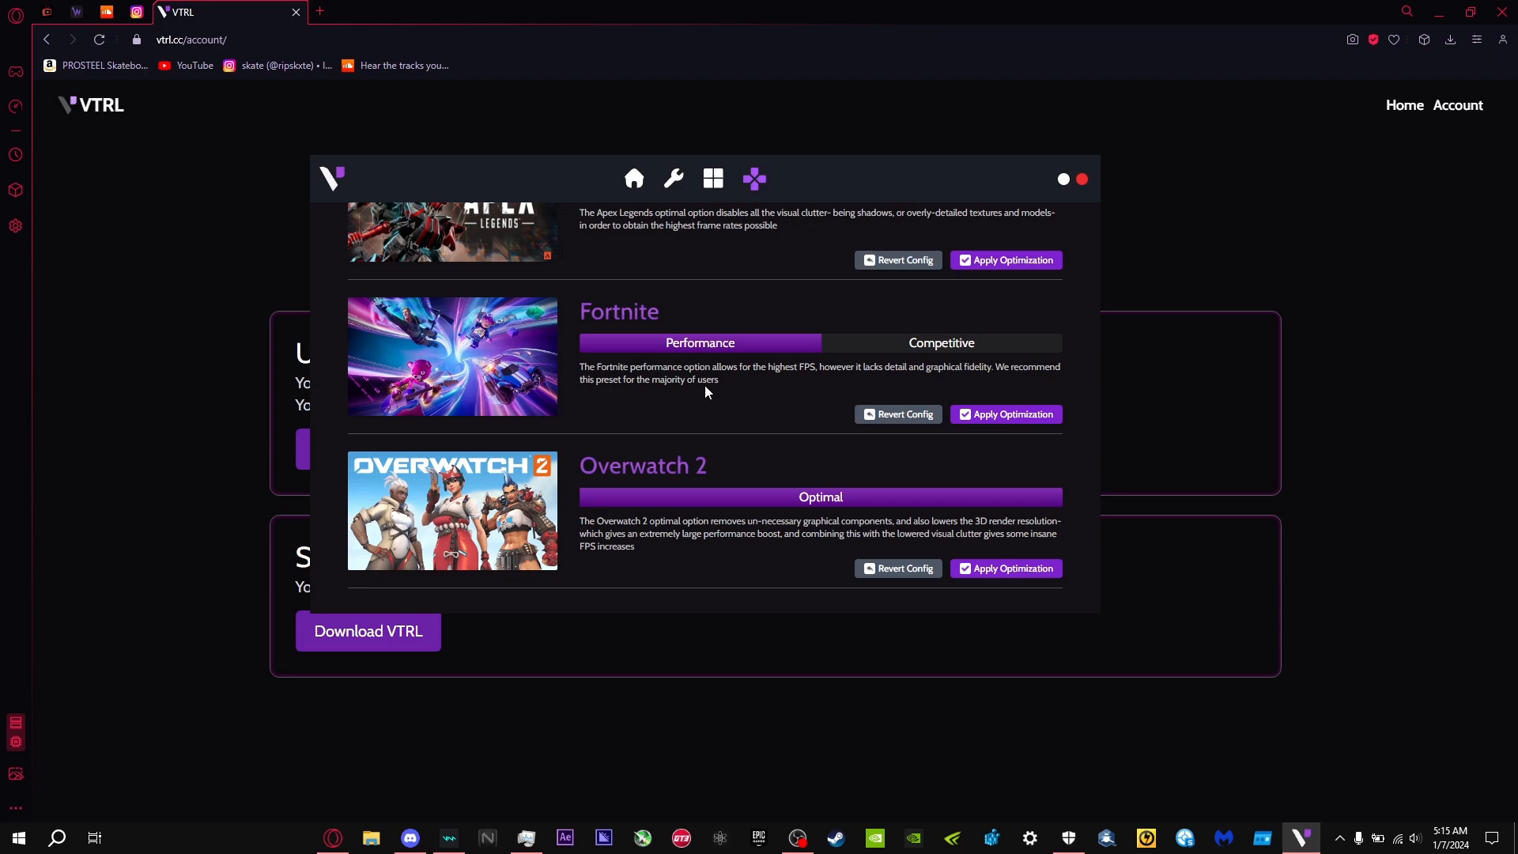
mouse_move(695, 299)
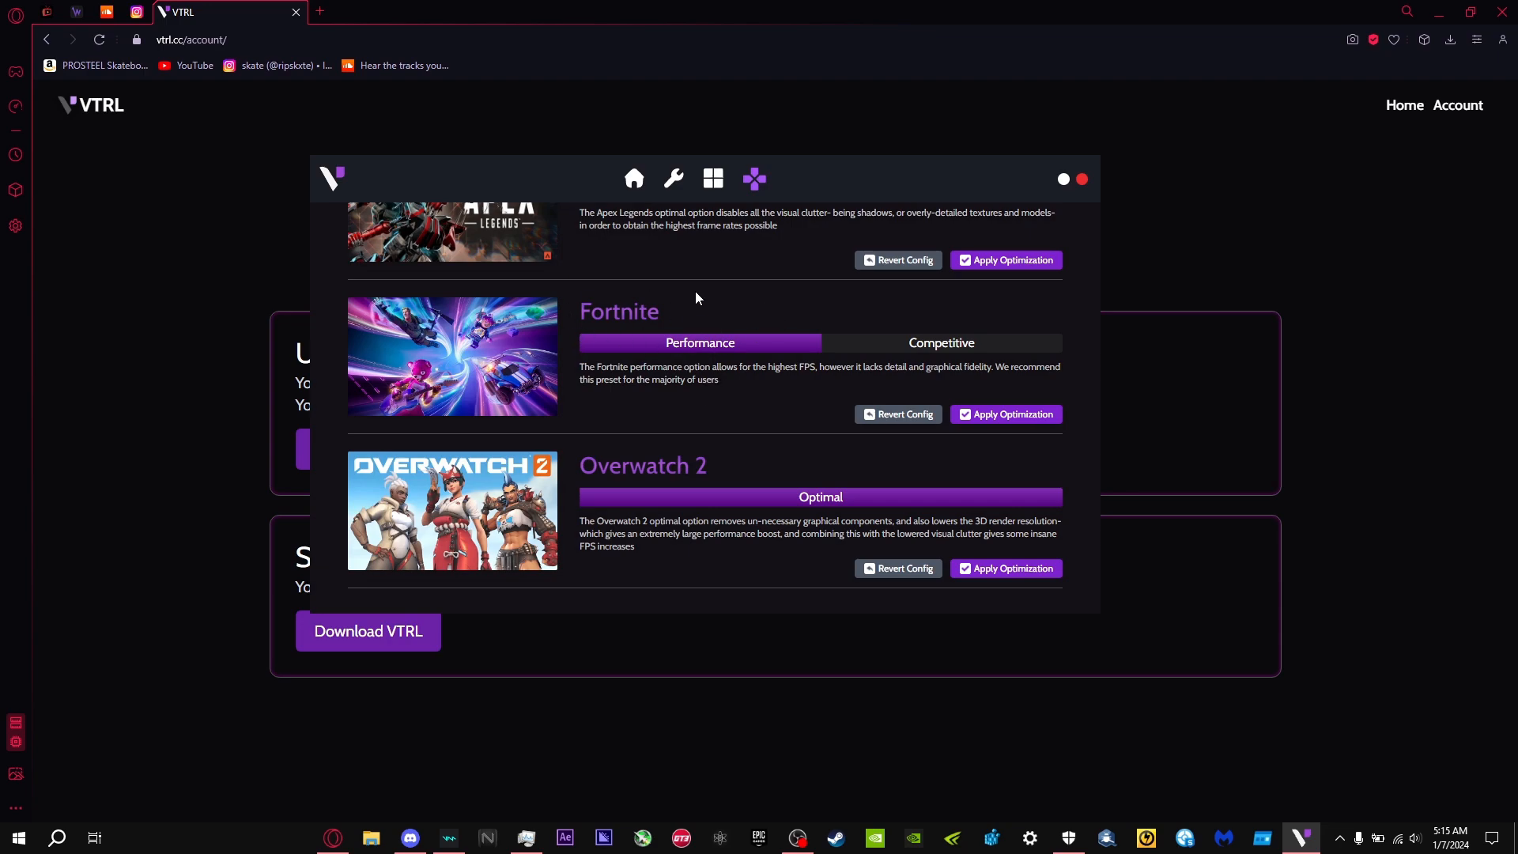
click(673, 179)
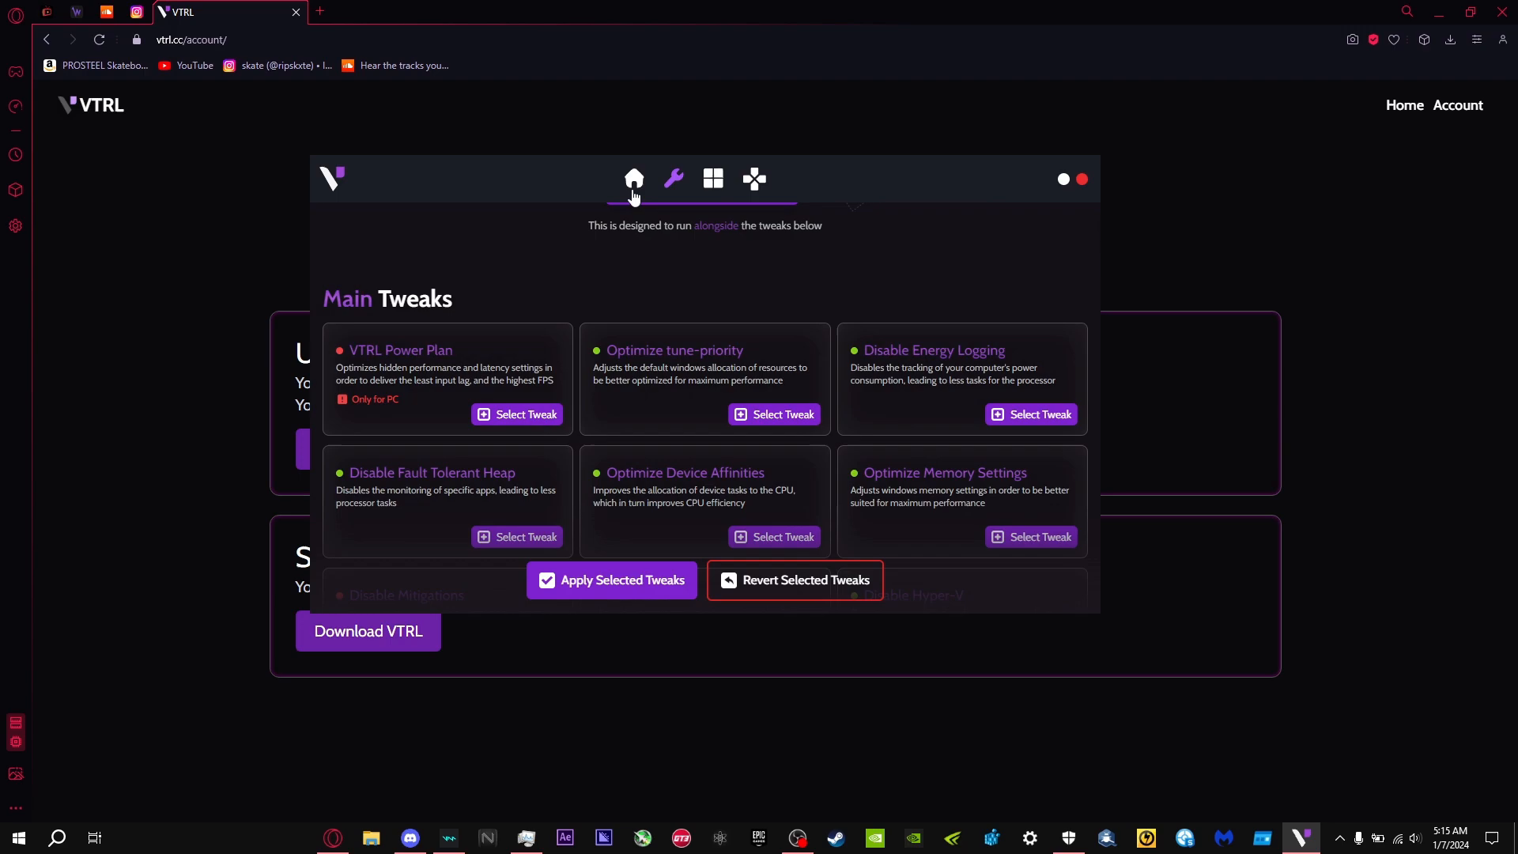
Return to the home dashboard, empty the recycle bin and acknowledge the confirmation.
click(633, 178)
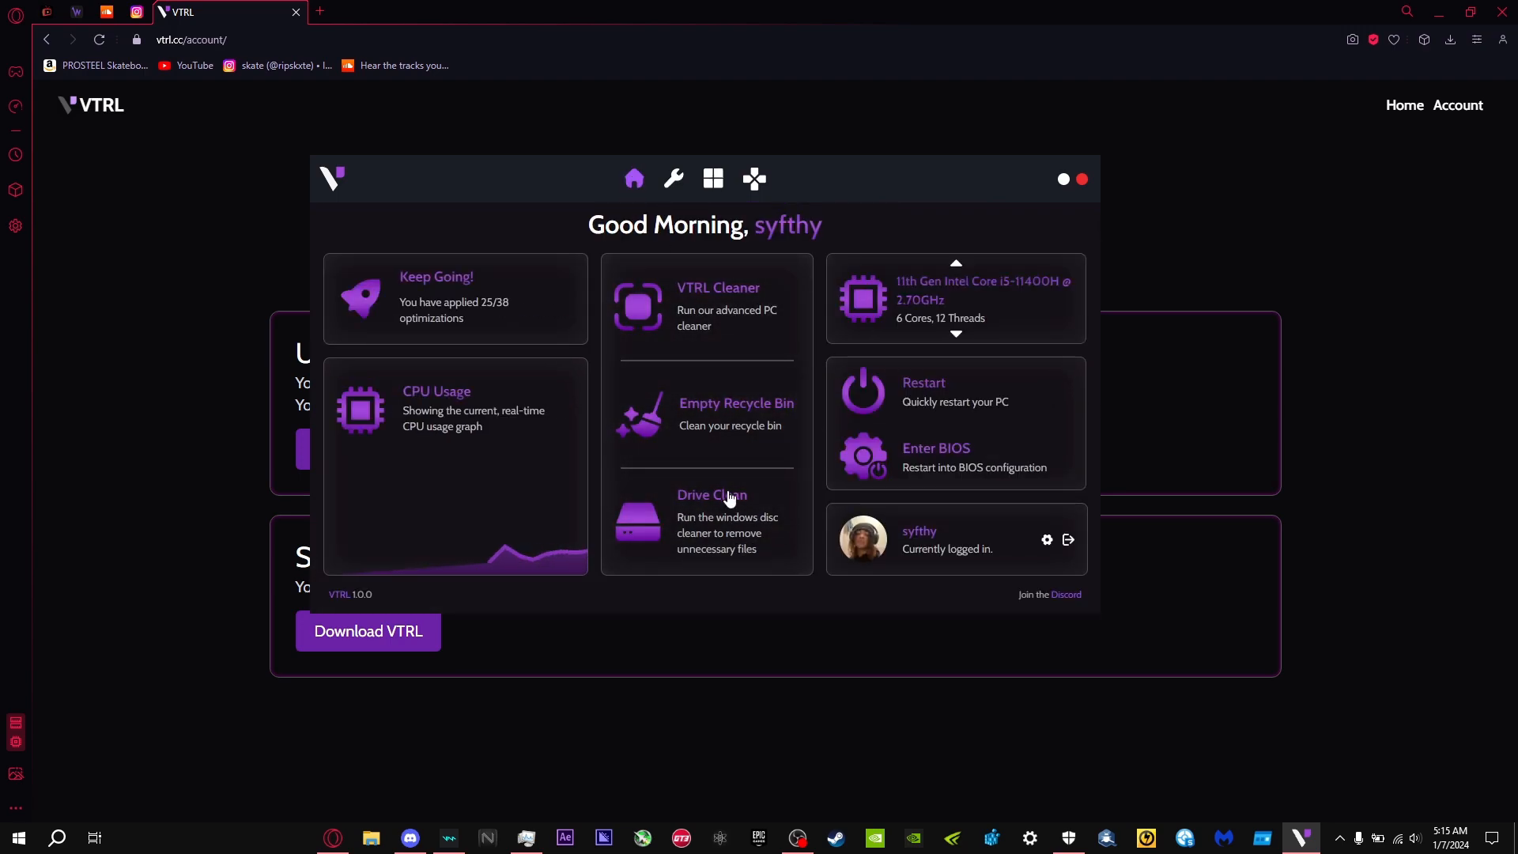
mouse_move(740, 430)
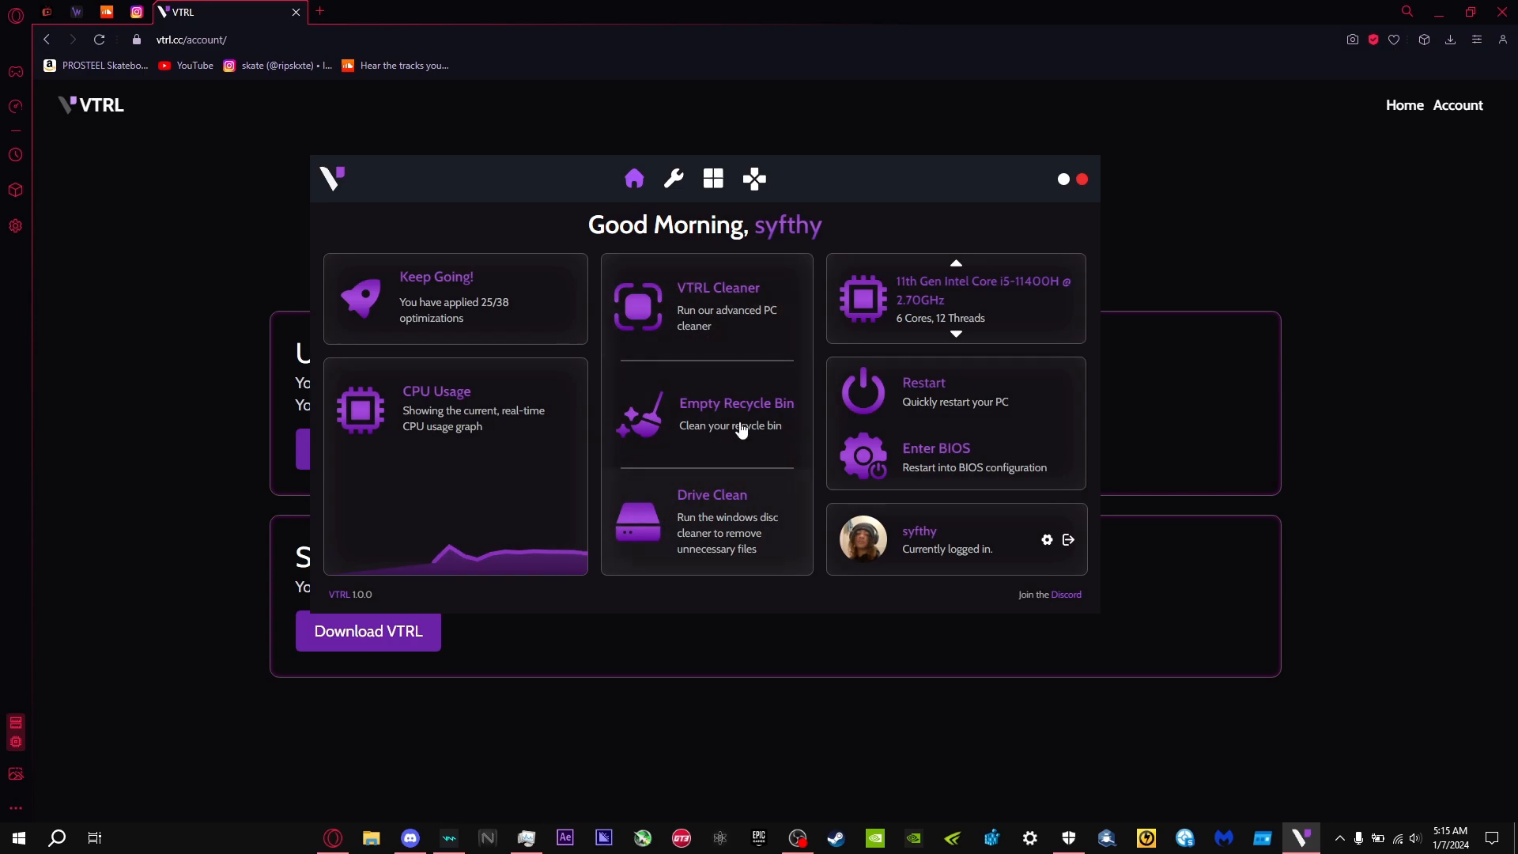
mouse_move(677, 481)
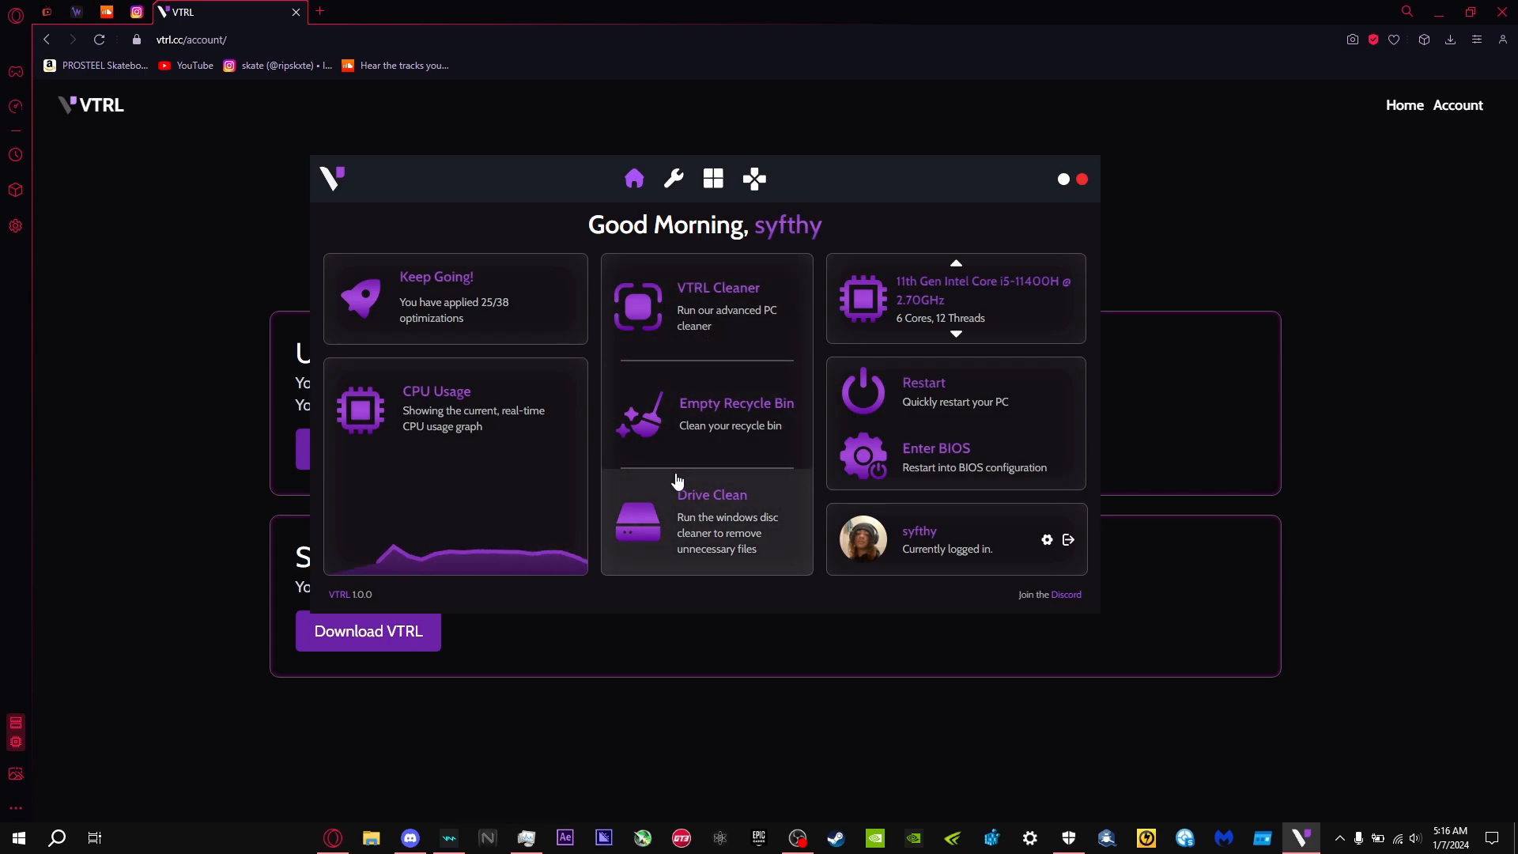
mouse_move(667, 457)
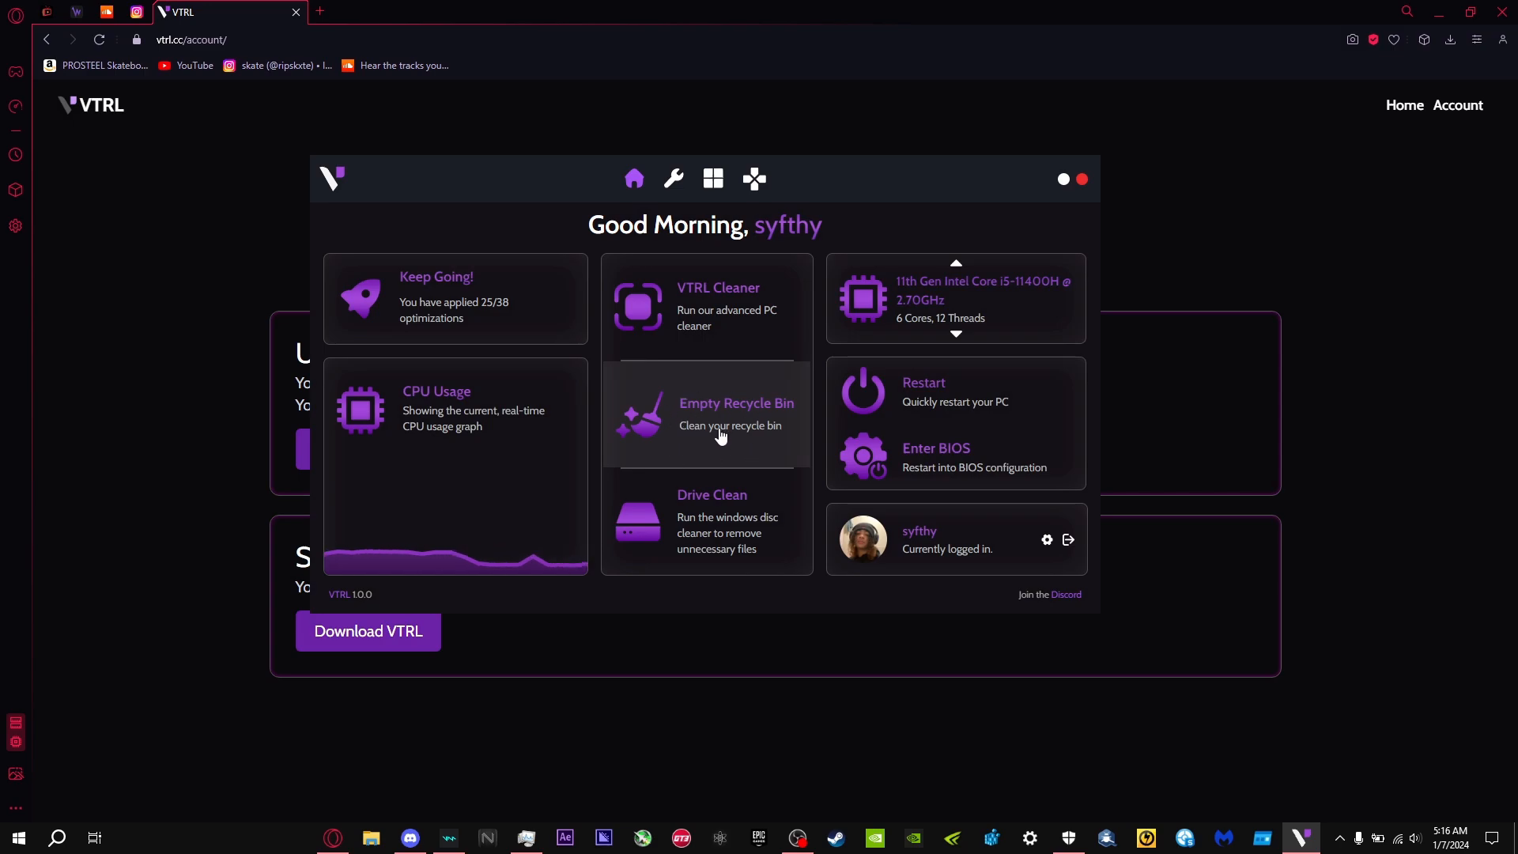
mouse_move(745, 436)
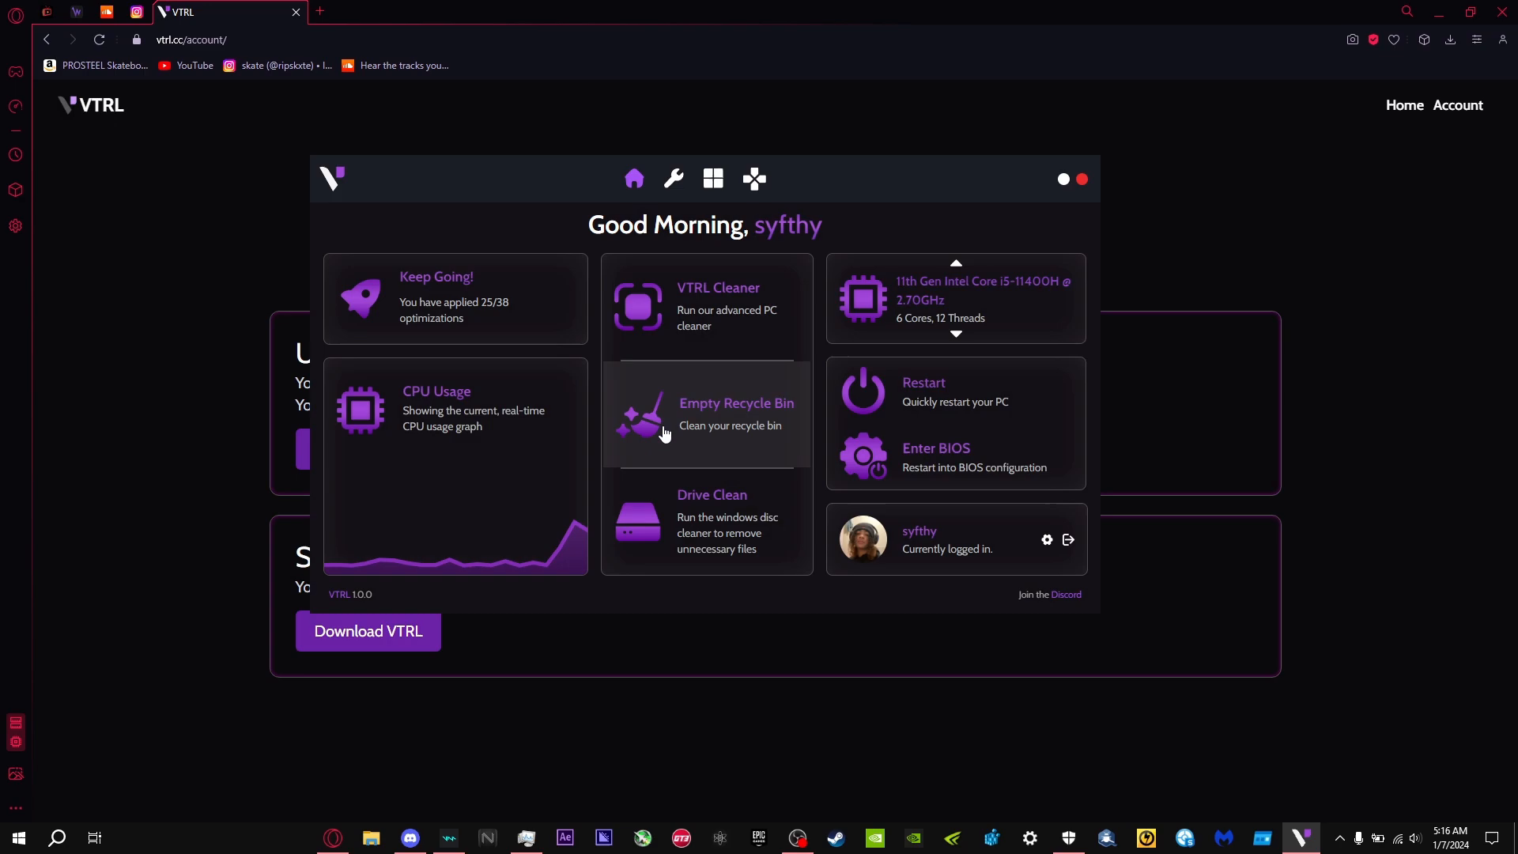
click(706, 412)
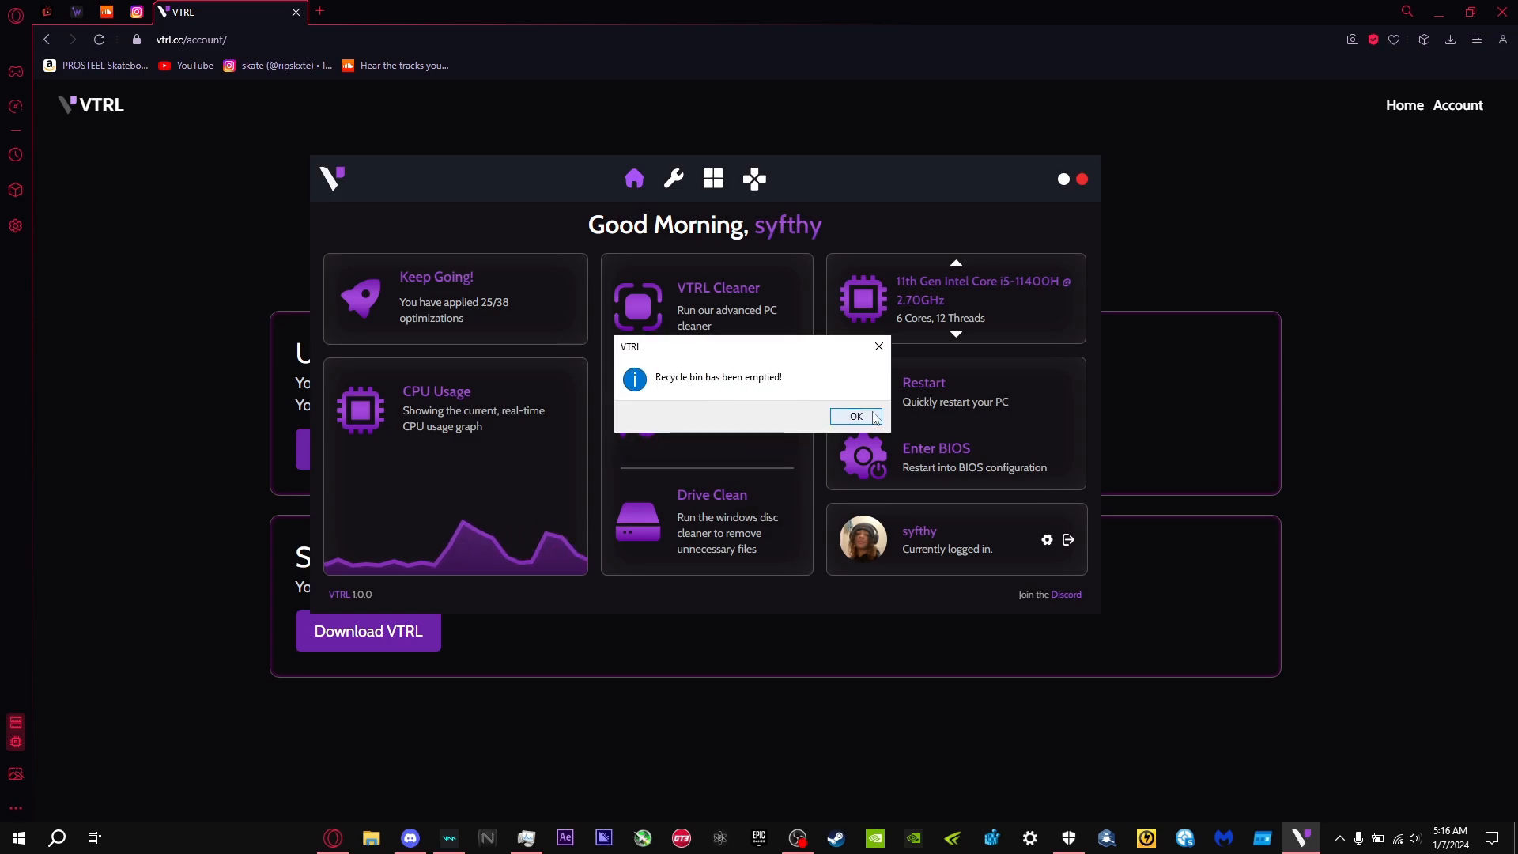
click(855, 416)
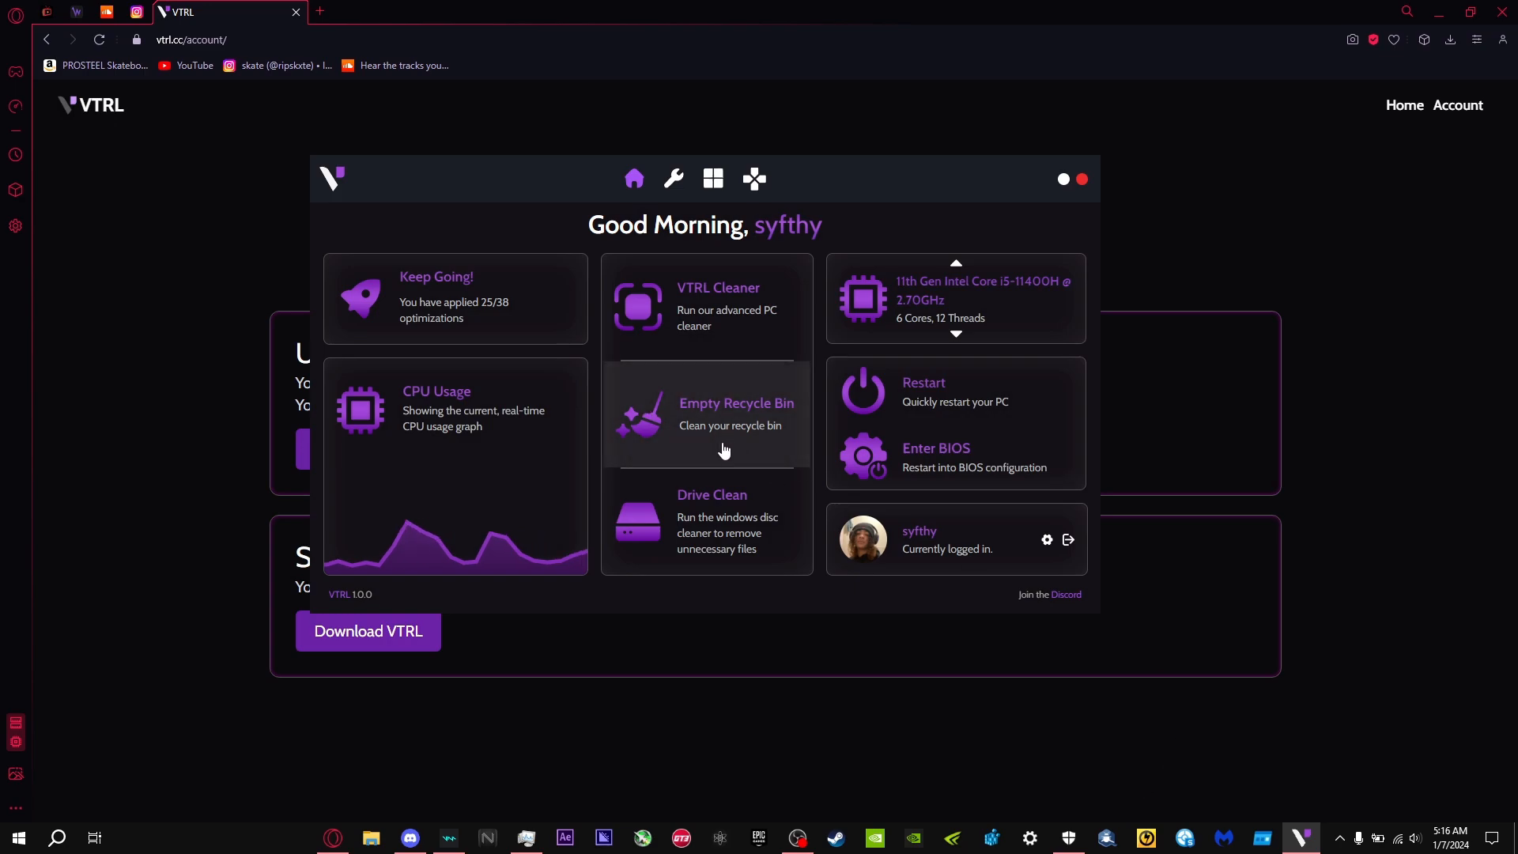
mouse_move(822, 424)
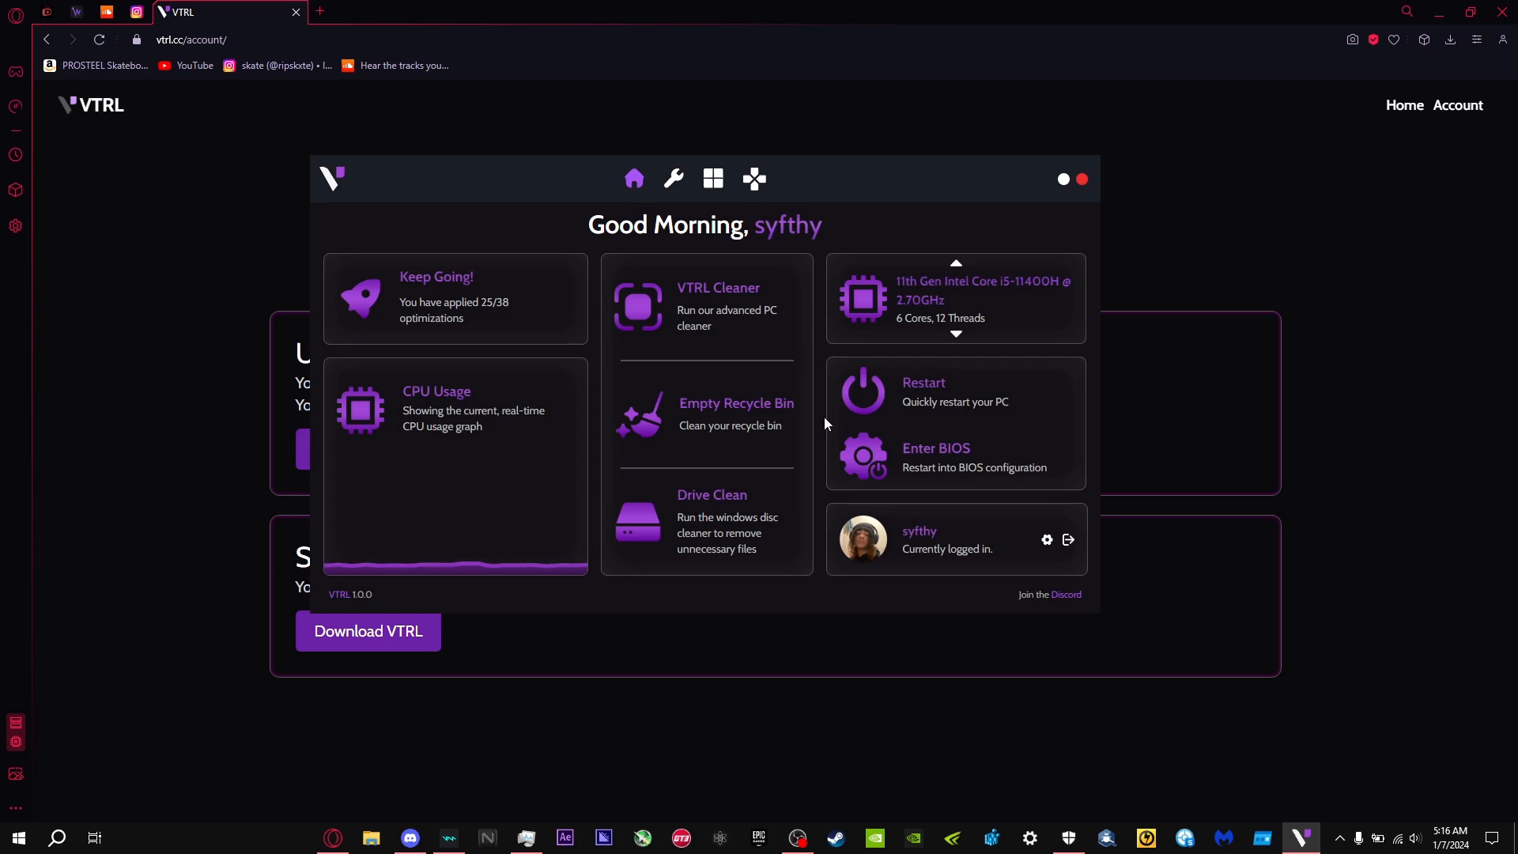
mouse_move(723, 448)
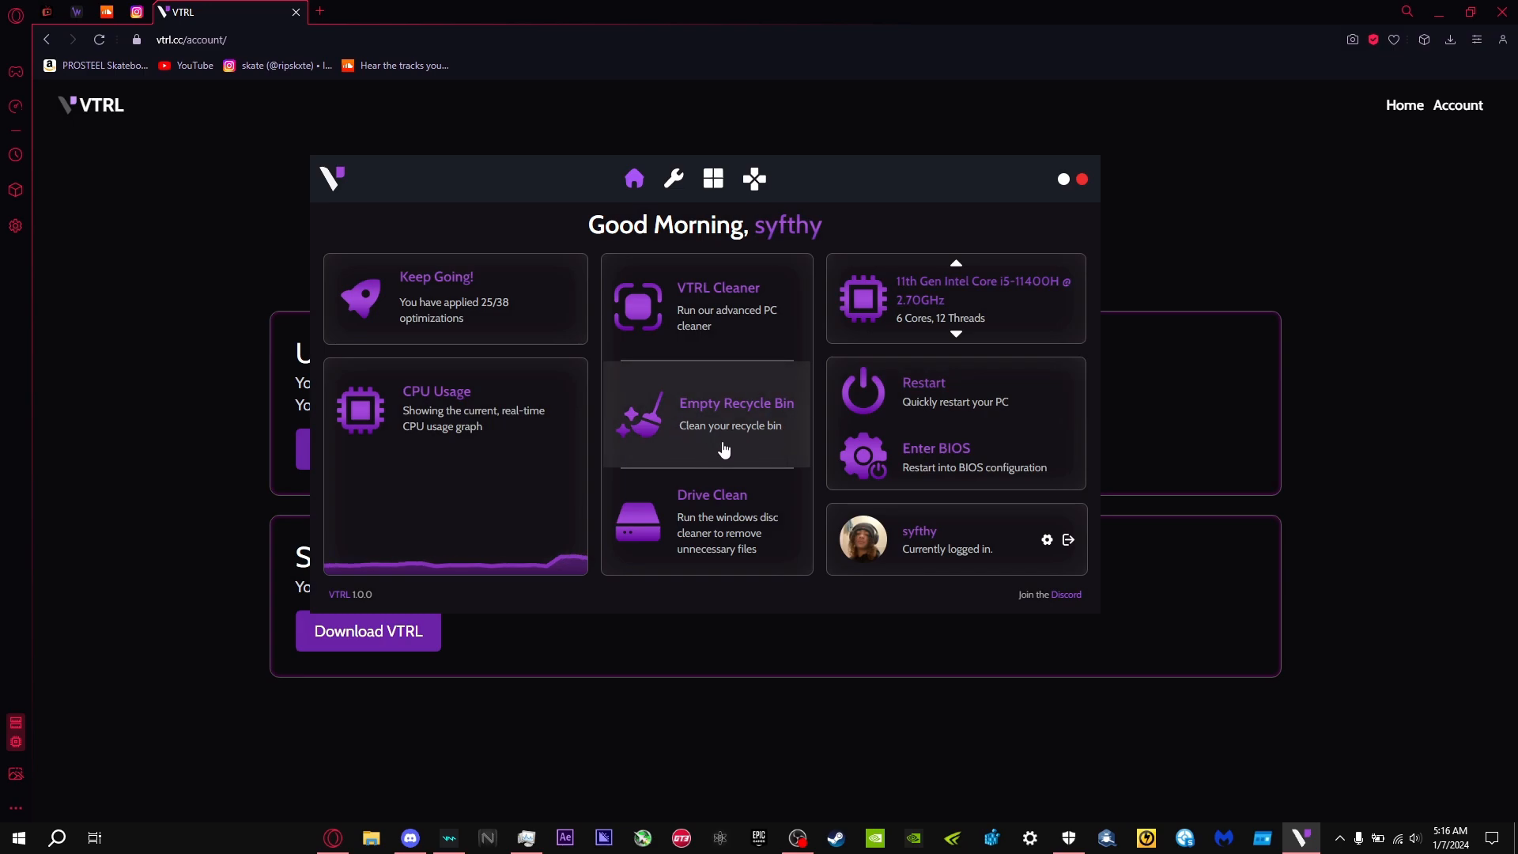
mouse_move(709, 523)
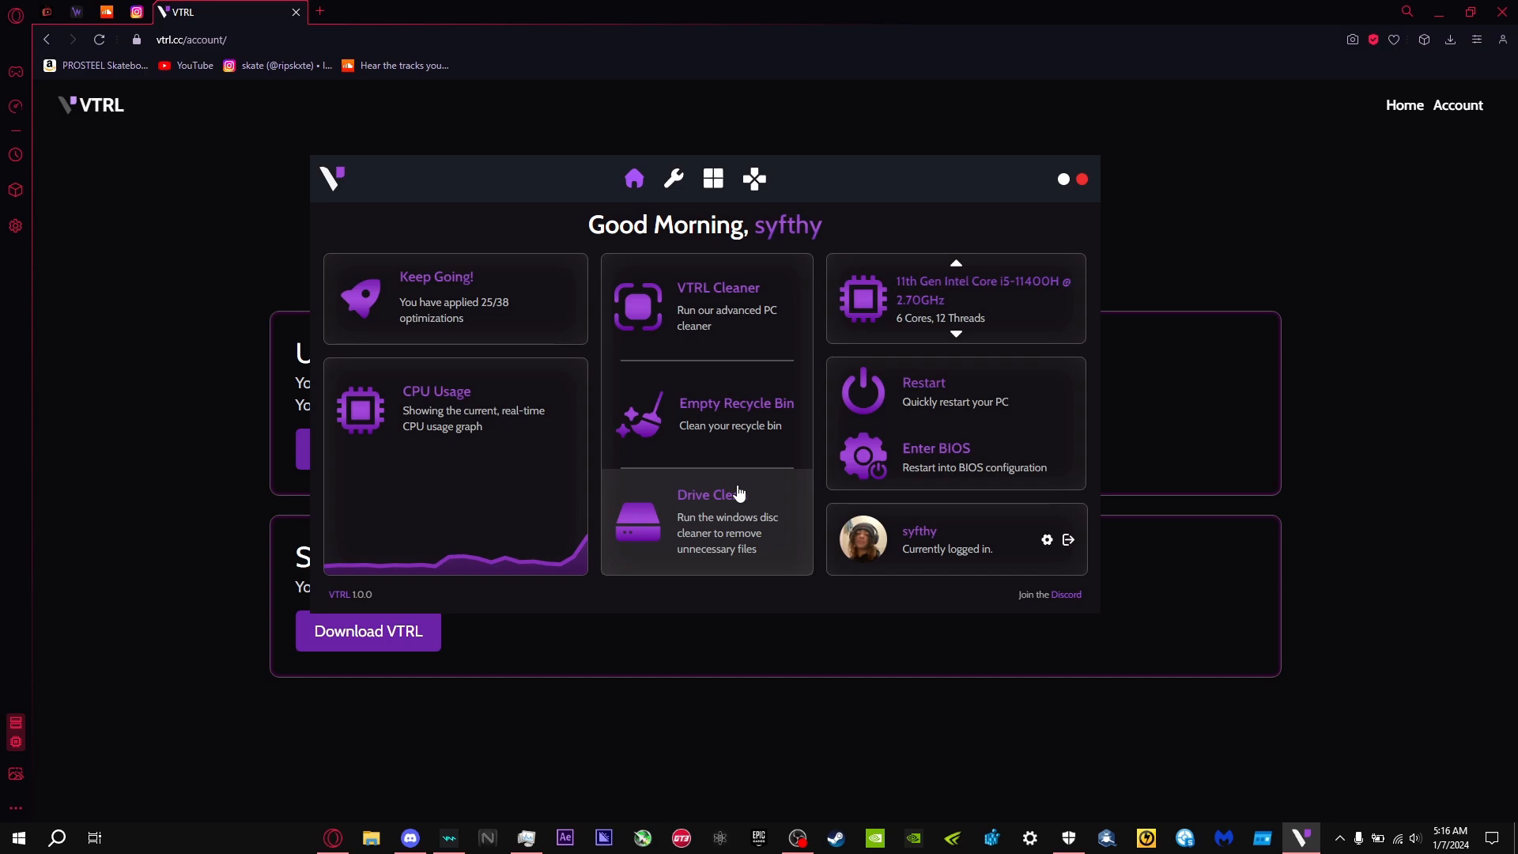
Run Drive Clean to launch Windows Disk Cleanup, then close its scan window.
click(710, 523)
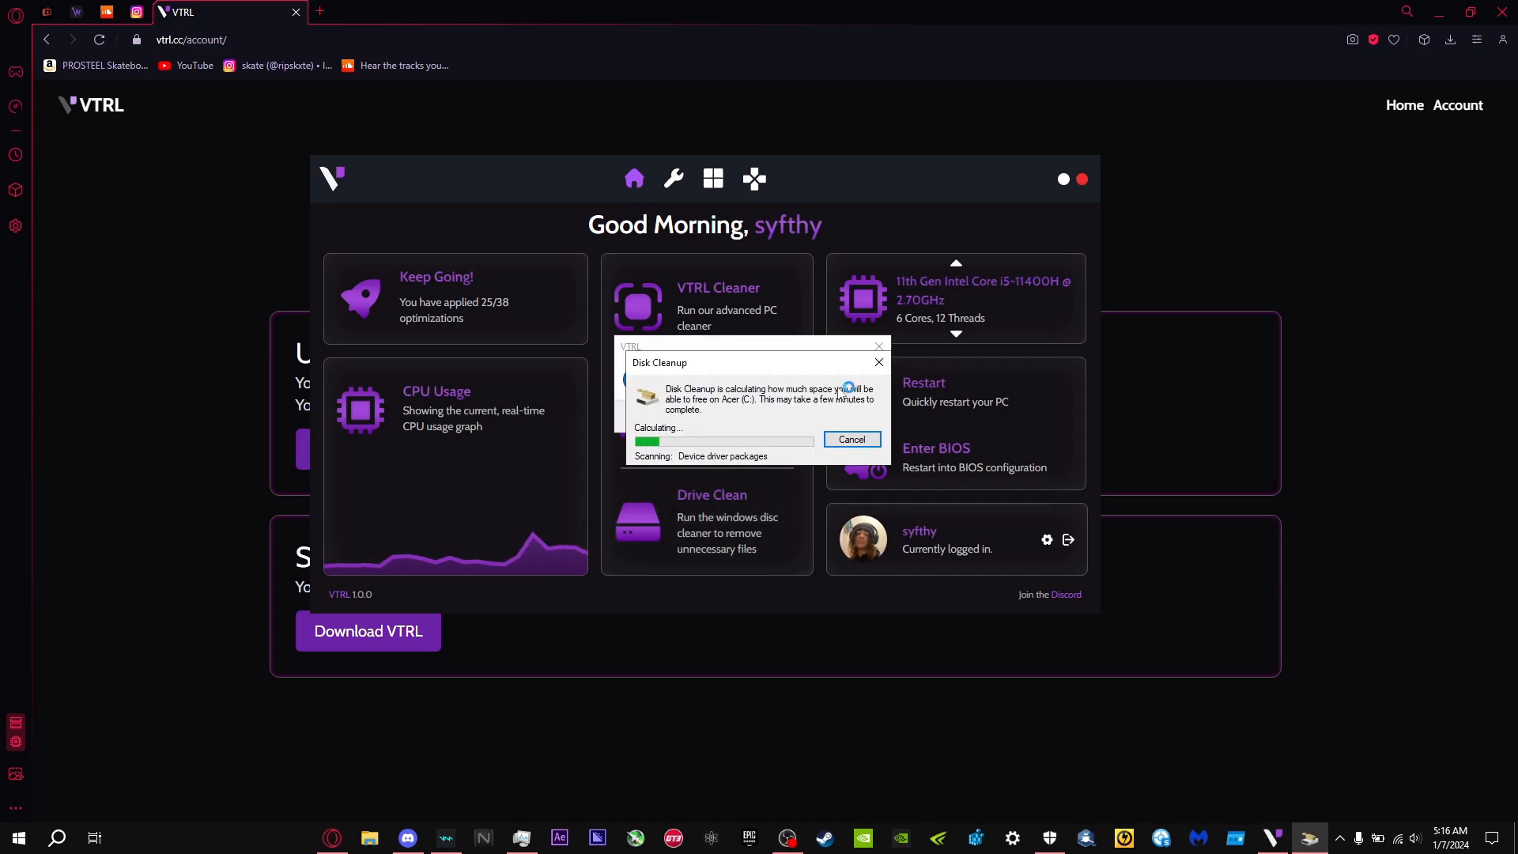
click(850, 438)
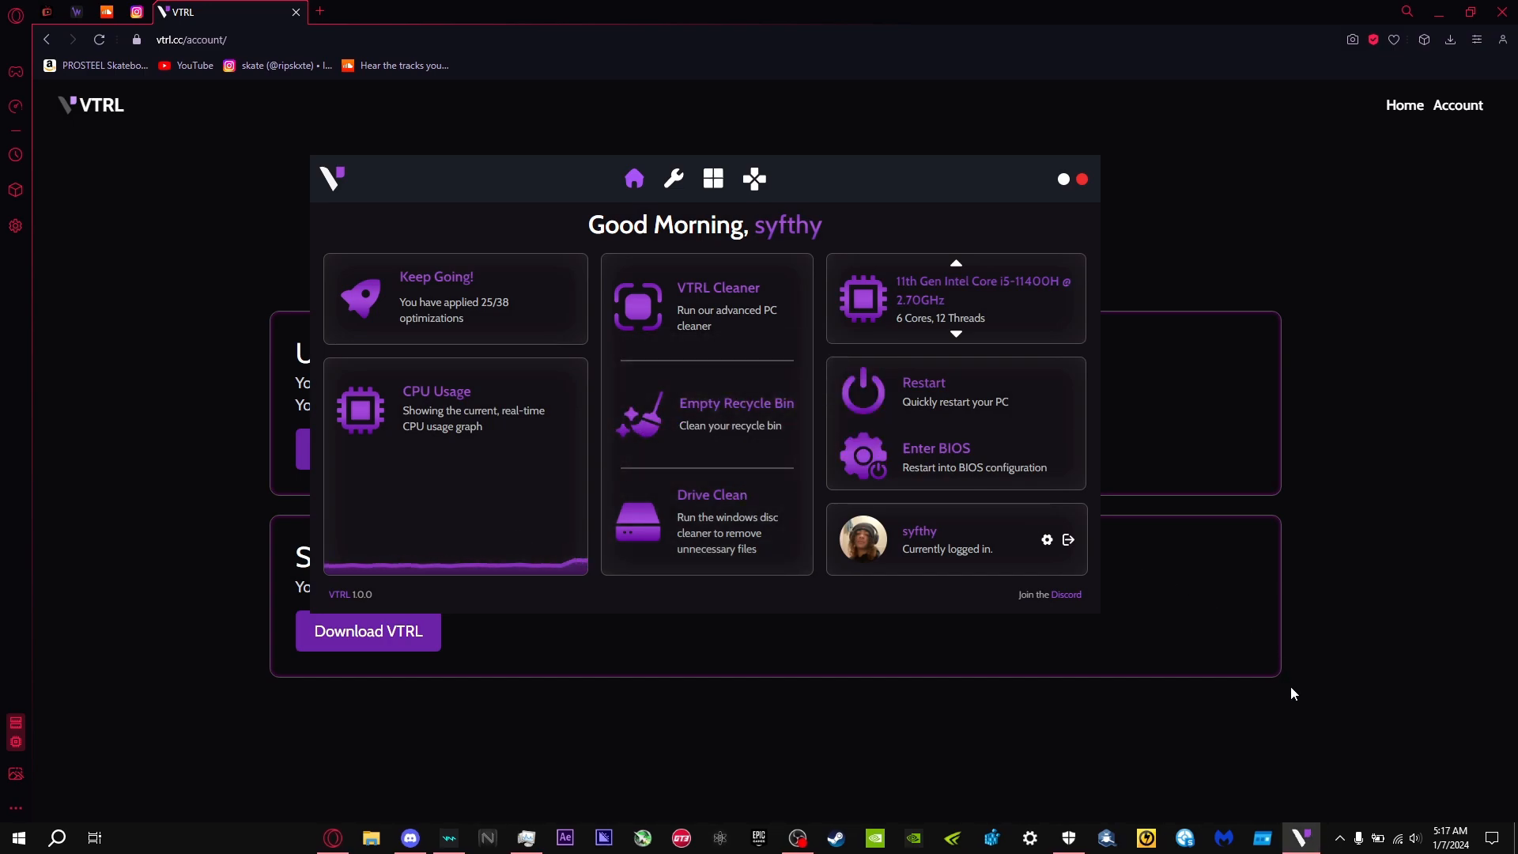
mouse_move(594, 453)
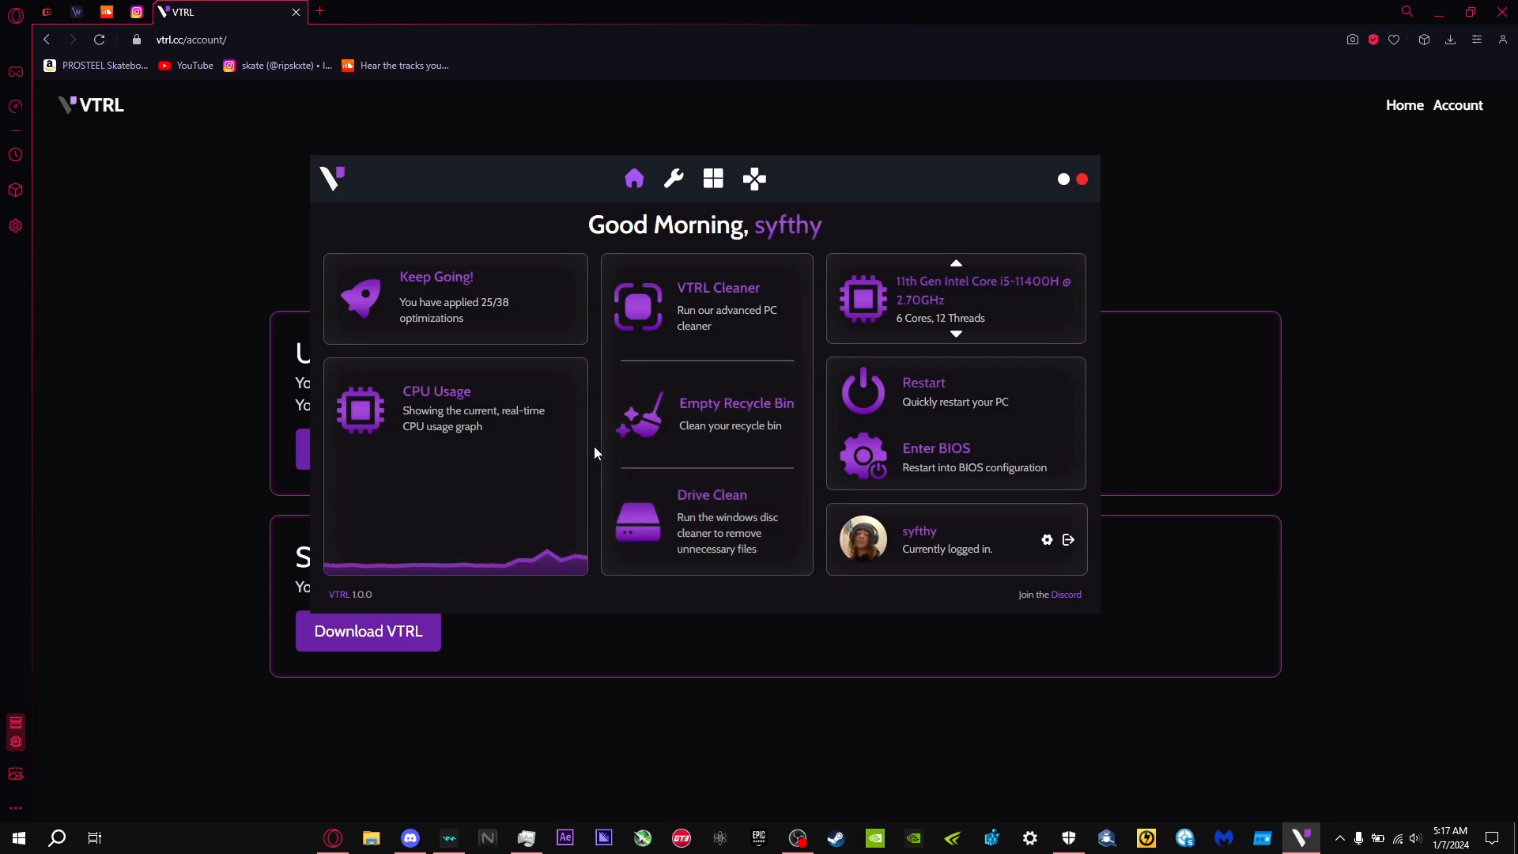
mouse_move(601, 450)
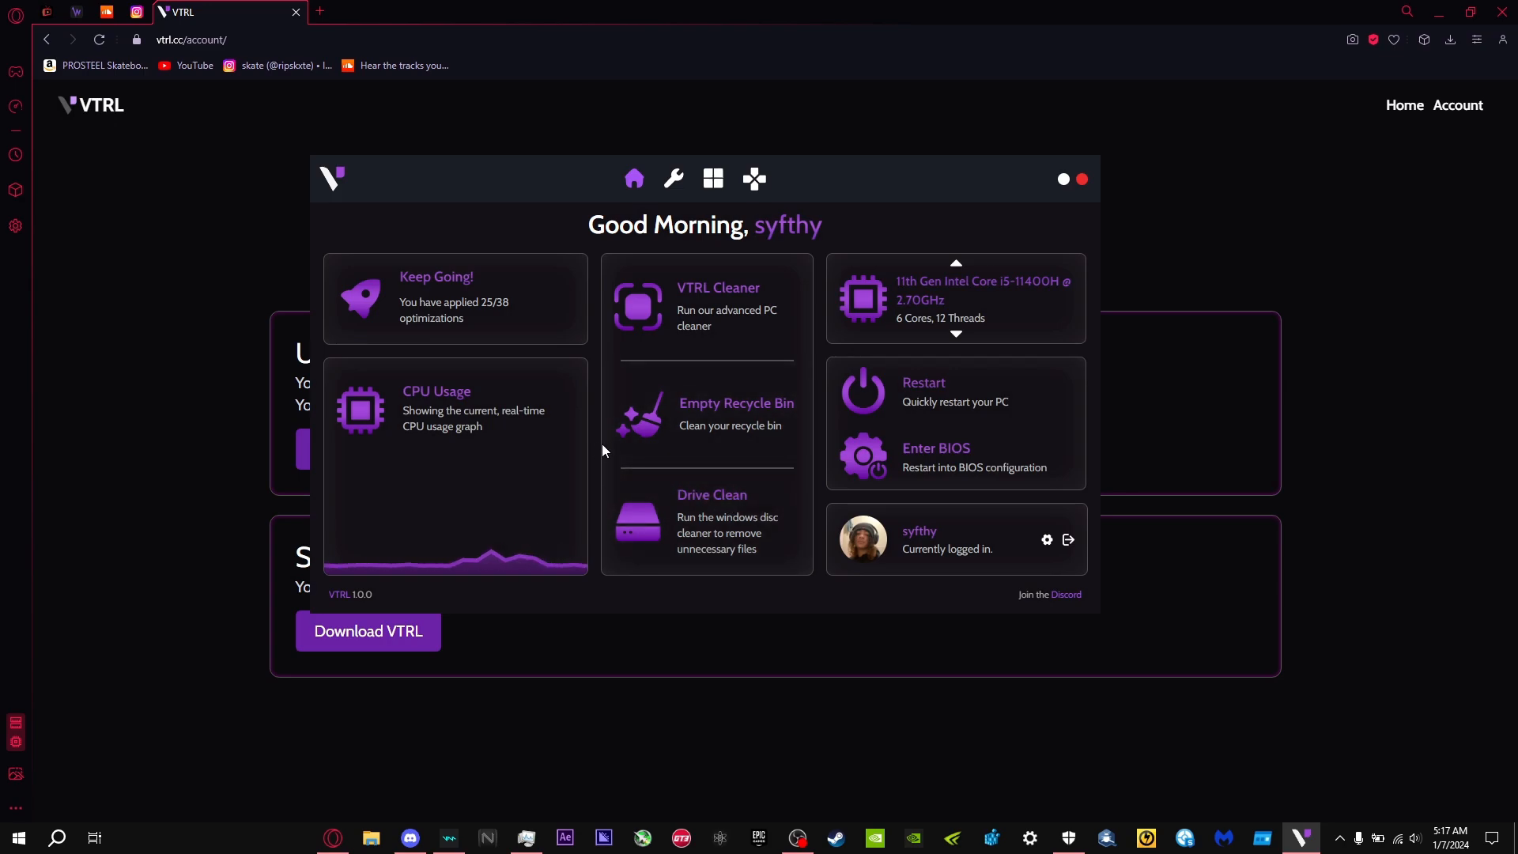
mouse_move(637, 155)
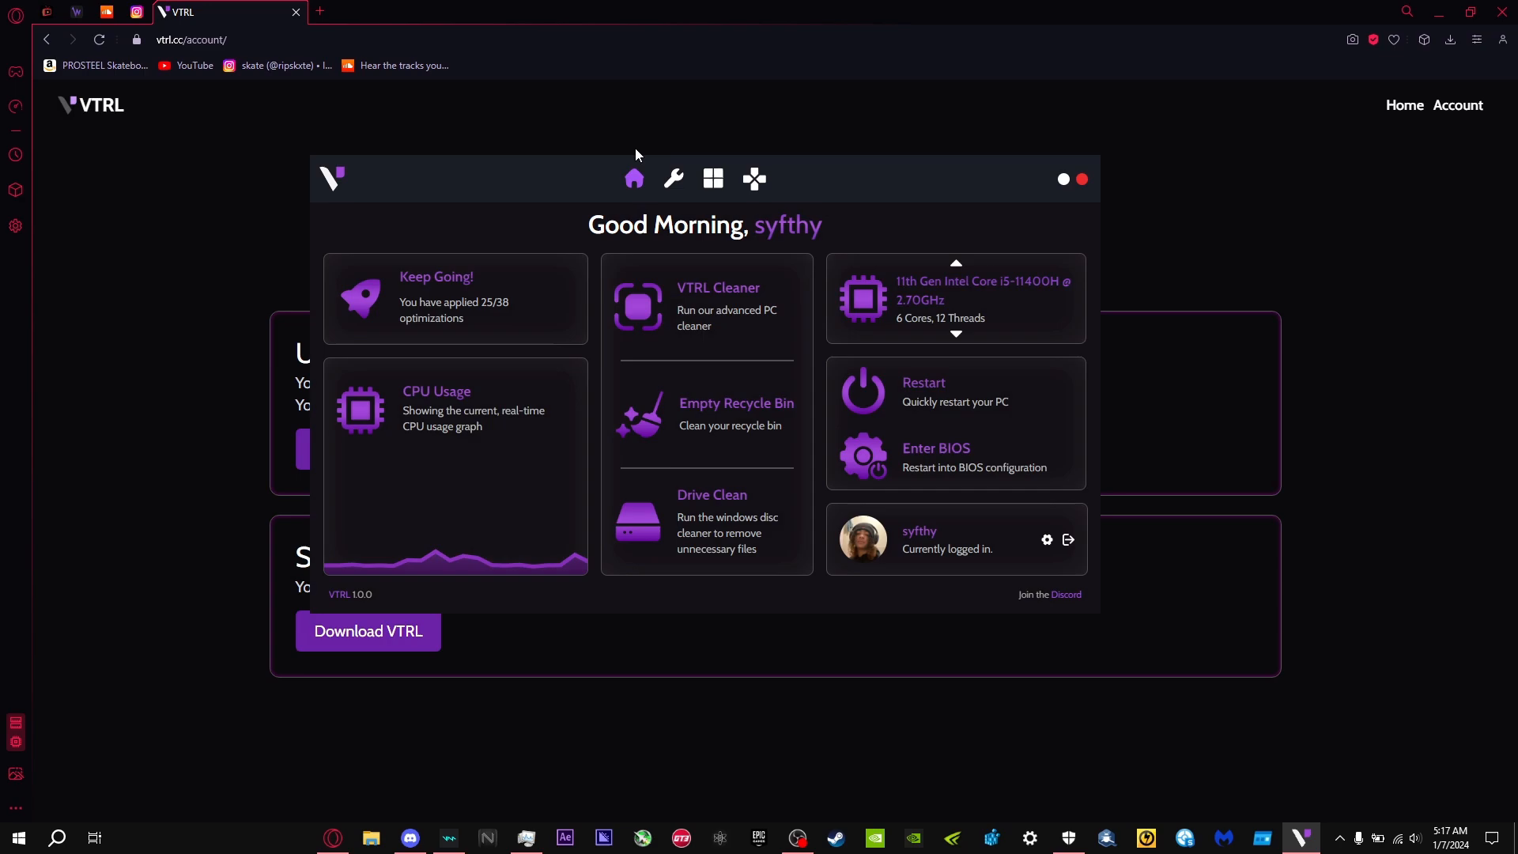
mouse_move(711, 613)
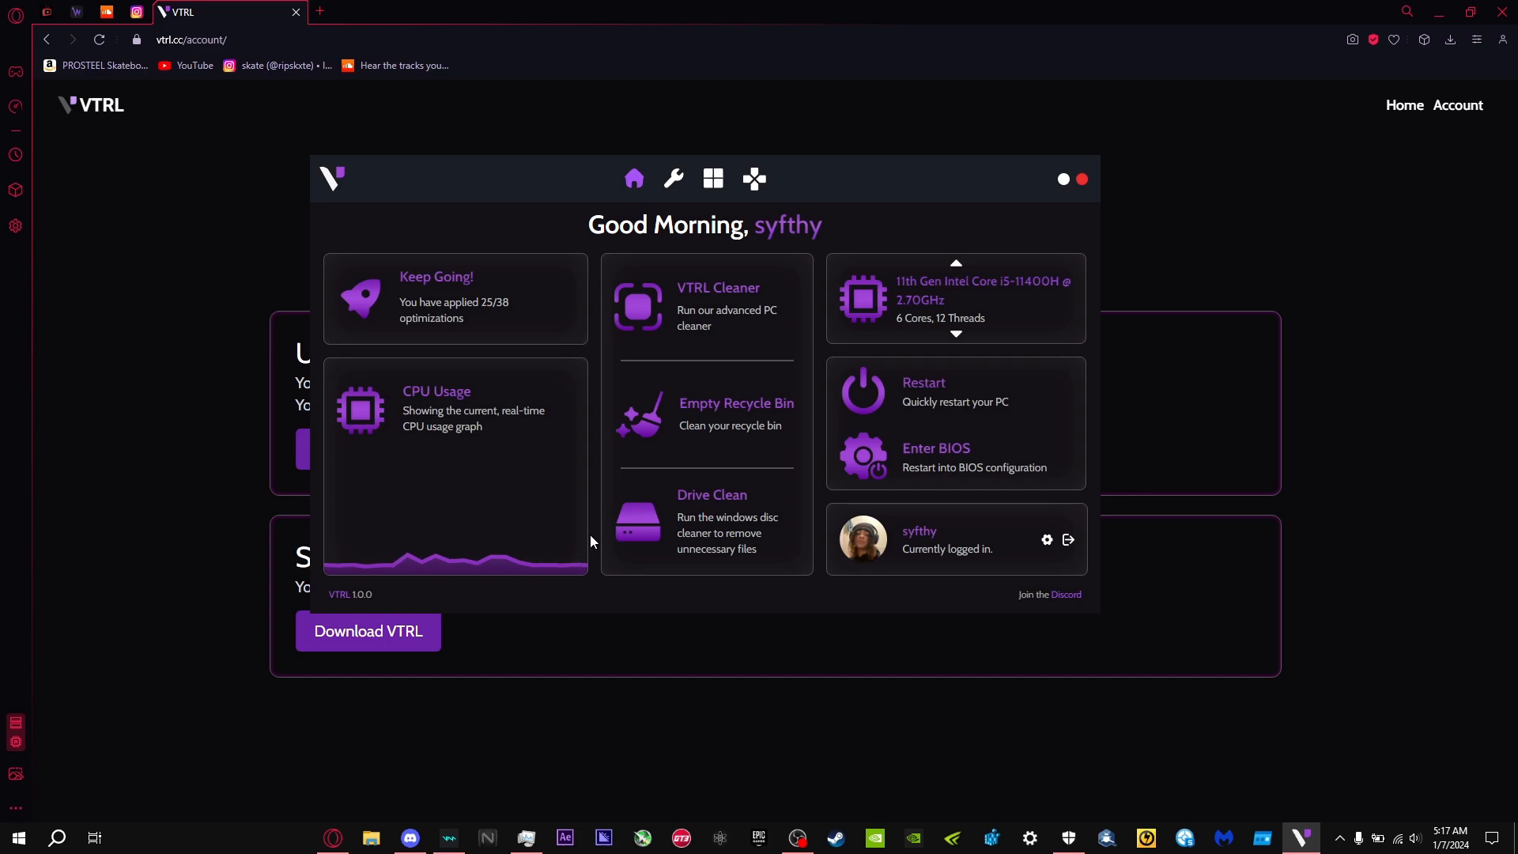
mouse_move(638, 99)
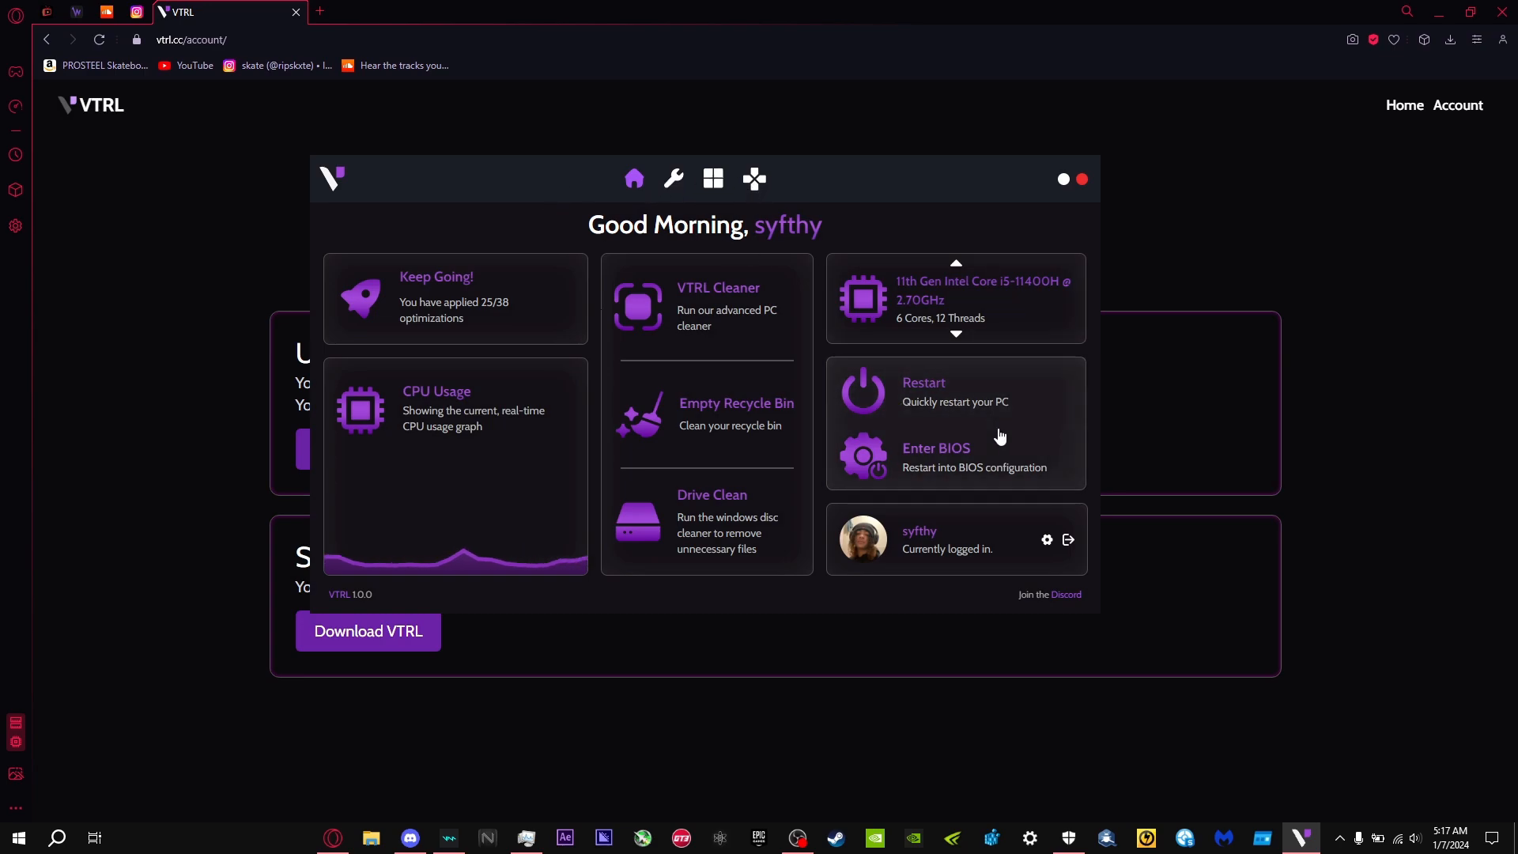
mouse_move(812, 555)
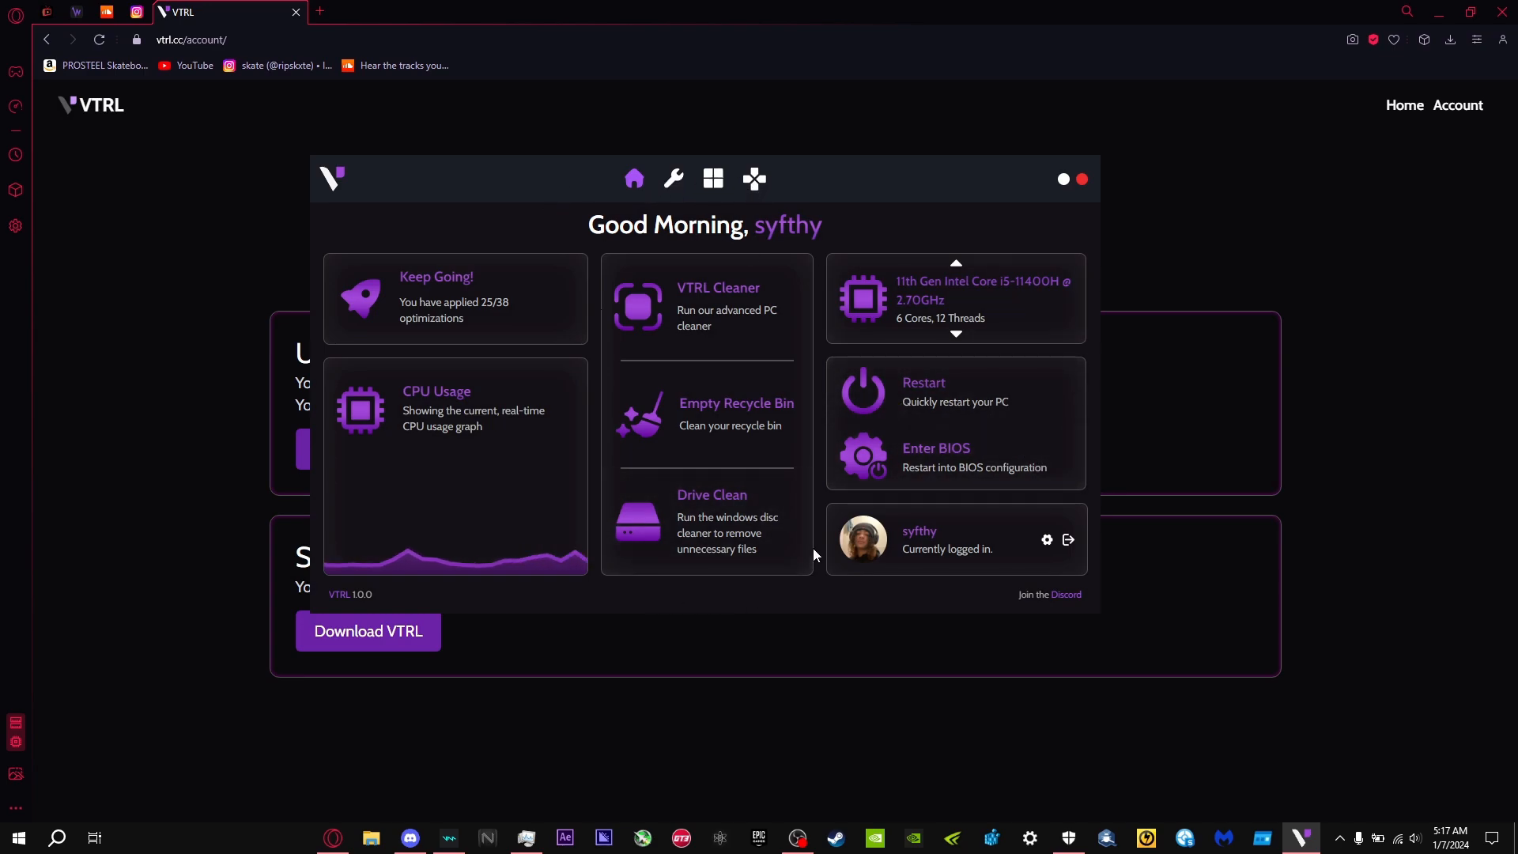
mouse_move(824, 536)
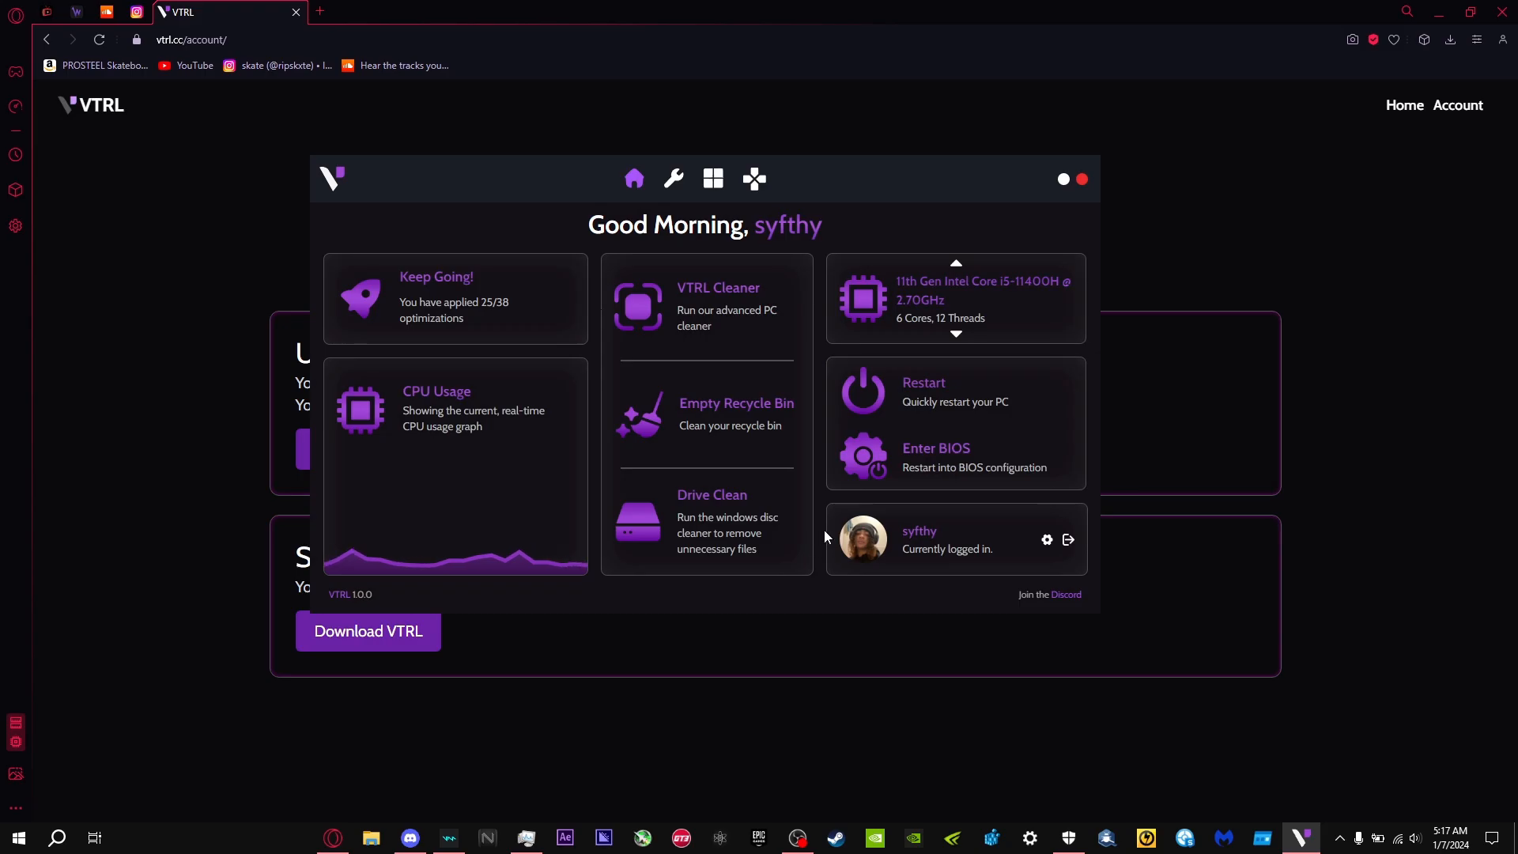